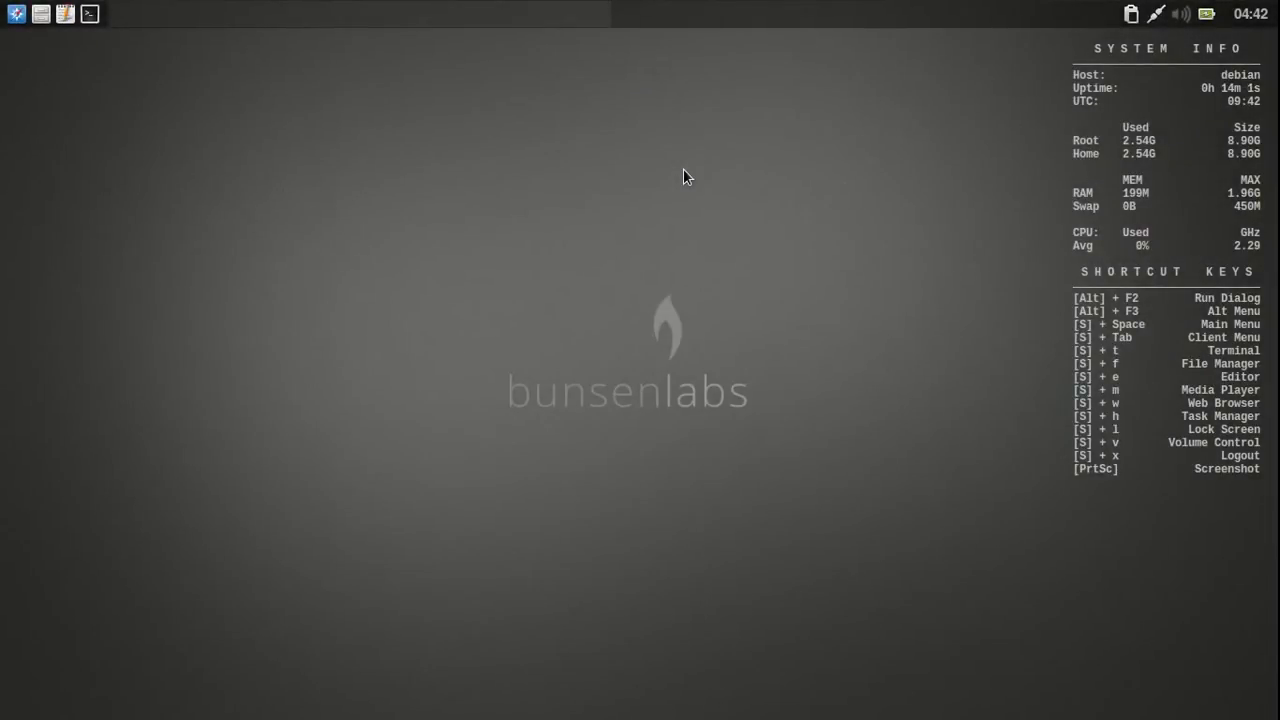
pyautogui.moveTo(770, 236)
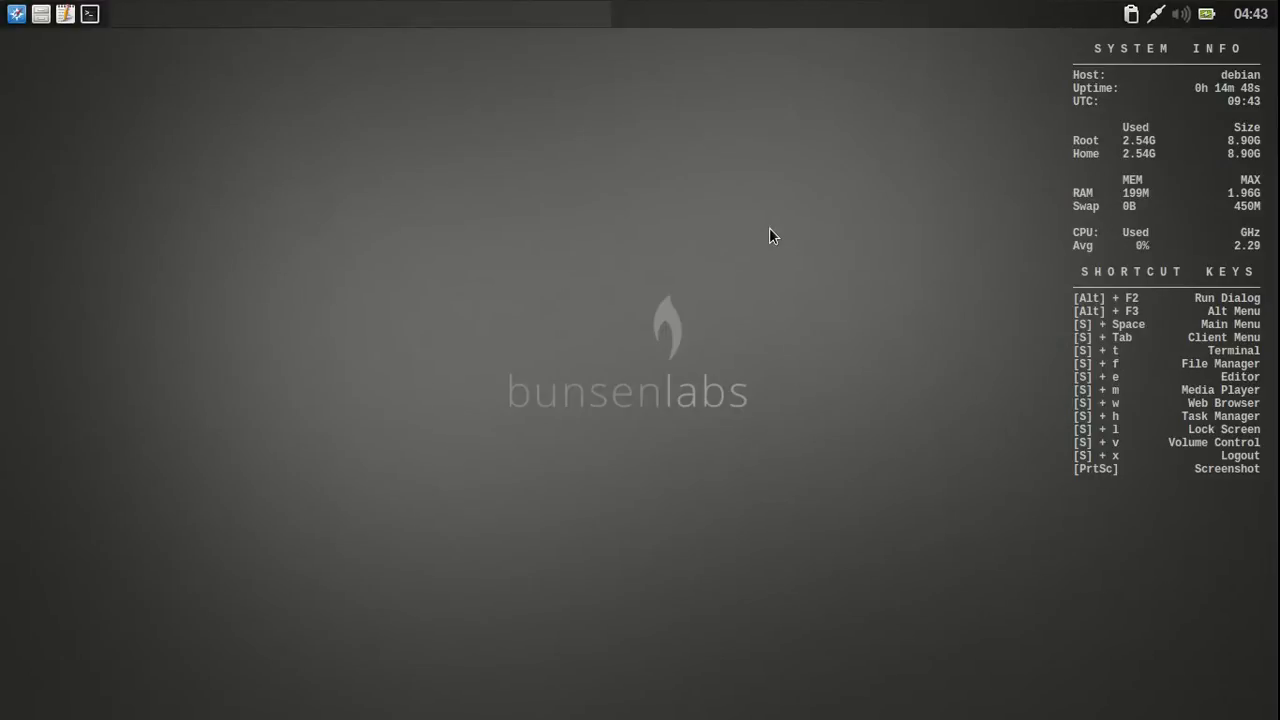
pyautogui.moveTo(347, 134)
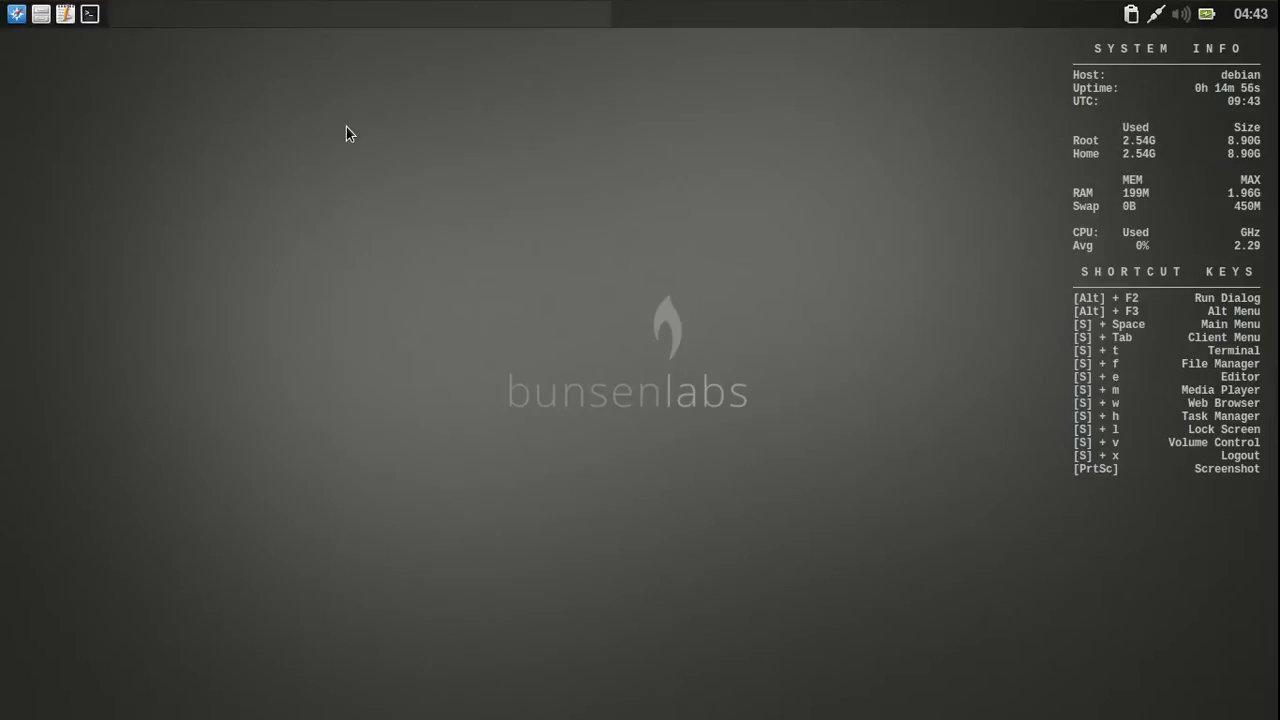
pyautogui.moveTo(575, 178)
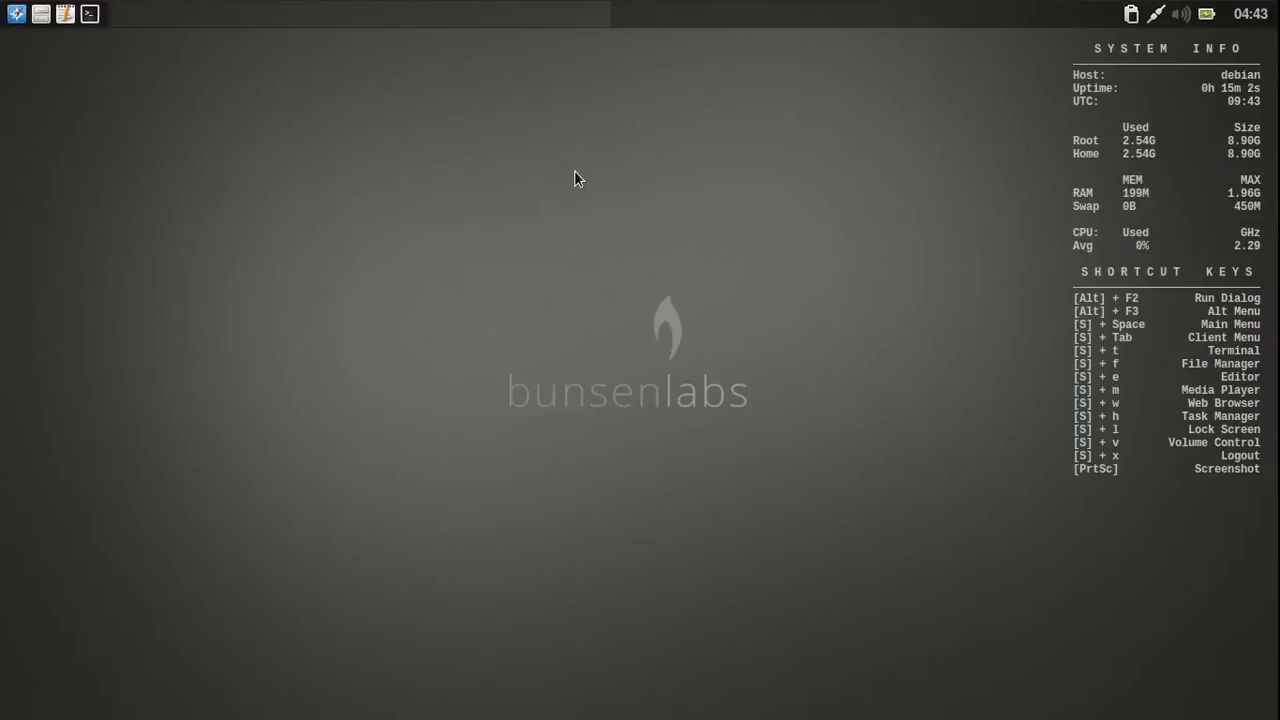
pyautogui.moveTo(1105, 218)
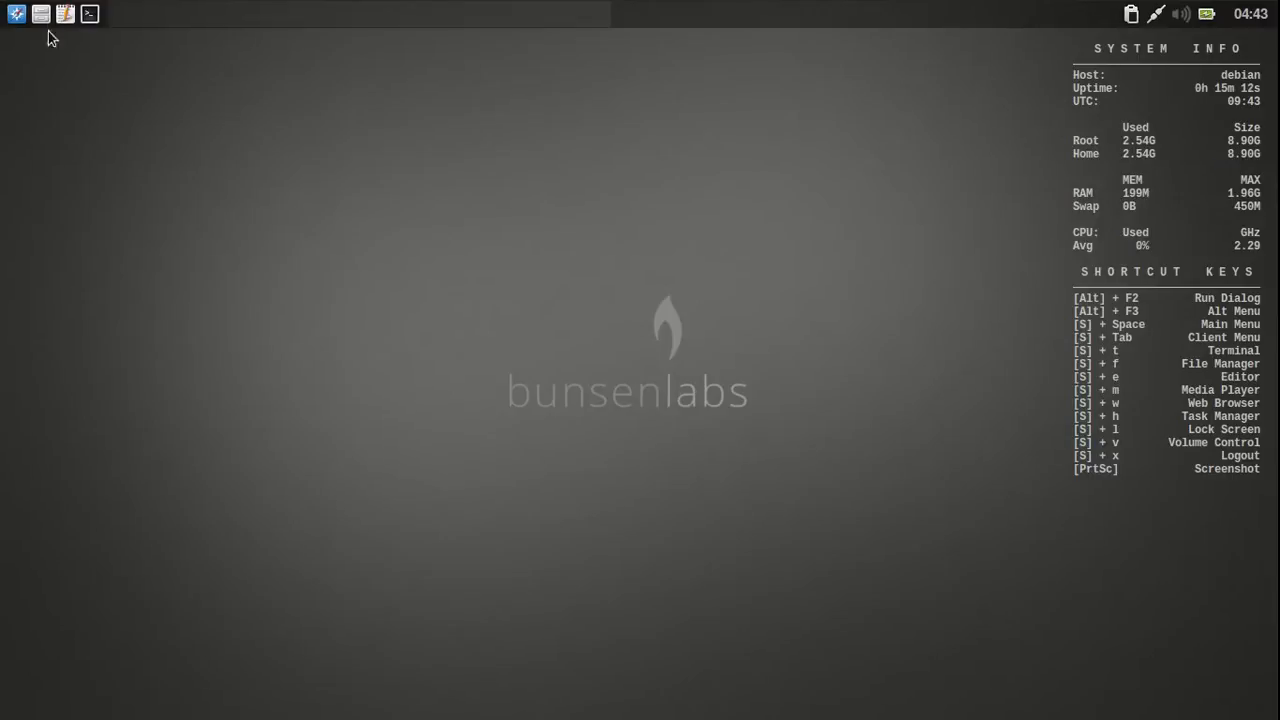
pyautogui.moveTo(41, 14)
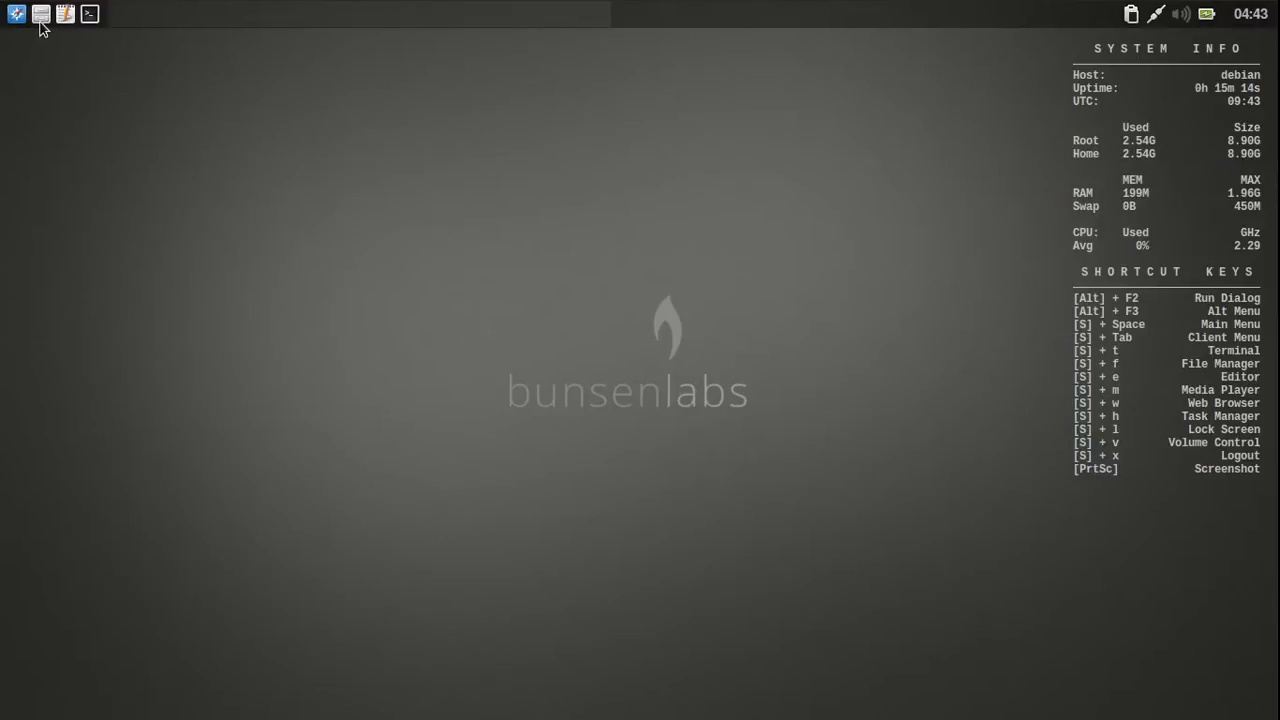
pyautogui.moveTo(881, 177)
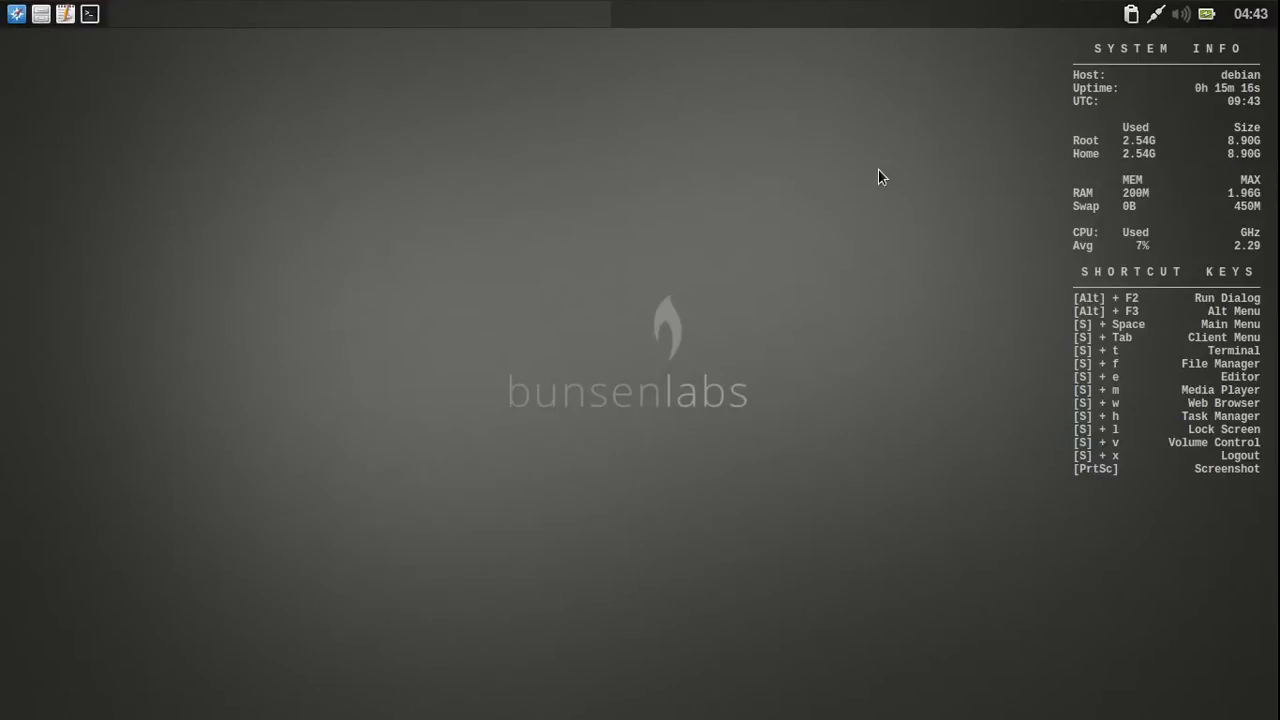
pyautogui.moveTo(1175, 130)
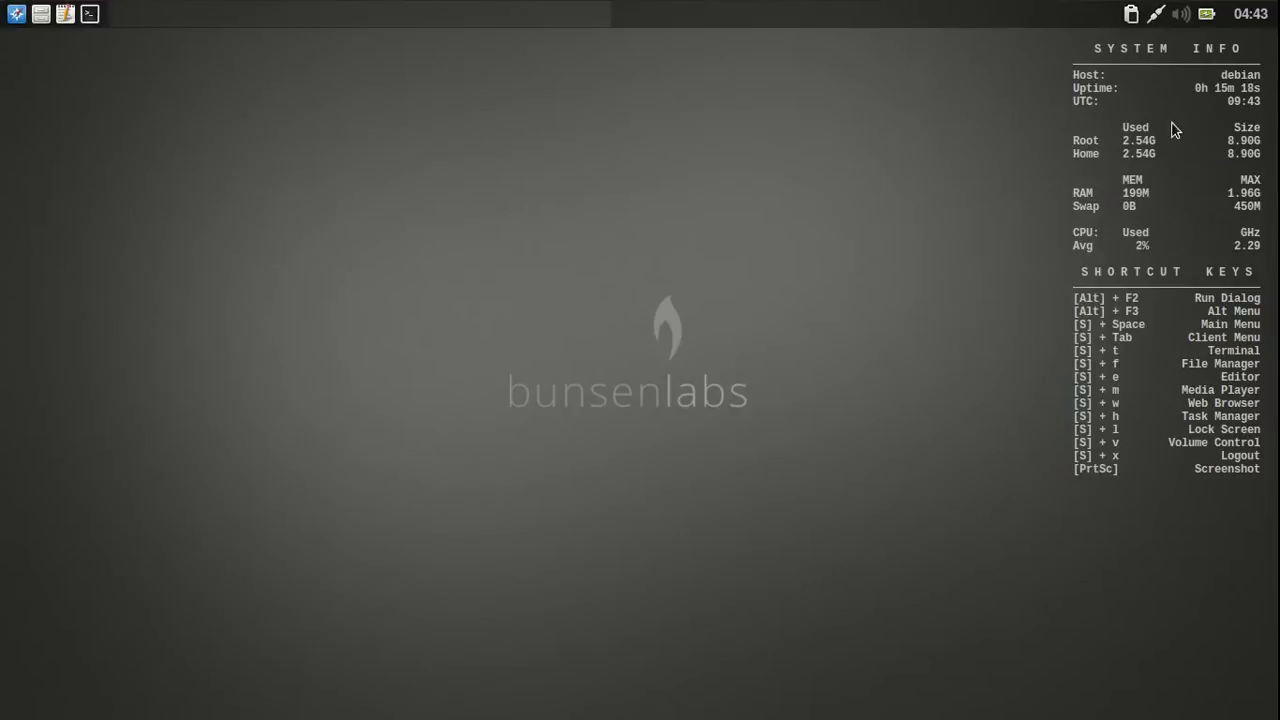
pyautogui.moveTo(1250, 20)
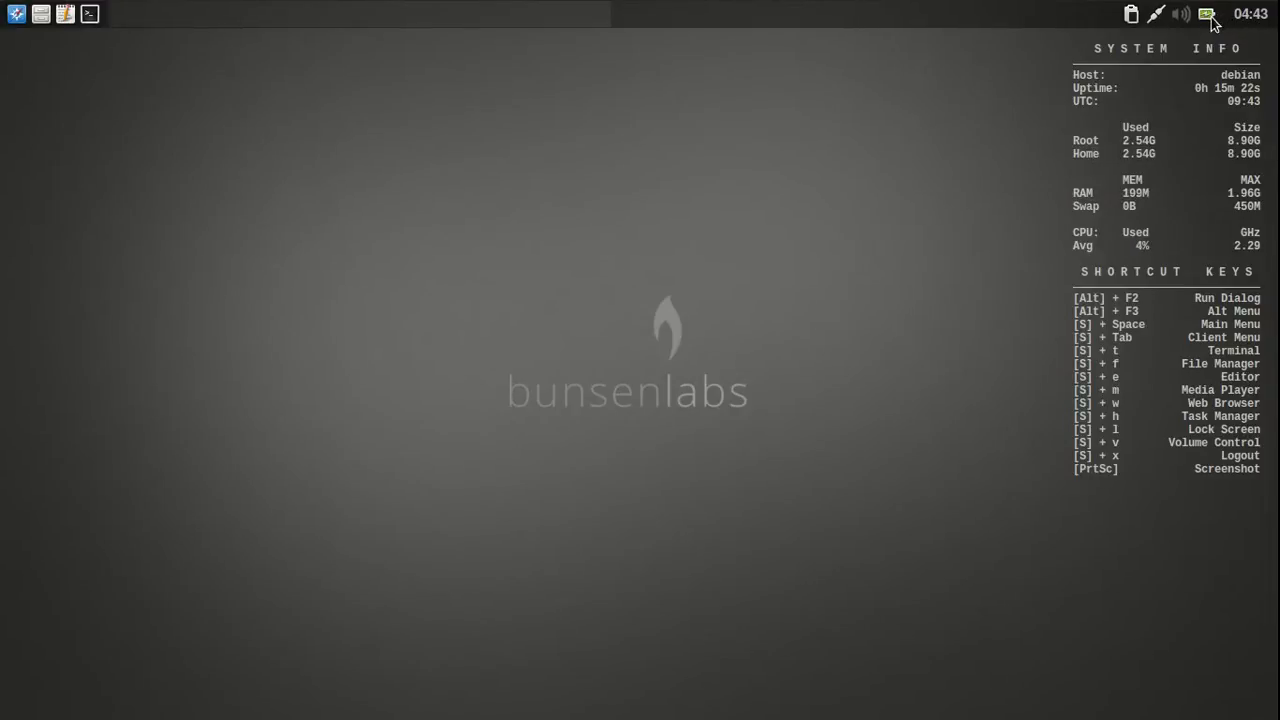
# Step: Check the volume level, close Geany, then view and dismiss Thunar's About dialog
pyautogui.click(1181, 14)
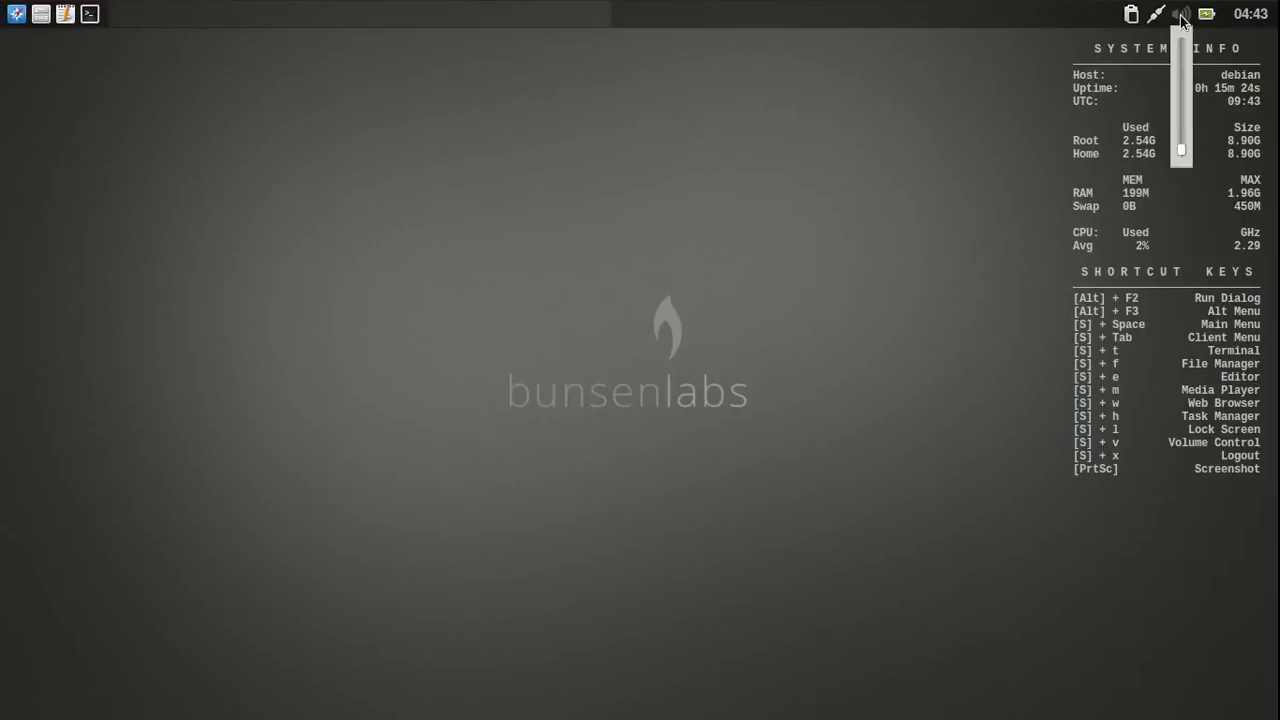
pyautogui.click(1131, 13)
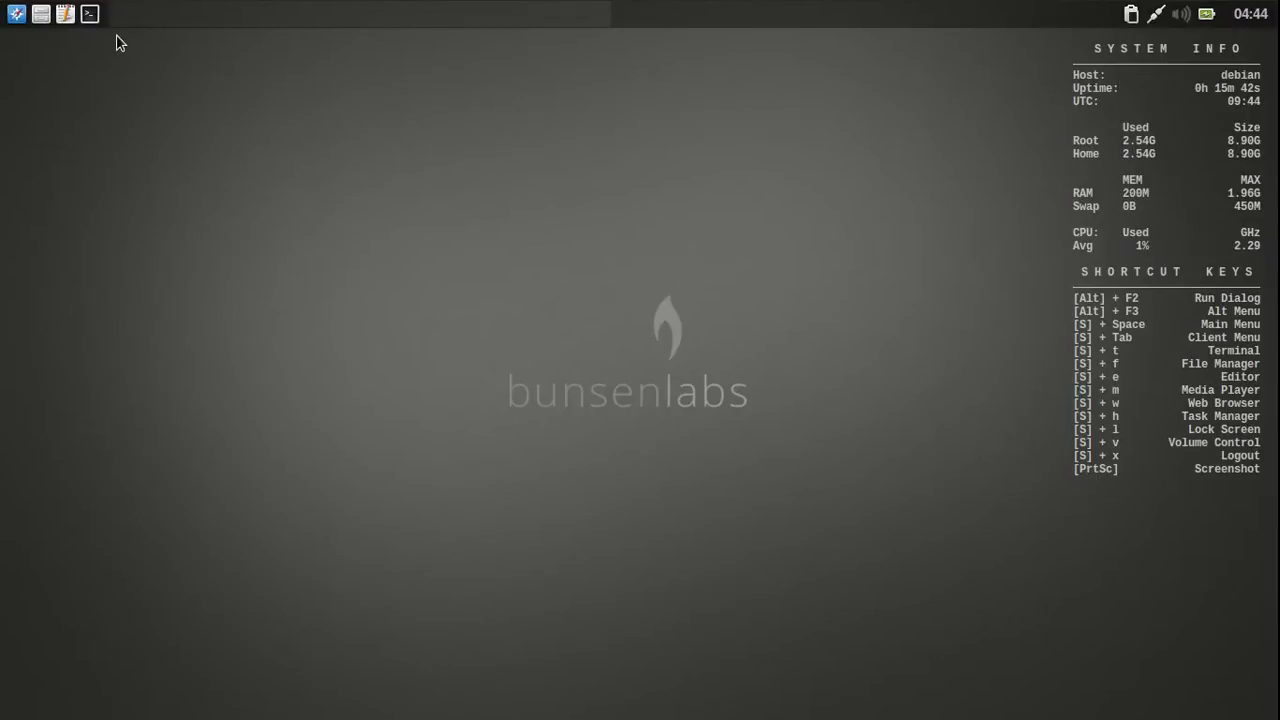
pyautogui.click(89, 14)
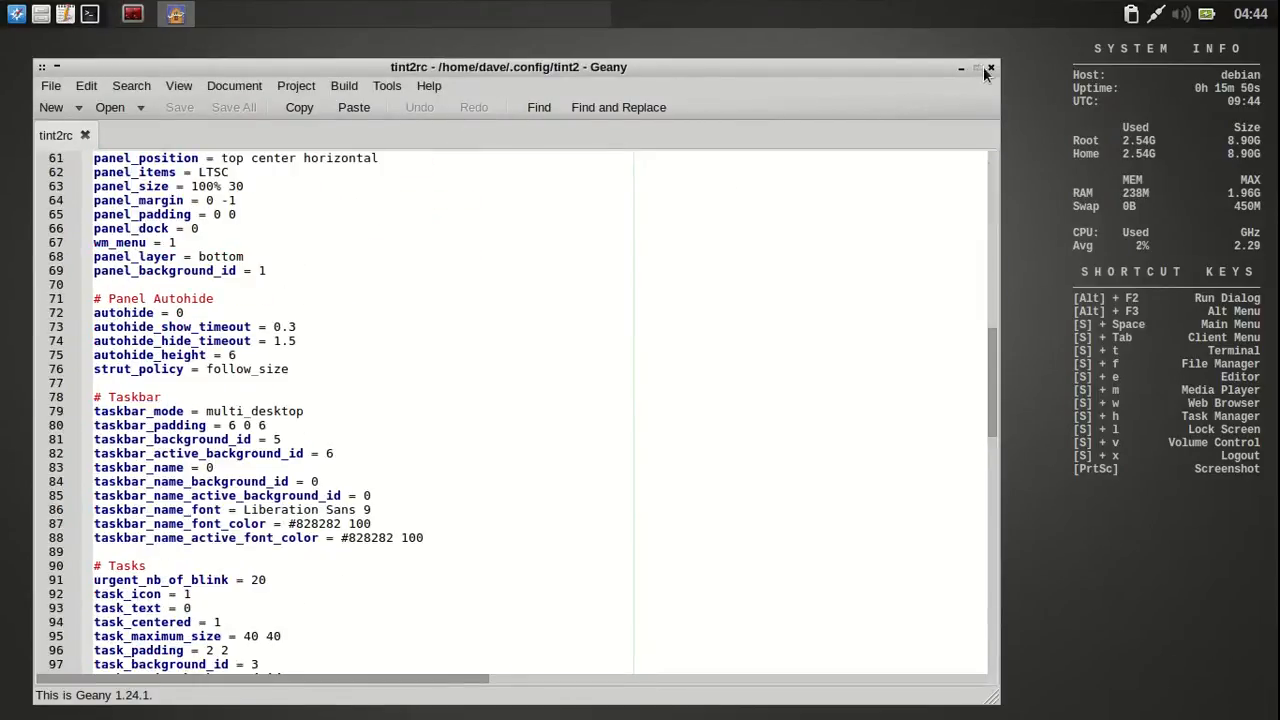
pyautogui.click(960, 67)
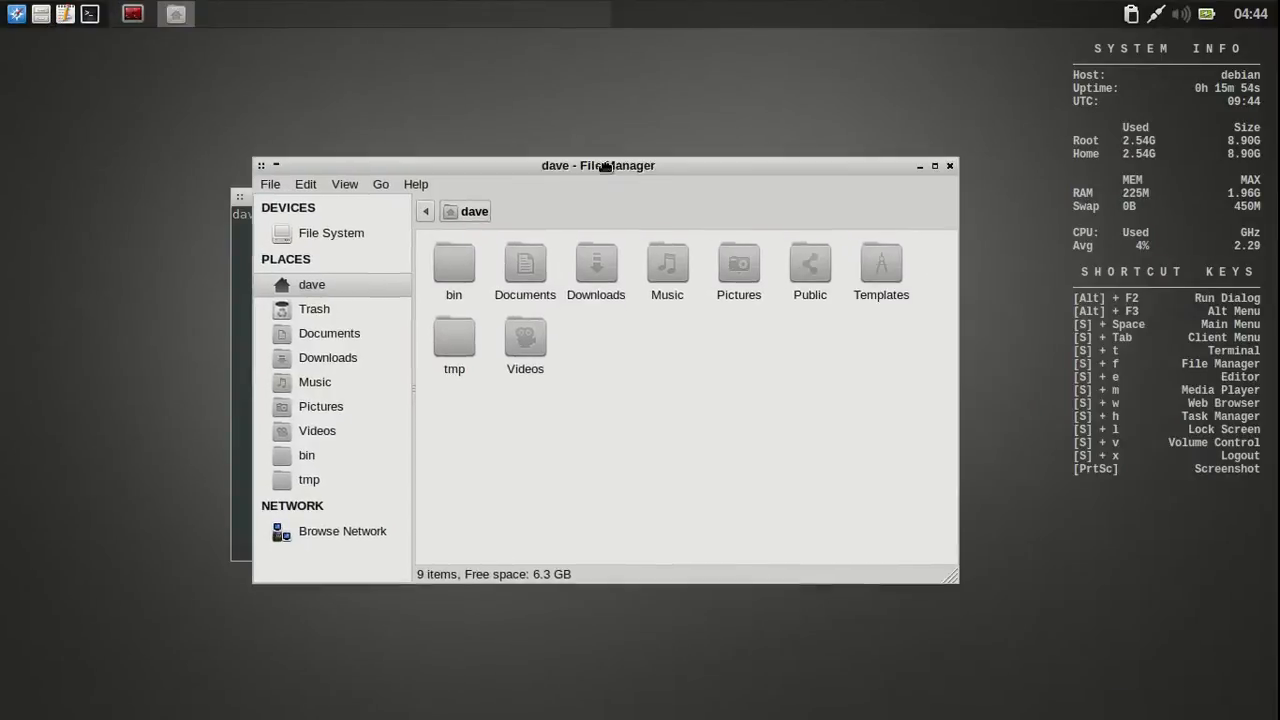
pyautogui.click(415, 184)
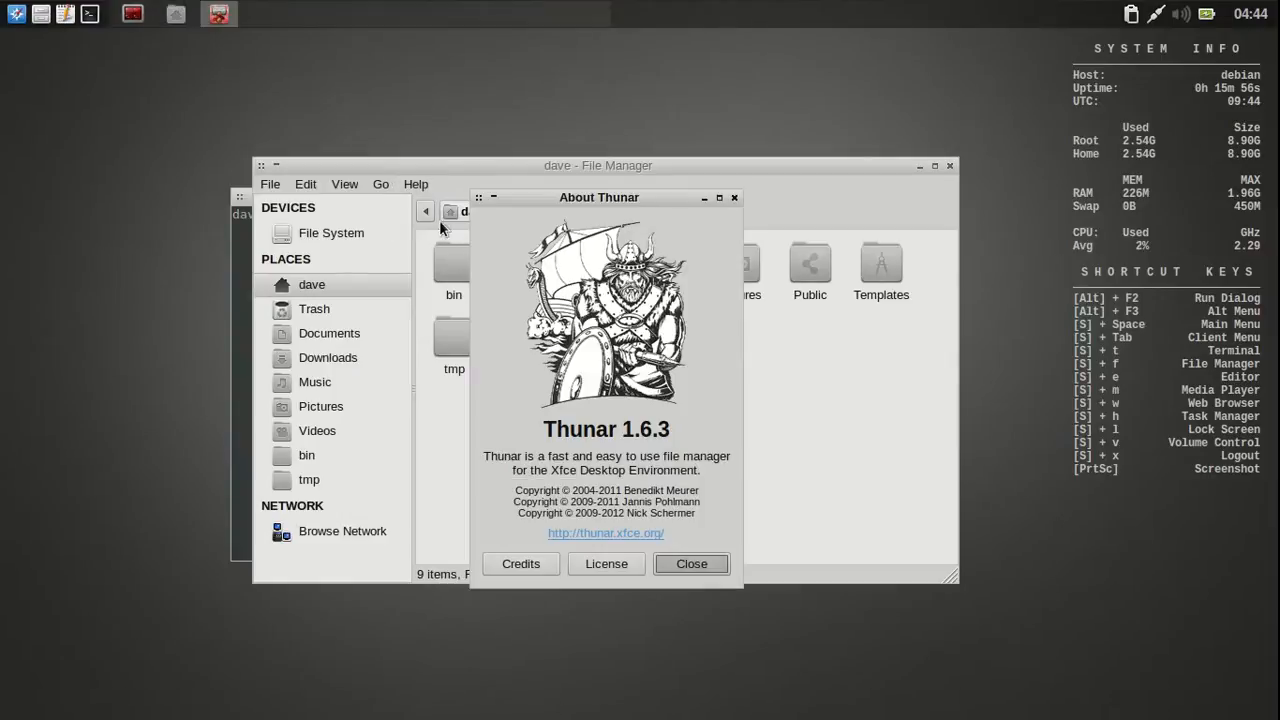
pyautogui.click(690, 563)
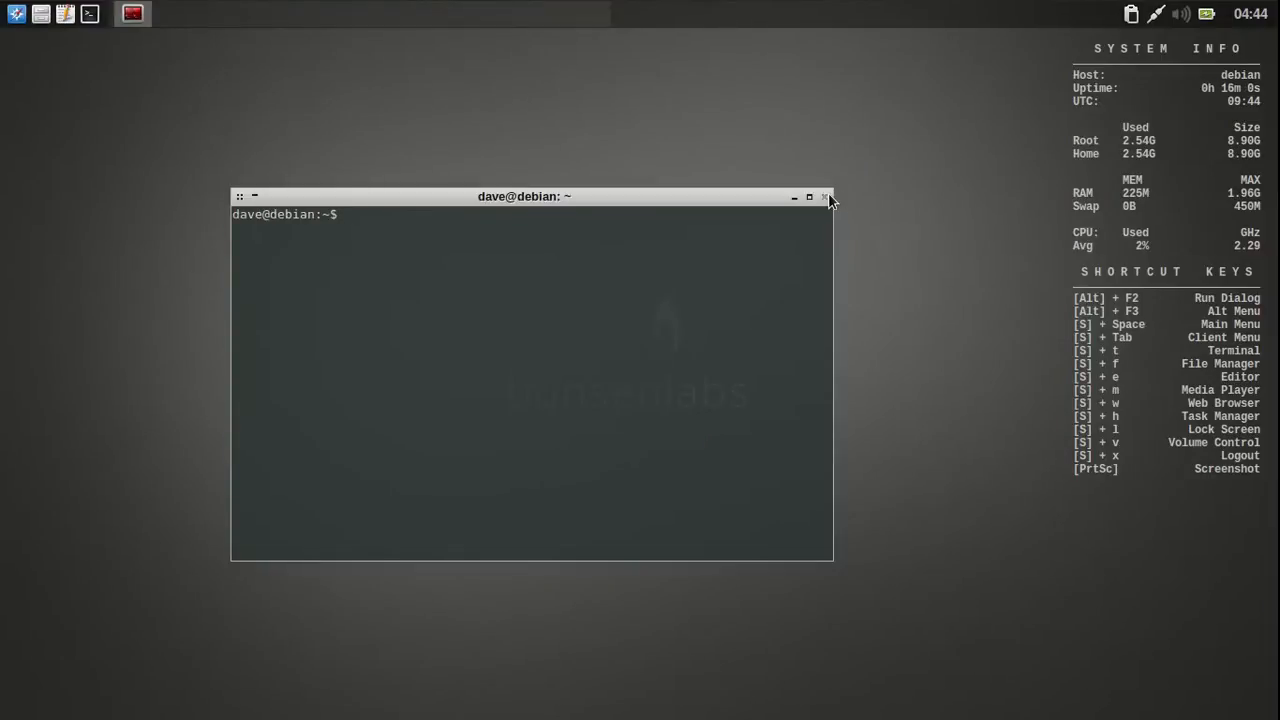
# Step: Close the terminal window and bring the desktop application menu back up
pyautogui.click(825, 196)
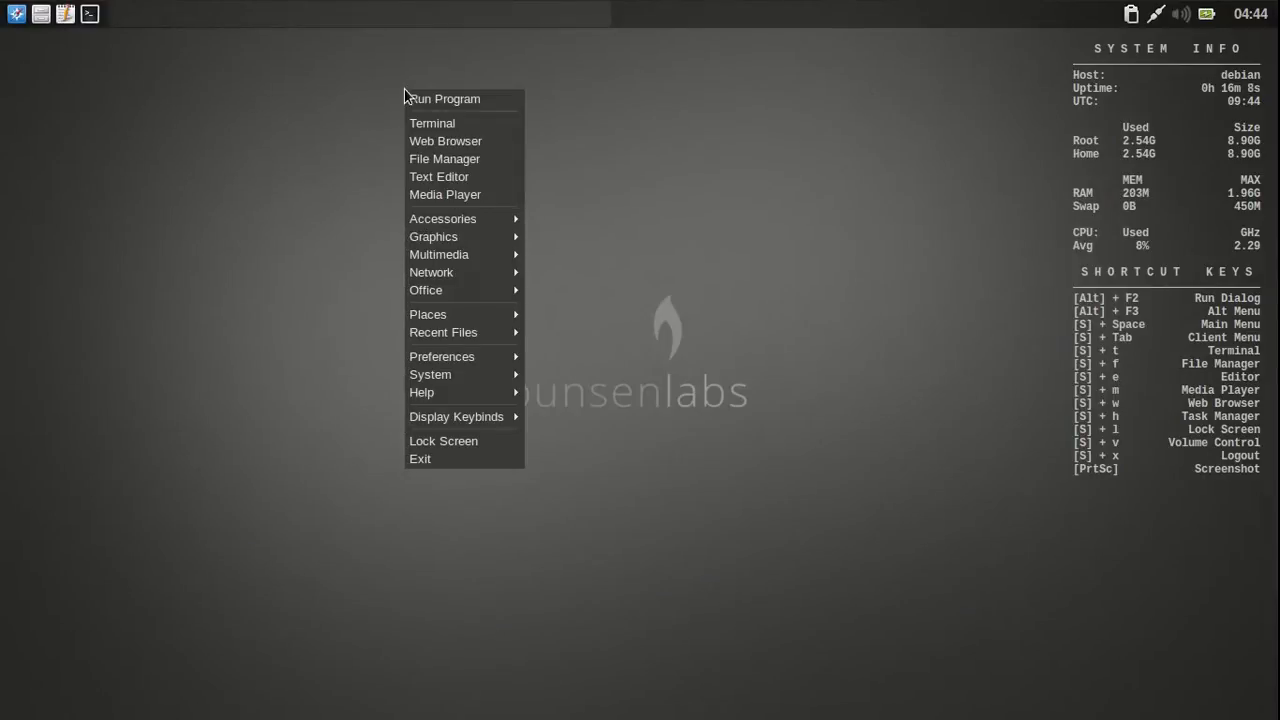
pyautogui.moveTo(432, 123)
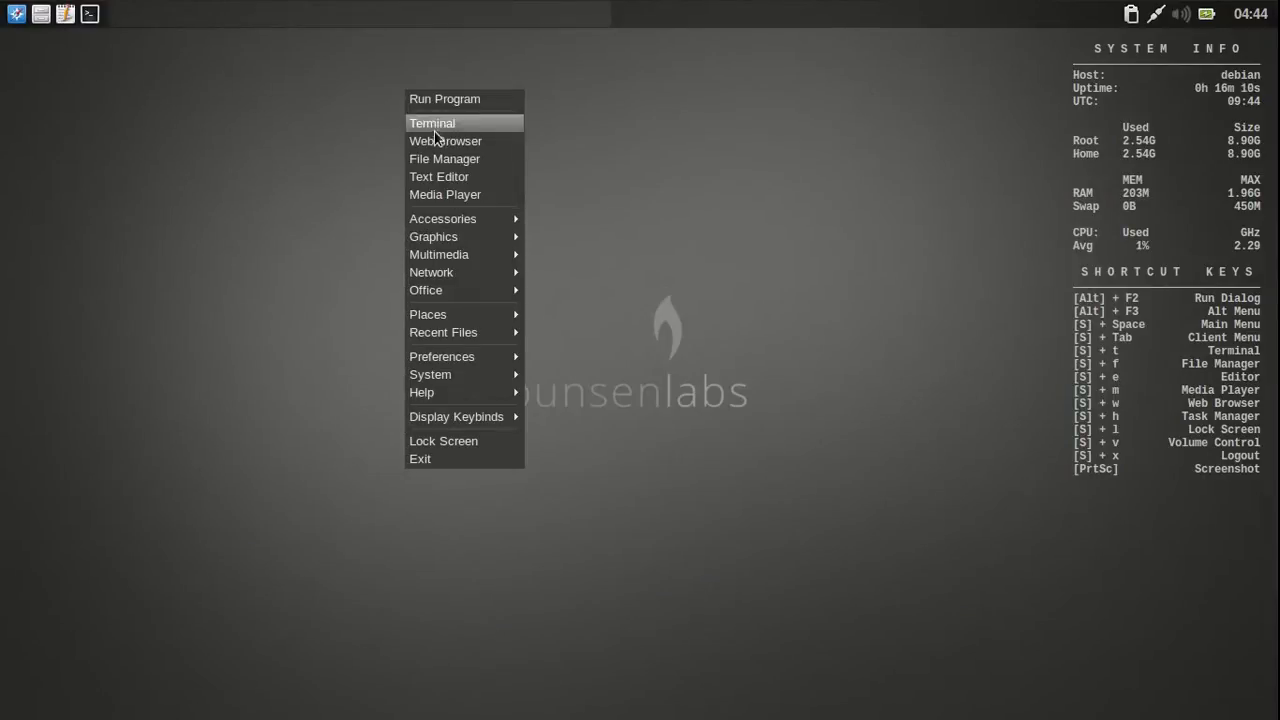
pyautogui.moveTo(445, 141)
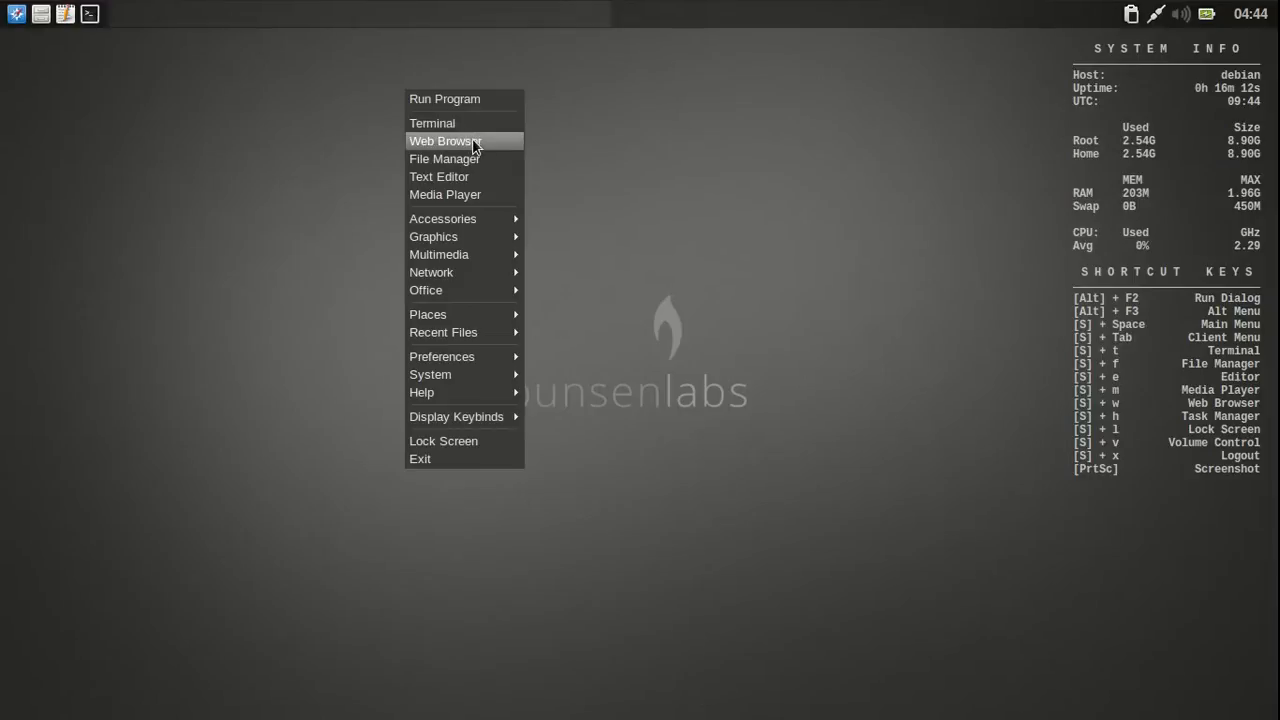
pyautogui.moveTo(489, 162)
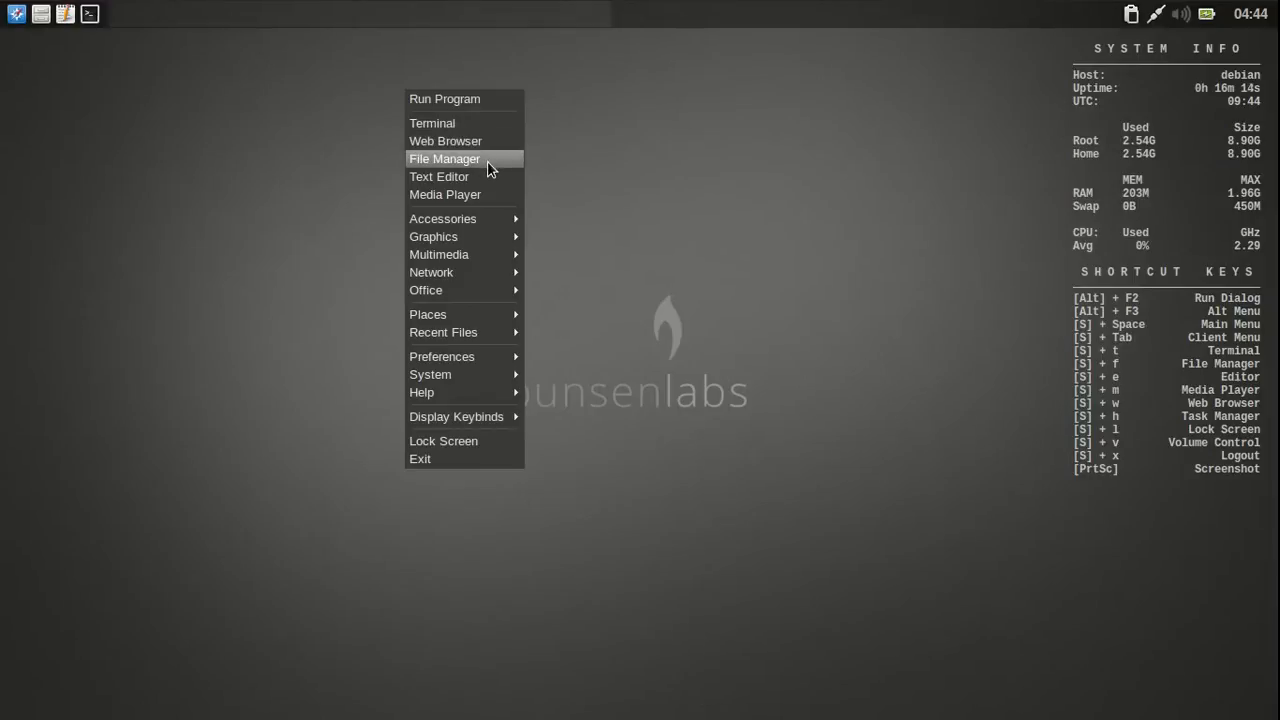
pyautogui.moveTo(477, 213)
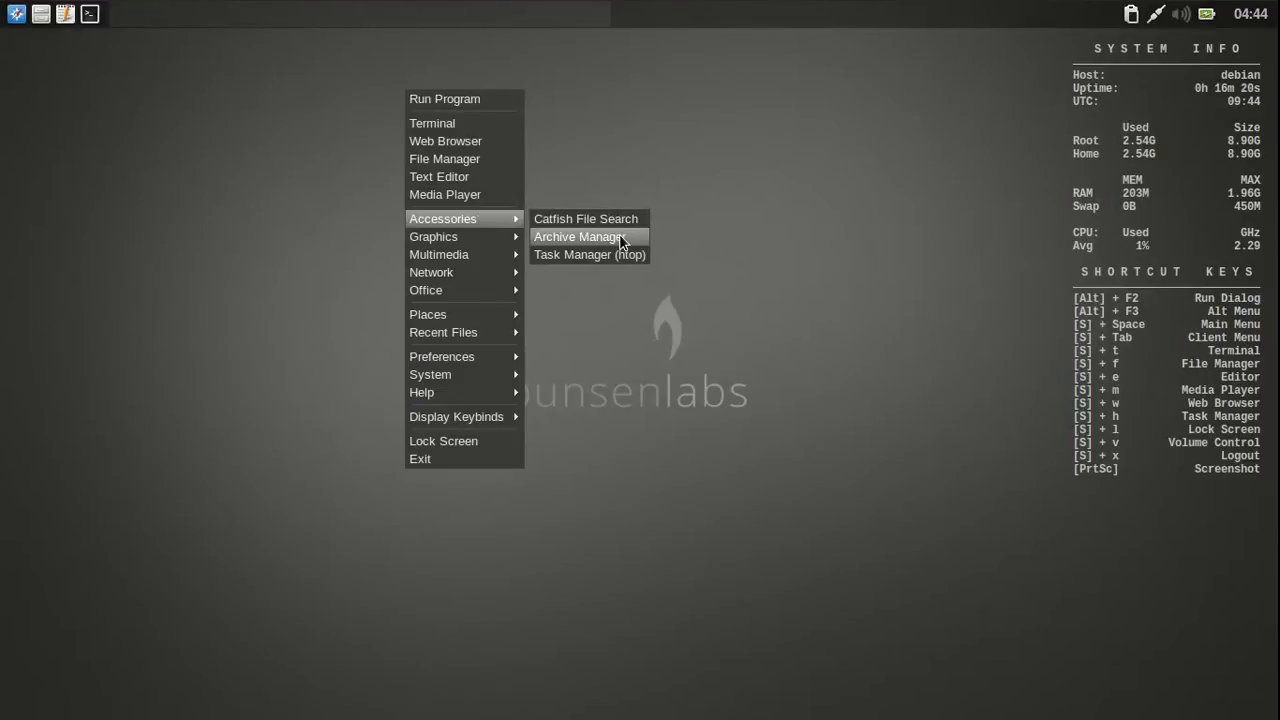
pyautogui.click(589, 254)
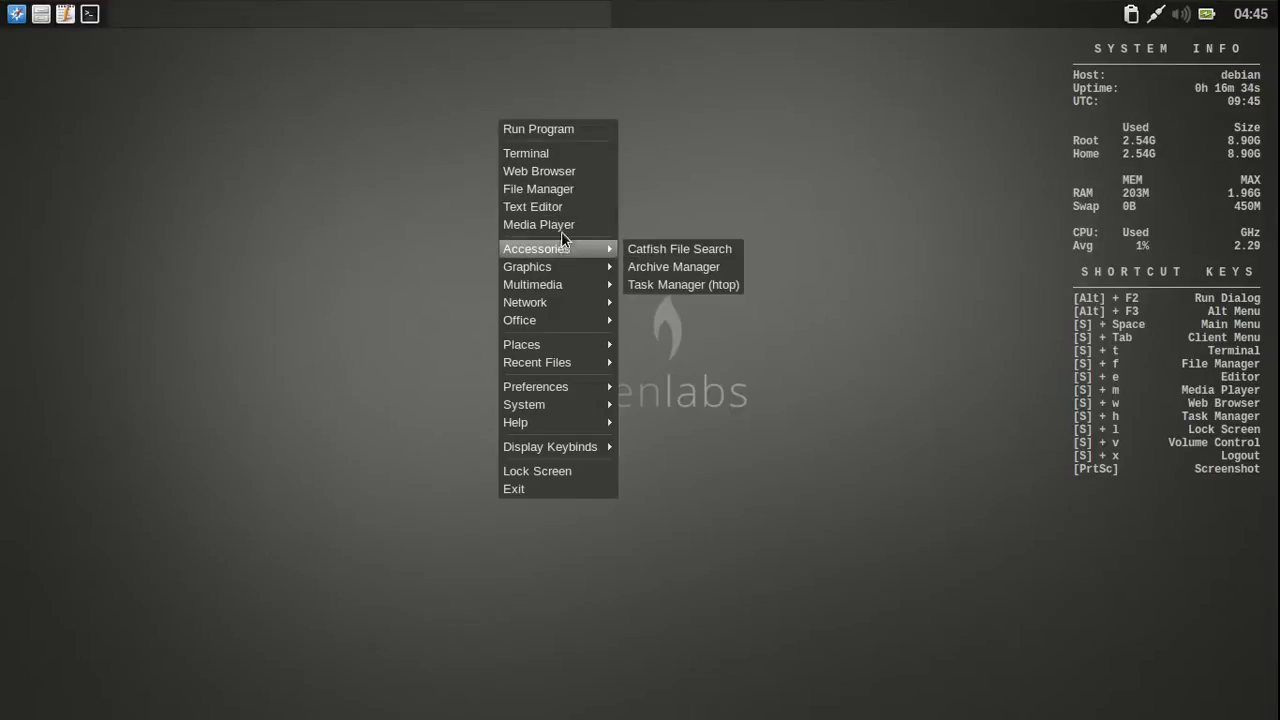
pyautogui.moveTo(573, 158)
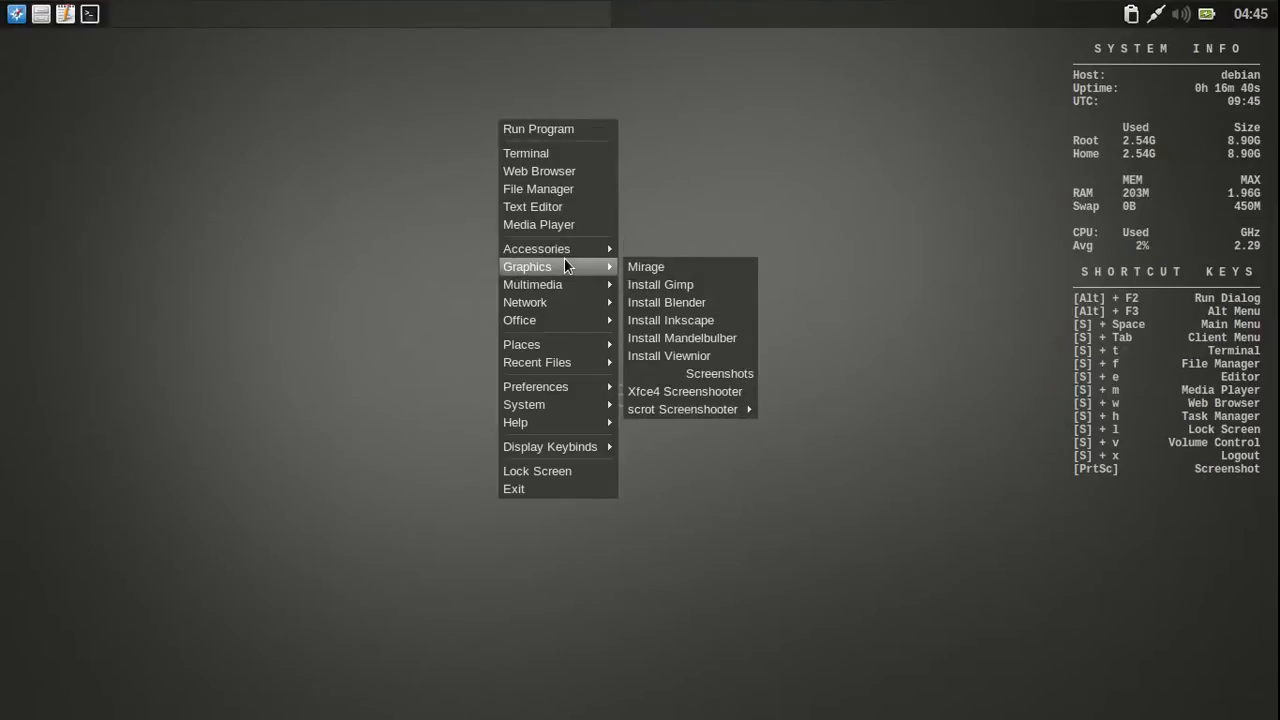
pyautogui.moveTo(660, 284)
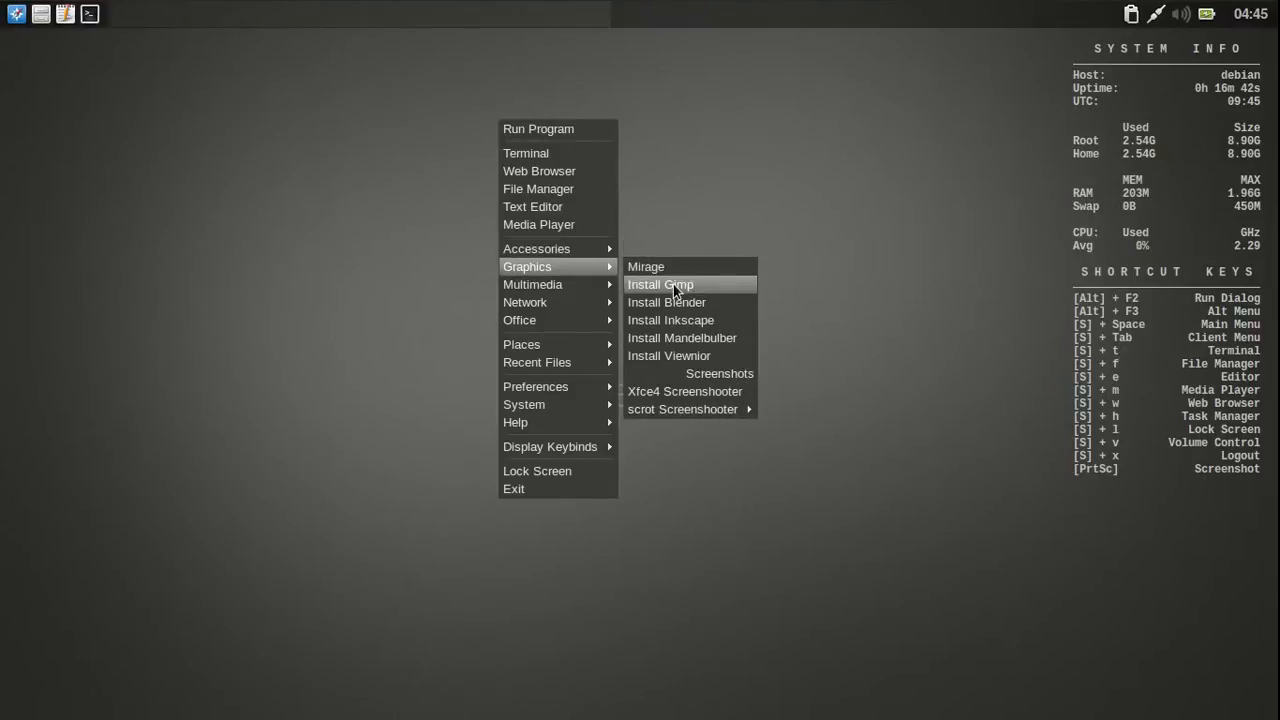
# Step: Launch the GIMP installer script from the main menu
pyautogui.click(660, 284)
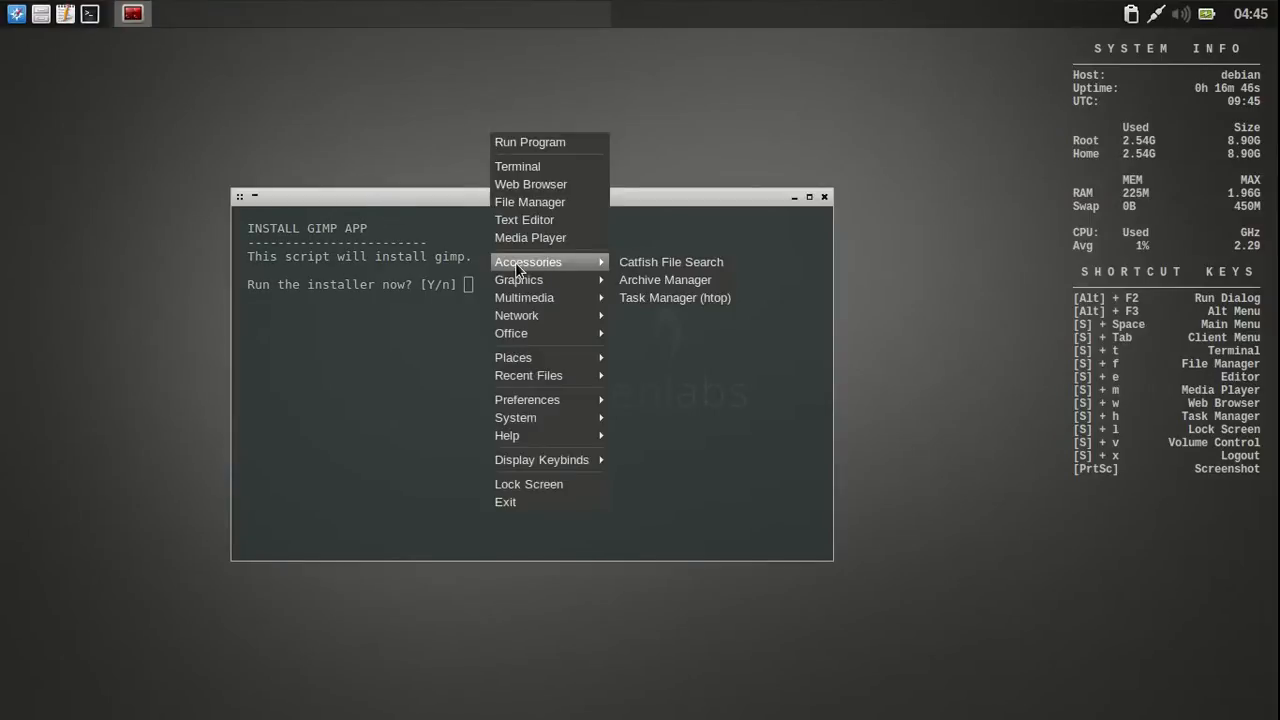
pyautogui.moveTo(518, 279)
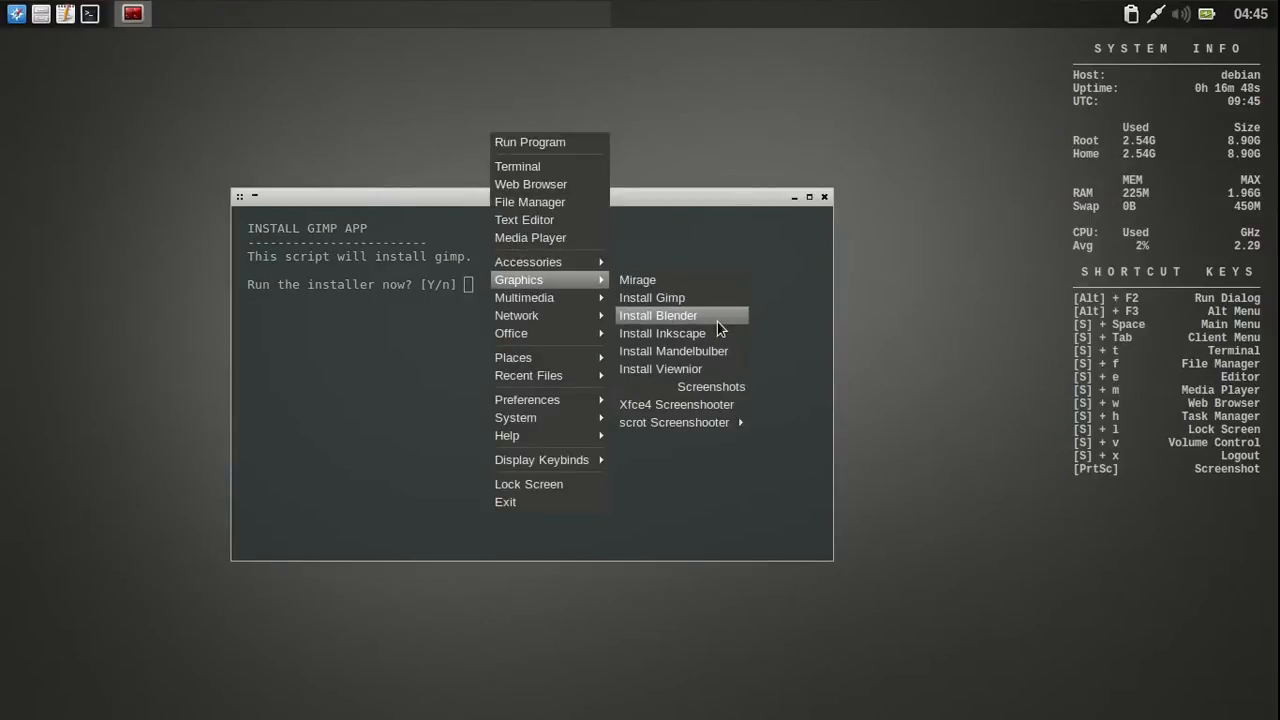
pyautogui.moveTo(680, 351)
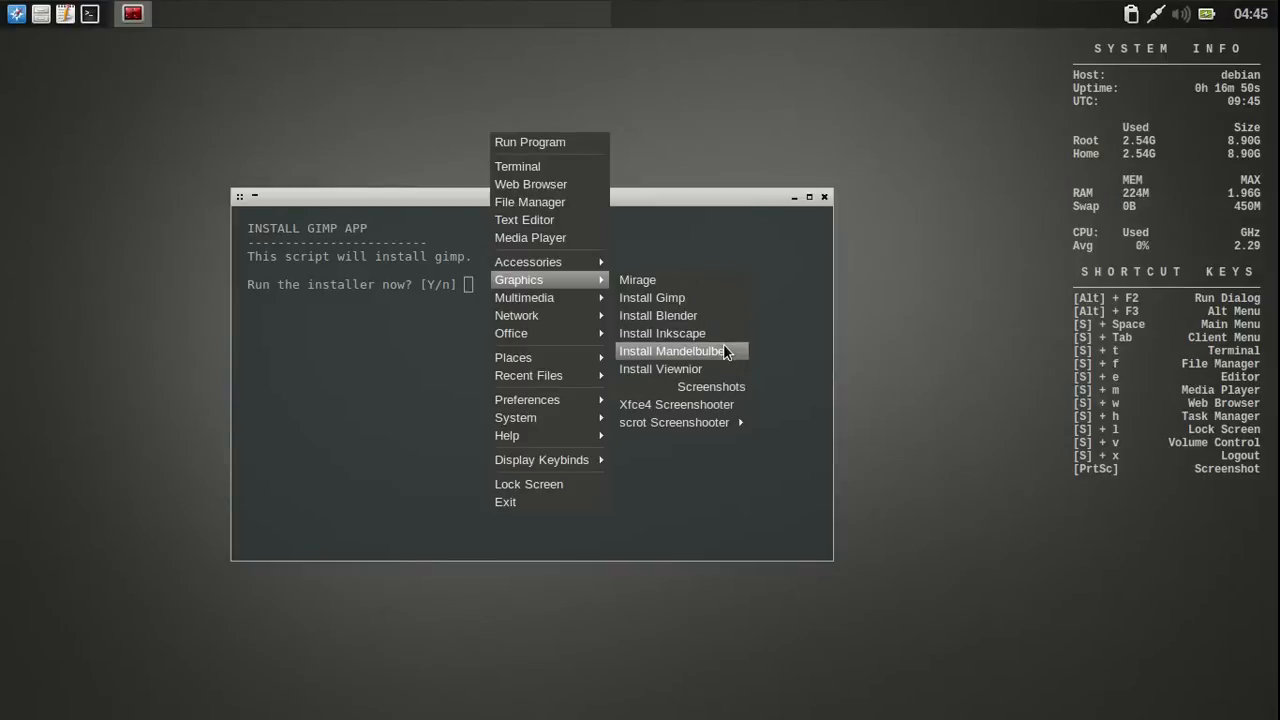
pyautogui.moveTo(730, 360)
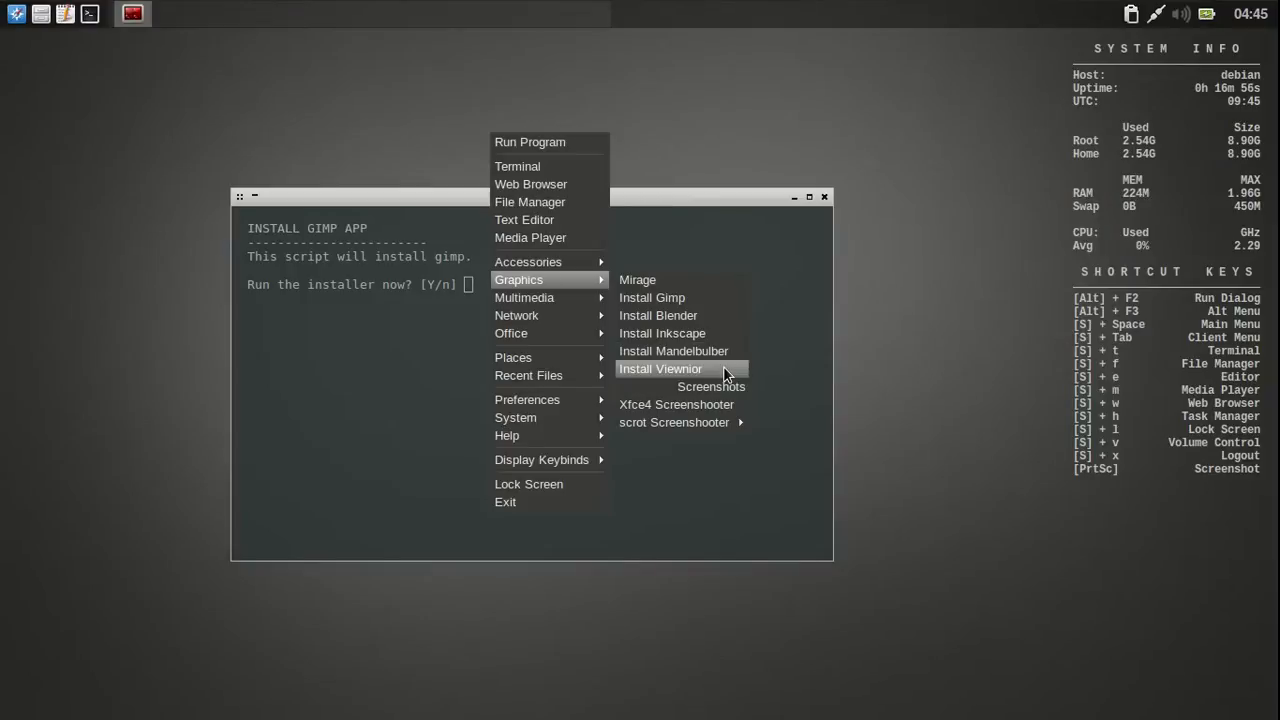
pyautogui.moveTo(711, 387)
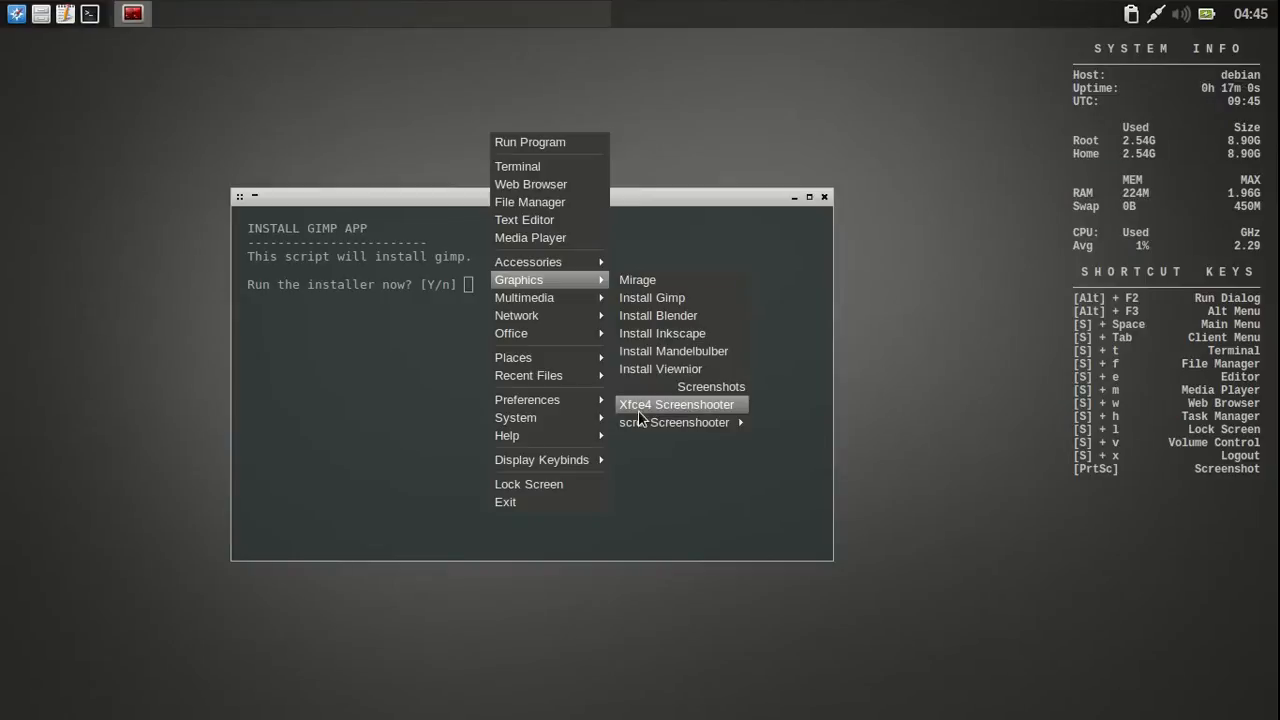
pyautogui.moveTo(713, 417)
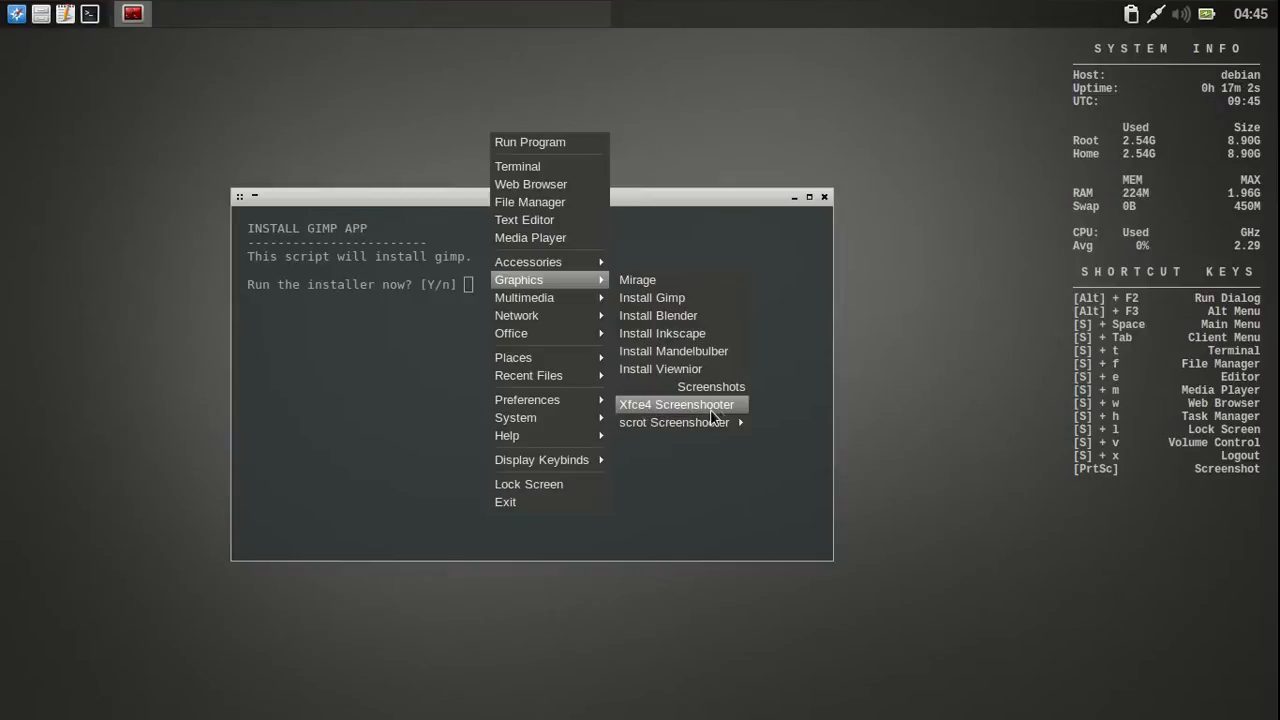
pyautogui.moveTo(674, 421)
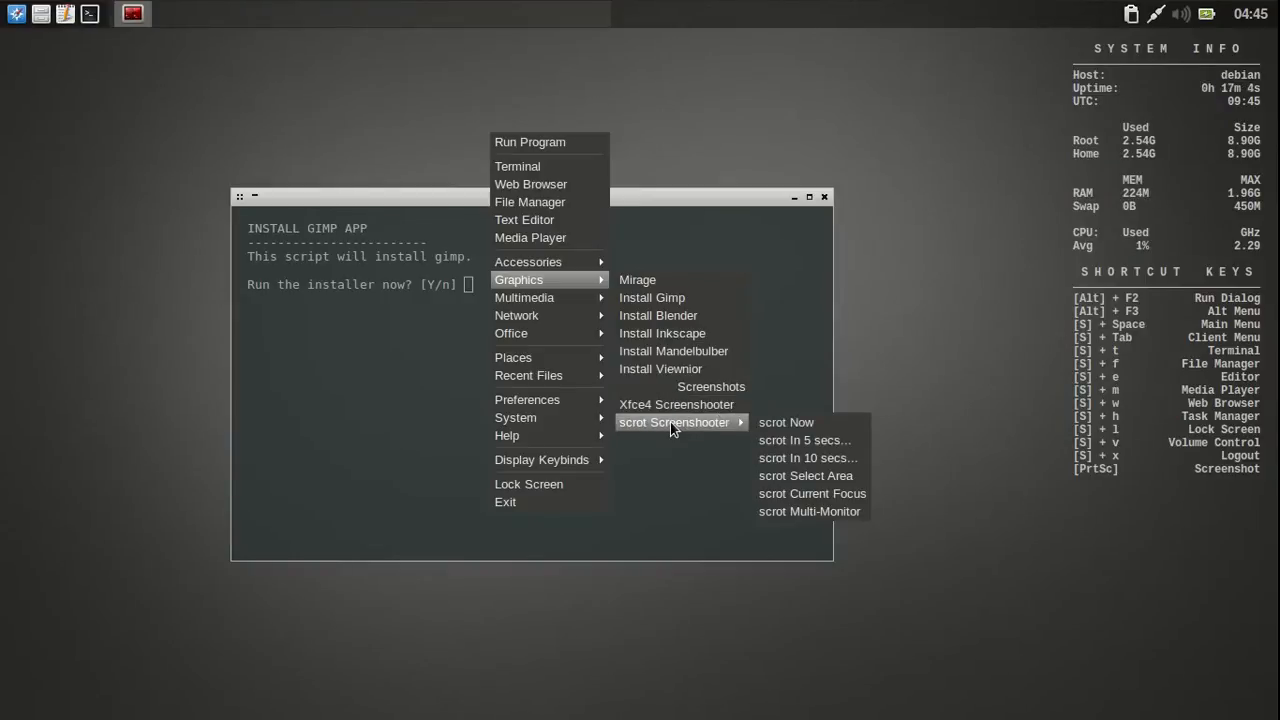
pyautogui.moveTo(715, 430)
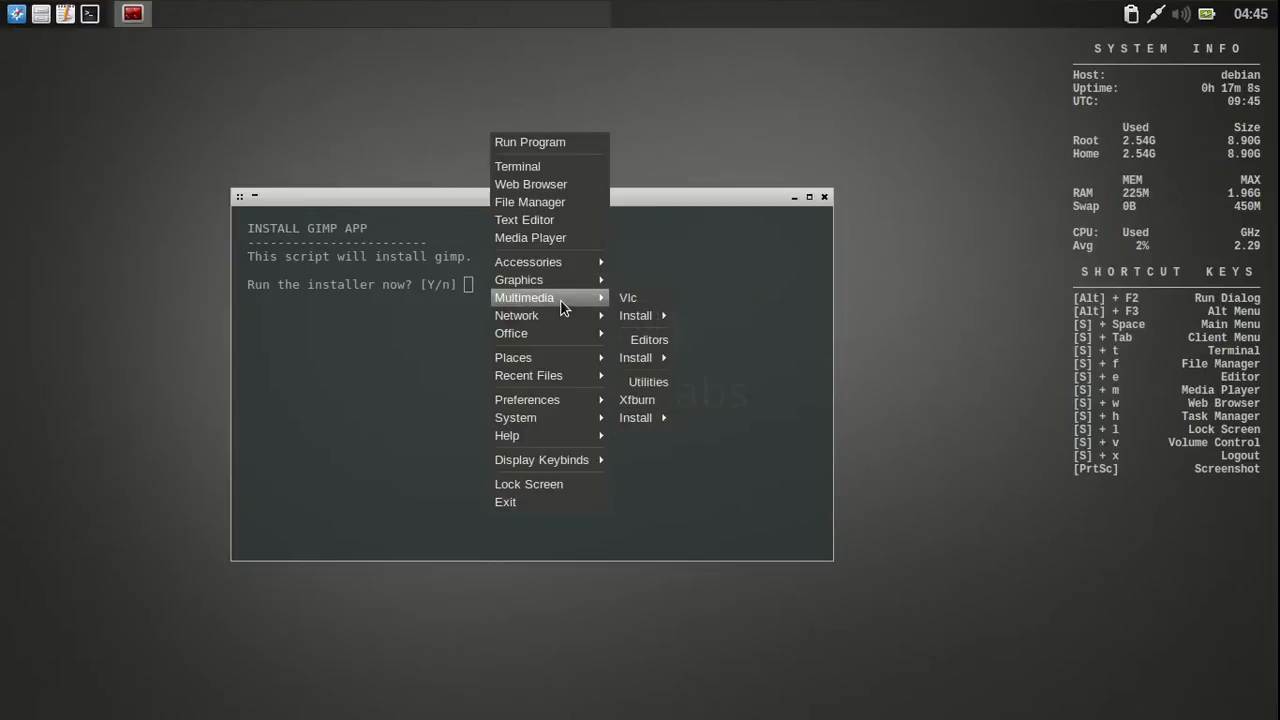
pyautogui.moveTo(635, 315)
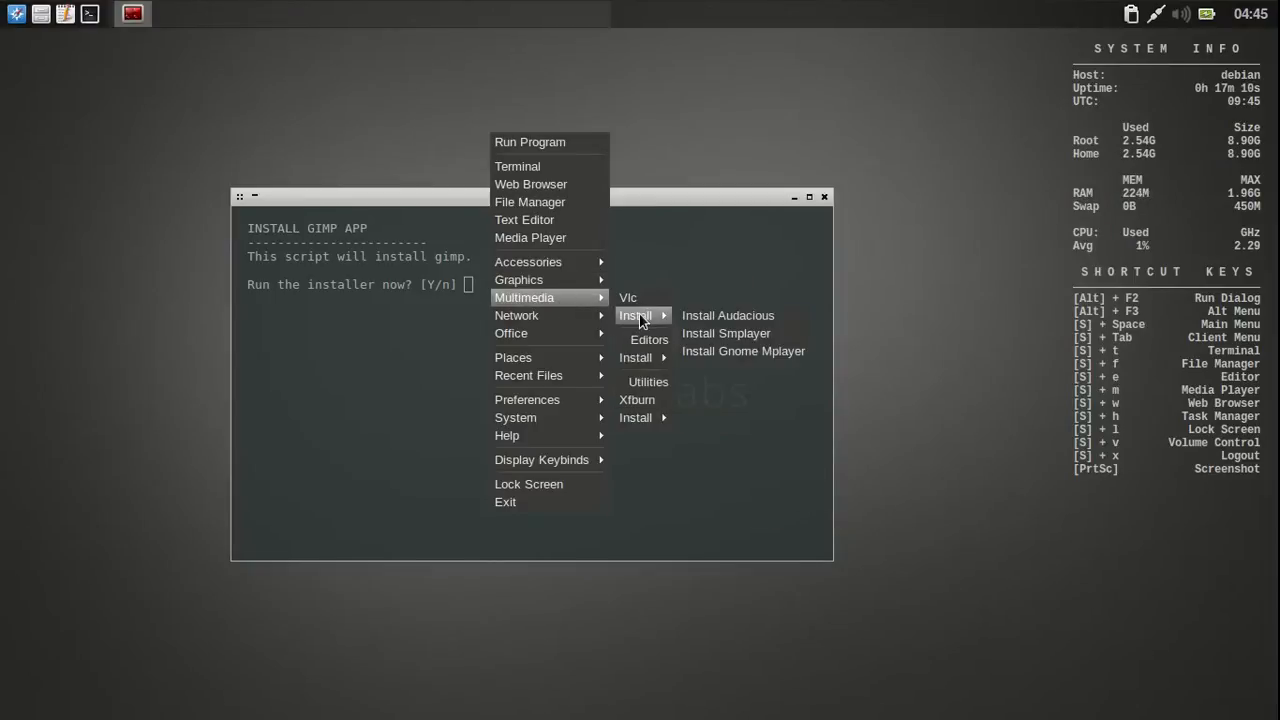
pyautogui.moveTo(726, 333)
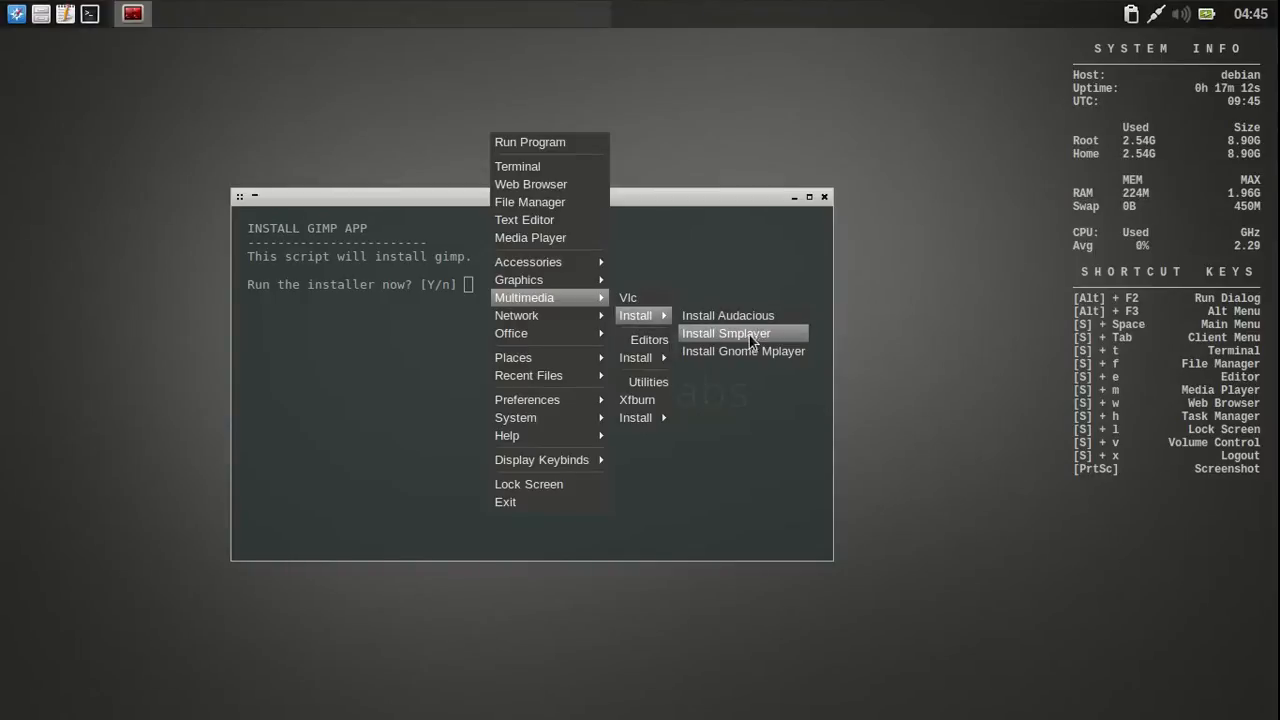
pyautogui.moveTo(742, 351)
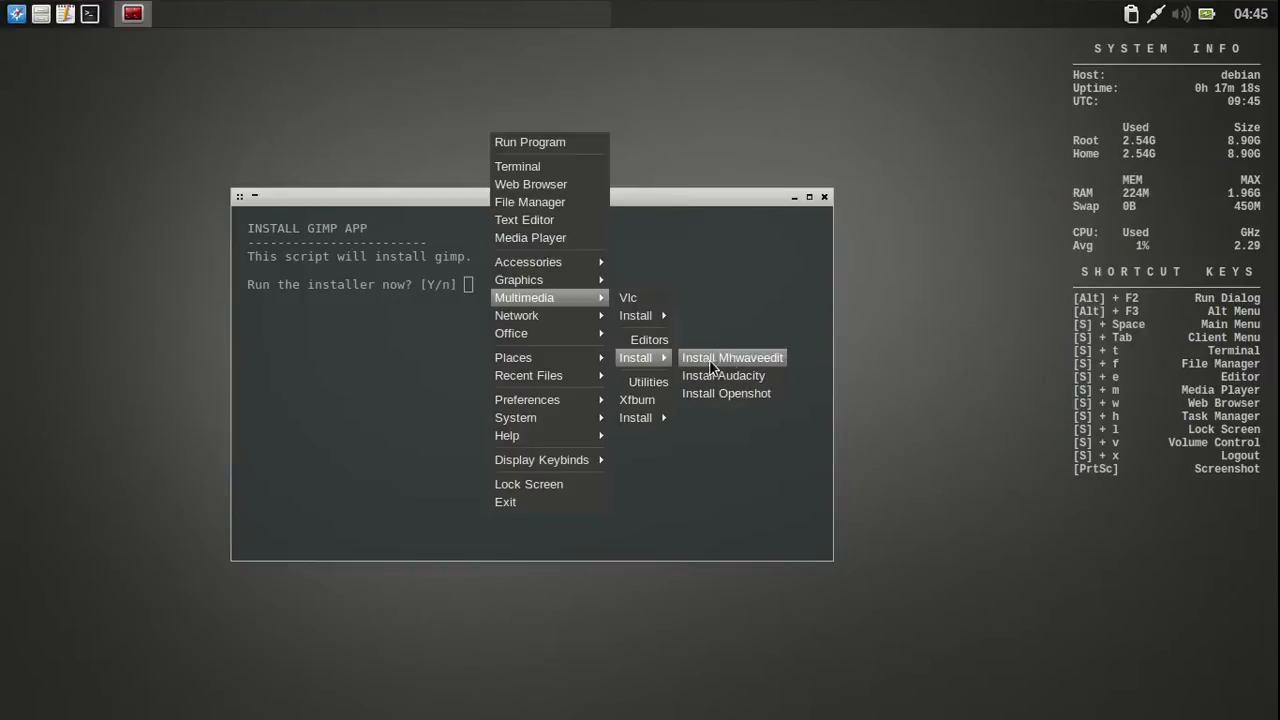
pyautogui.moveTo(700, 393)
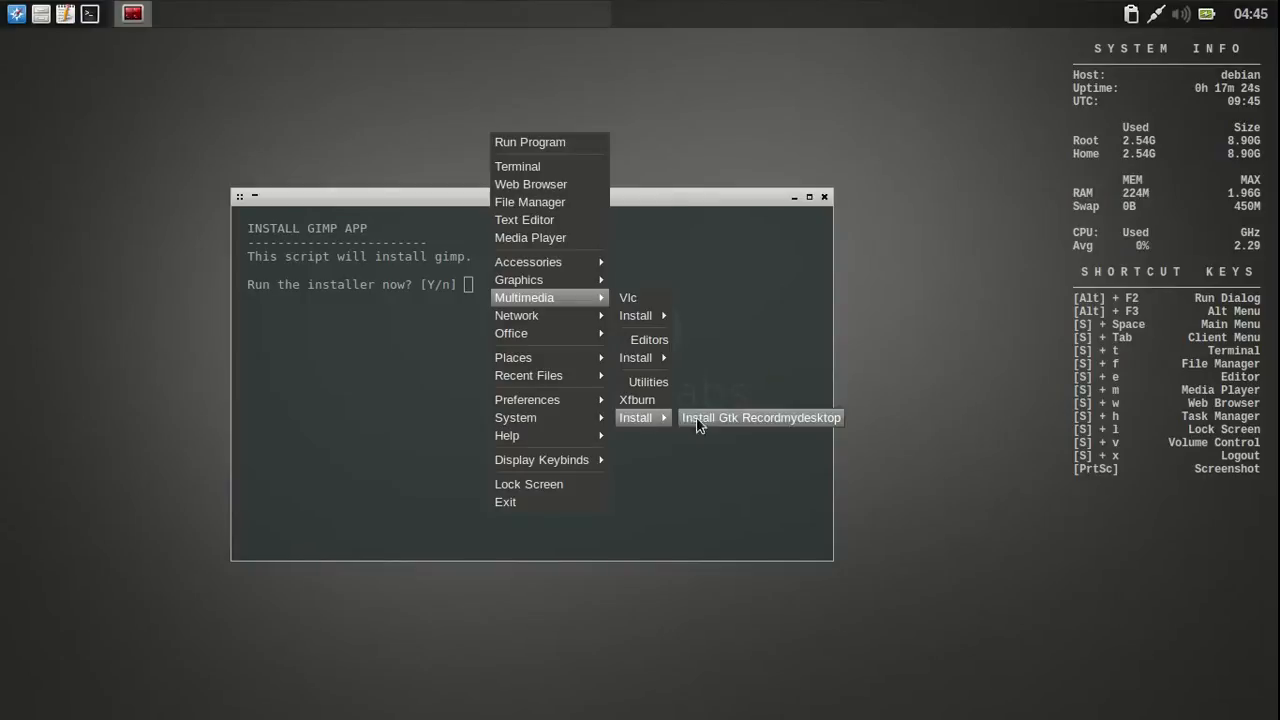
pyautogui.moveTo(592, 360)
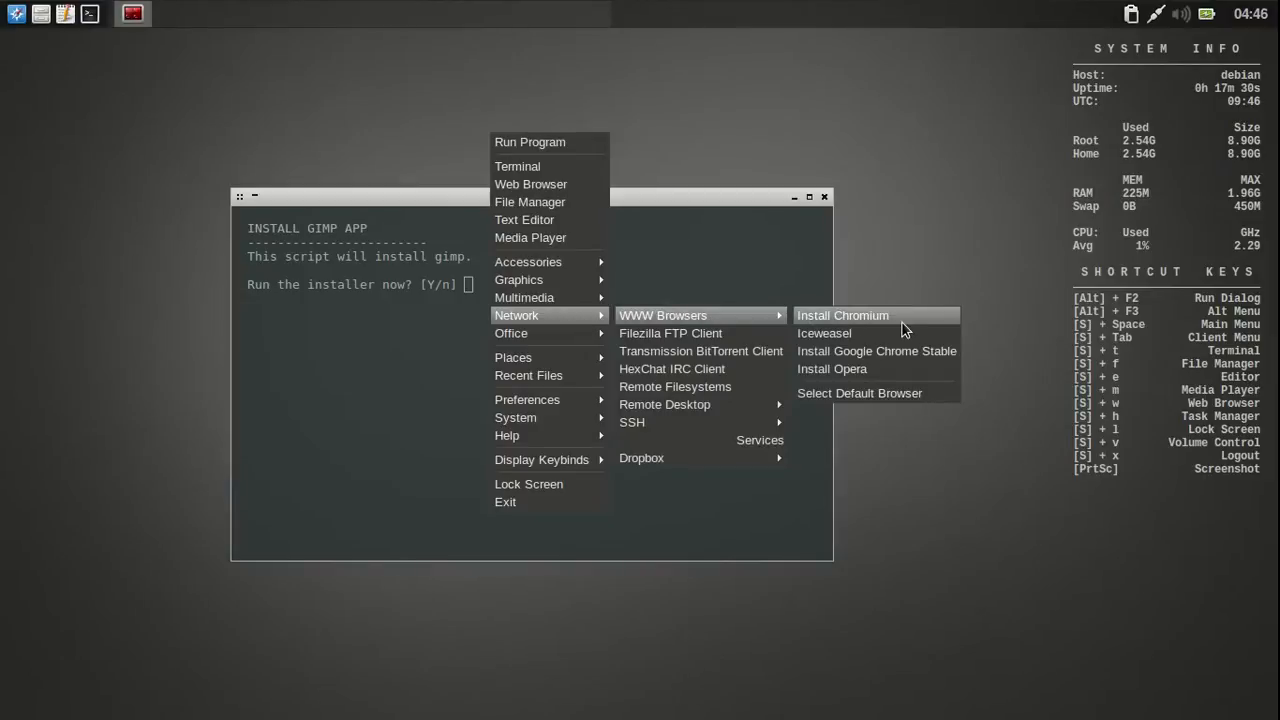
pyautogui.moveTo(870, 333)
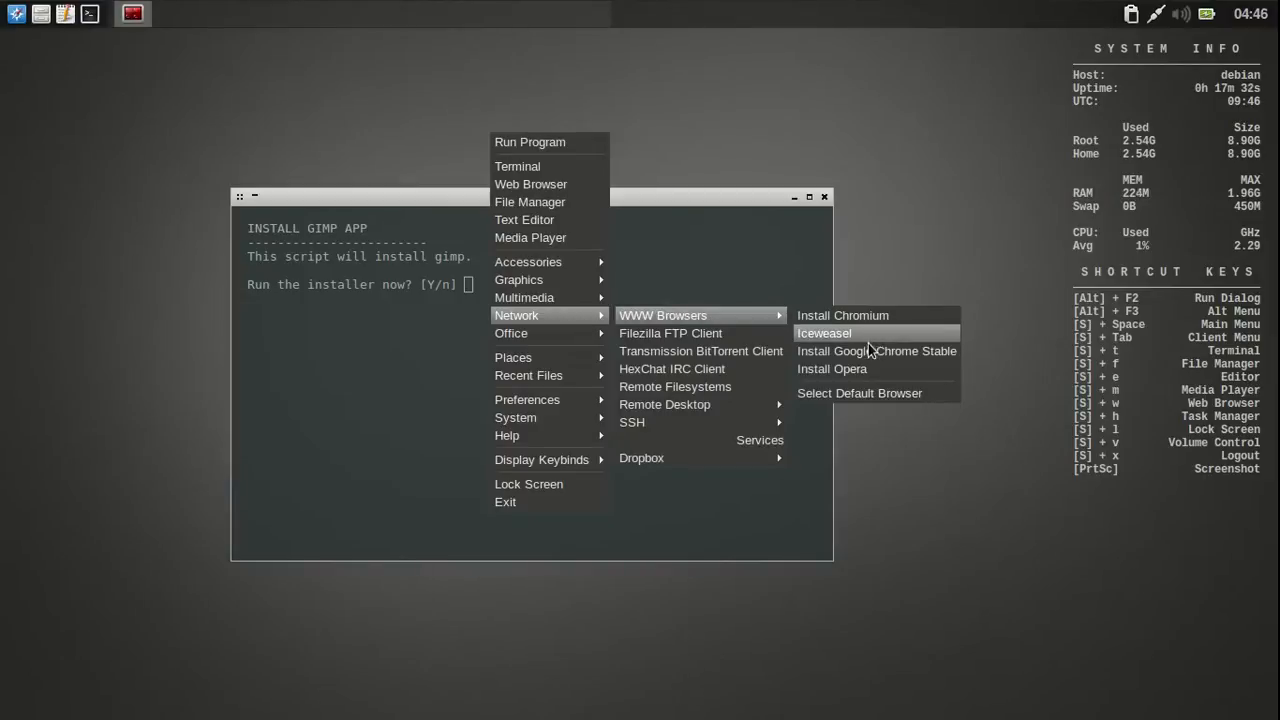
pyautogui.moveTo(876, 351)
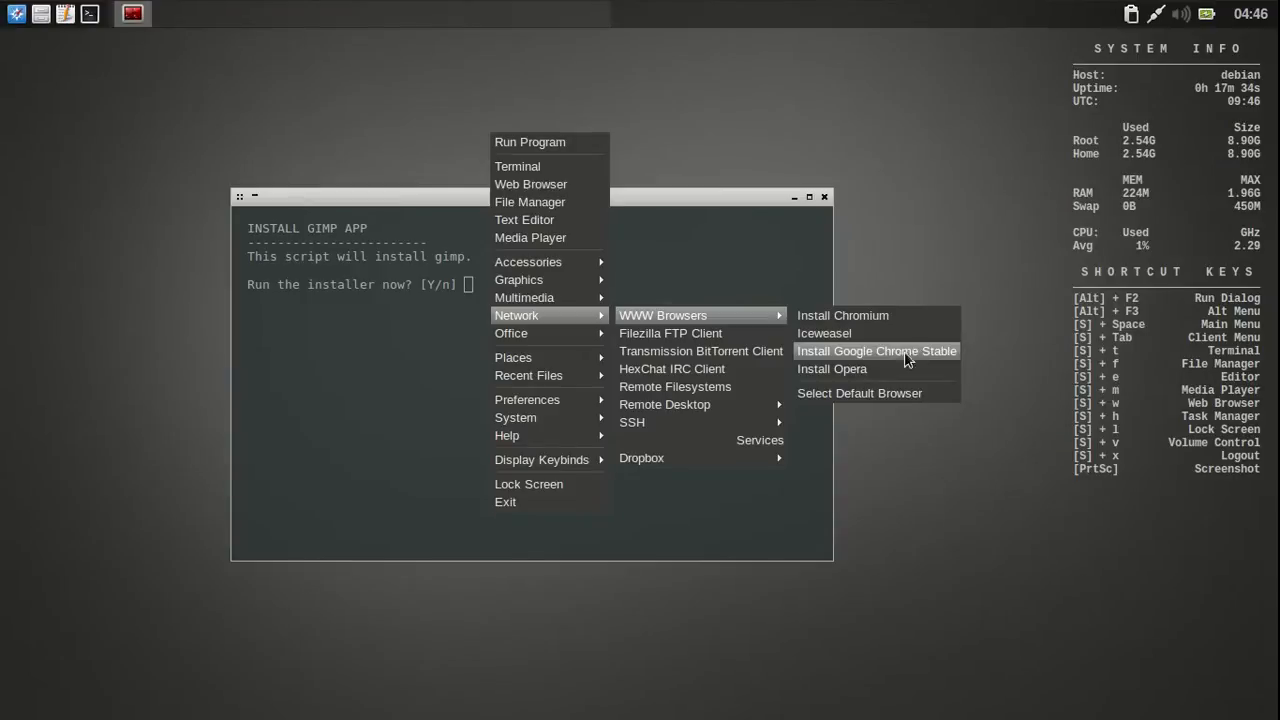
pyautogui.moveTo(832, 369)
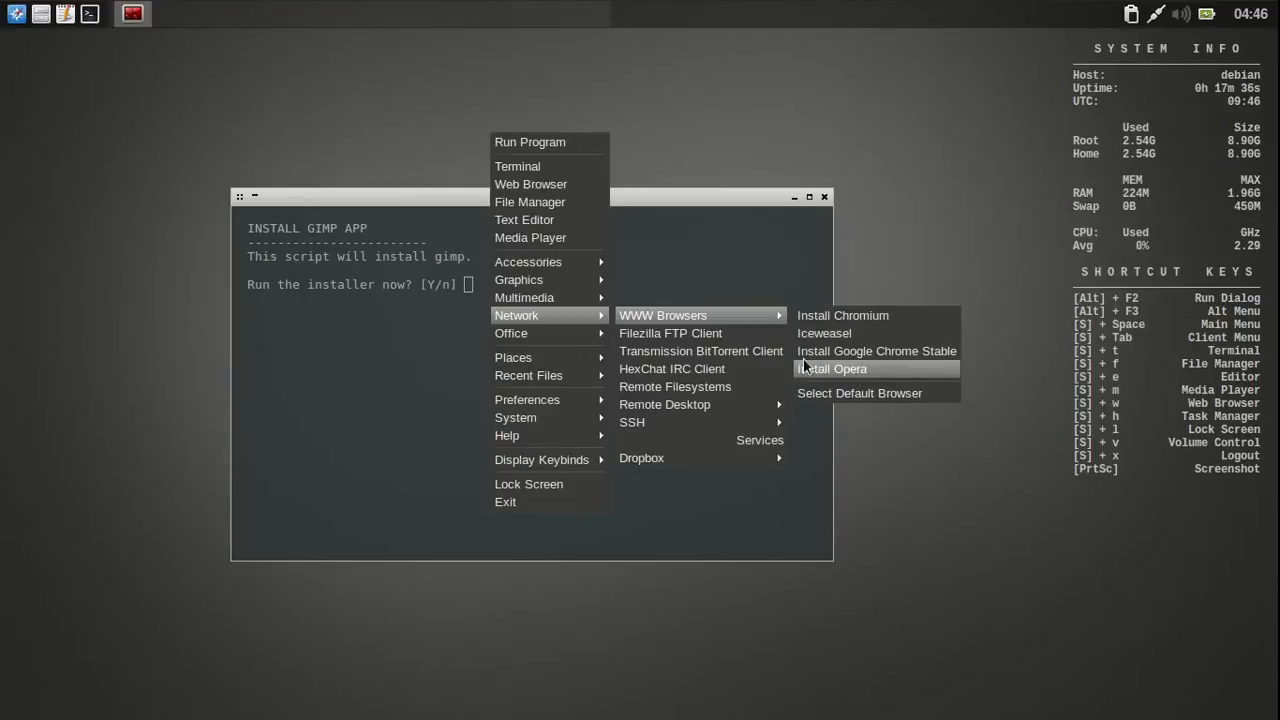
pyautogui.moveTo(672, 369)
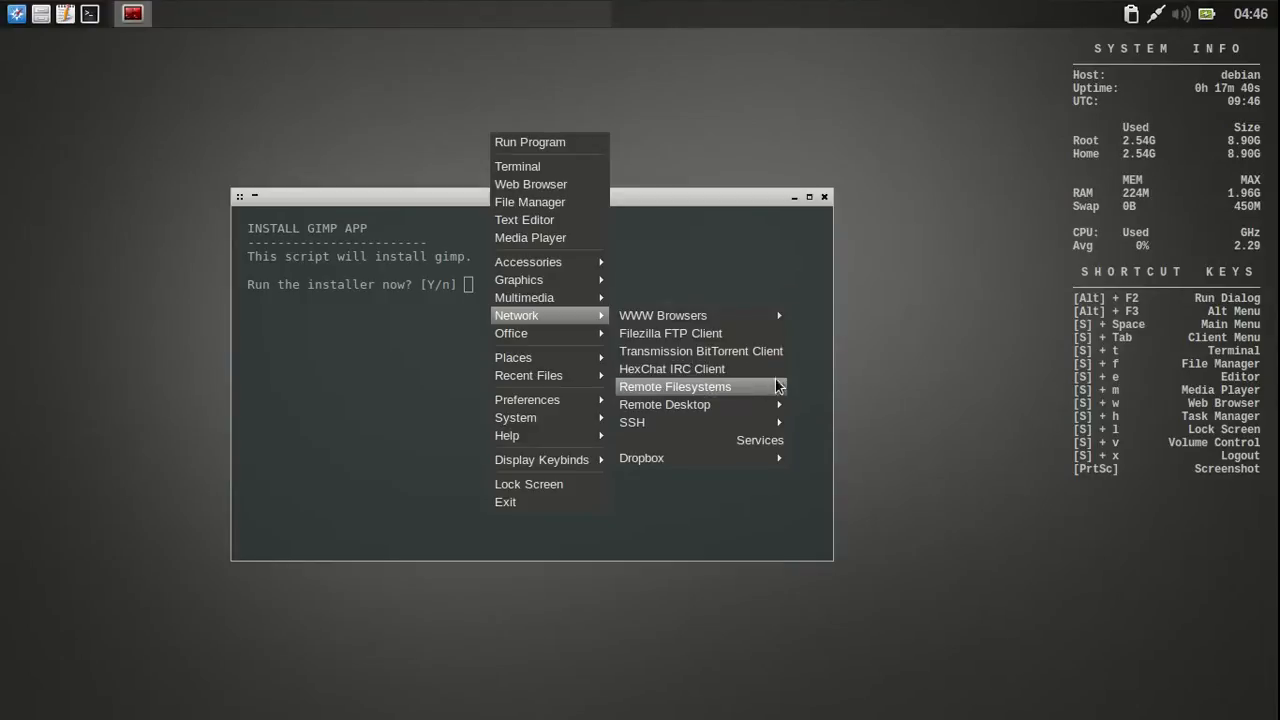
pyautogui.moveTo(665, 404)
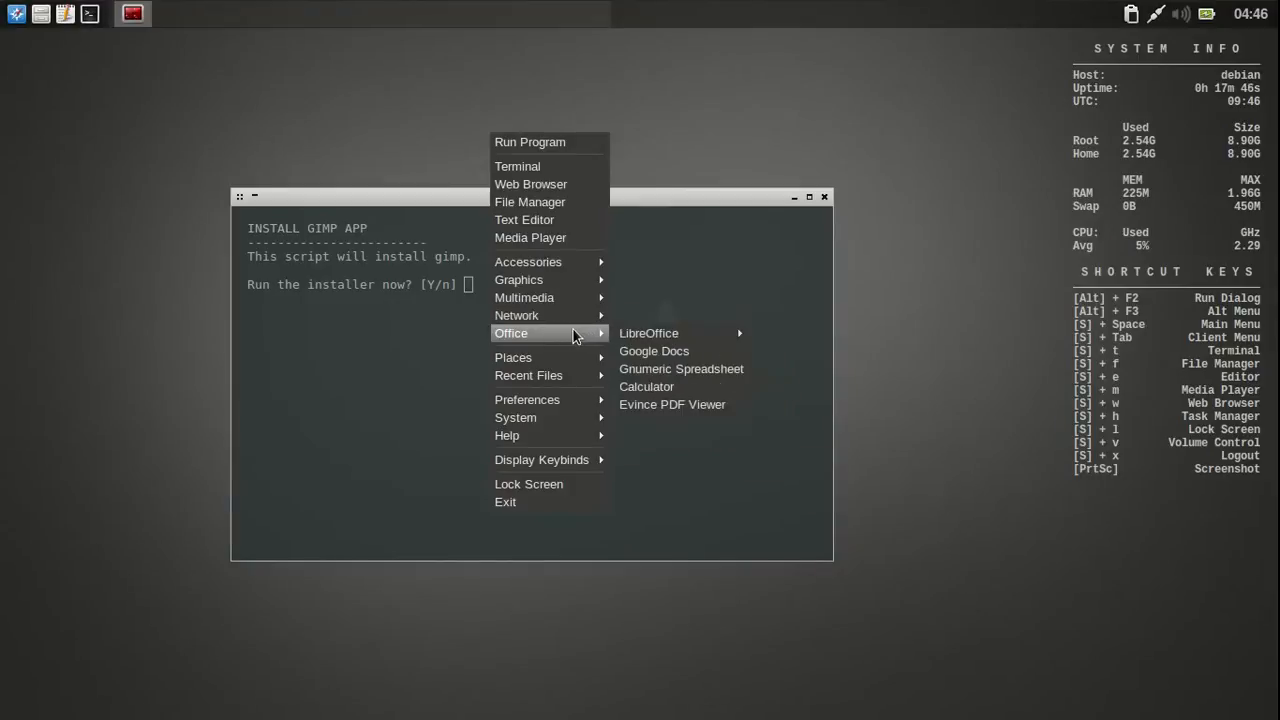
pyautogui.moveTo(558, 348)
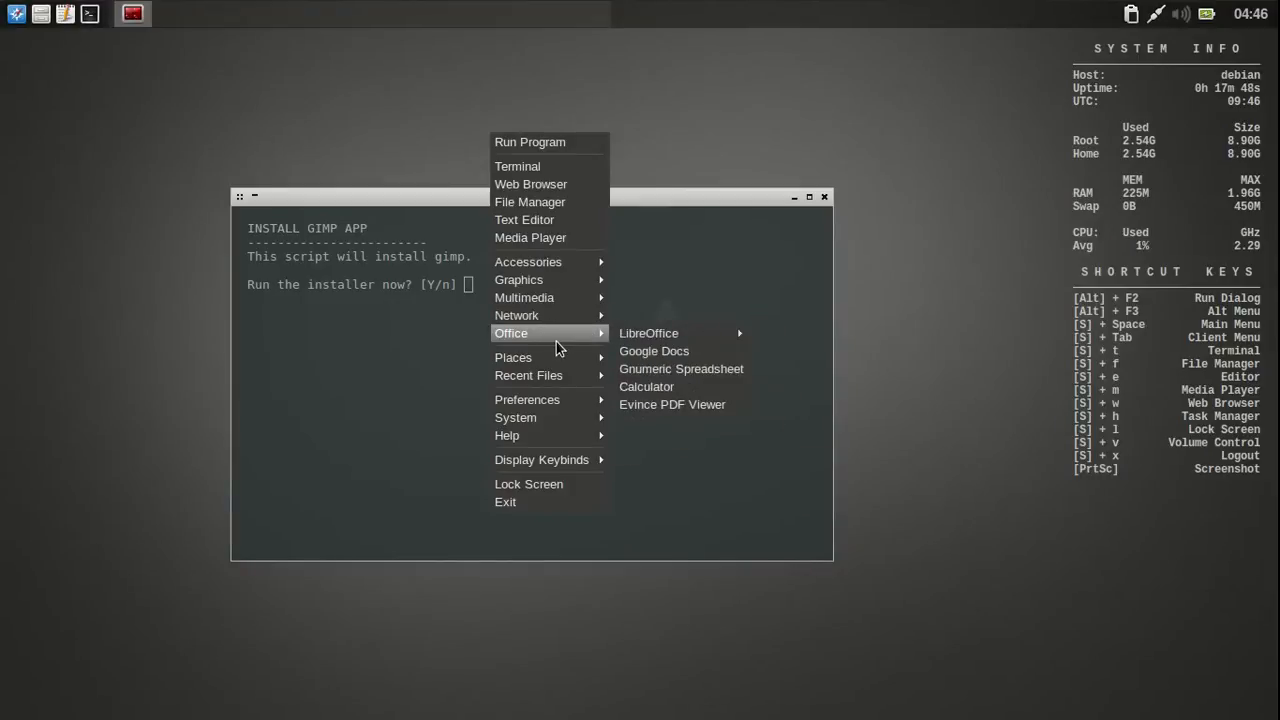
pyautogui.moveTo(648, 333)
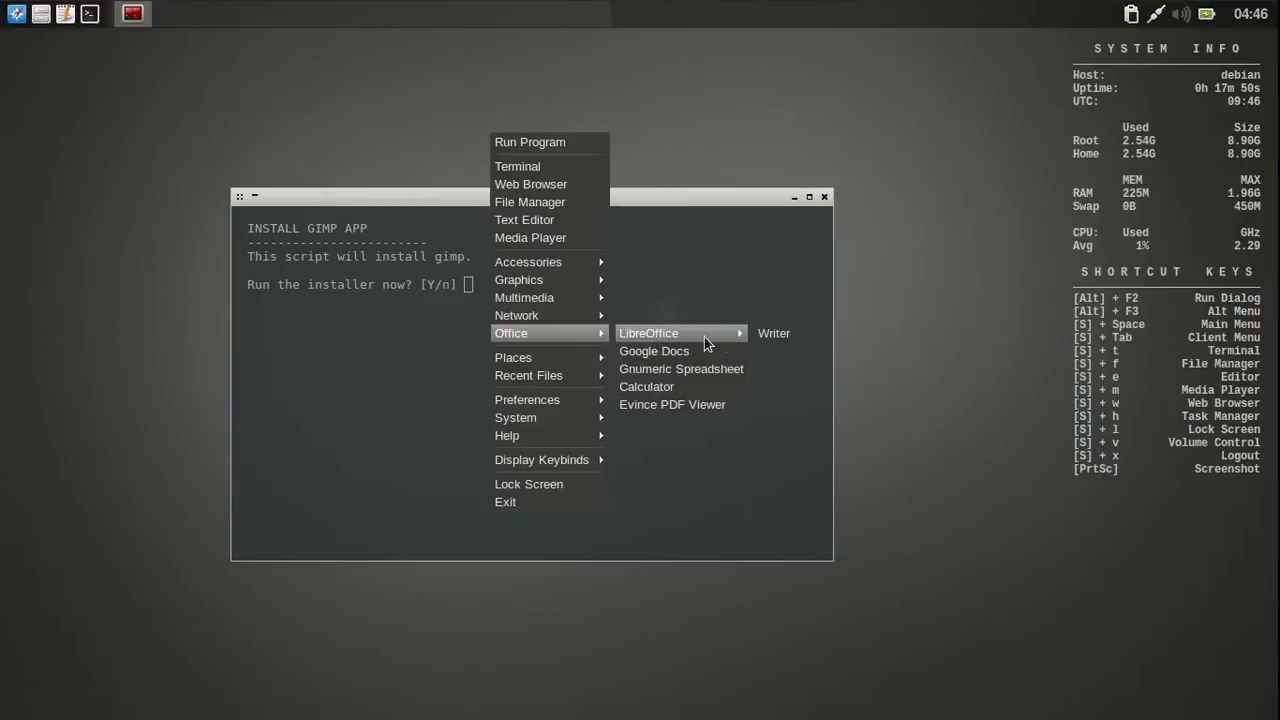
pyautogui.moveTo(646, 387)
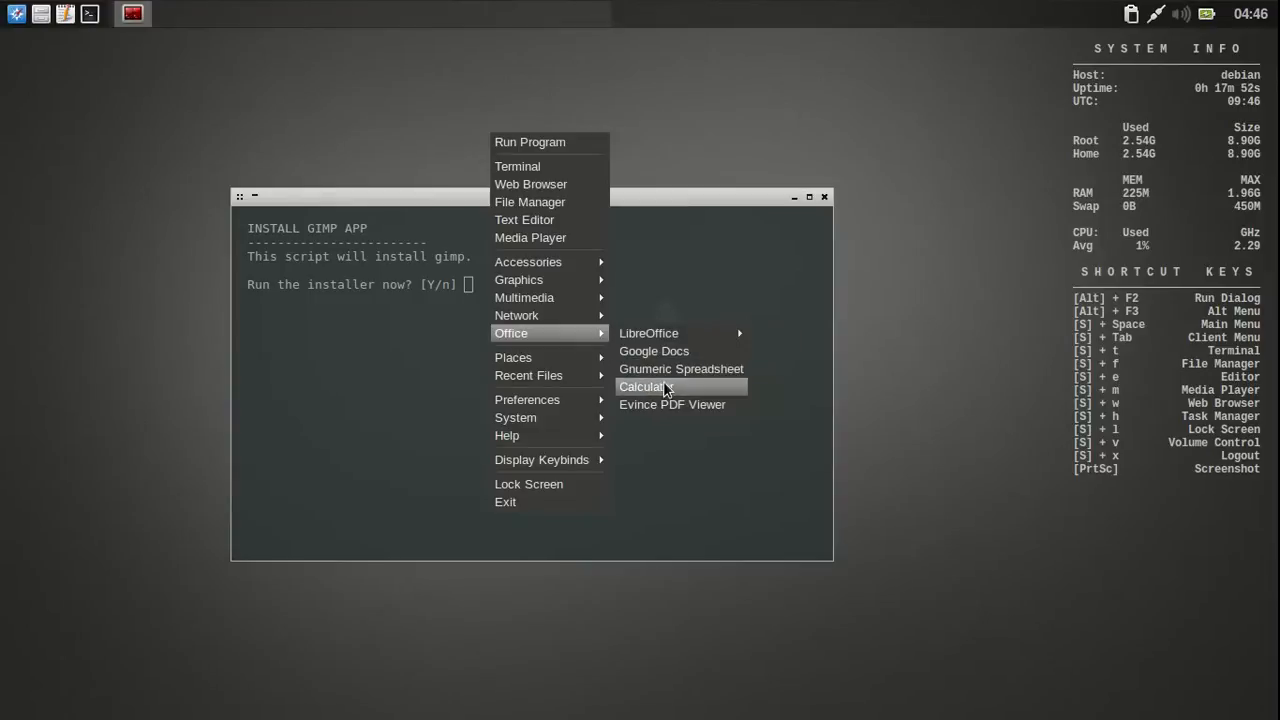
# Step: Launch galculator from Office > Calculator and drag its window into place
pyautogui.click(642, 387)
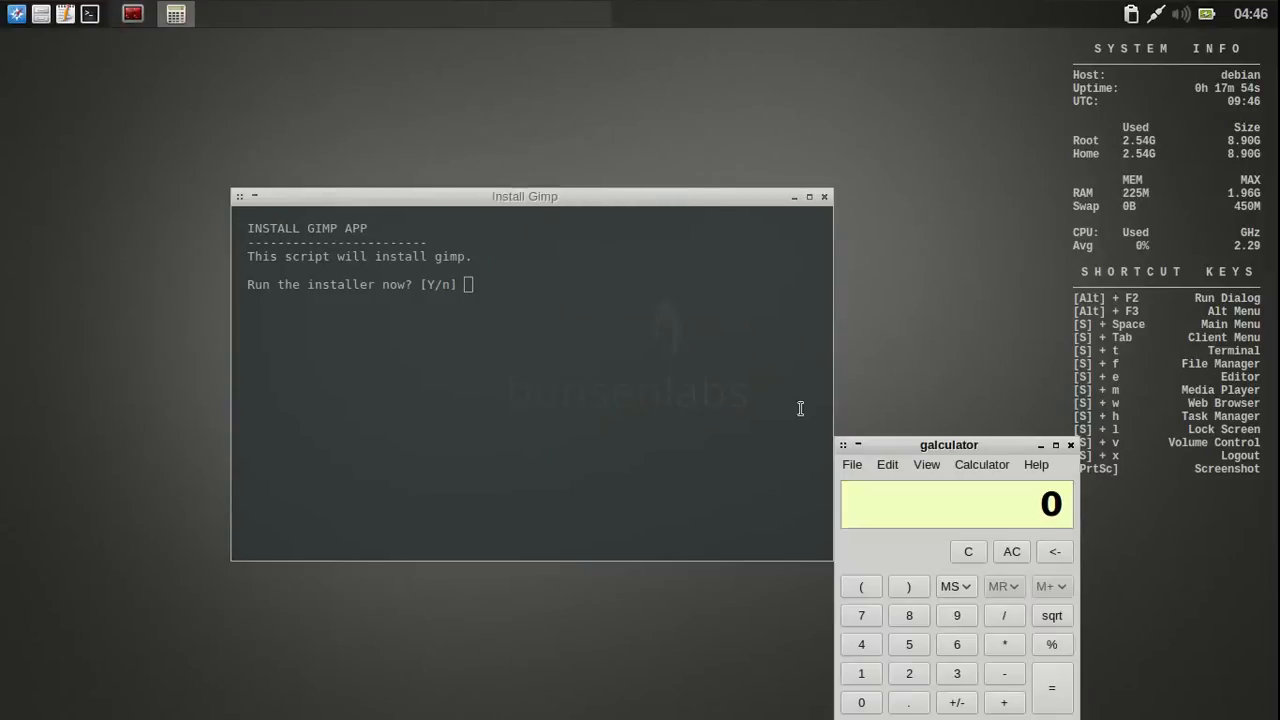
pyautogui.moveTo(948, 444); pyautogui.dragTo(815, 278)
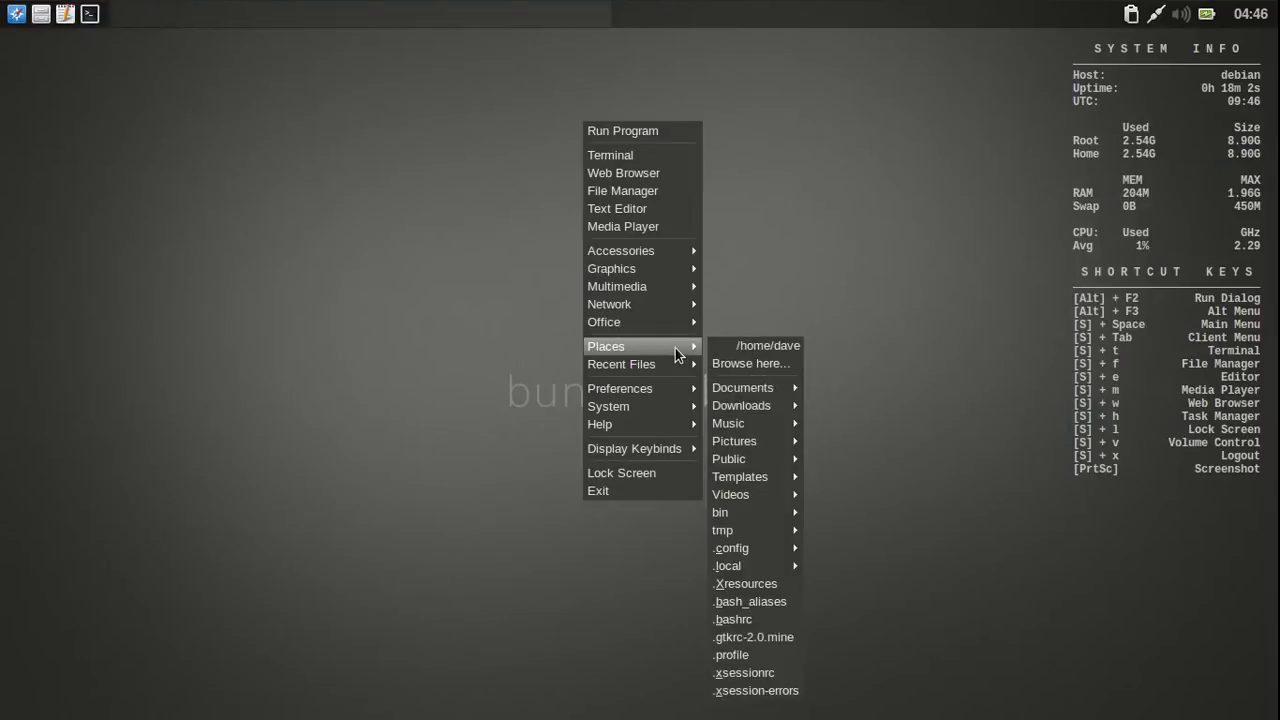
pyautogui.moveTo(734, 441)
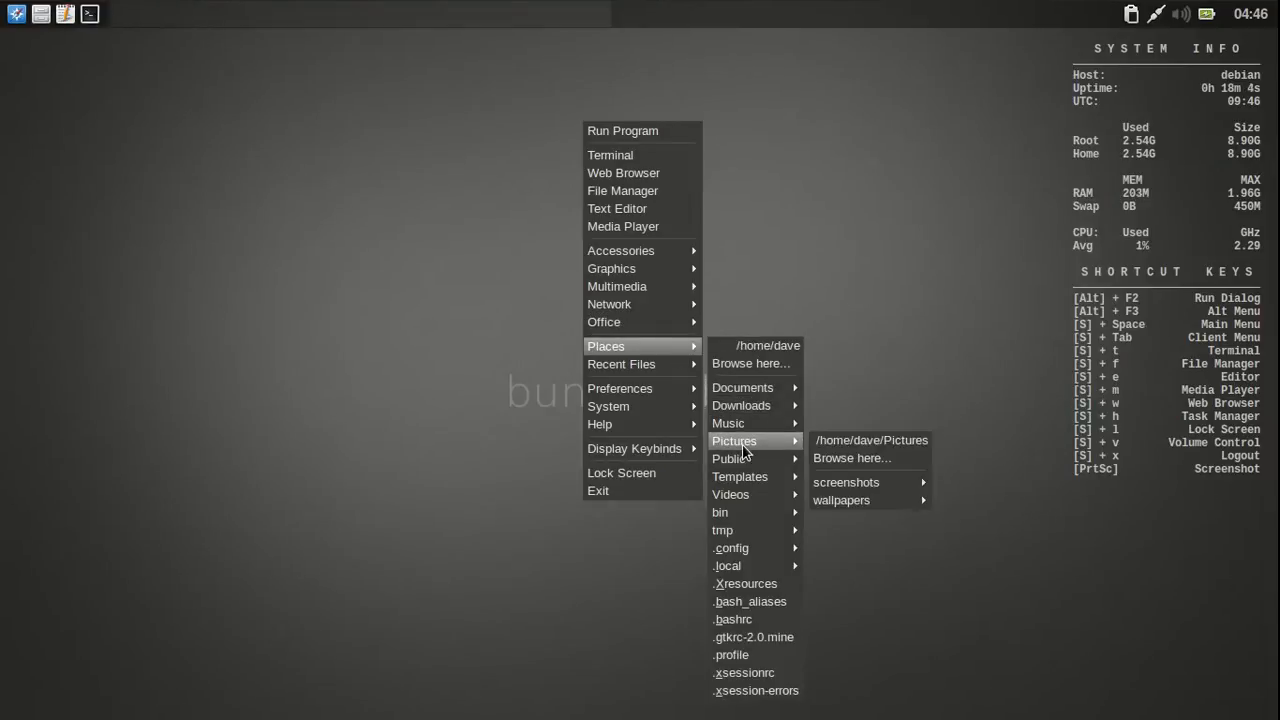
pyautogui.moveTo(740, 476)
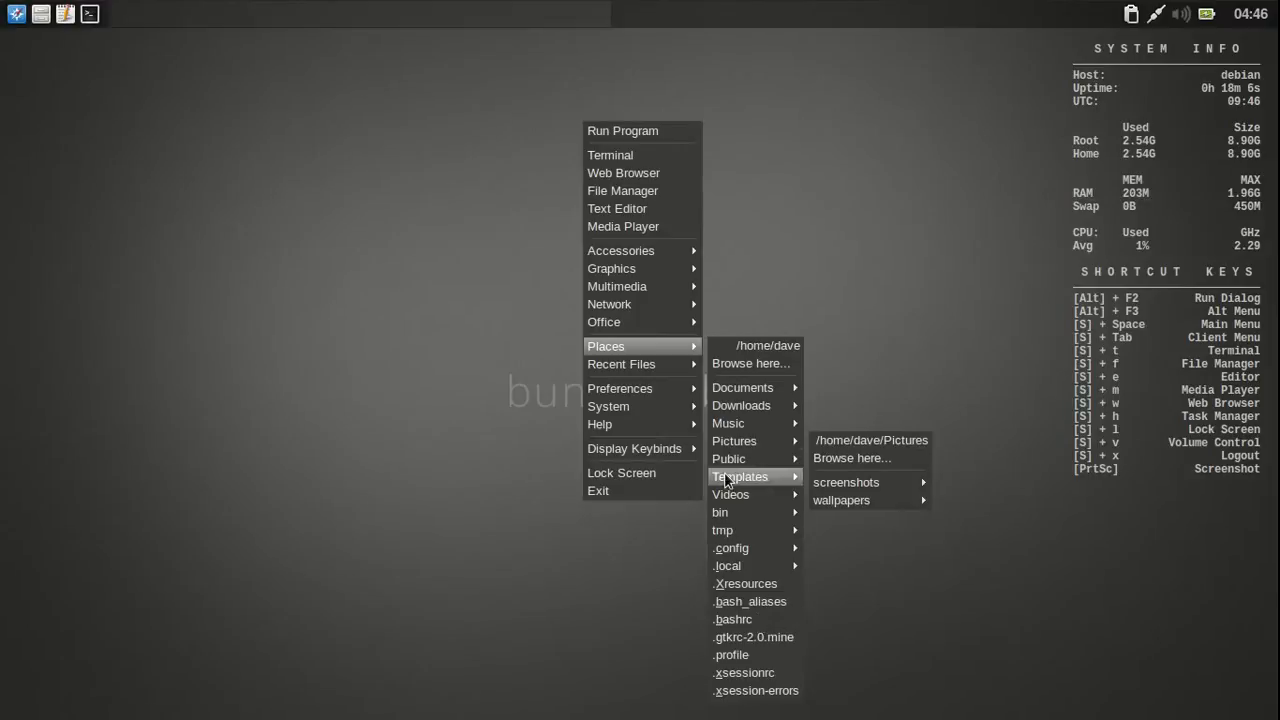
pyautogui.moveTo(730, 548)
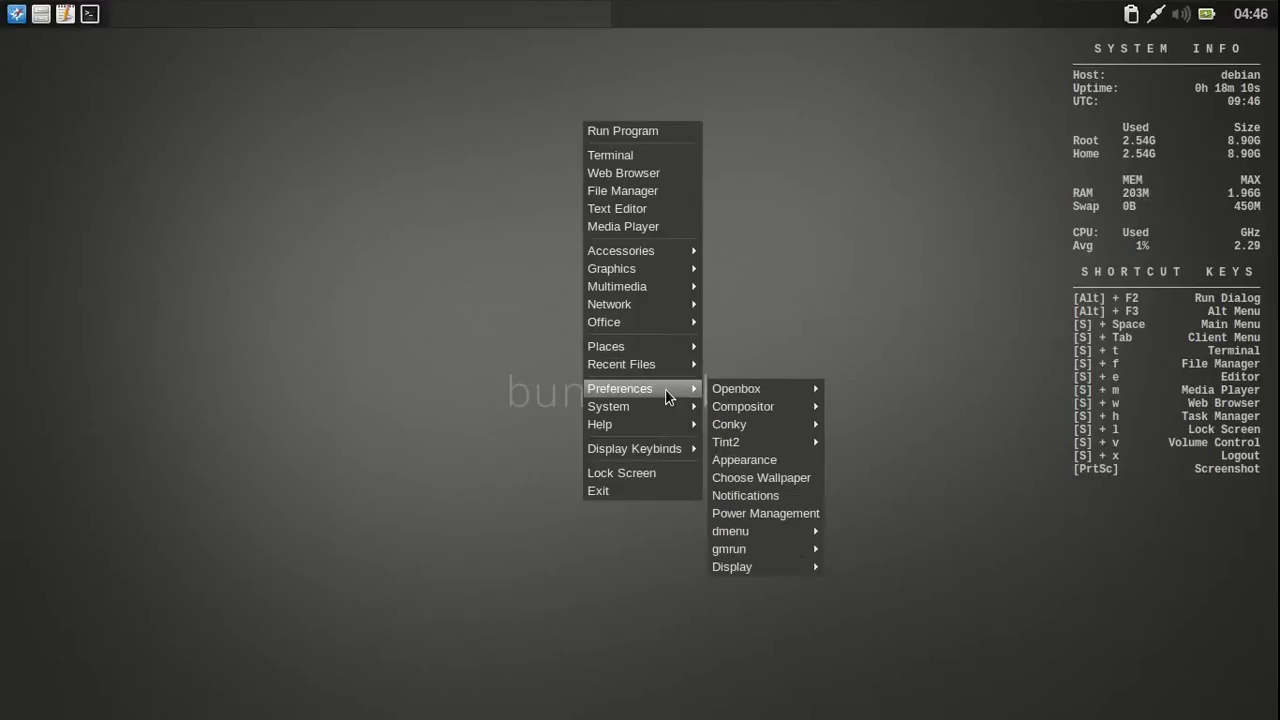
pyautogui.moveTo(737, 388)
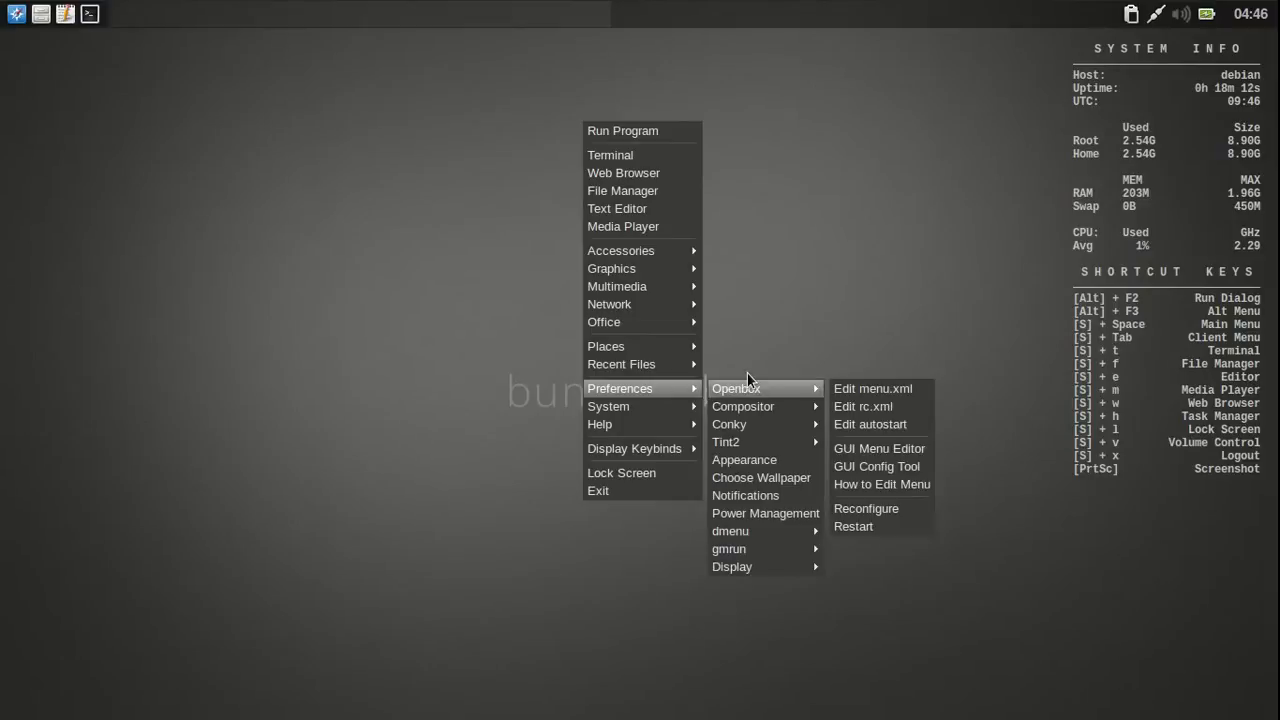
pyautogui.moveTo(743, 406)
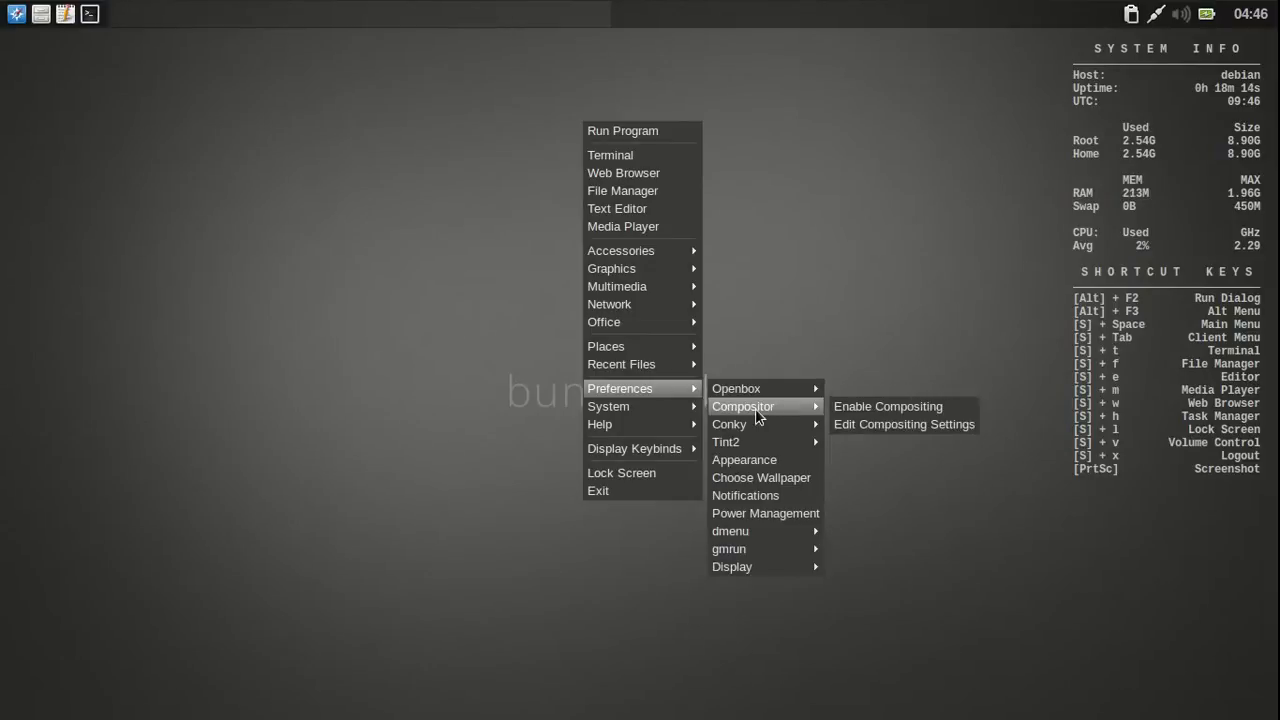
pyautogui.moveTo(795, 413)
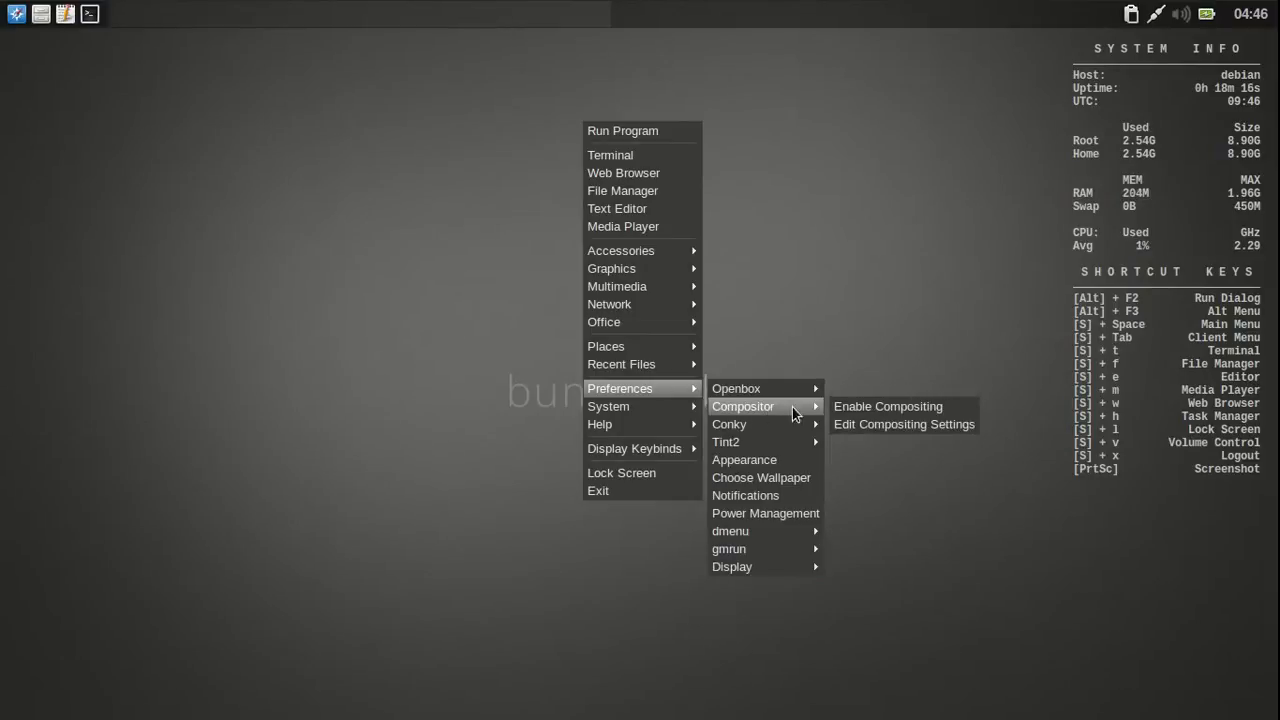
pyautogui.moveTo(760, 424)
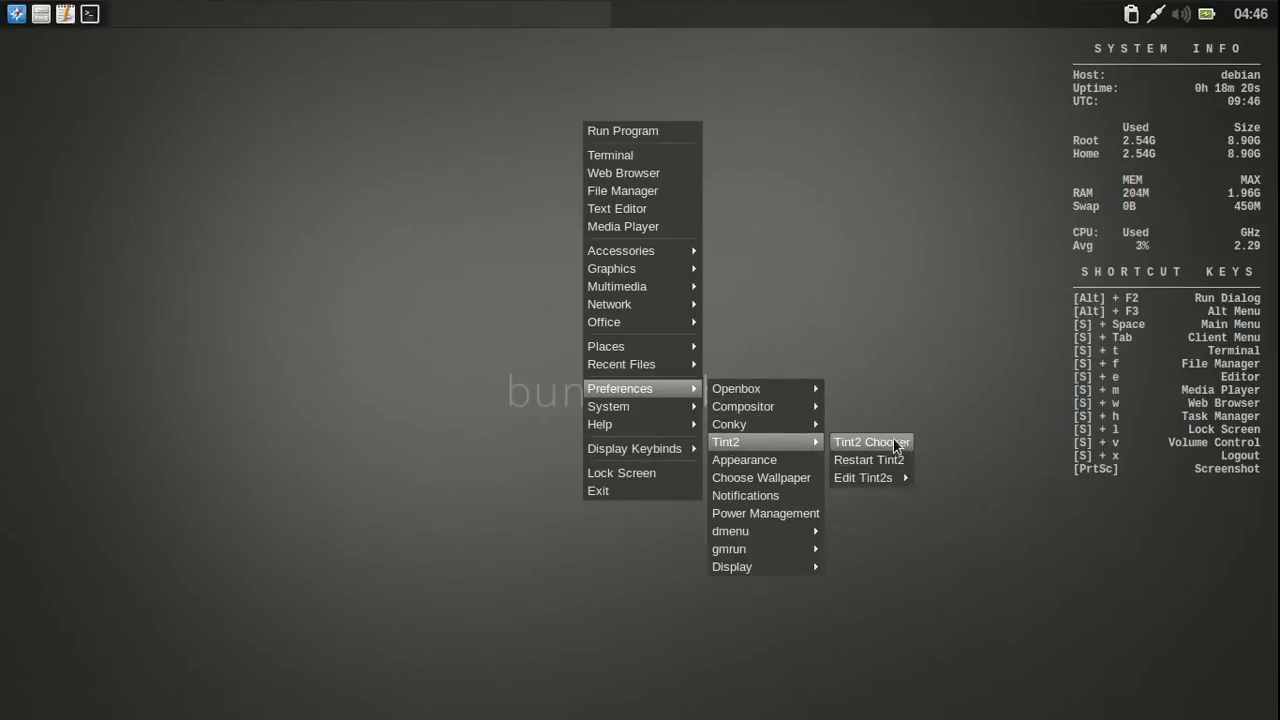
pyautogui.moveTo(762, 477)
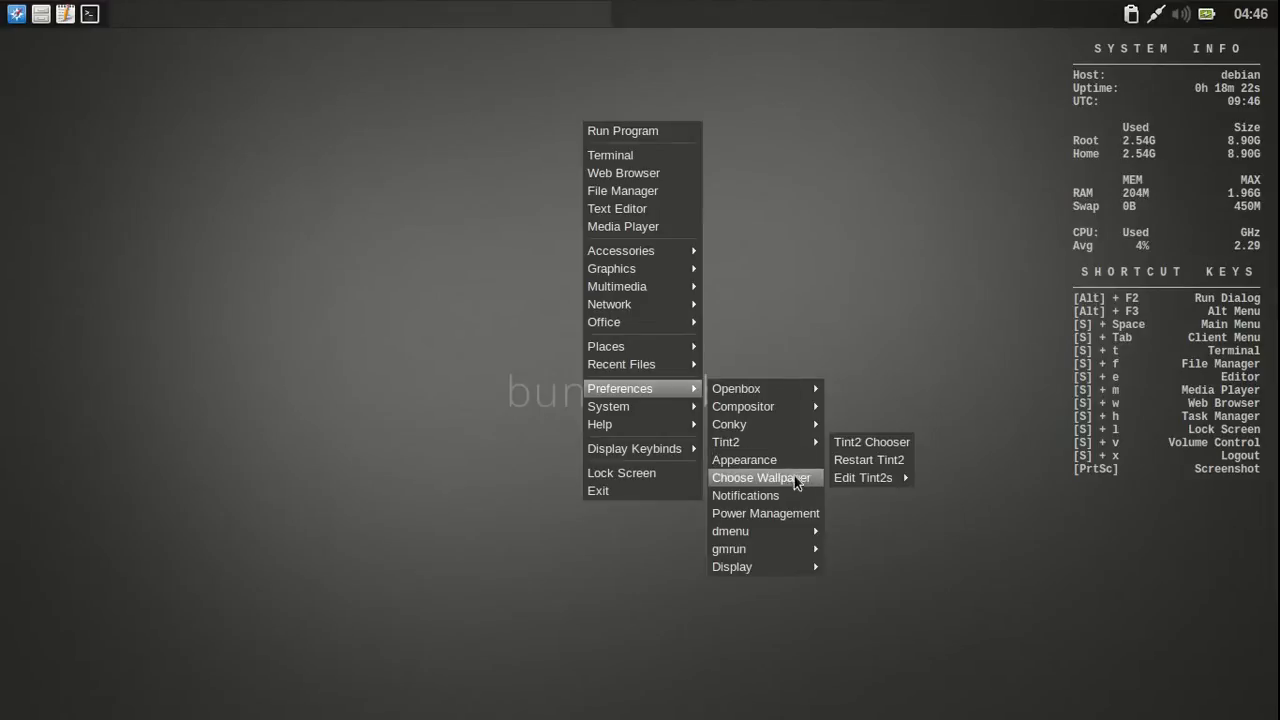
pyautogui.moveTo(762, 477)
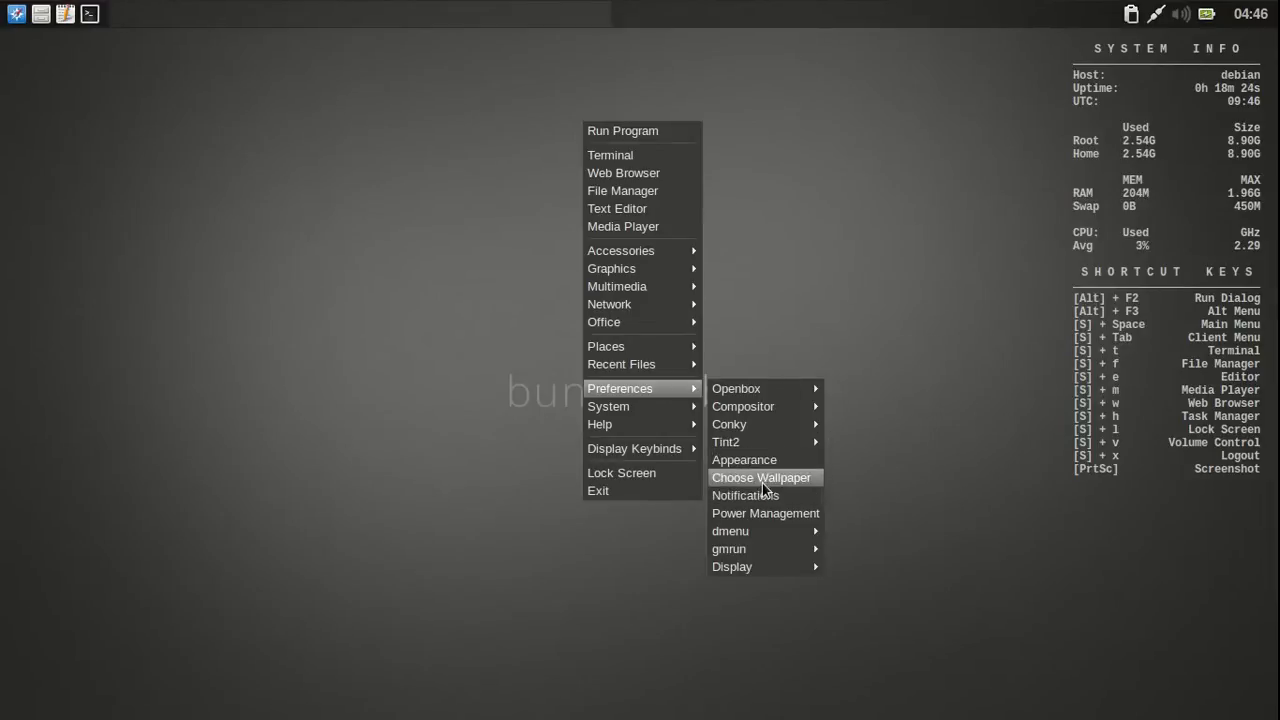
pyautogui.moveTo(767, 531)
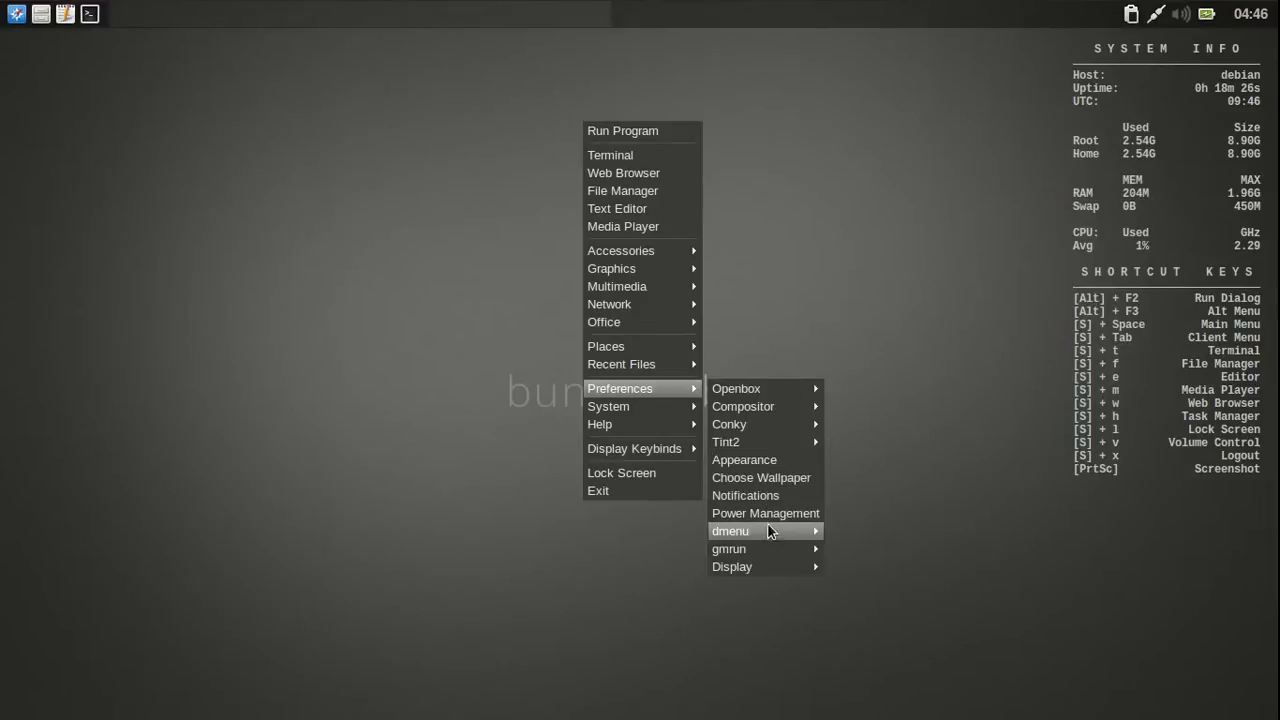
pyautogui.moveTo(765, 548)
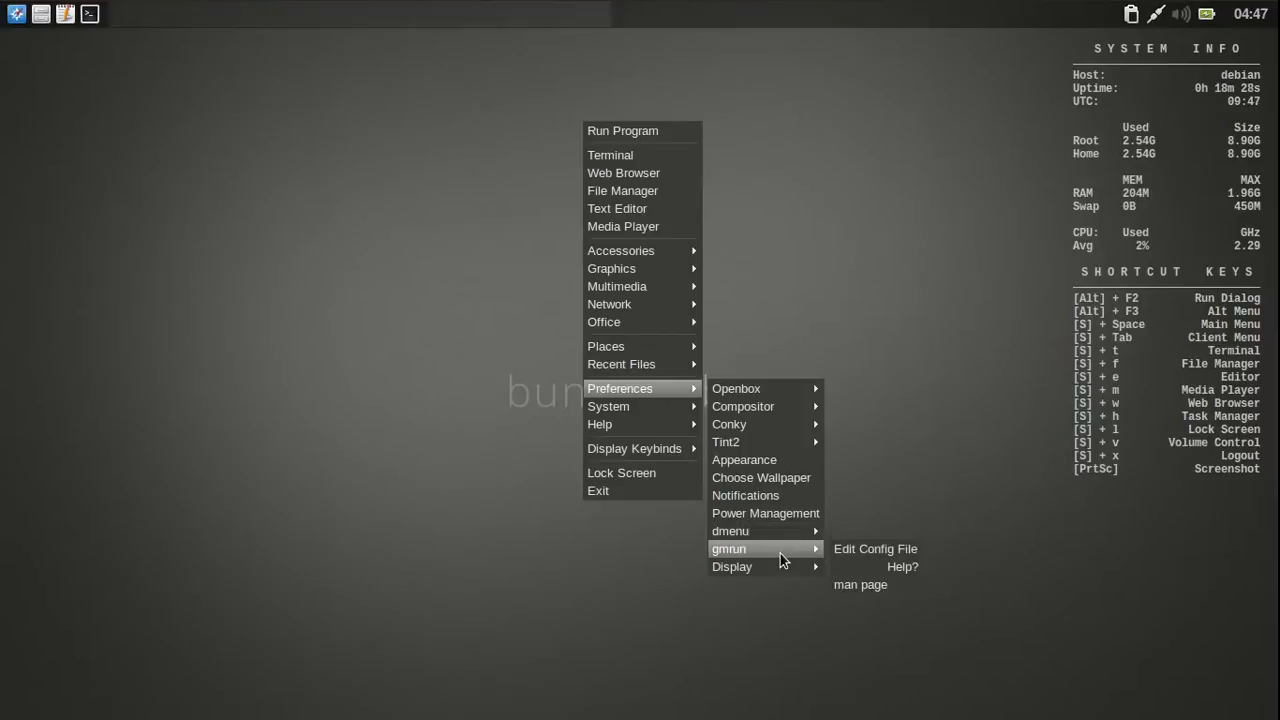
pyautogui.moveTo(732, 567)
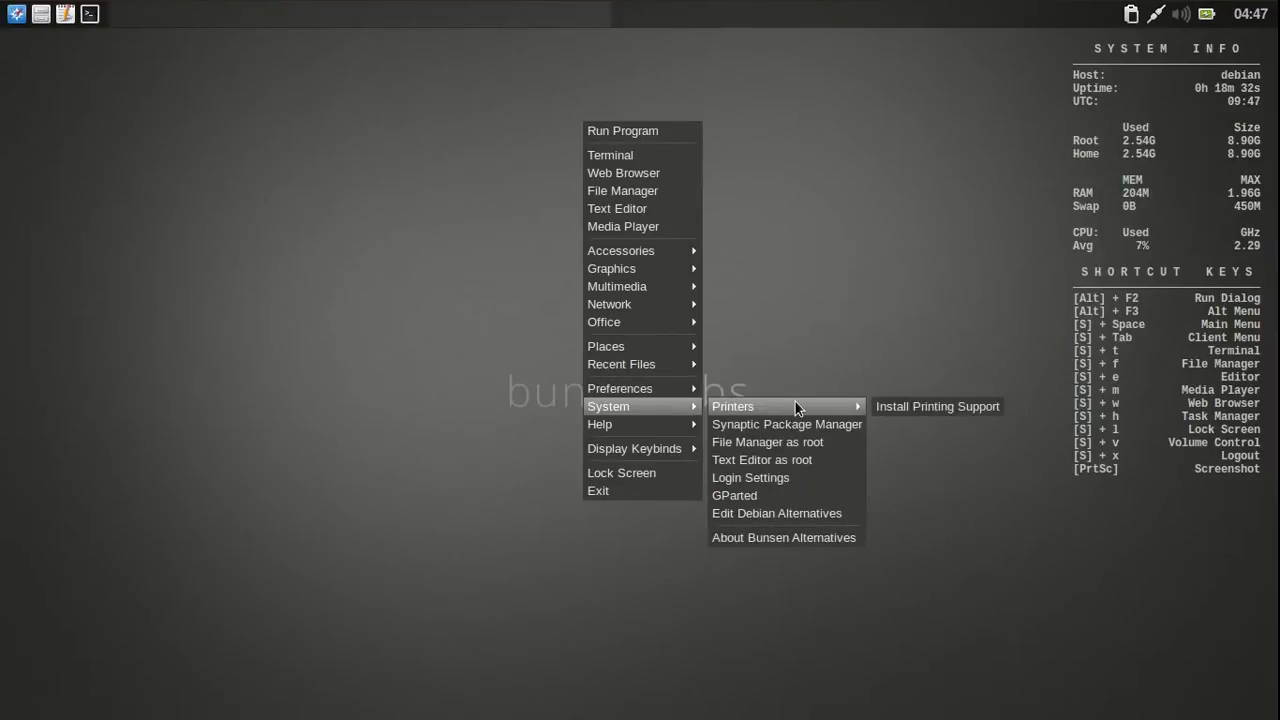
pyautogui.moveTo(795, 424)
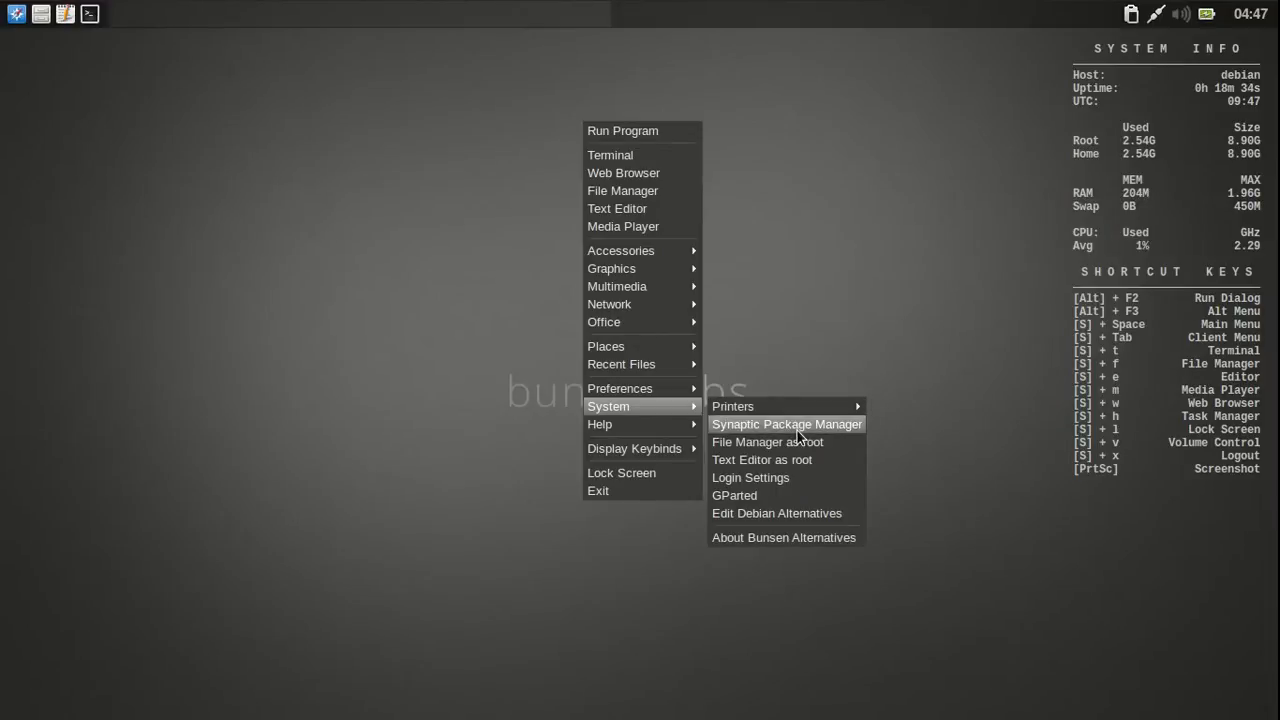
pyautogui.click(787, 424)
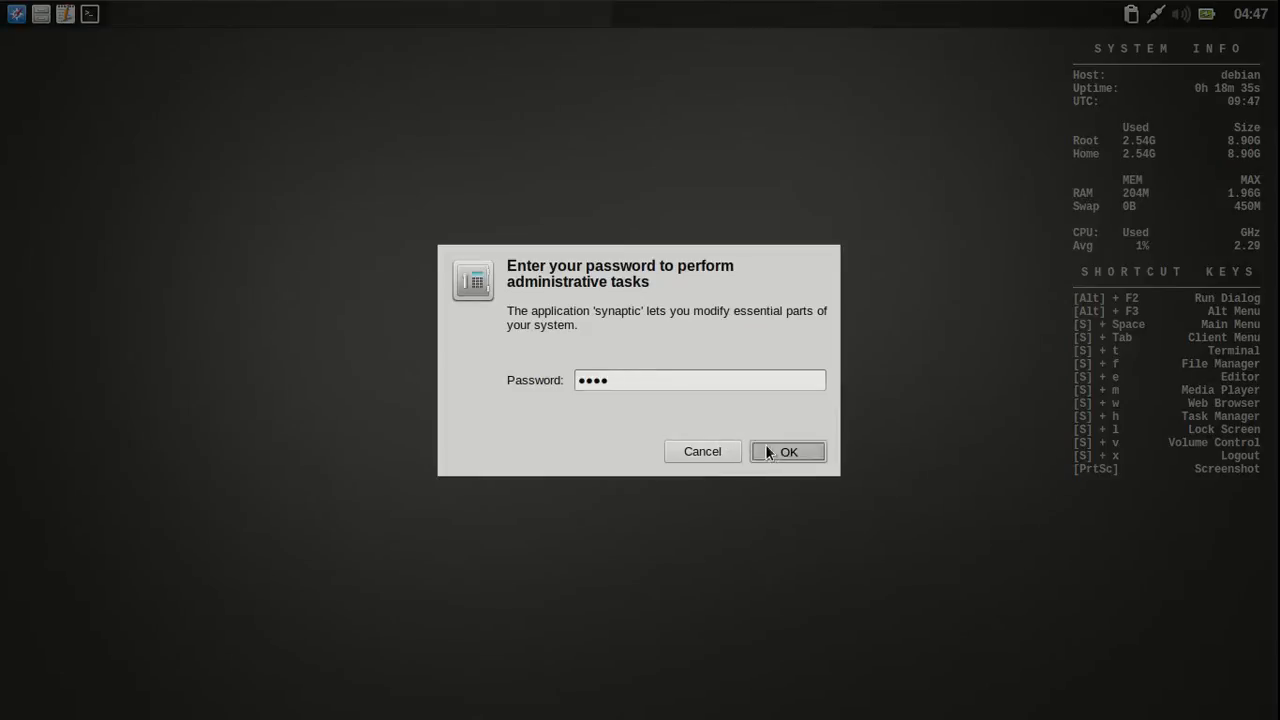
pyautogui.click(788, 451)
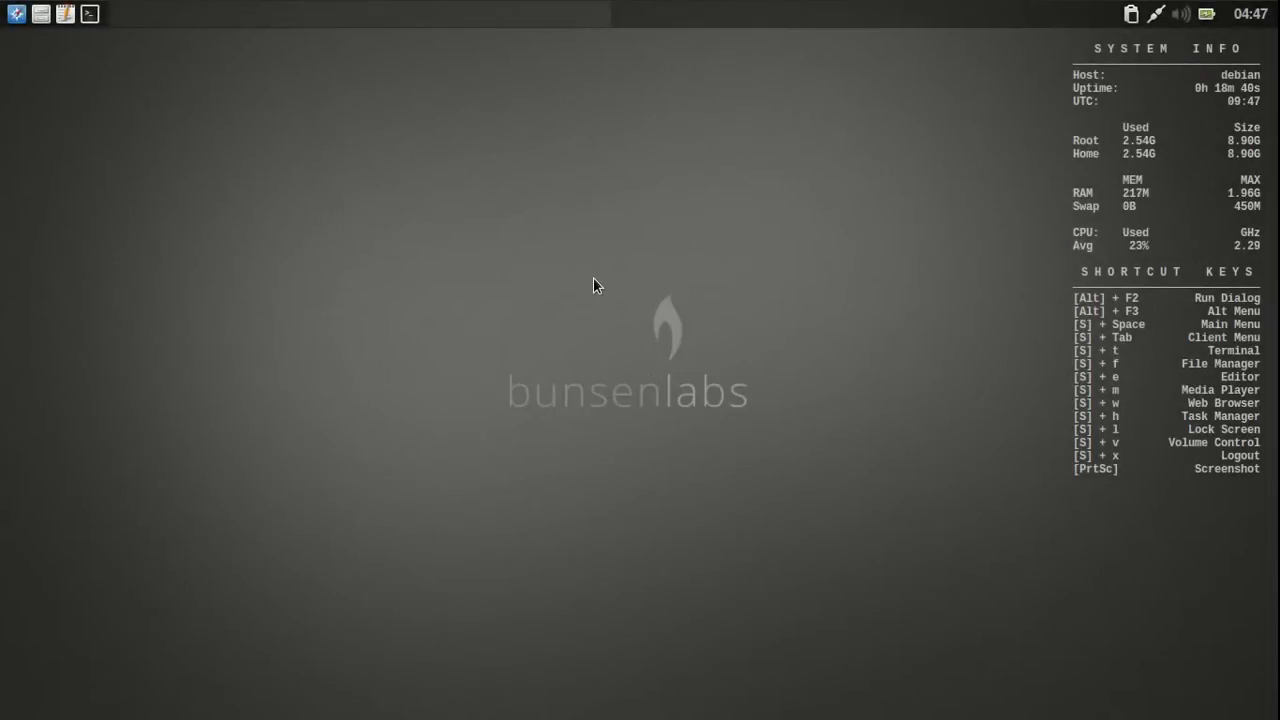
pyautogui.moveTo(485, 140)
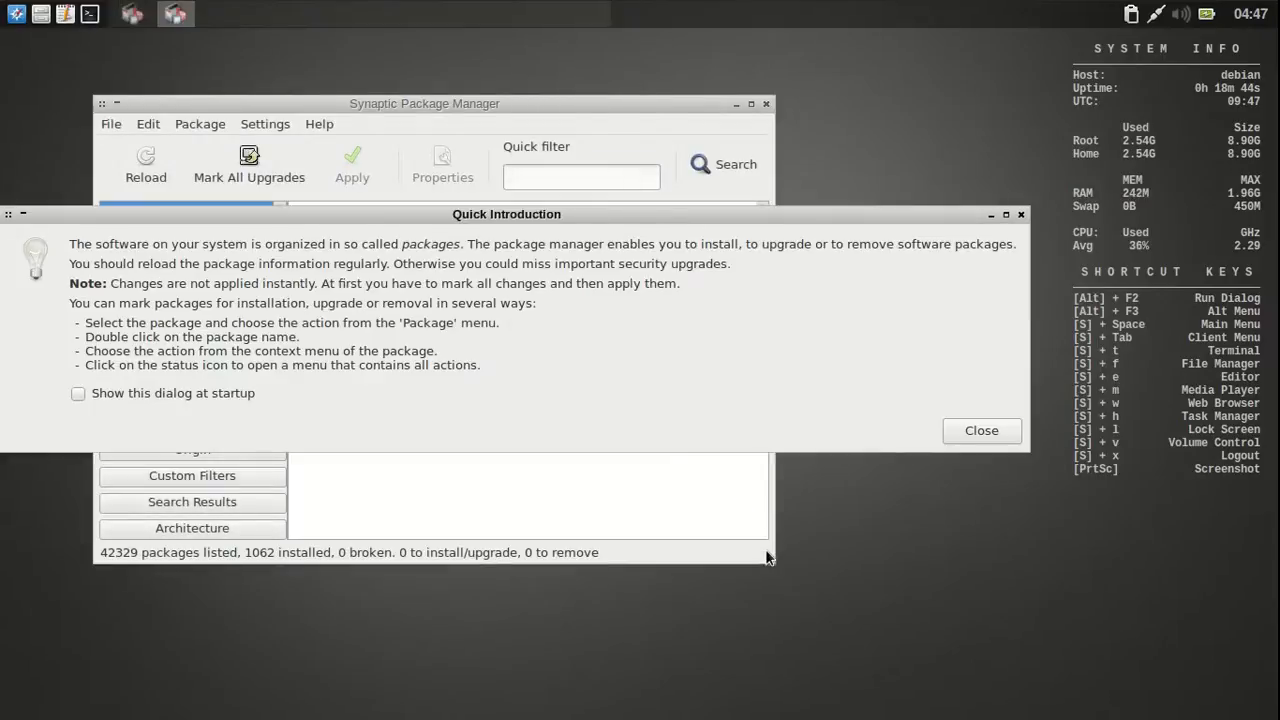
pyautogui.click(980, 430)
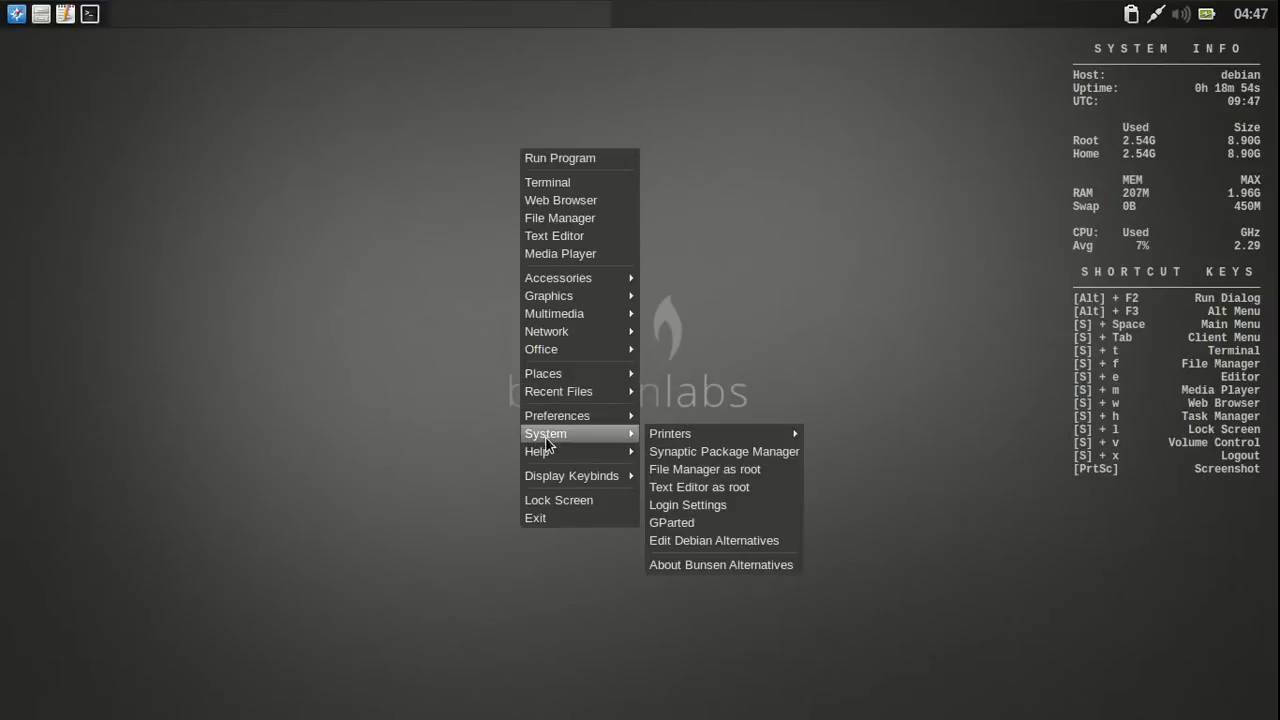
pyautogui.moveTo(723, 451)
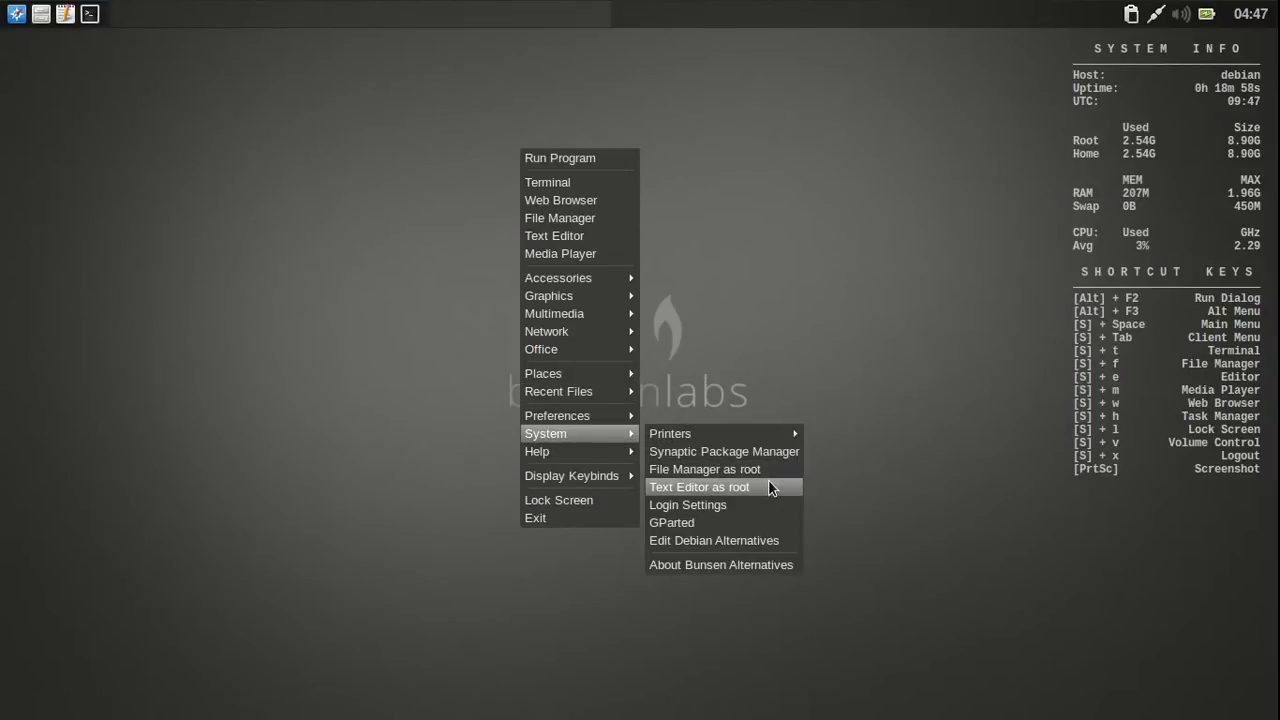
# Step: Launch GParted with the administrator password, then show the keybinds list
pyautogui.click(671, 522)
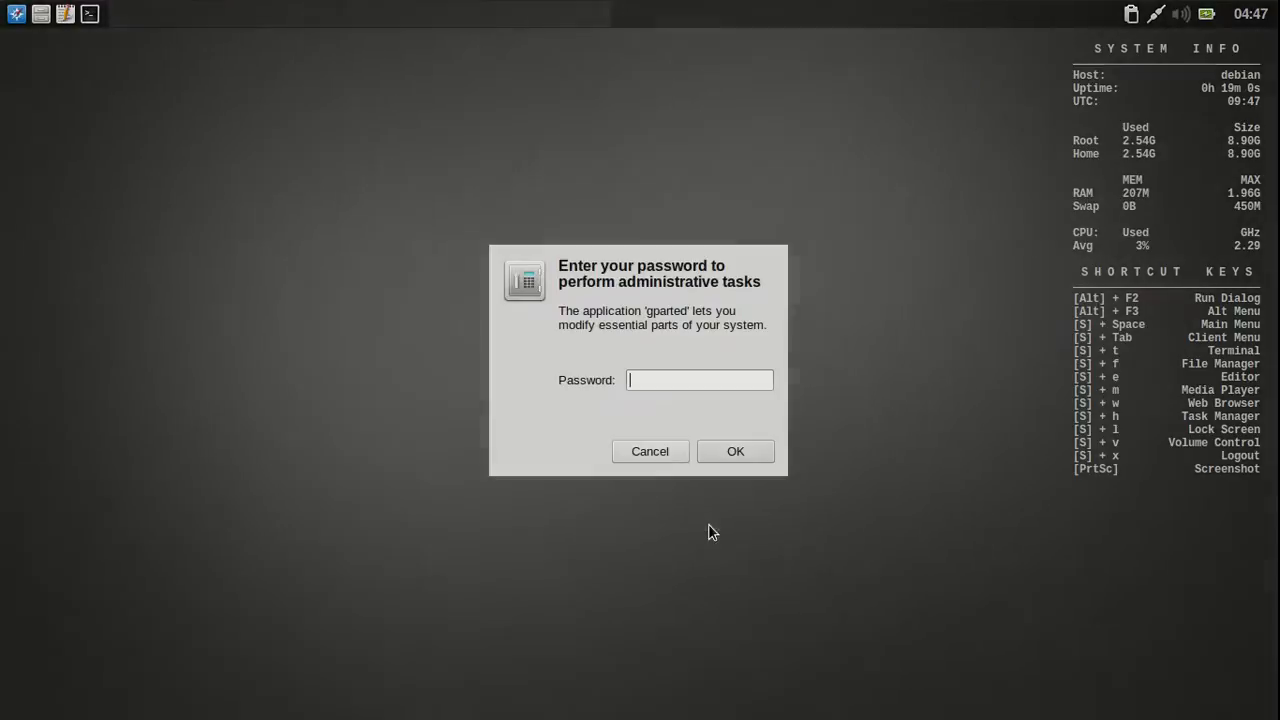
pyautogui.write('••')
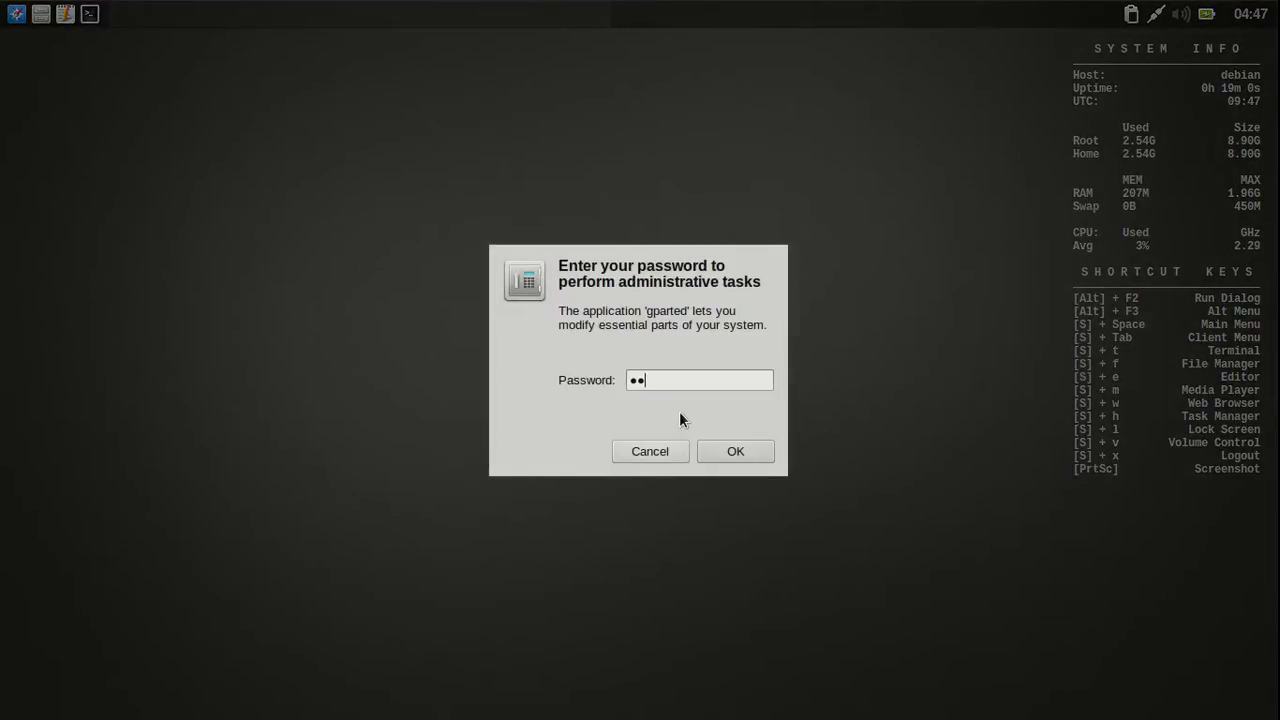
pyautogui.click(735, 451)
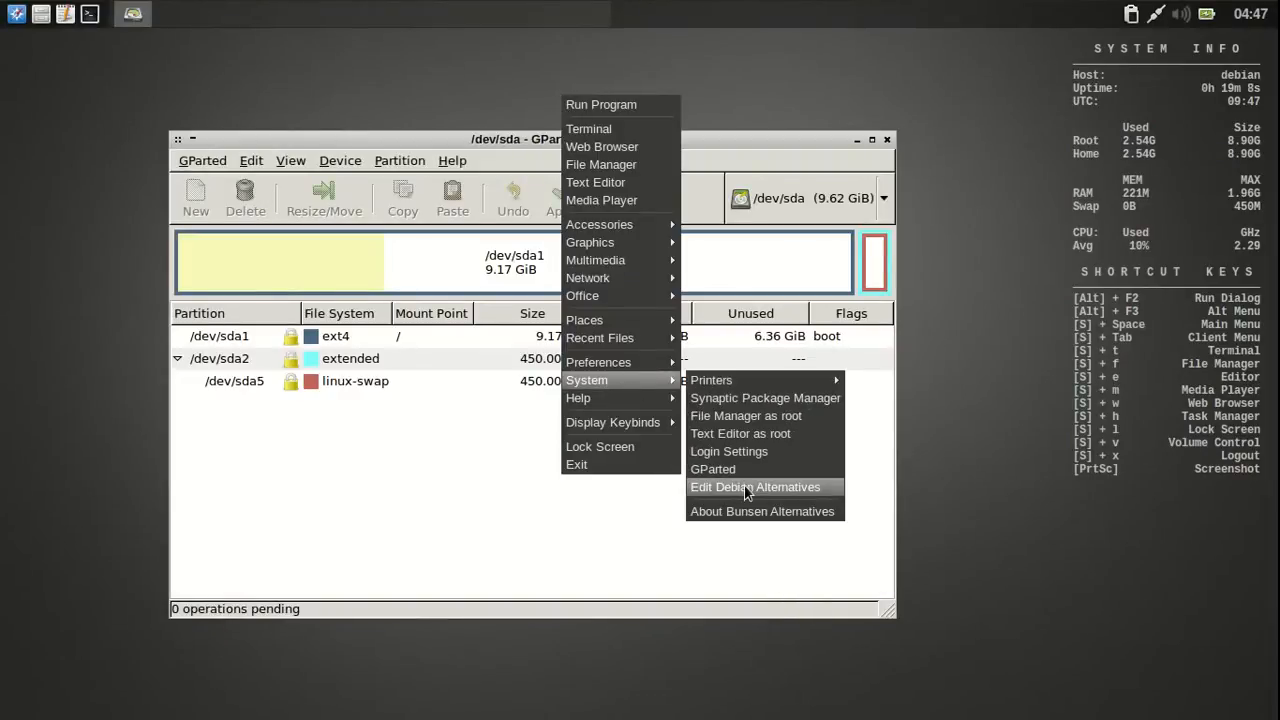
pyautogui.moveTo(578, 397)
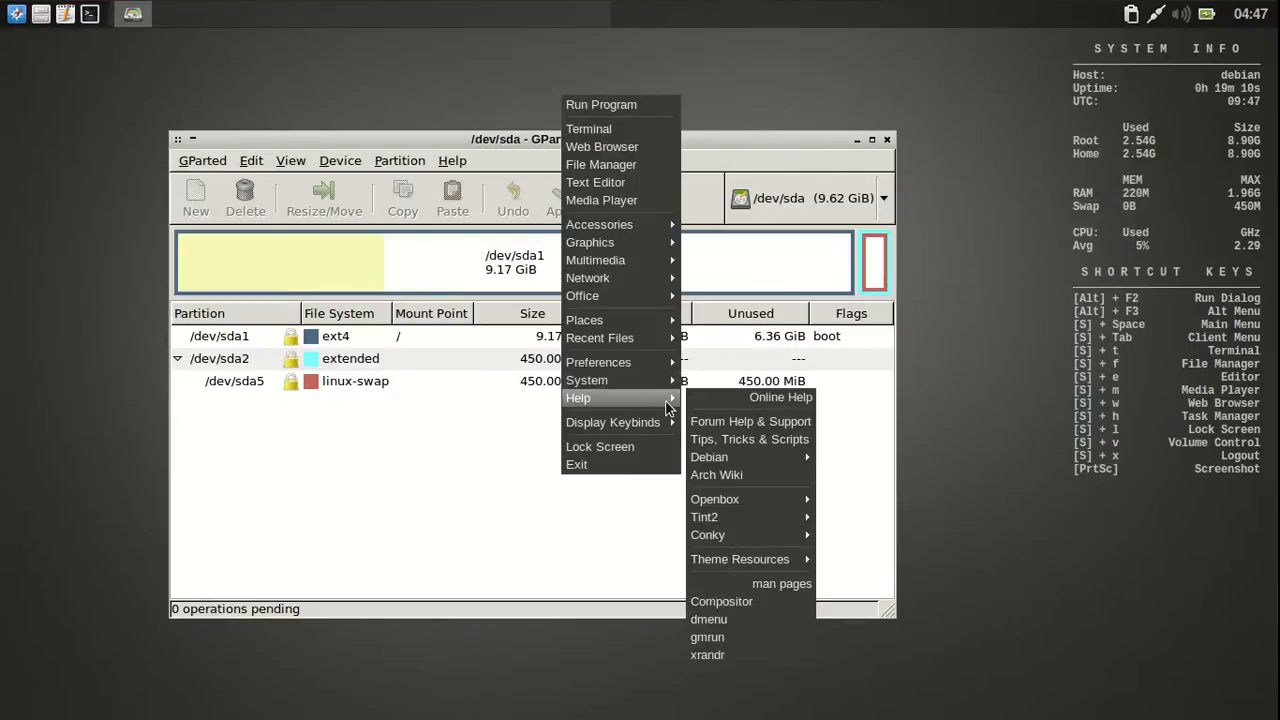
pyautogui.click(613, 422)
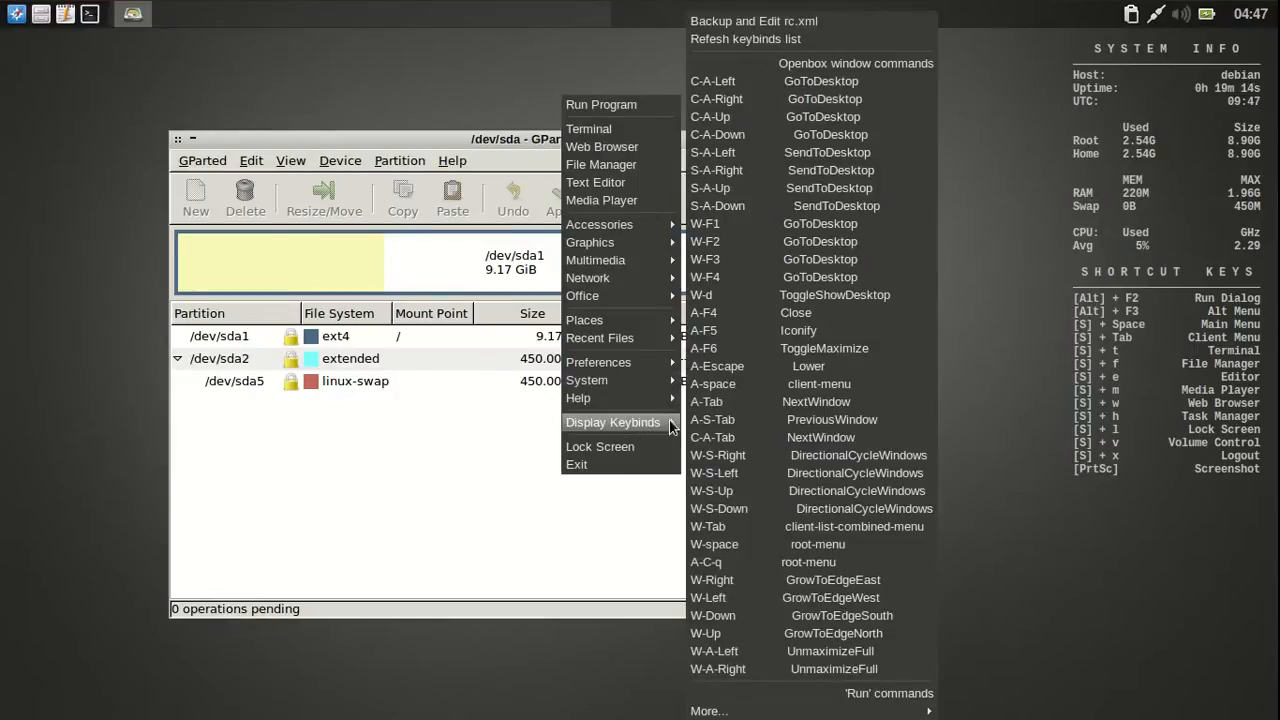
pyautogui.moveTo(1150, 420)
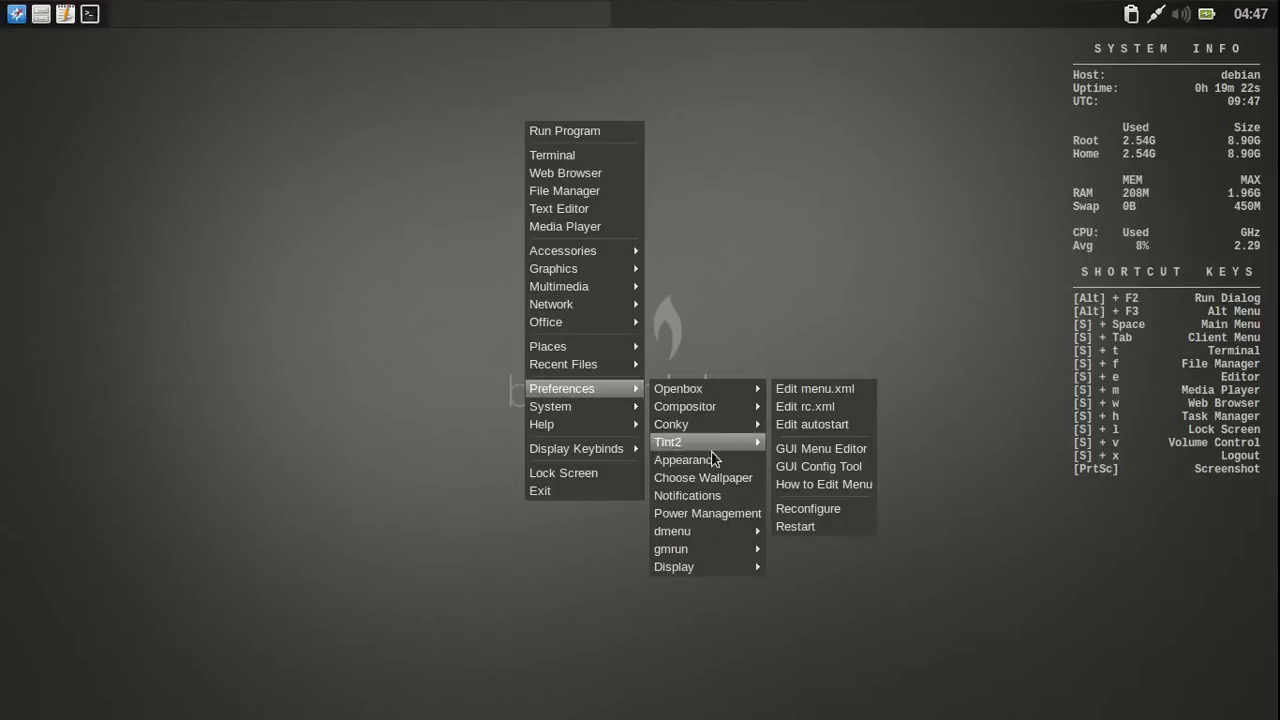
# Step: Open LXAppearance and reposition the two File Manager windows around it
pyautogui.click(683, 459)
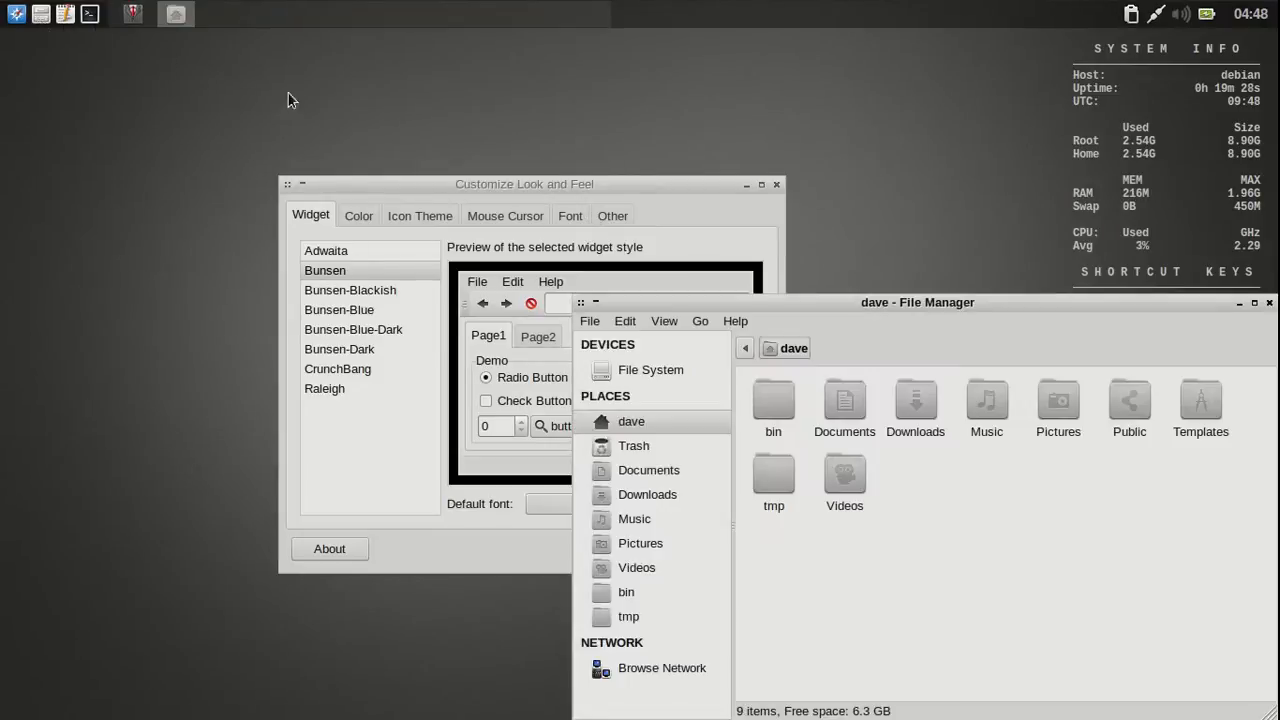
pyautogui.moveTo(845, 315)
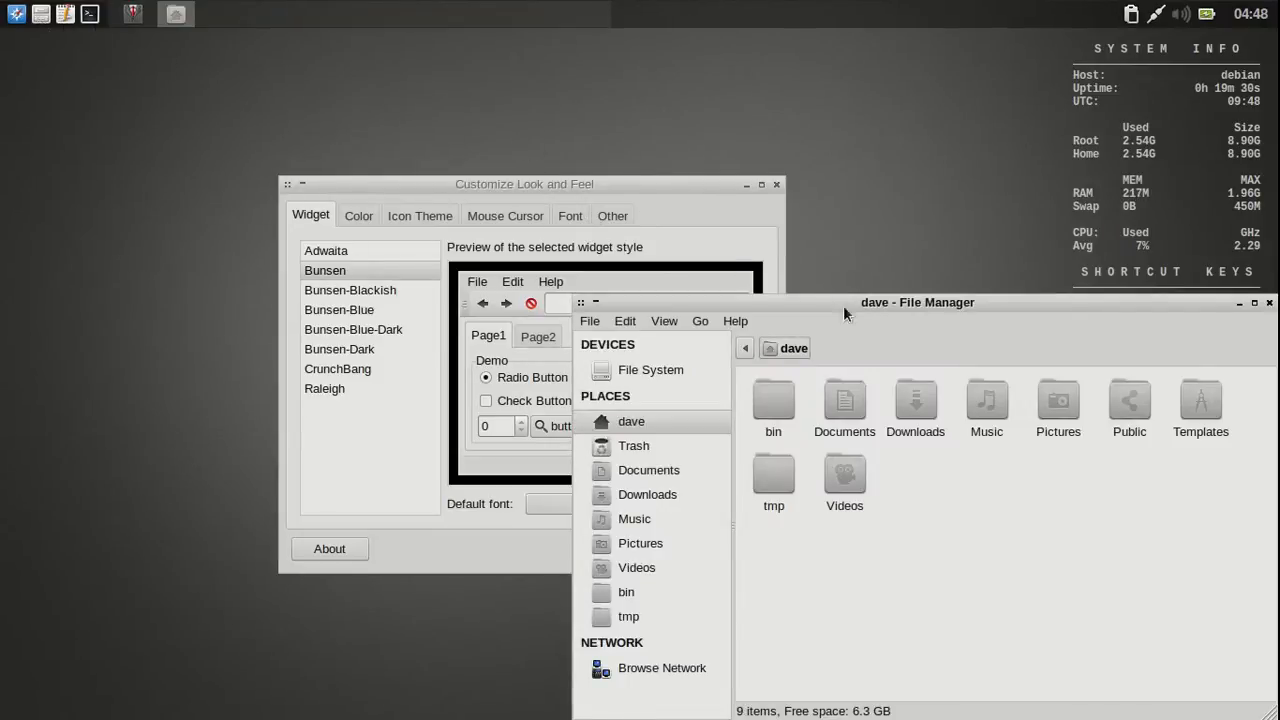
pyautogui.moveTo(917, 302); pyautogui.dragTo(891, 208)
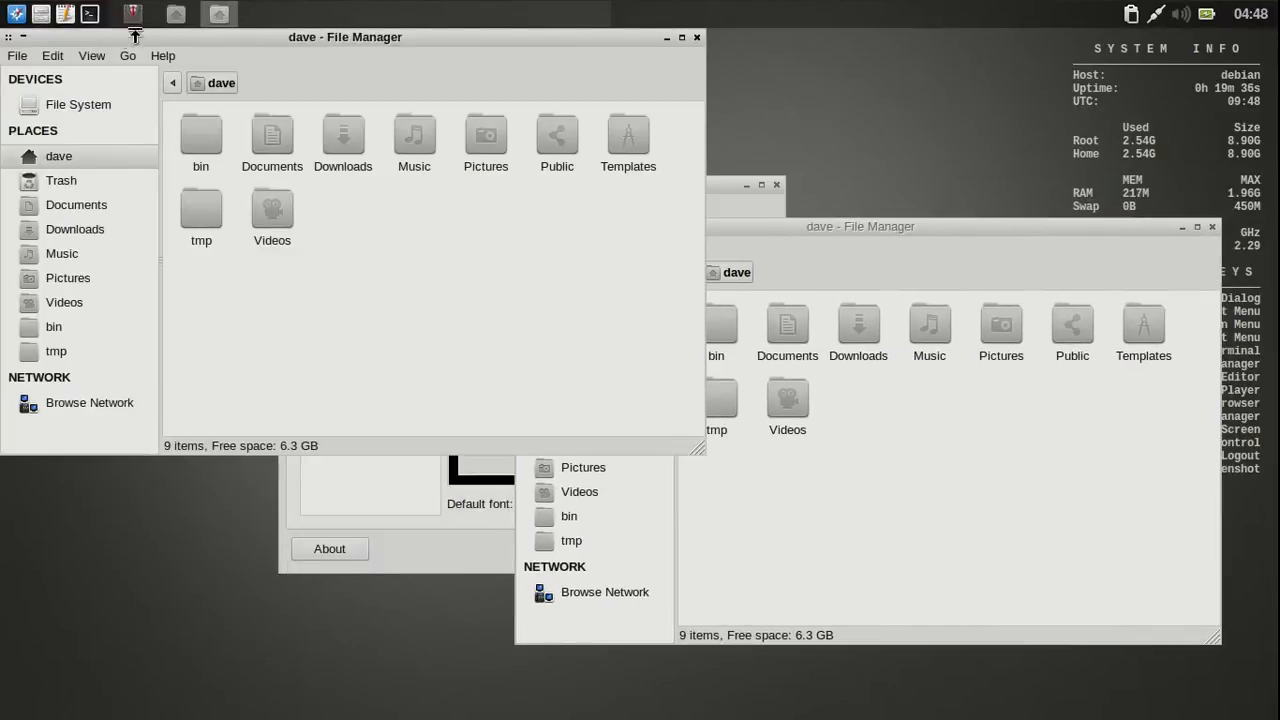
pyautogui.moveTo(345, 37); pyautogui.dragTo(363, 107)
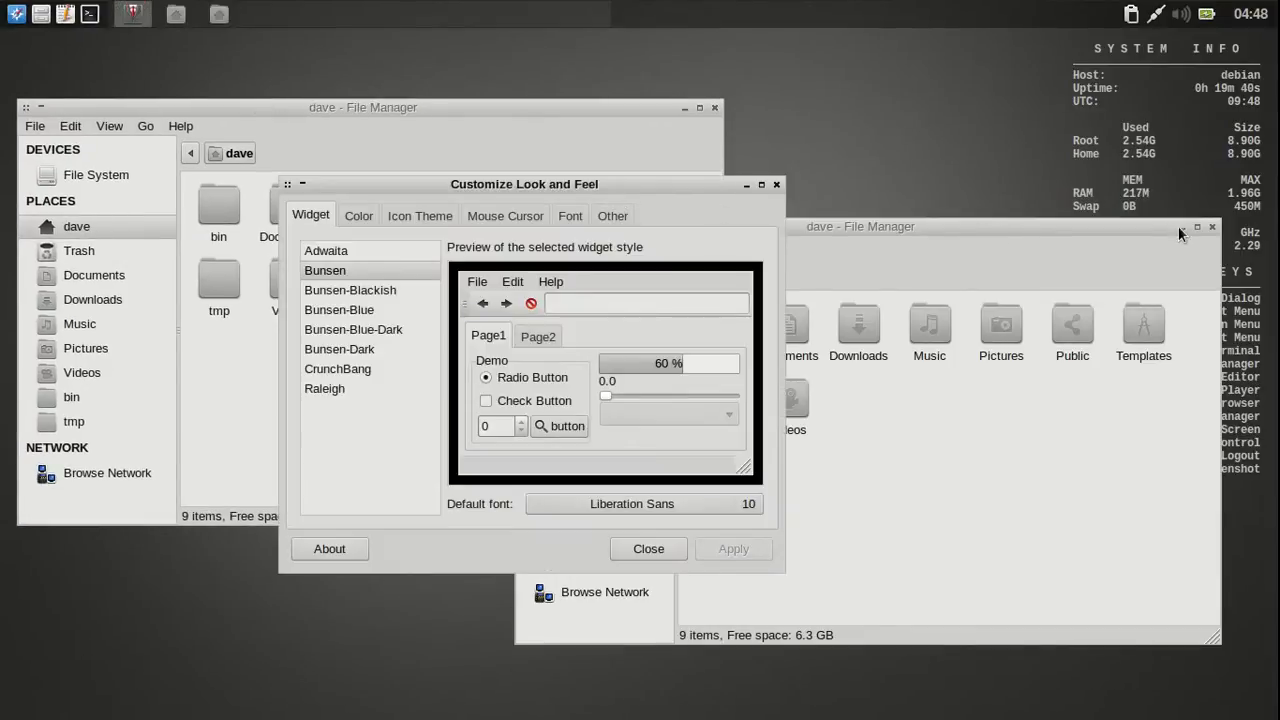
# Step: Close the second File Manager and try the Adwaita, Bunsen-Blackish and Bunsen-Blue widget themes
pyautogui.click(1198, 226)
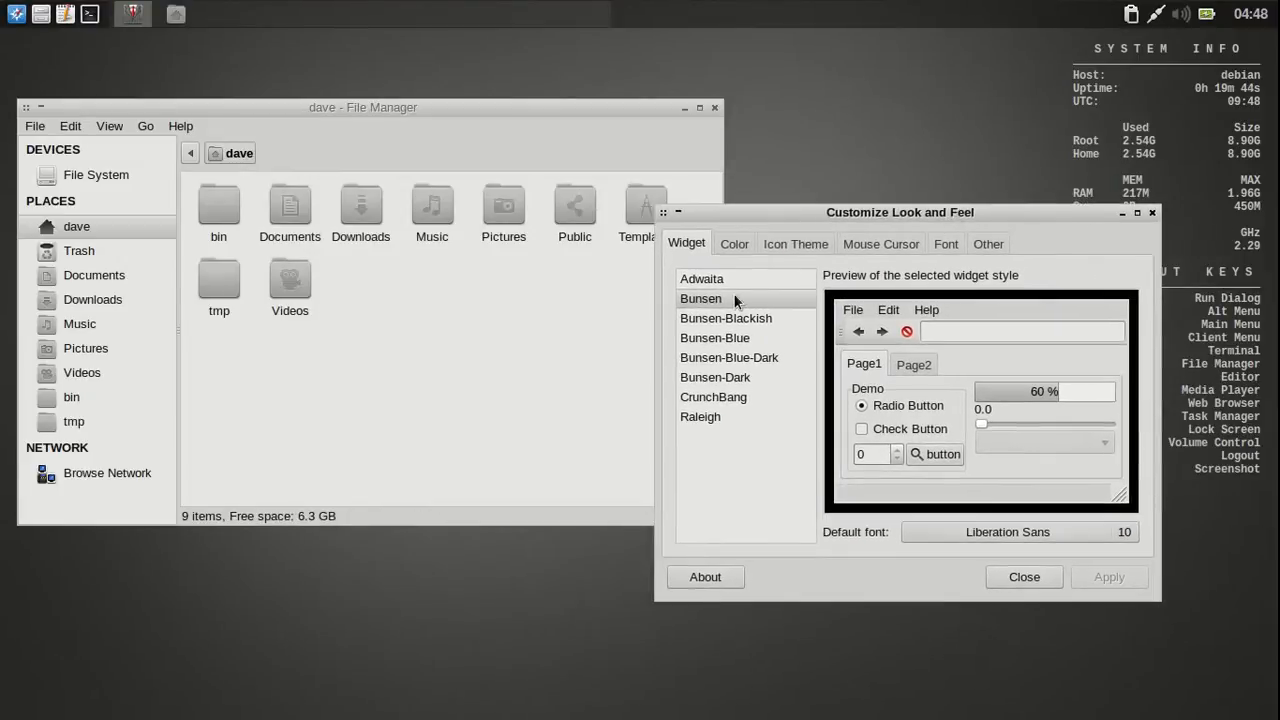
pyautogui.click(702, 278)
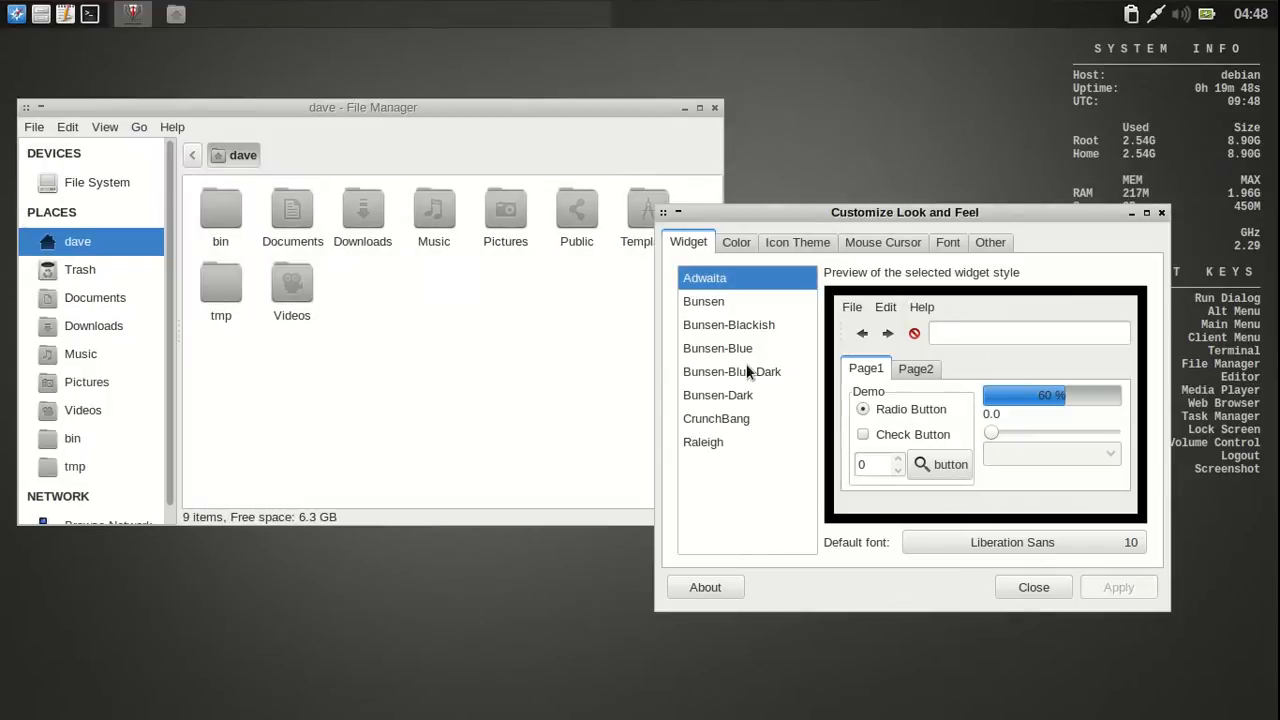
pyautogui.moveTo(738, 293)
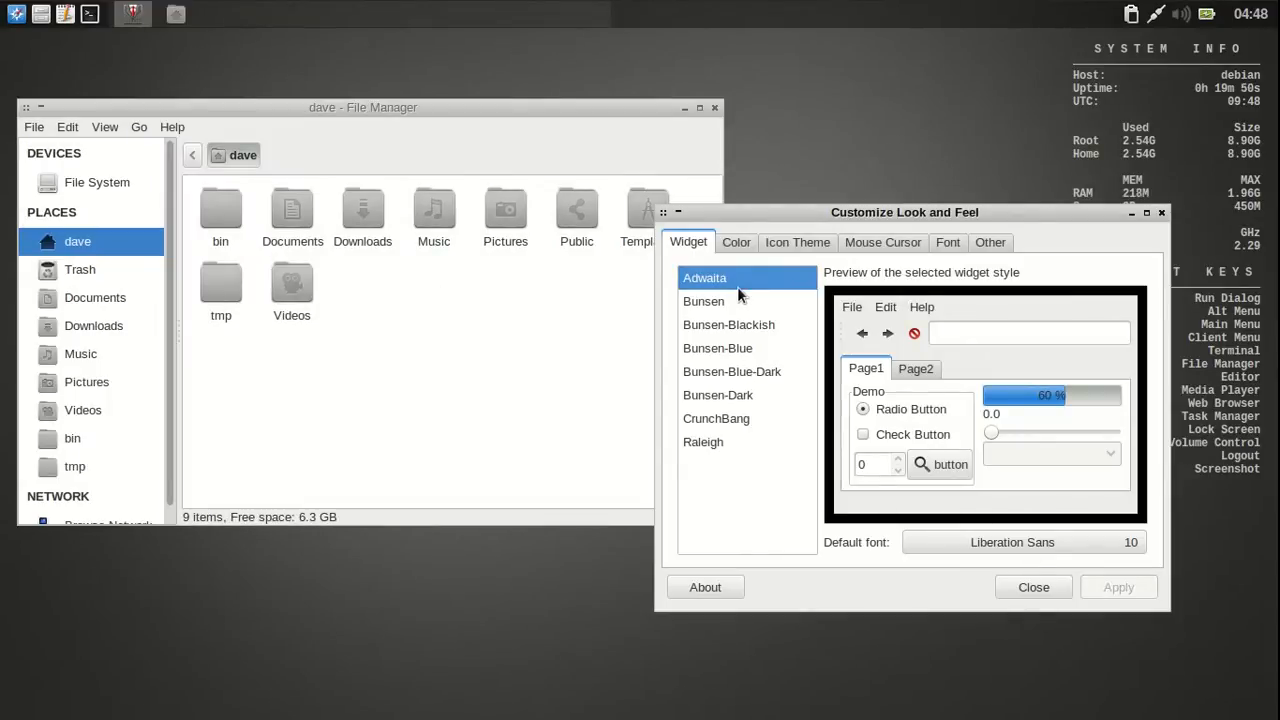
pyautogui.click(703, 298)
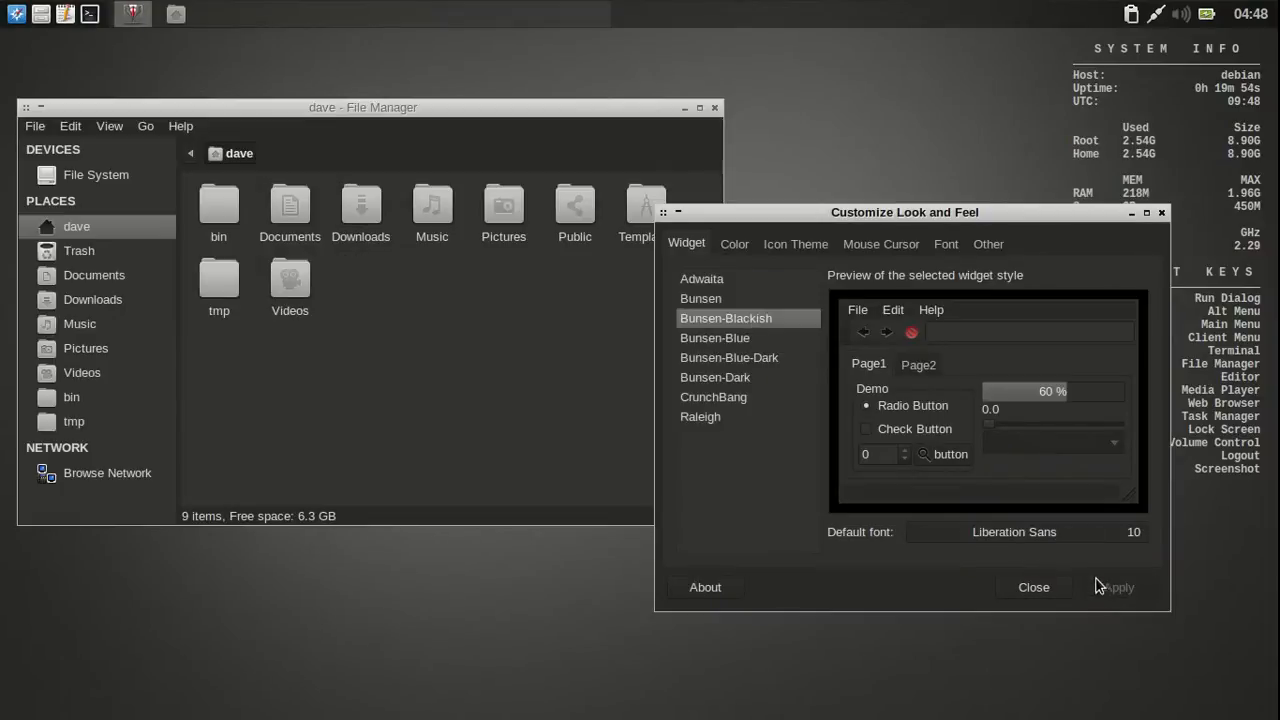
pyautogui.moveTo(491, 332)
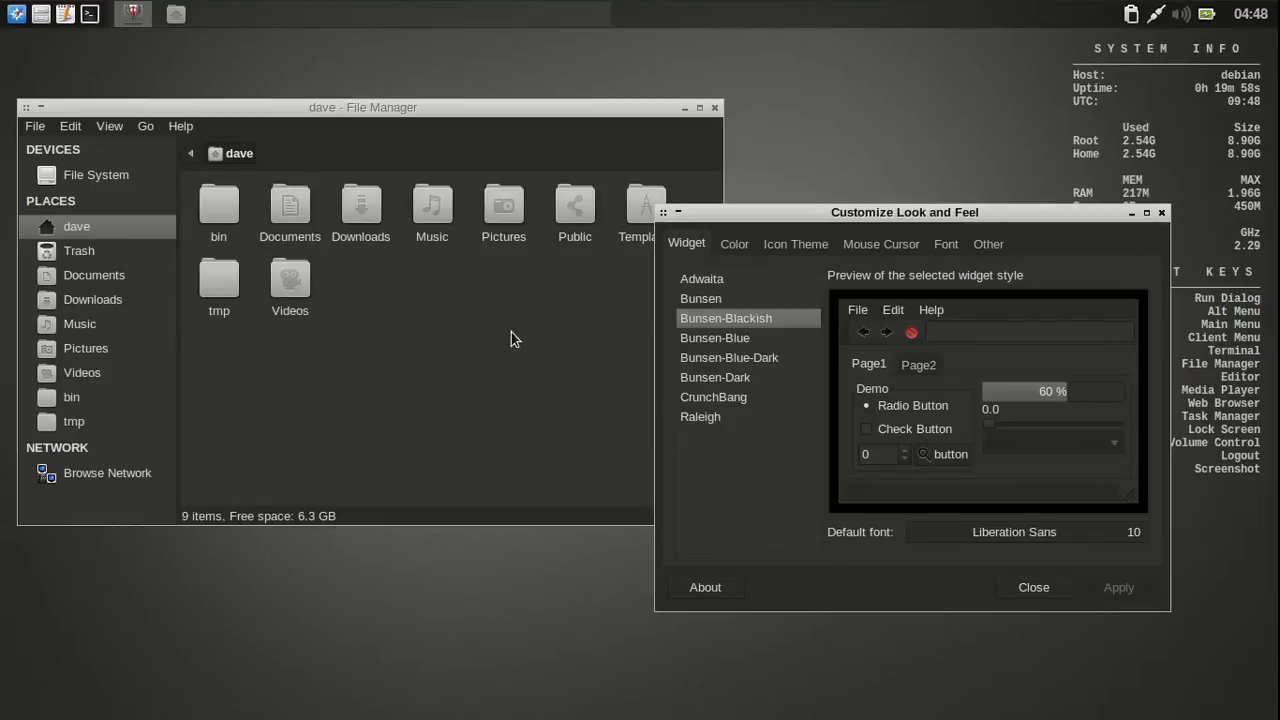
pyautogui.click(714, 338)
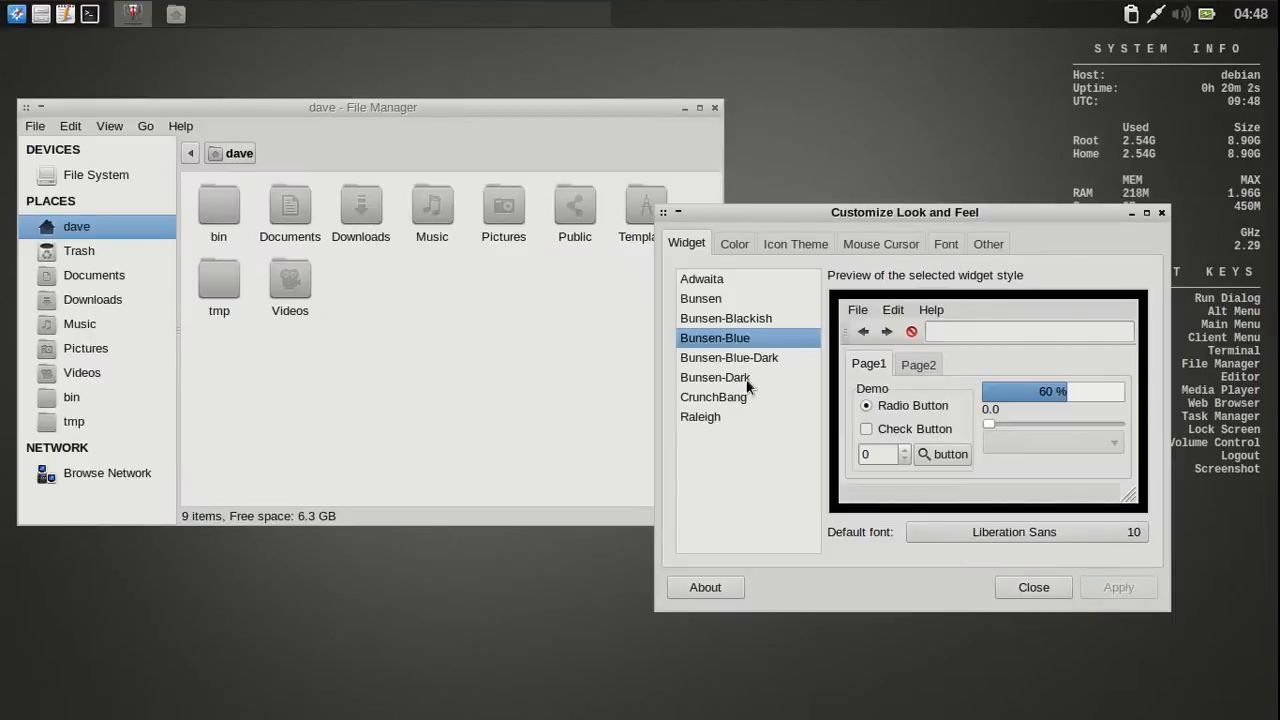
# Step: Try Bunsen-Blue-Dark, Bunsen-Dark, CrunchBang and Raleigh, then return to Bunsen-Blackish
pyautogui.click(729, 357)
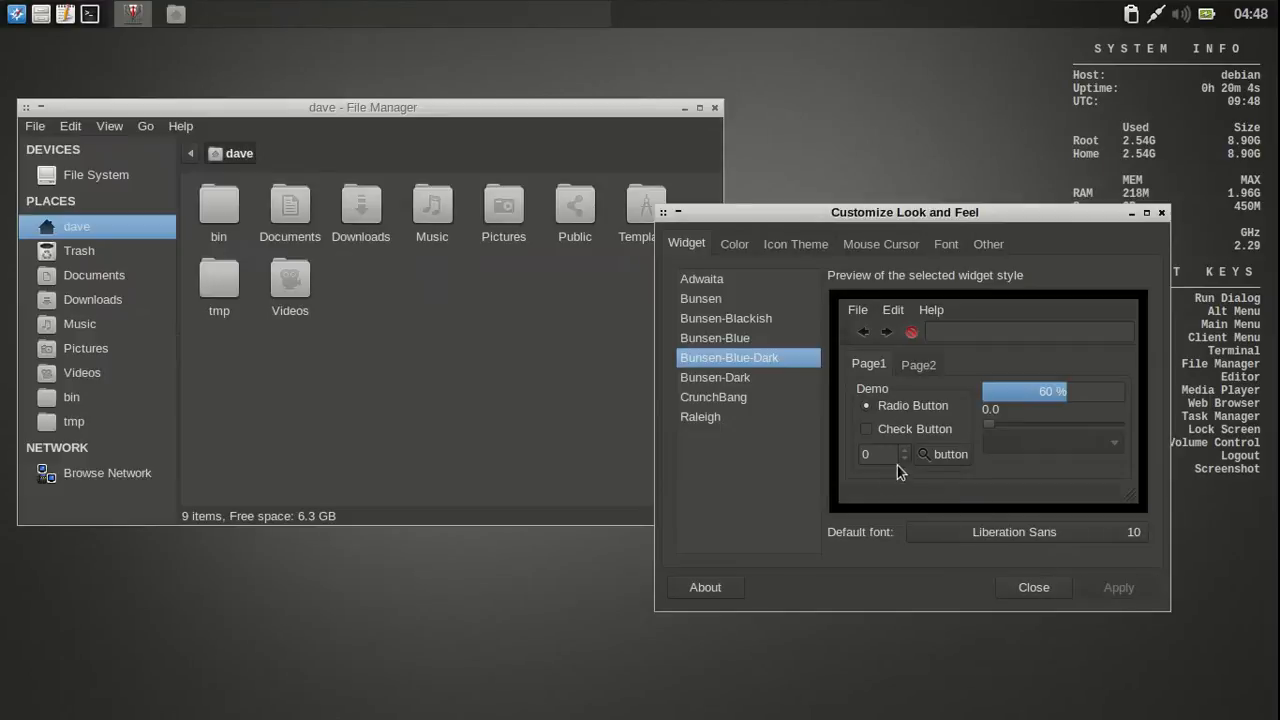
pyautogui.moveTo(133, 178)
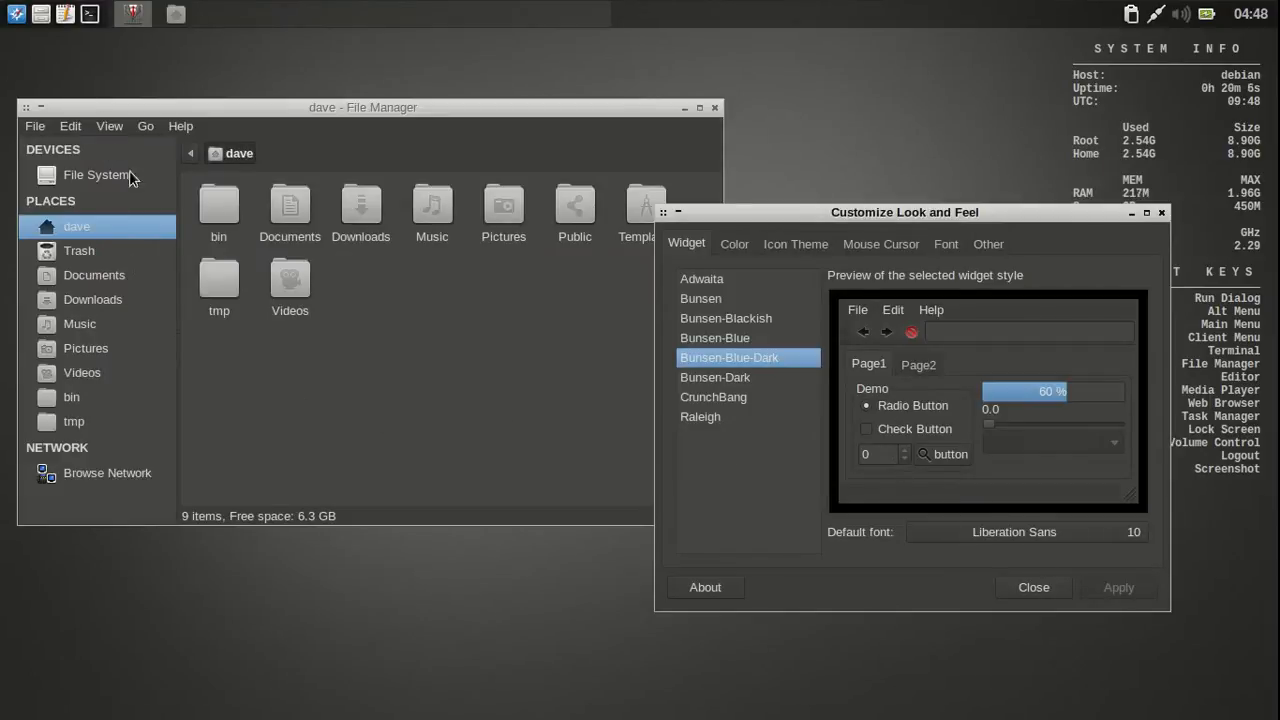
pyautogui.moveTo(509, 292)
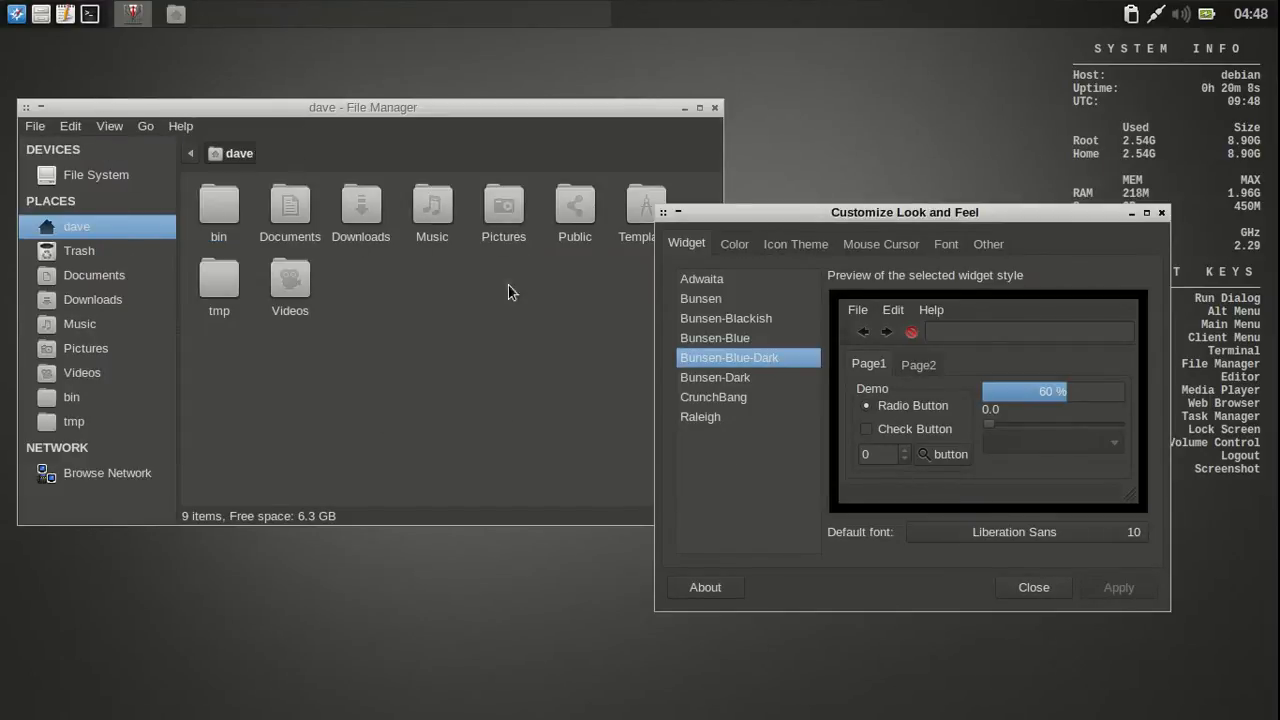
pyautogui.click(714, 377)
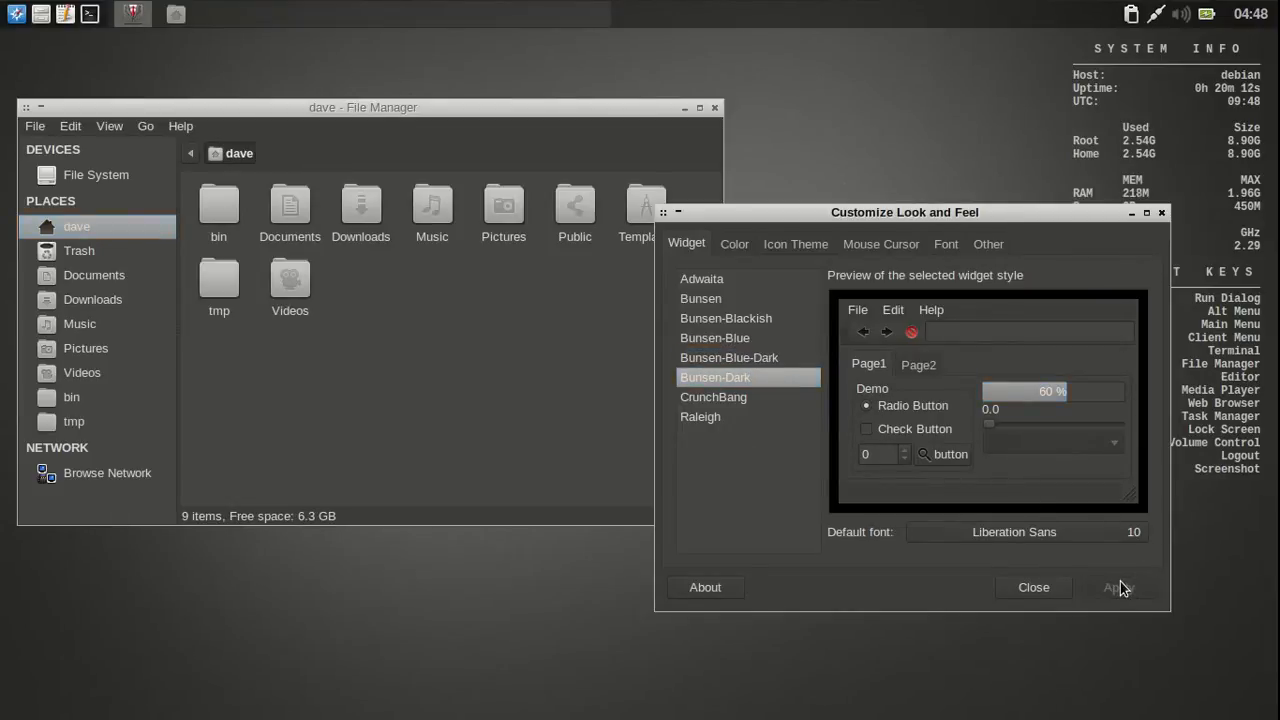
pyautogui.click(713, 377)
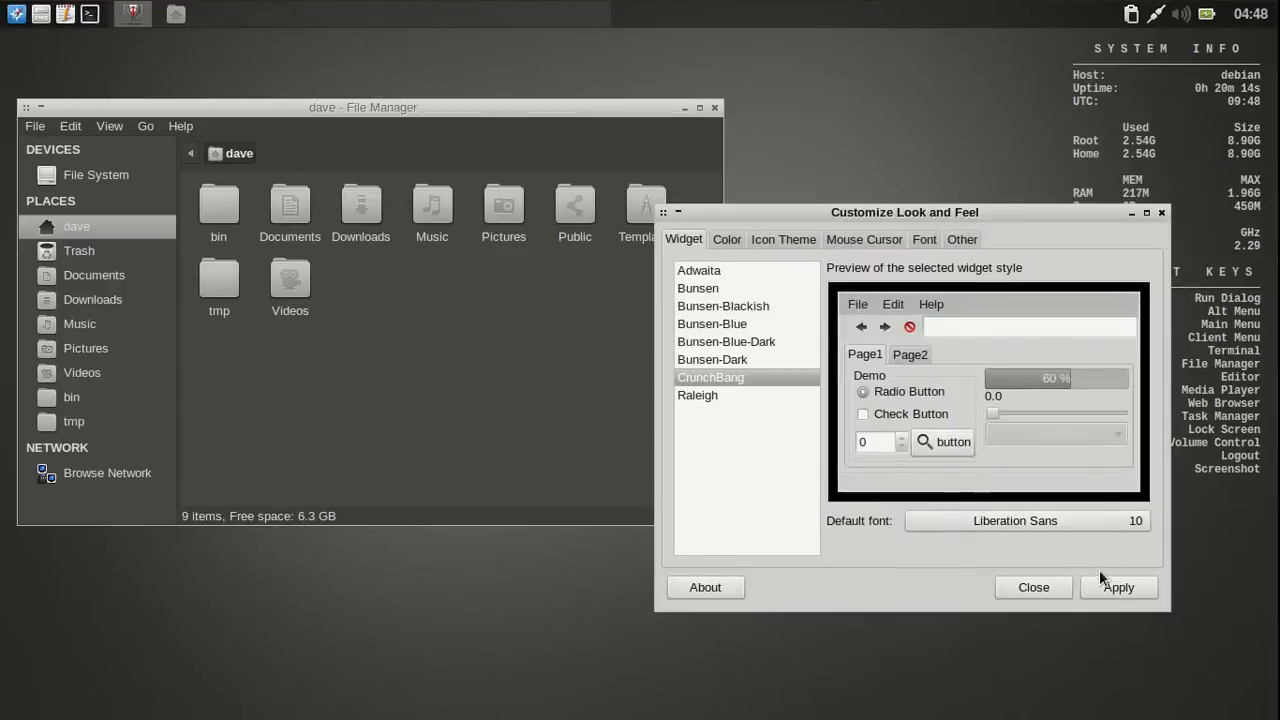
pyautogui.click(700, 428)
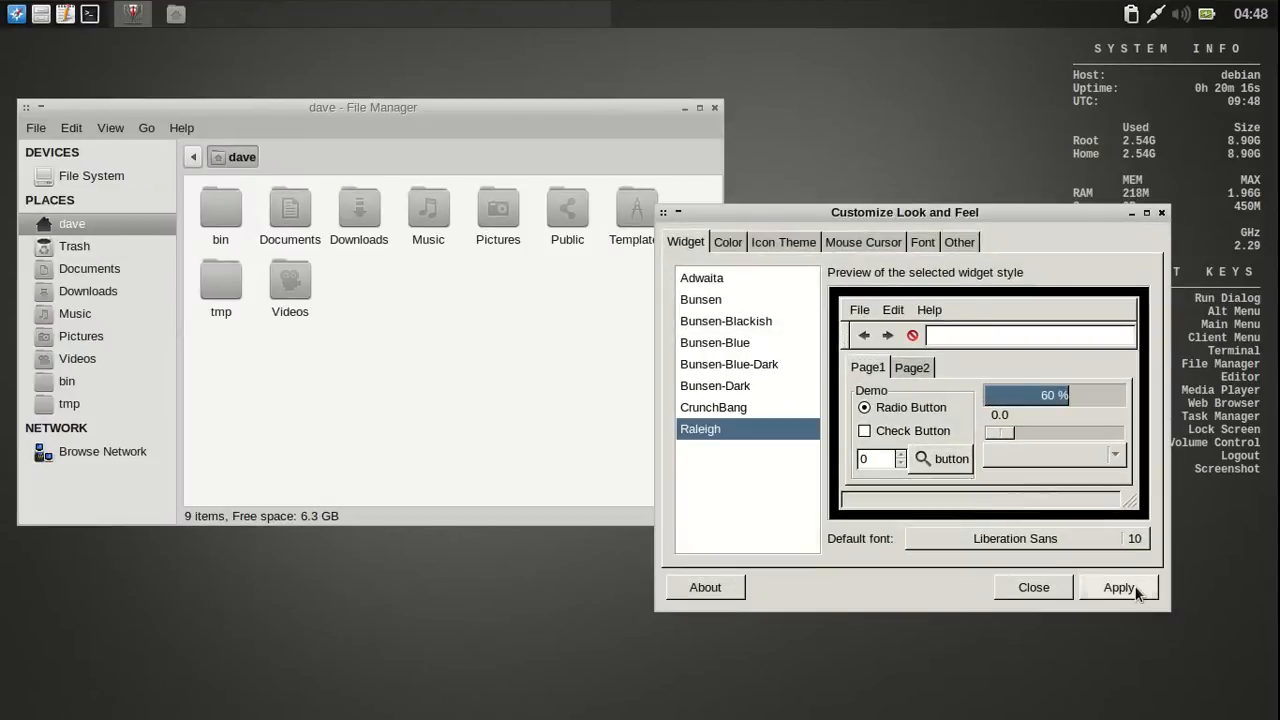
pyautogui.click(1118, 587)
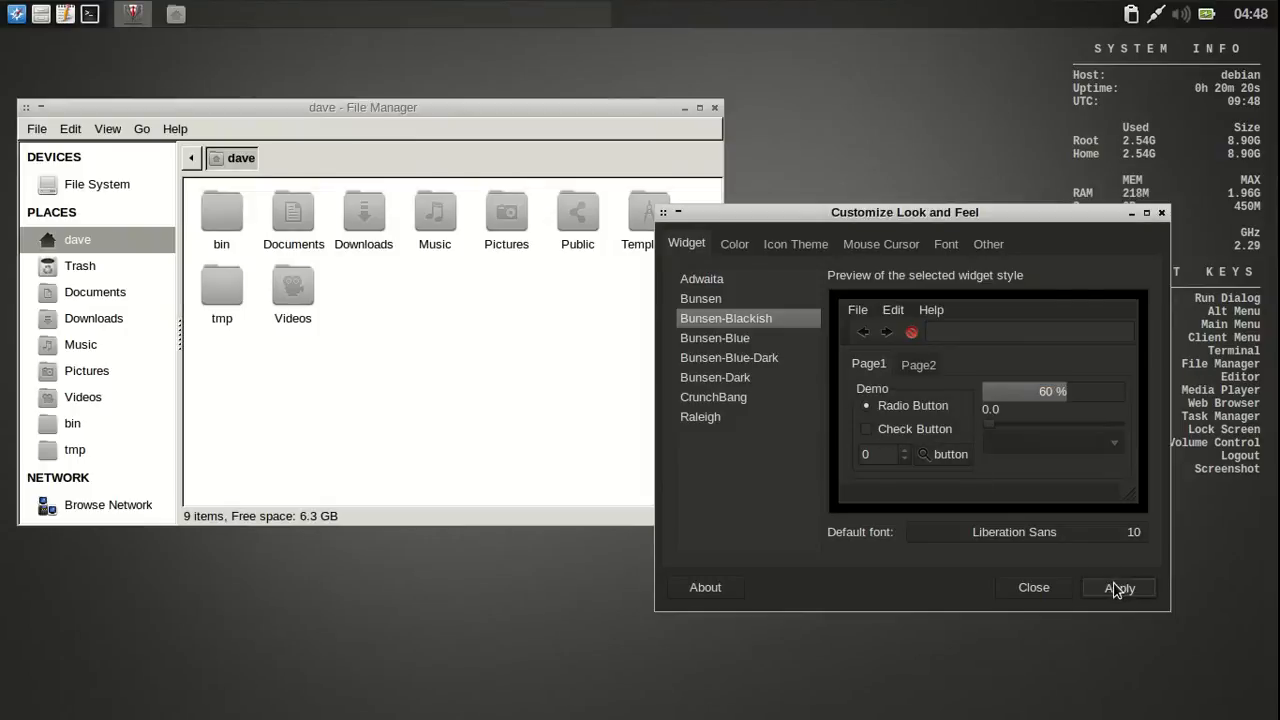
# Step: Preview the Adwaita icon theme, then apply Faenza-Bunsen
pyautogui.click(734, 243)
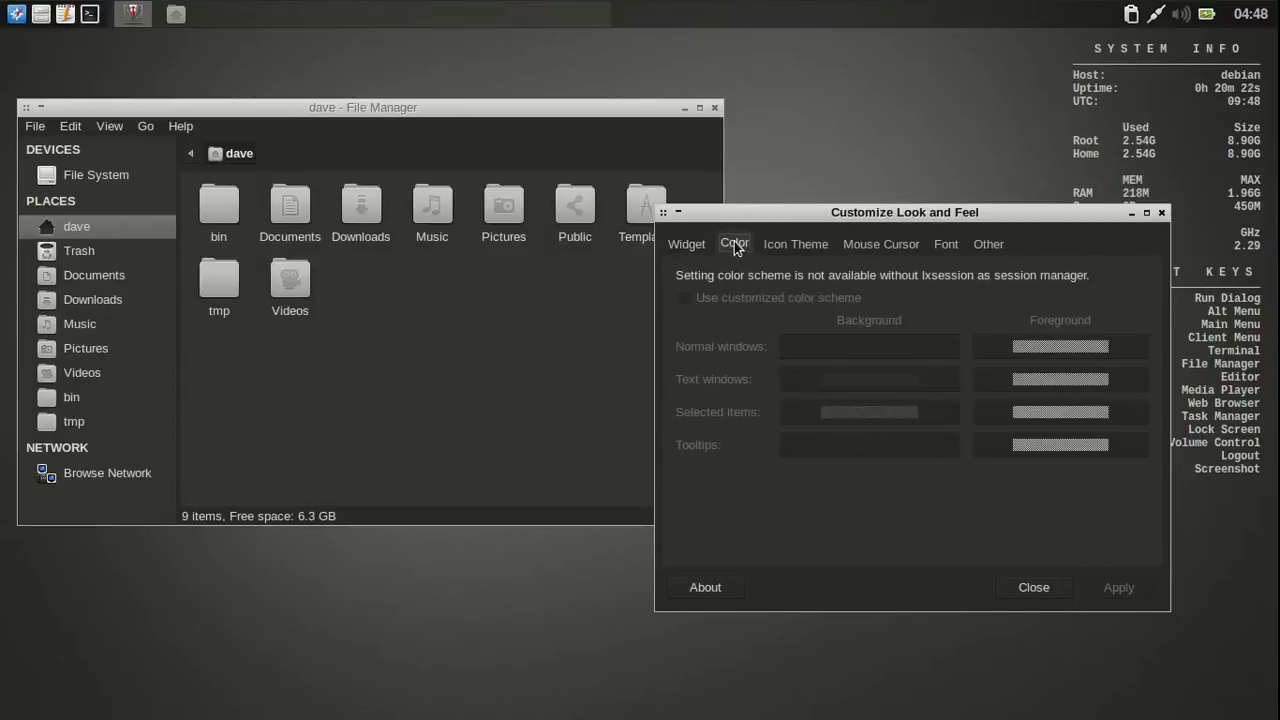
pyautogui.click(795, 243)
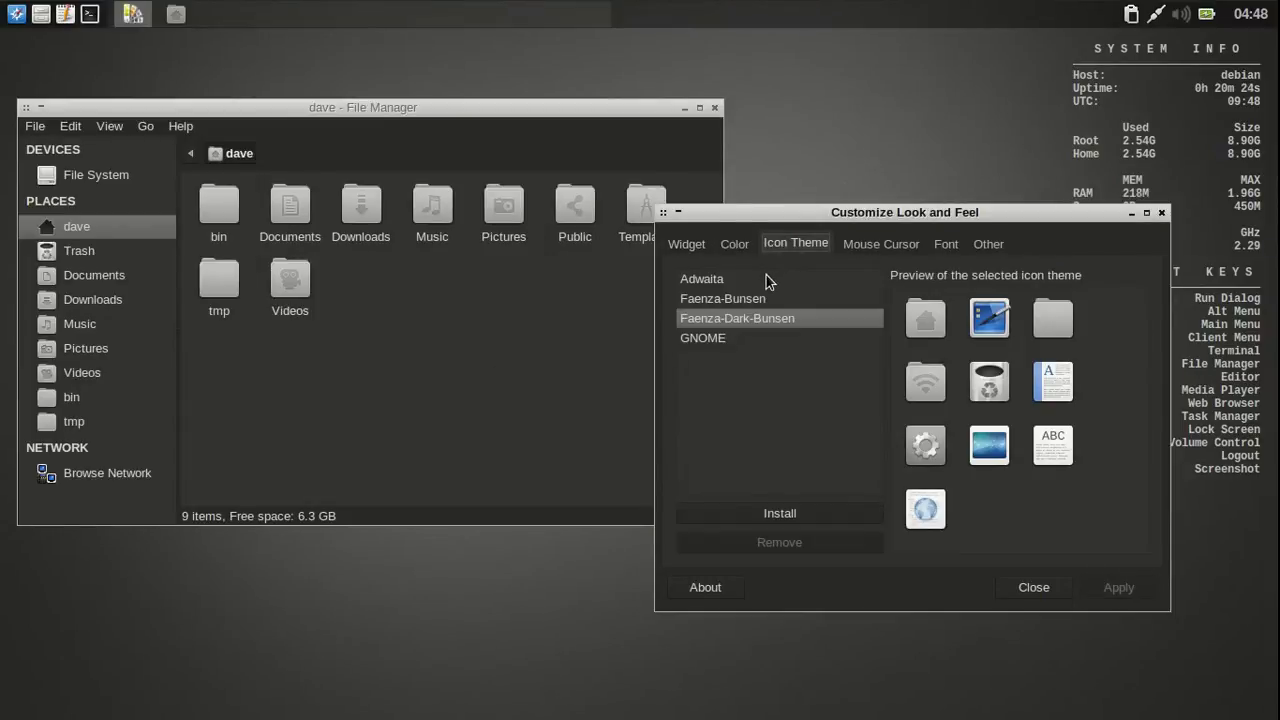
pyautogui.click(702, 278)
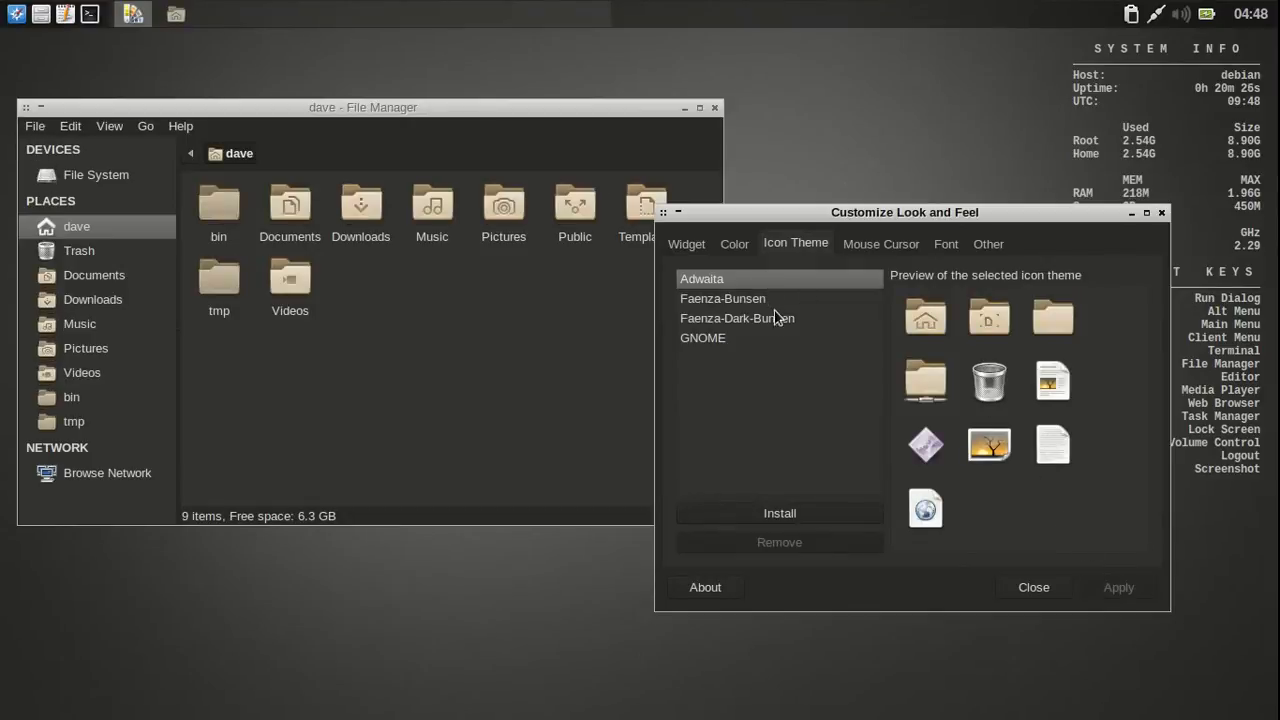
pyautogui.click(722, 298)
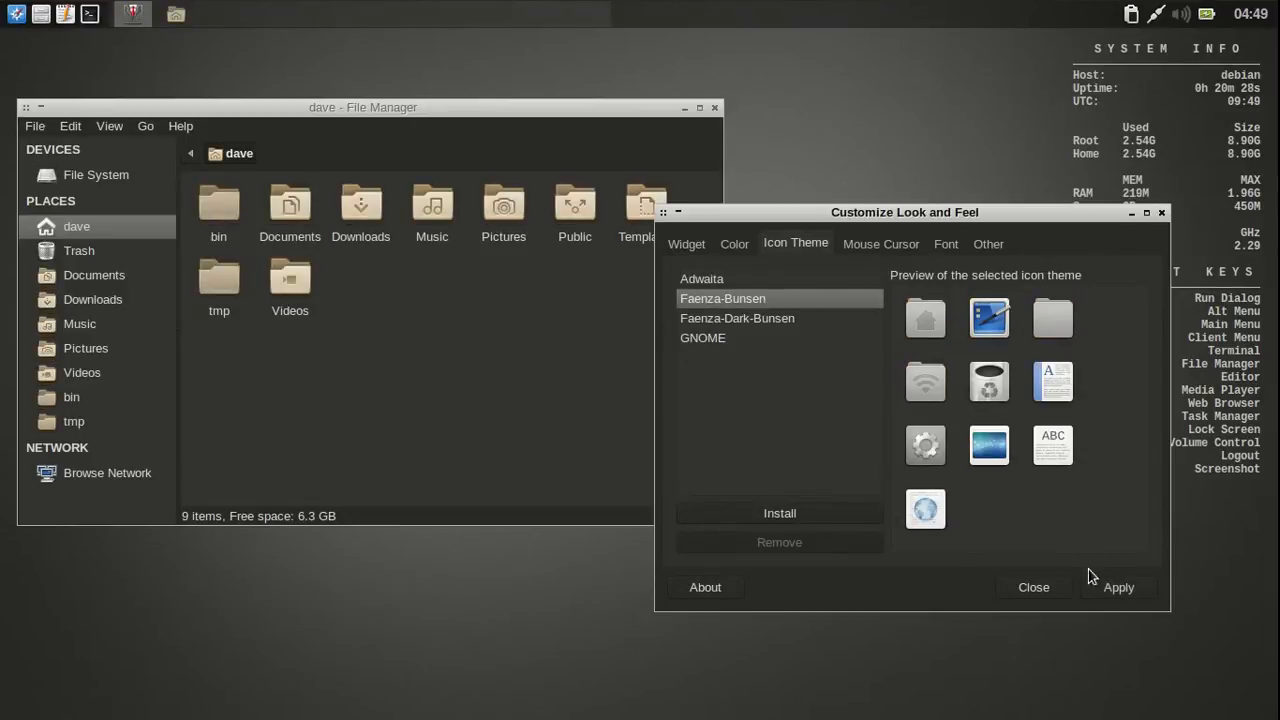
pyautogui.click(1117, 587)
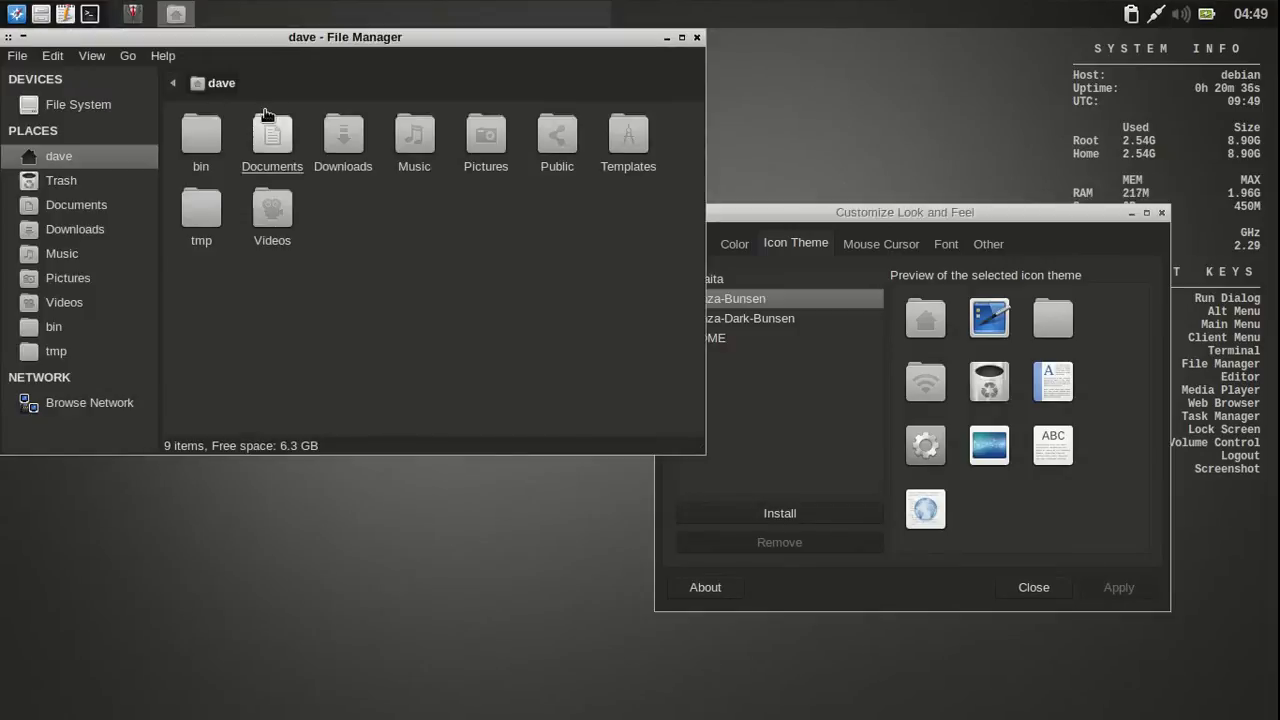
# Step: Reapply Faenza-Bunsen, settle on Faenza-Dark-Bunsen, view cursor settings, and close LXAppearance
pyautogui.click(737, 318)
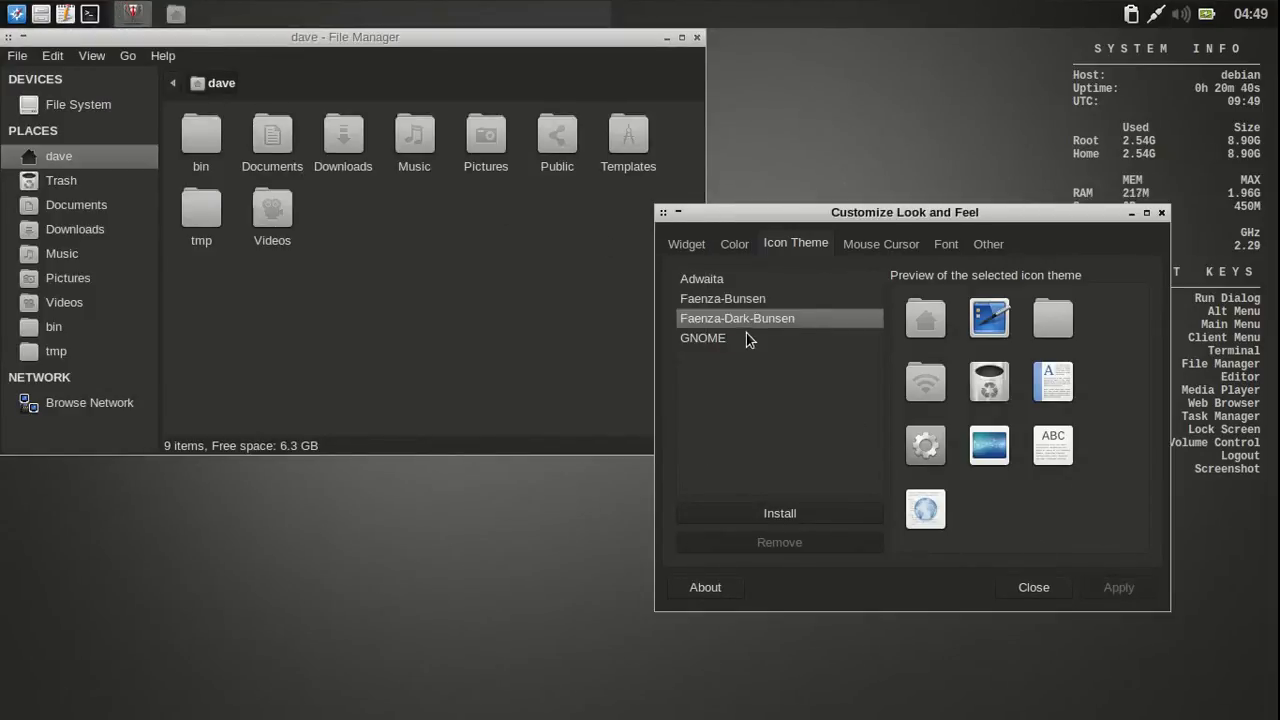
pyautogui.click(702, 337)
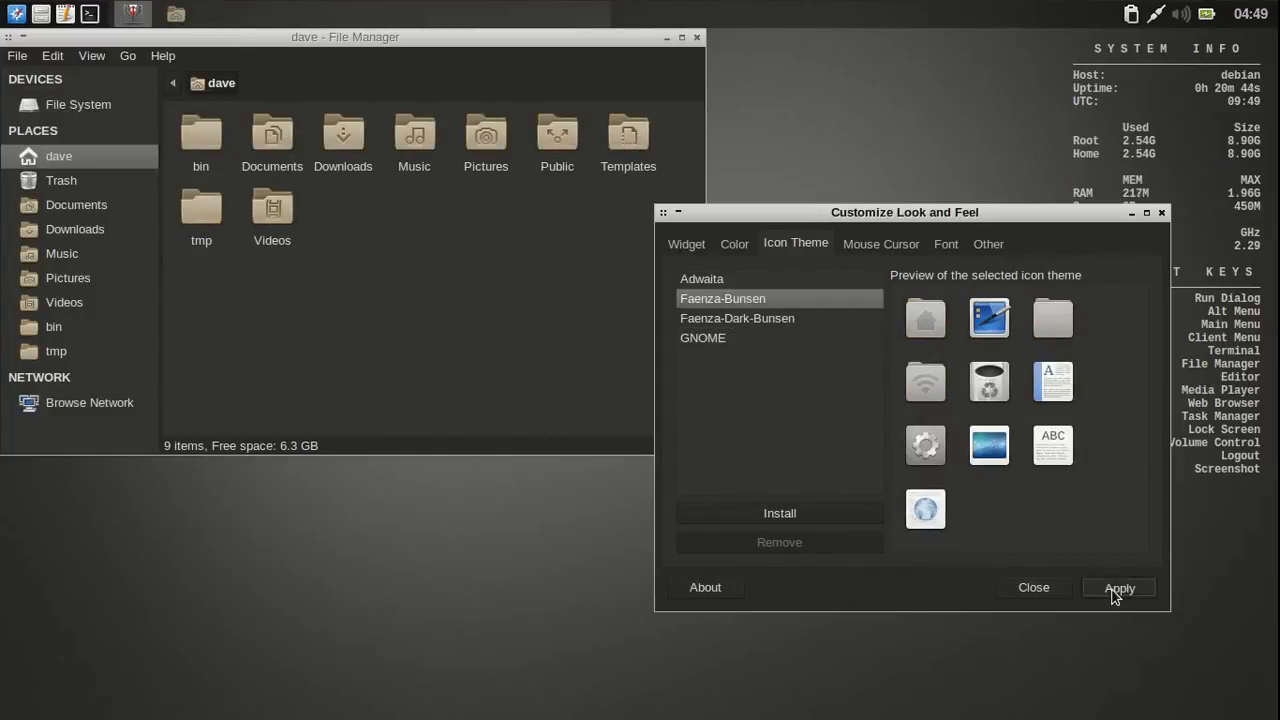
pyautogui.click(1118, 587)
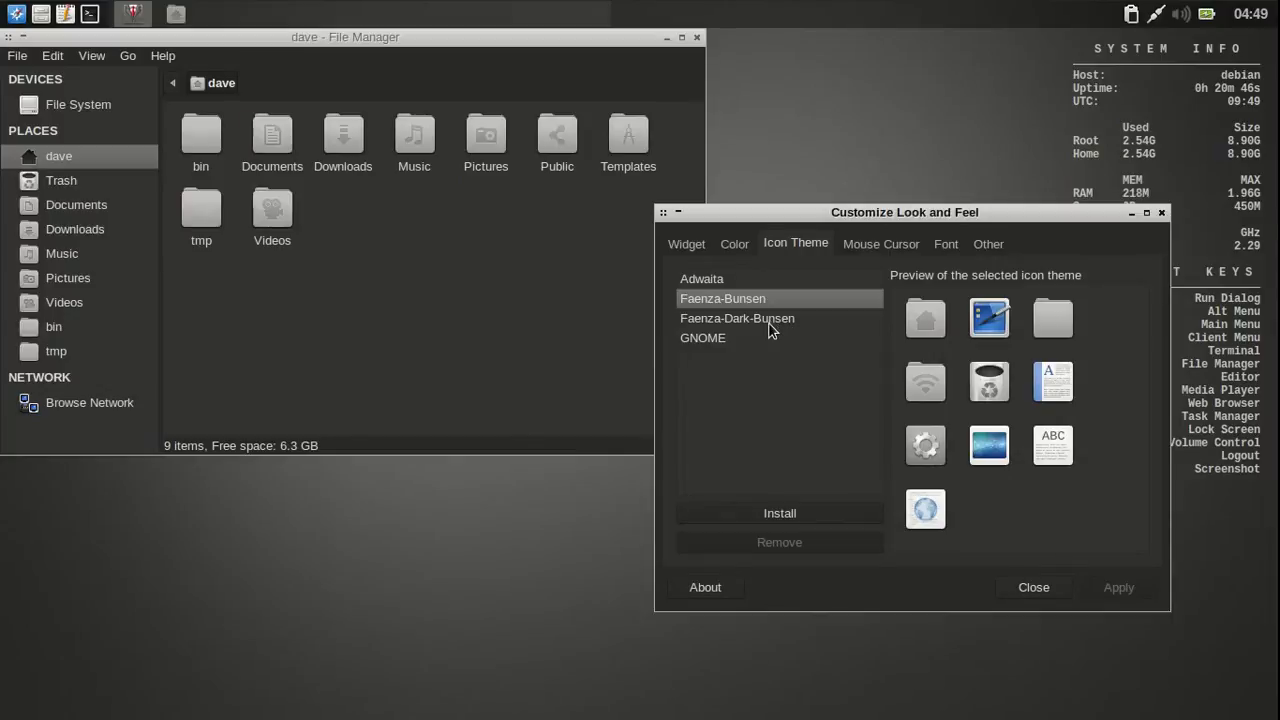
pyautogui.click(737, 318)
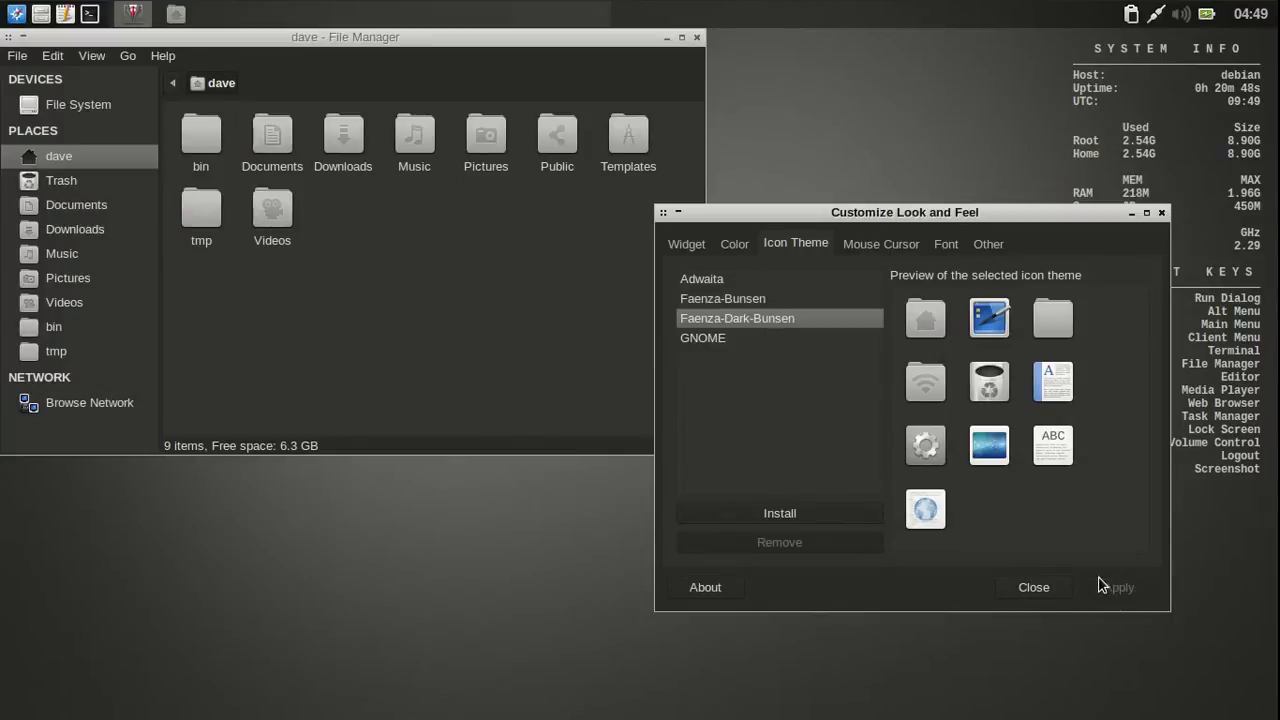
pyautogui.moveTo(835, 405)
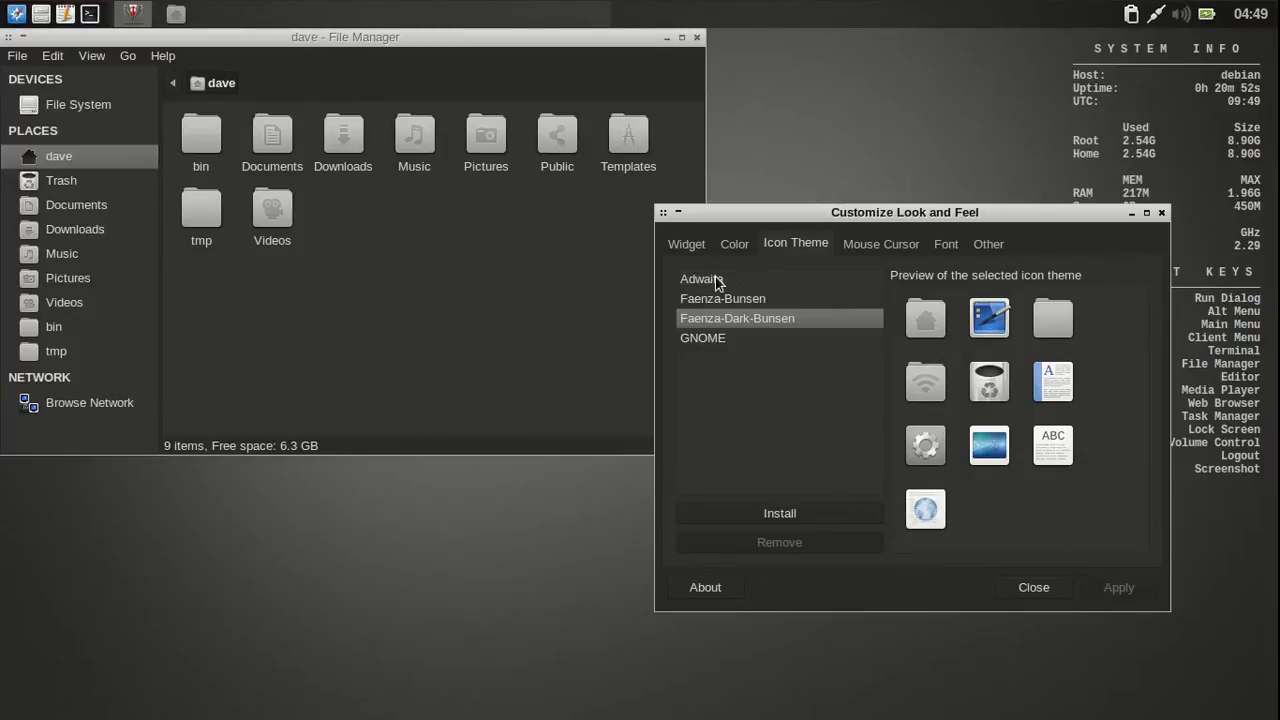
pyautogui.click(880, 243)
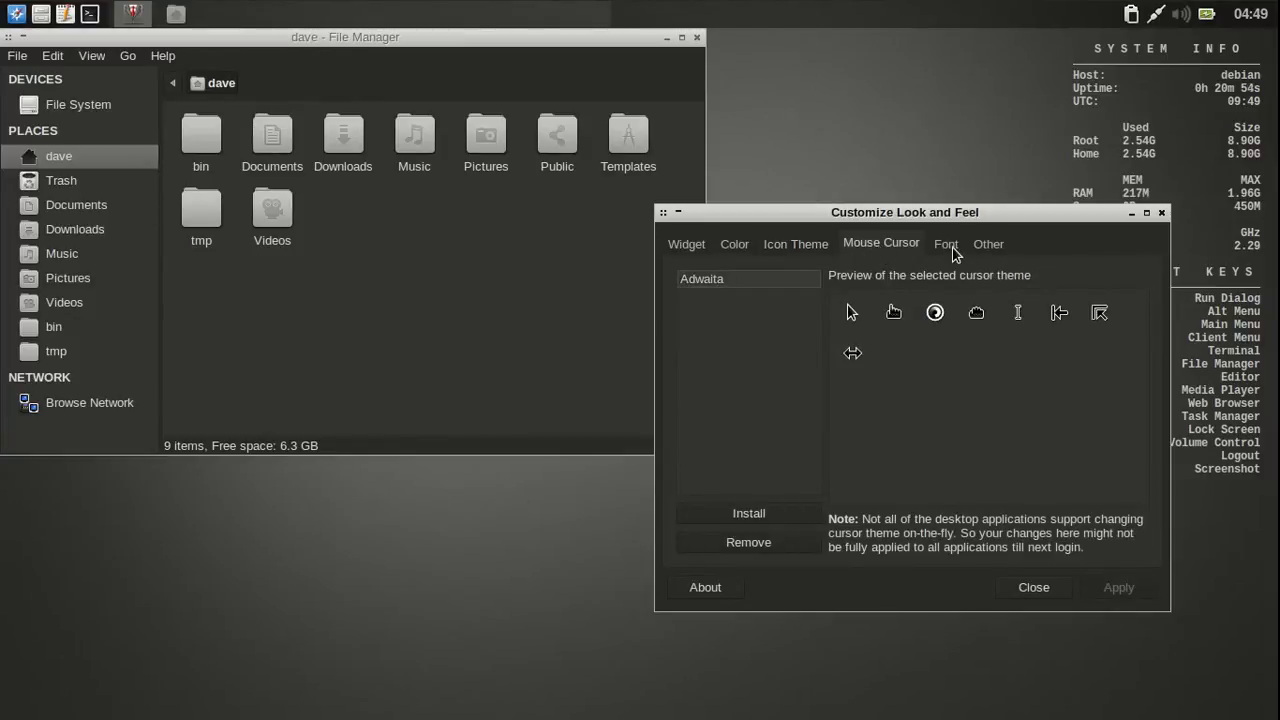
pyautogui.click(1033, 587)
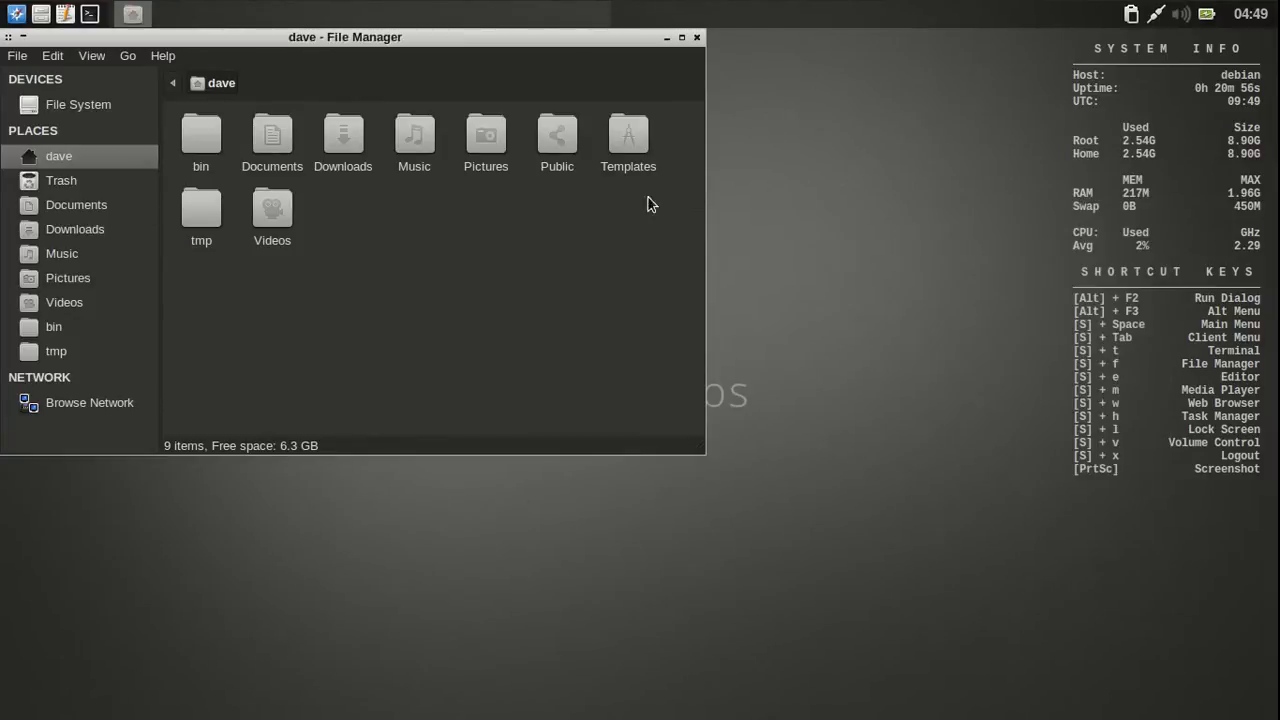
# Step: Drag the File Manager window toward the screen centre
pyautogui.moveTo(345, 37); pyautogui.dragTo(585, 146)
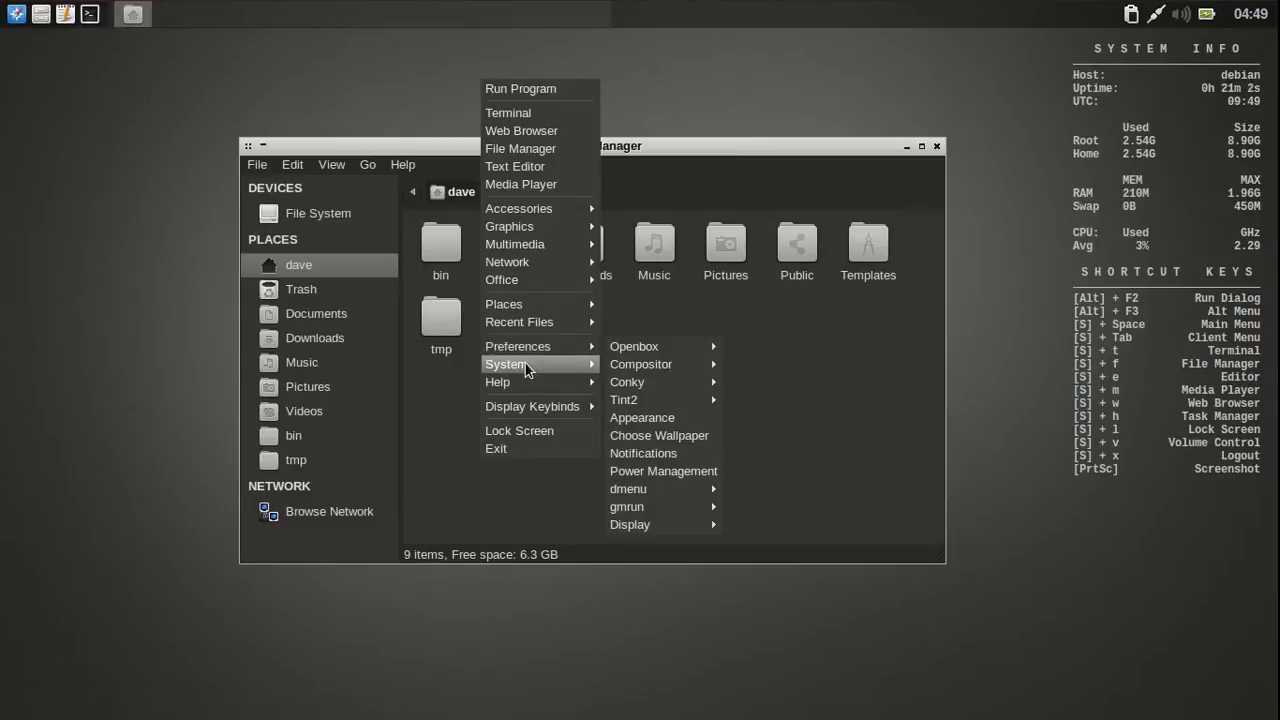
pyautogui.moveTo(518, 346)
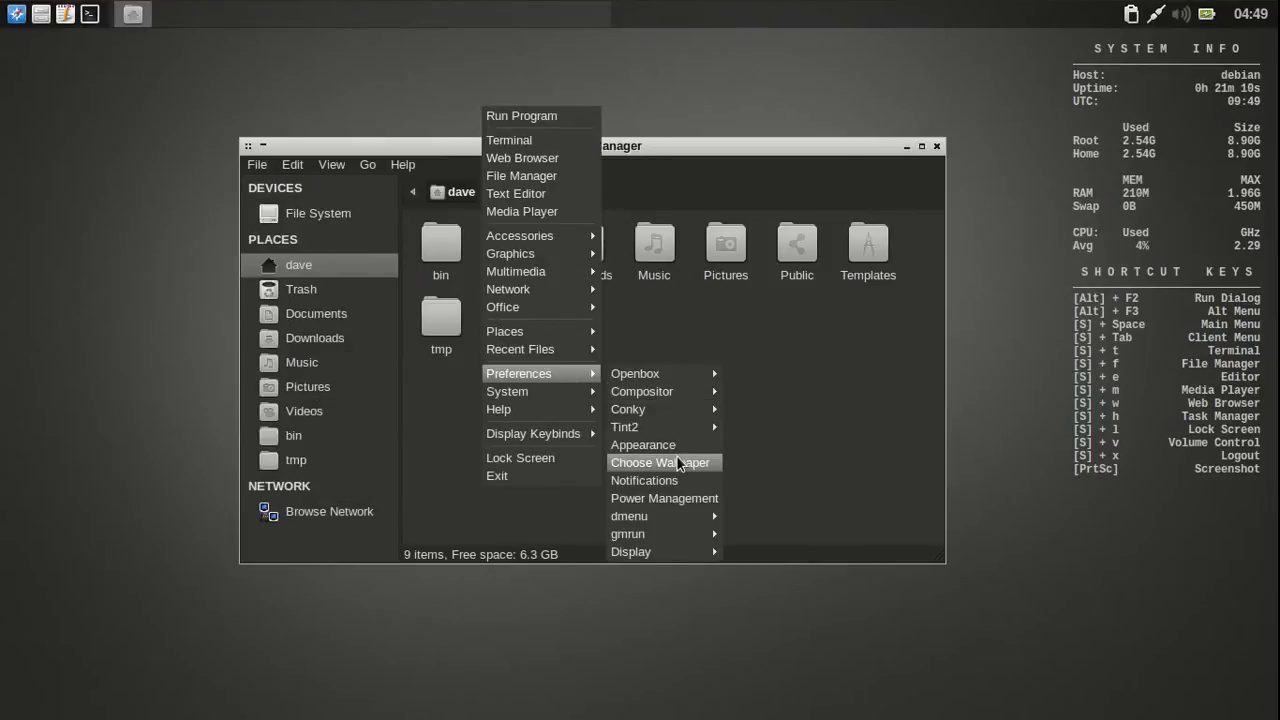
# Step: Launch Nitrogen, set bl-grub.png as the wallpaper, and move its window left
pyautogui.click(661, 462)
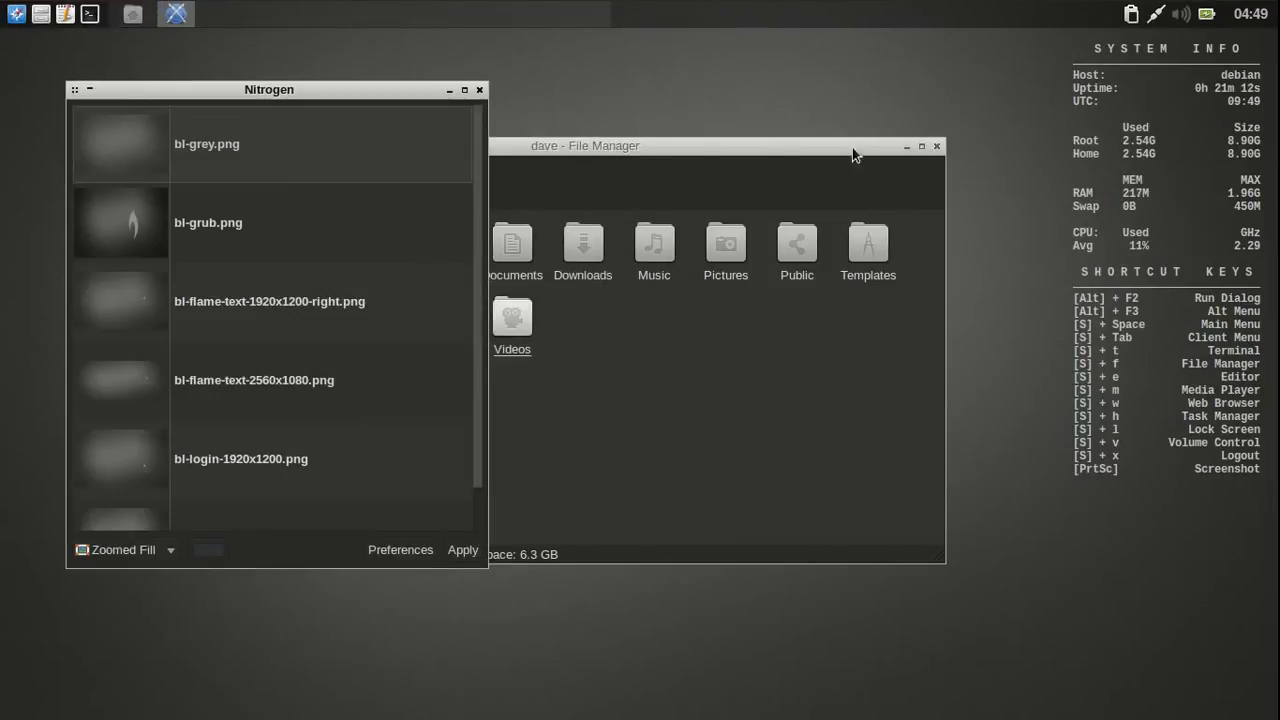
pyautogui.click(936, 146)
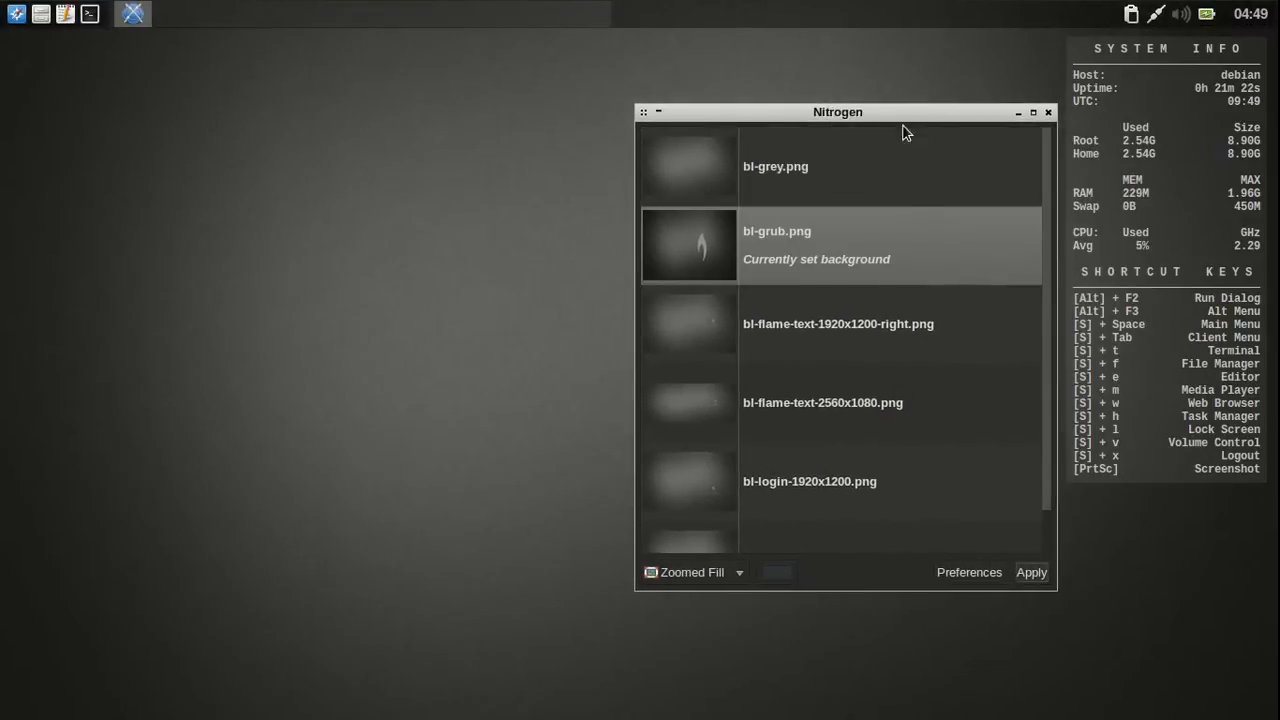
pyautogui.moveTo(838, 112); pyautogui.dragTo(428, 98)
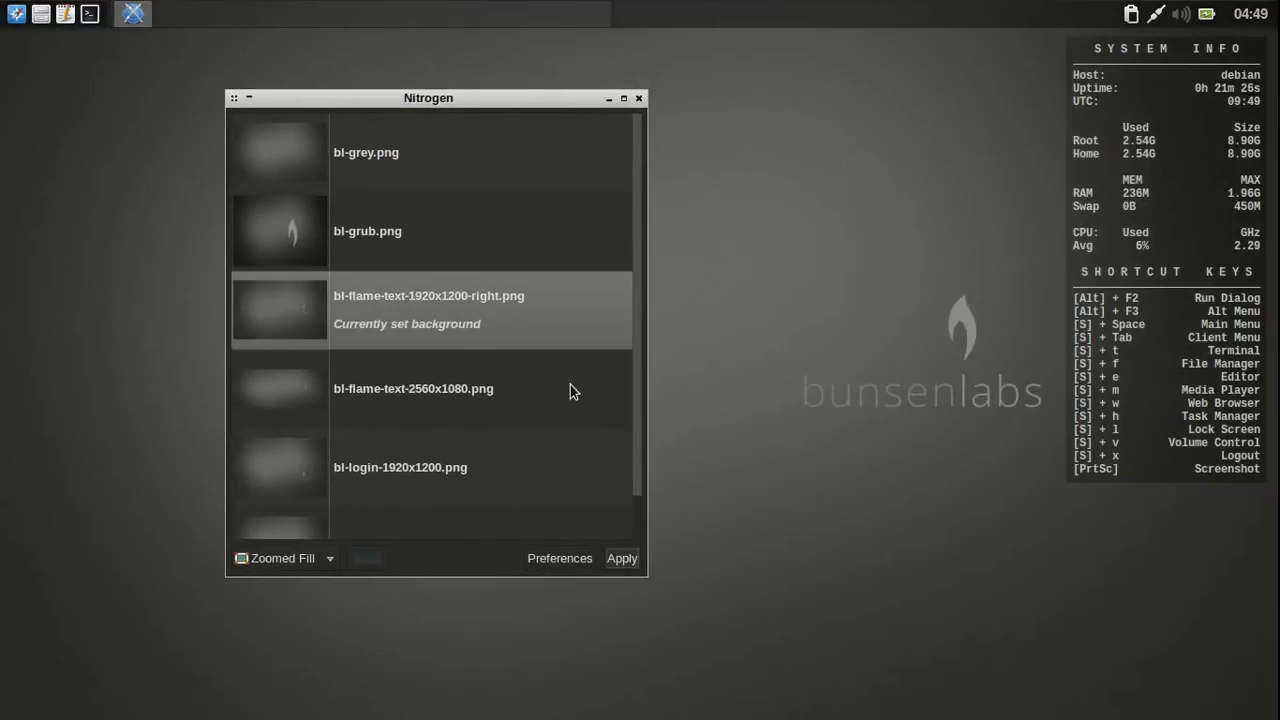
# Step: Apply the 2560x1080 flame-text, bl-login and centred flame-text wallpapers, then close Nitrogen
pyautogui.click(450, 388)
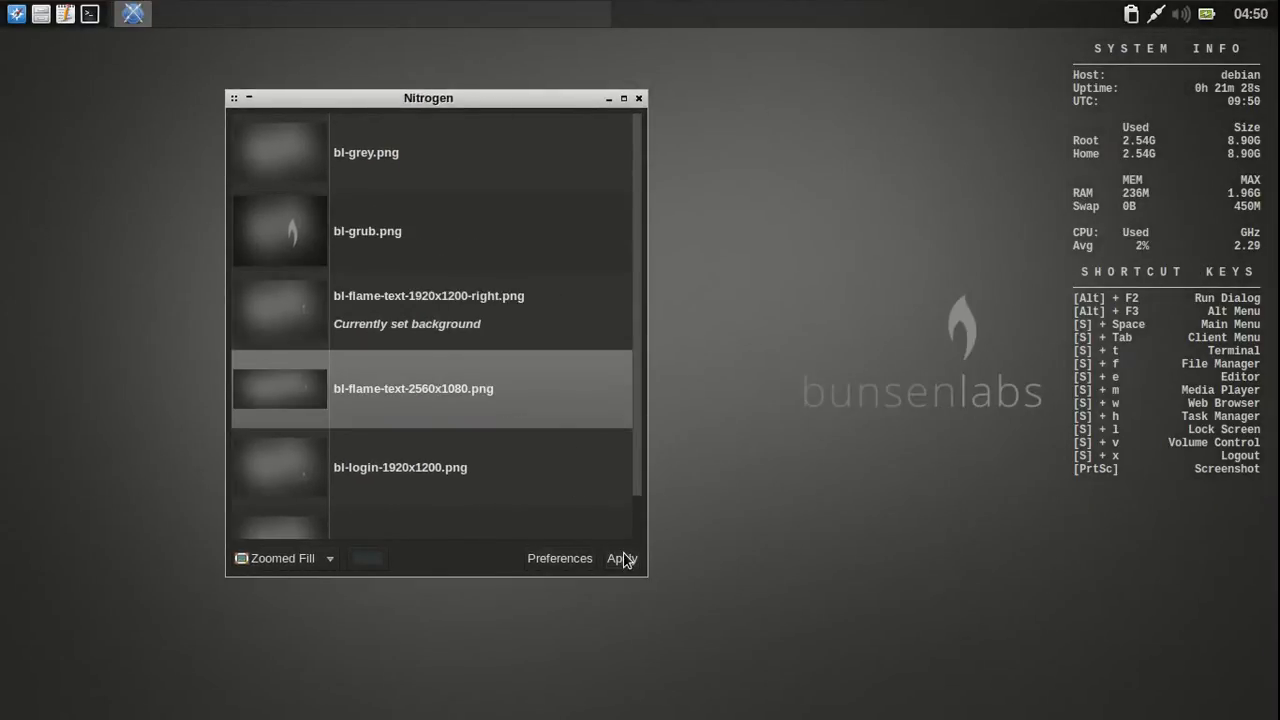
pyautogui.click(620, 558)
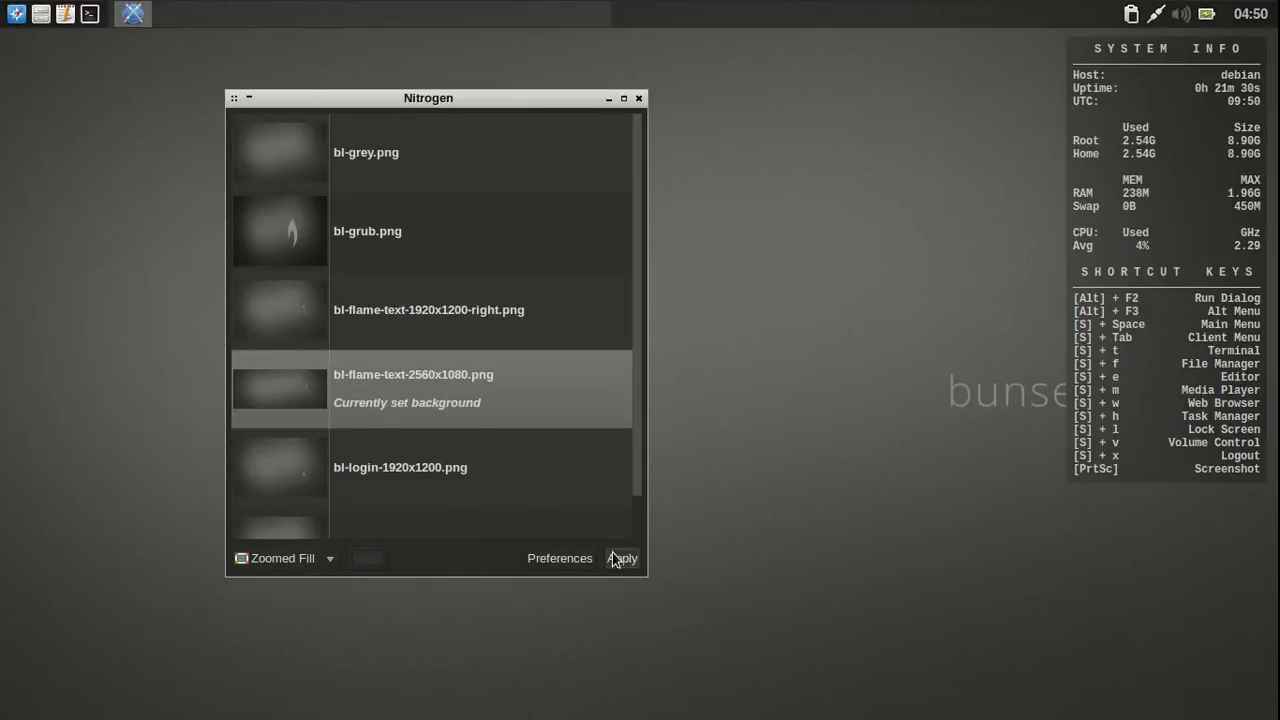
pyautogui.click(621, 558)
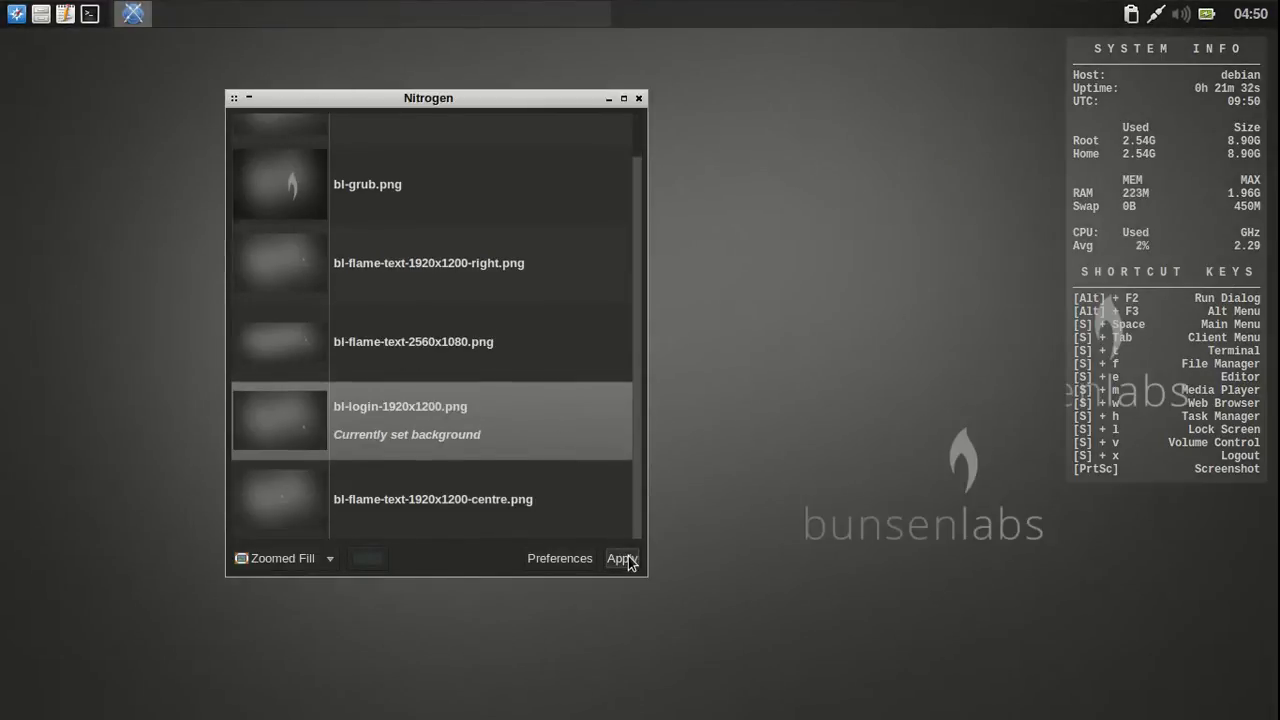
pyautogui.click(620, 558)
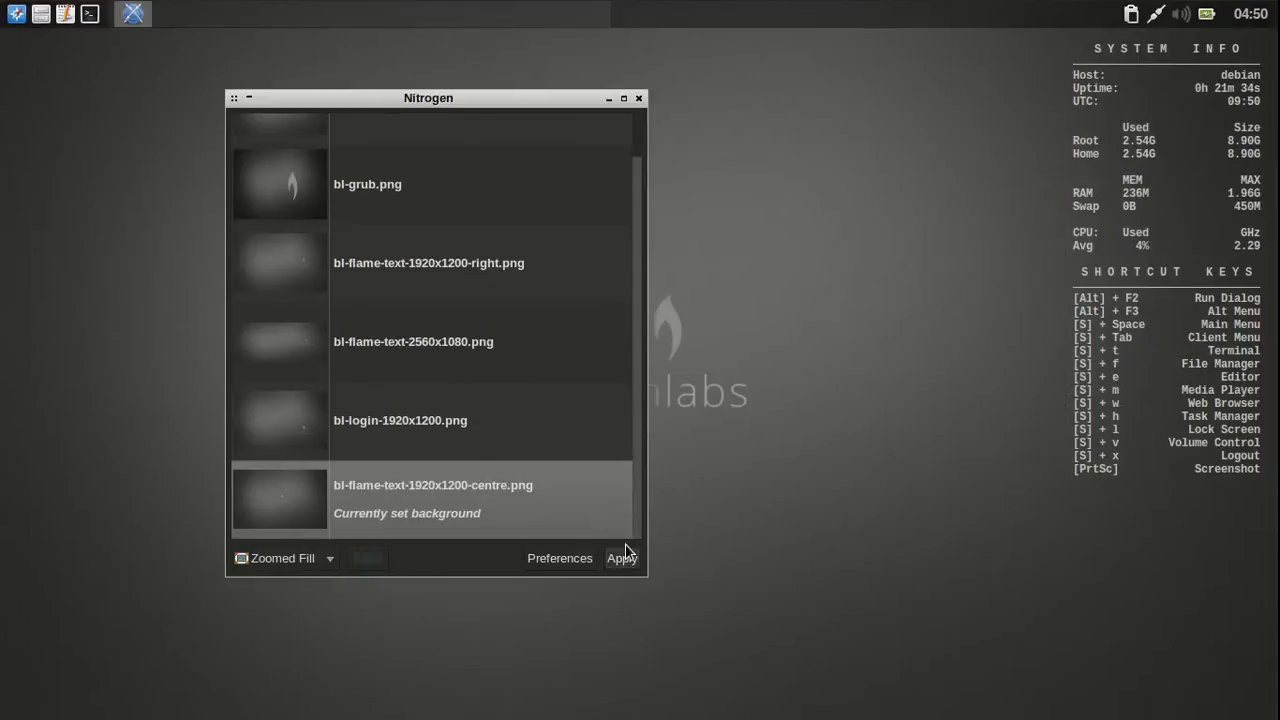
pyautogui.scroll(3)
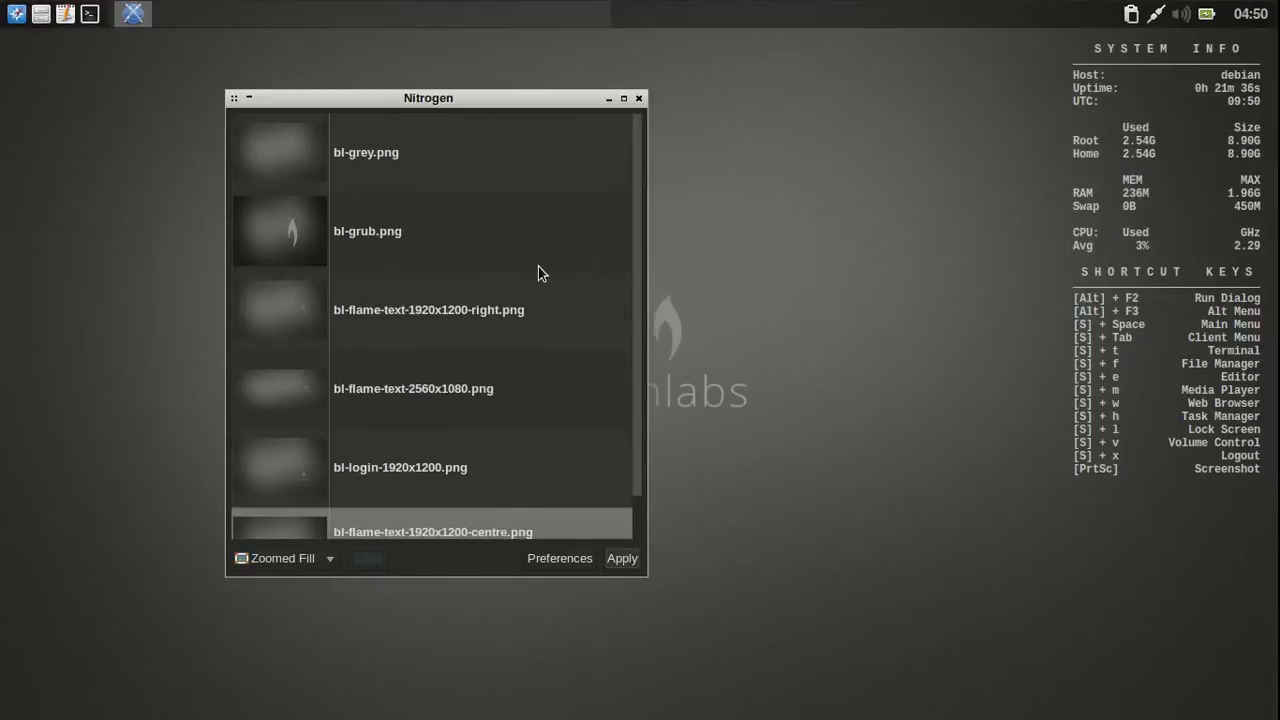
pyautogui.click(559, 558)
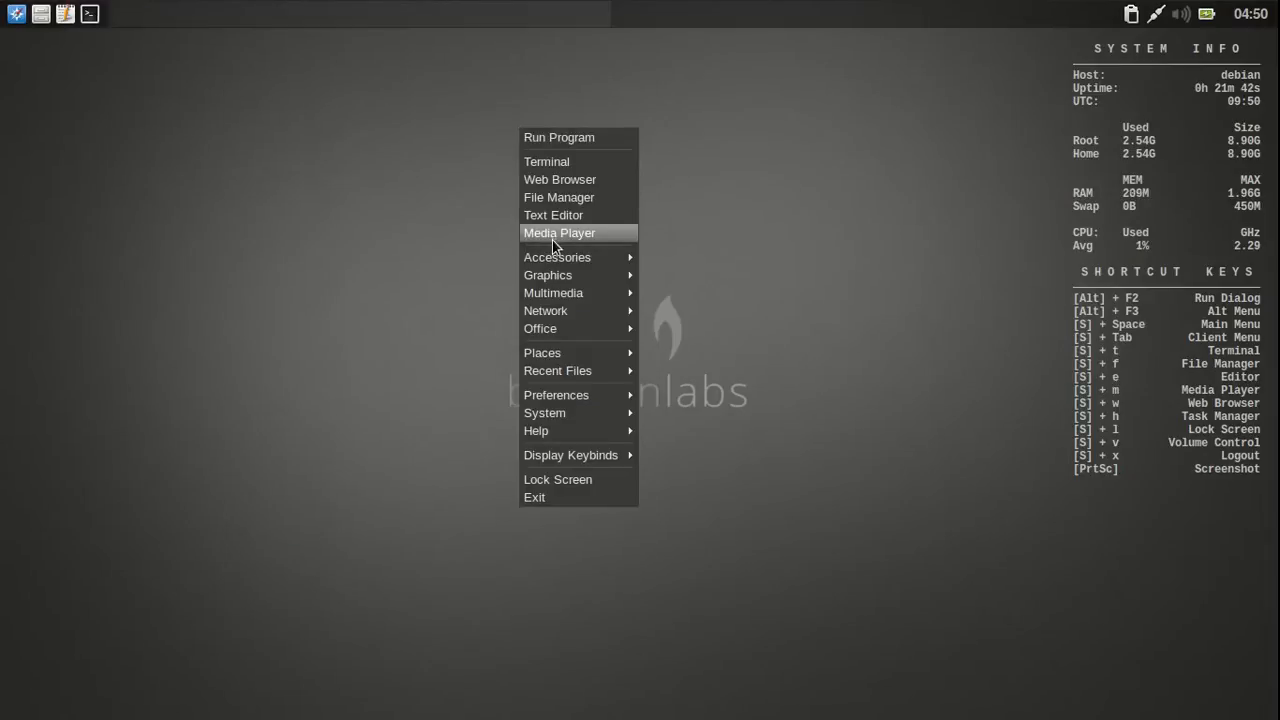
pyautogui.moveTo(556, 394)
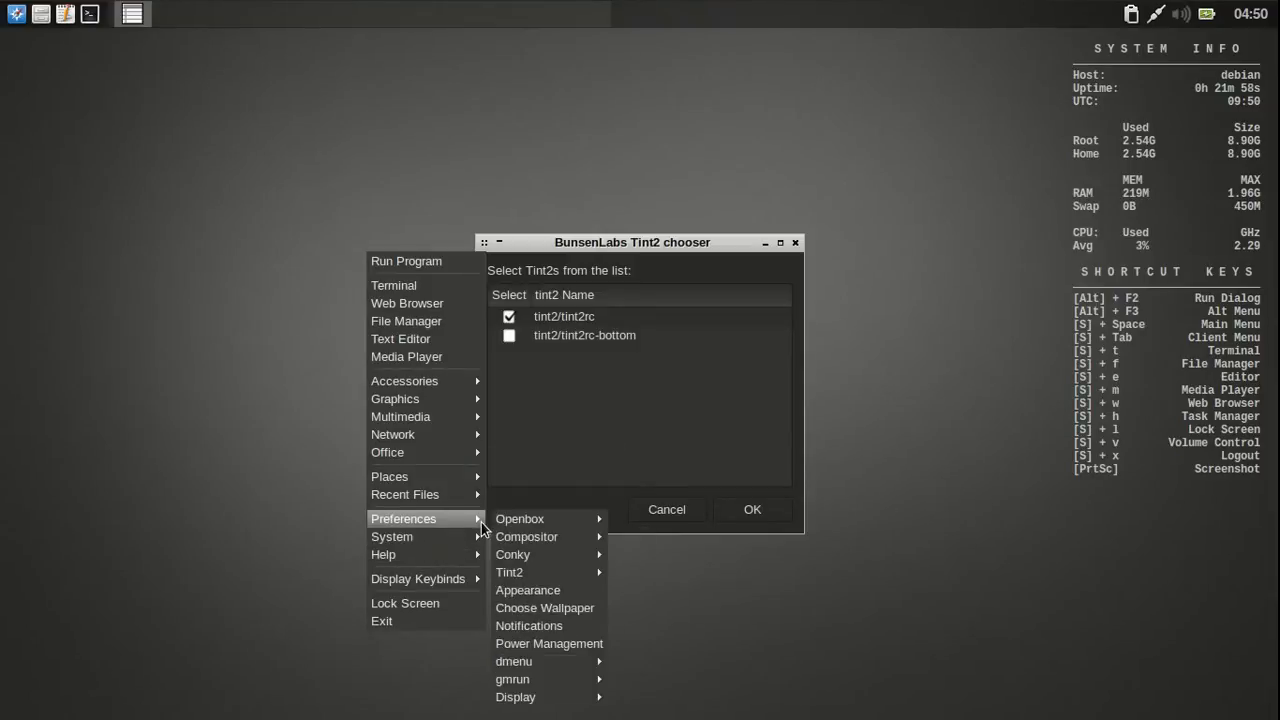
# Step: Tick tint2rc-bottom in the Tint2 Chooser and confirm, adding a bottom panel alongside tint2rc
pyautogui.click(509, 572)
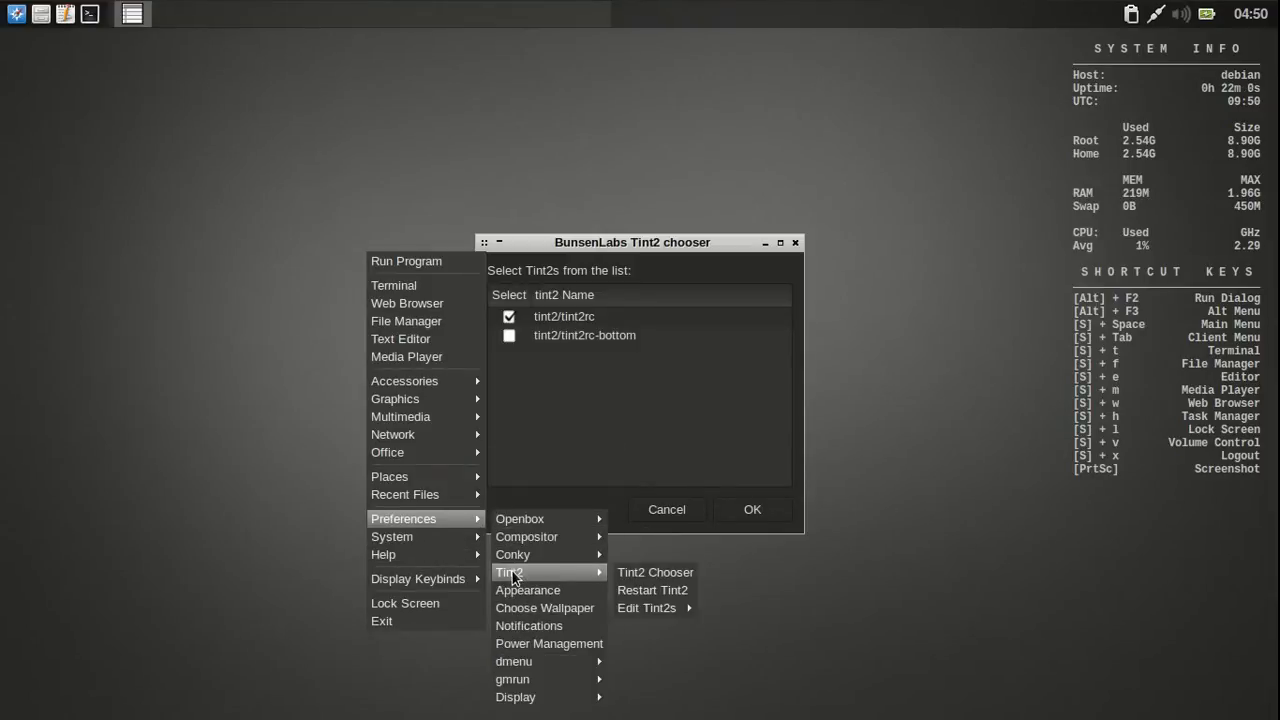
pyautogui.moveTo(652, 540)
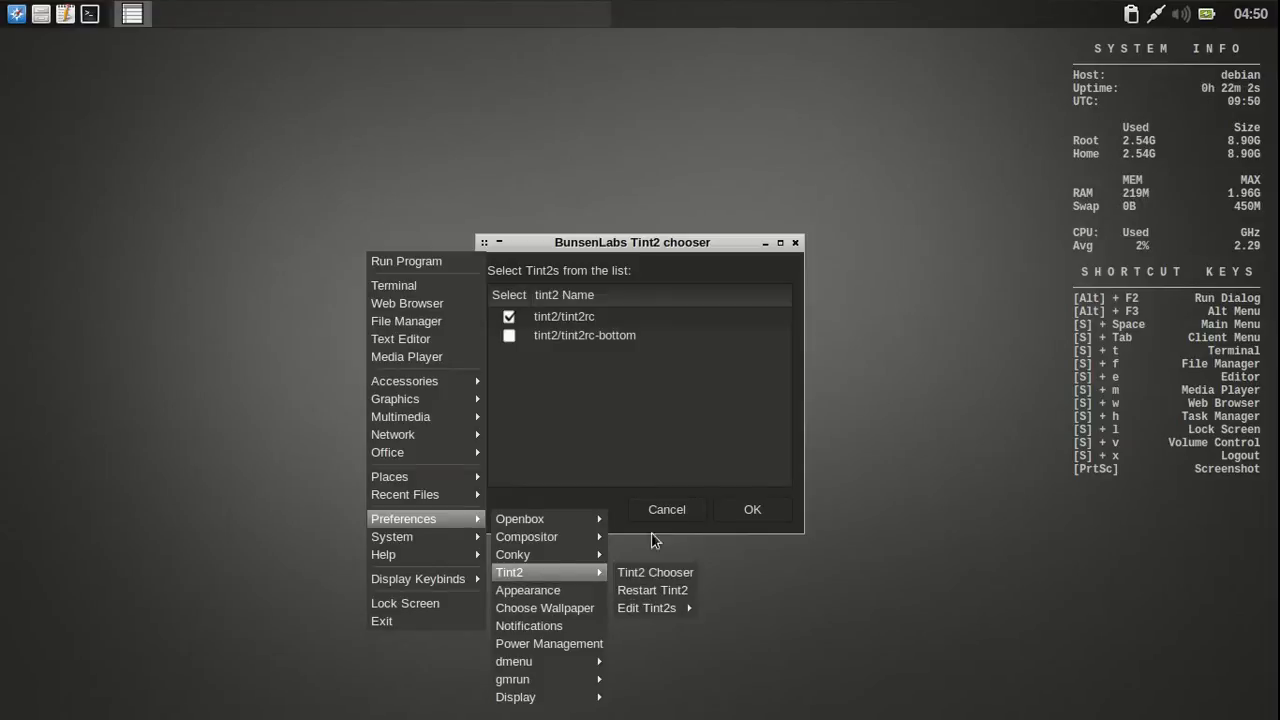
pyautogui.click(509, 335)
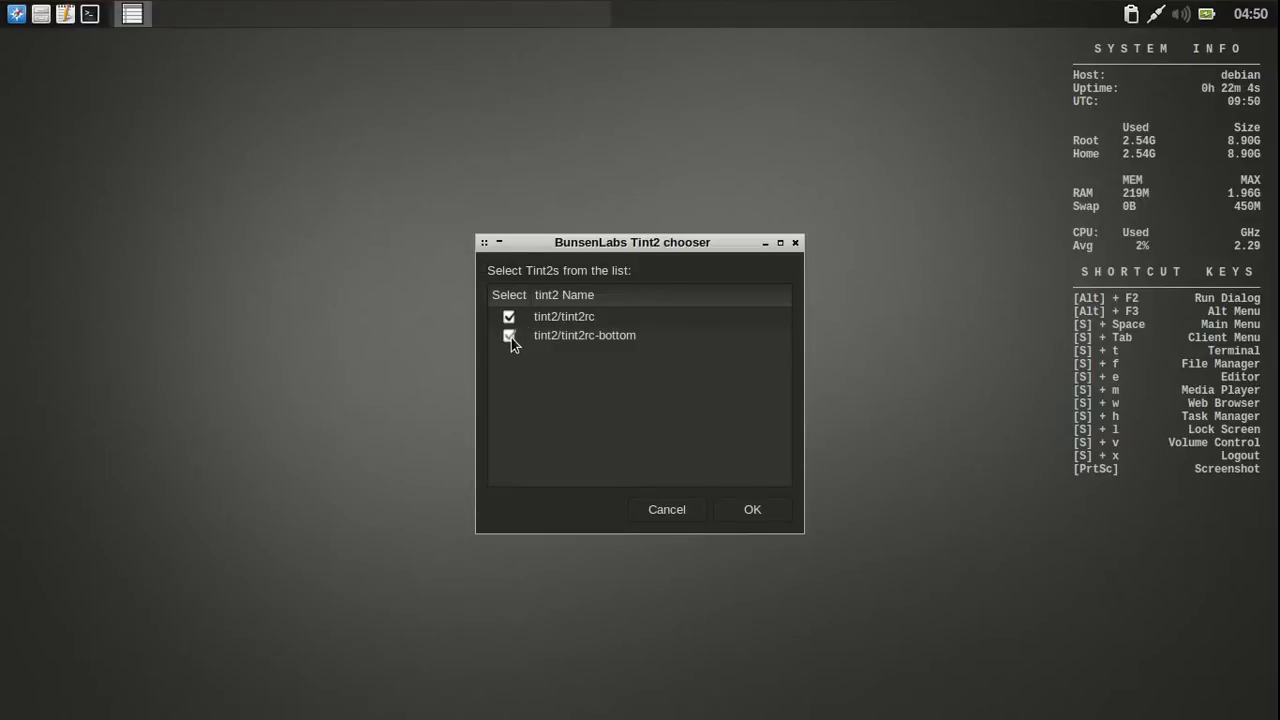
pyautogui.click(752, 509)
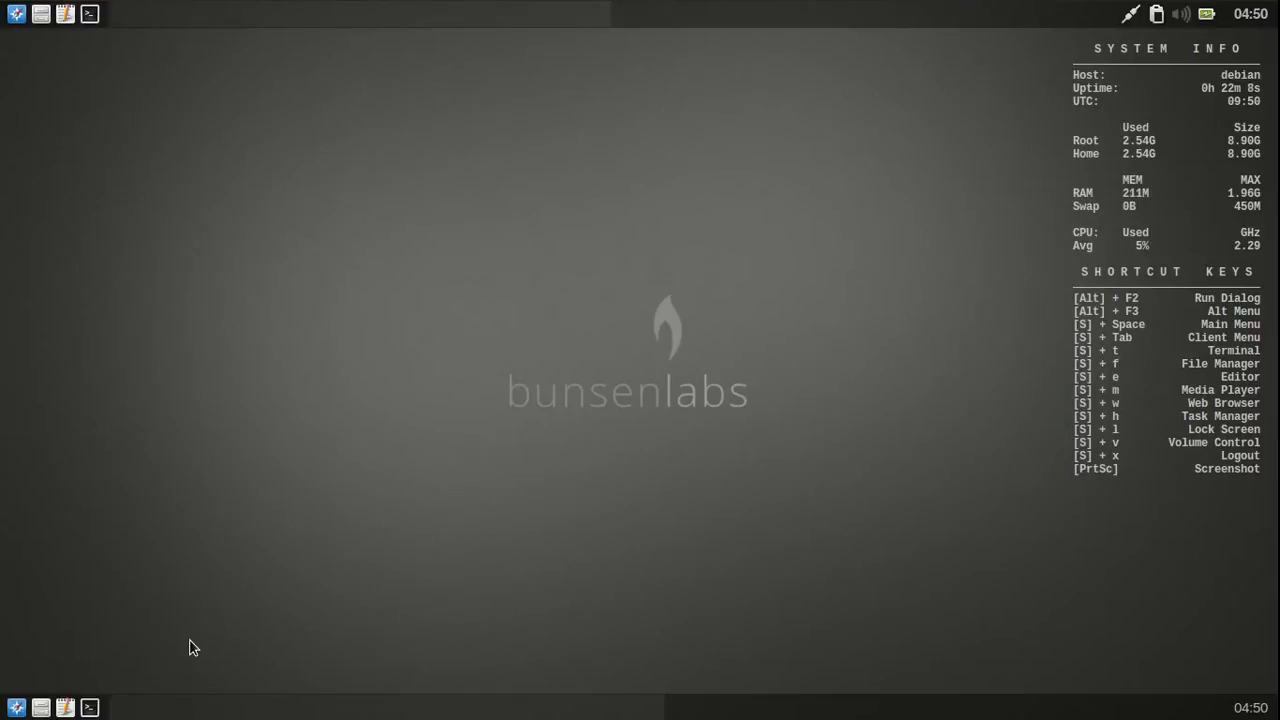
pyautogui.moveTo(180, 712)
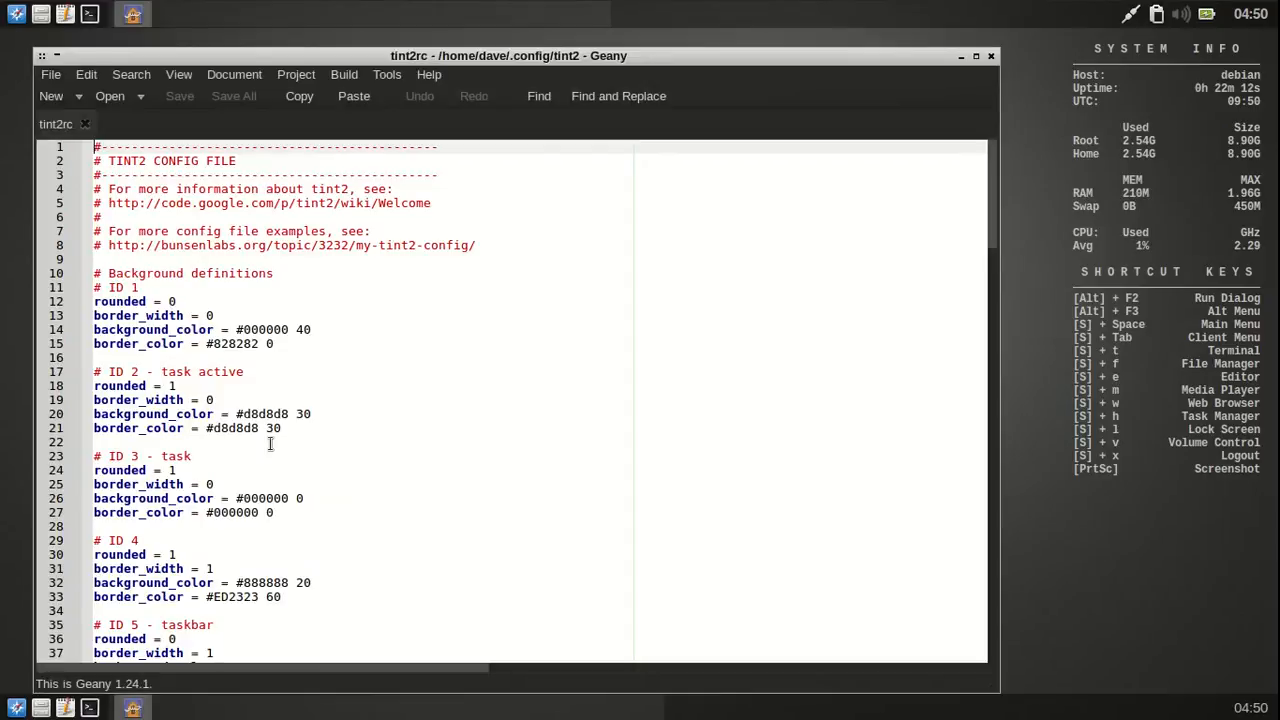
# Step: Select the web browser launcher .desktop path on line 126 of tint2rc, then close Geany
pyautogui.scroll(-3)
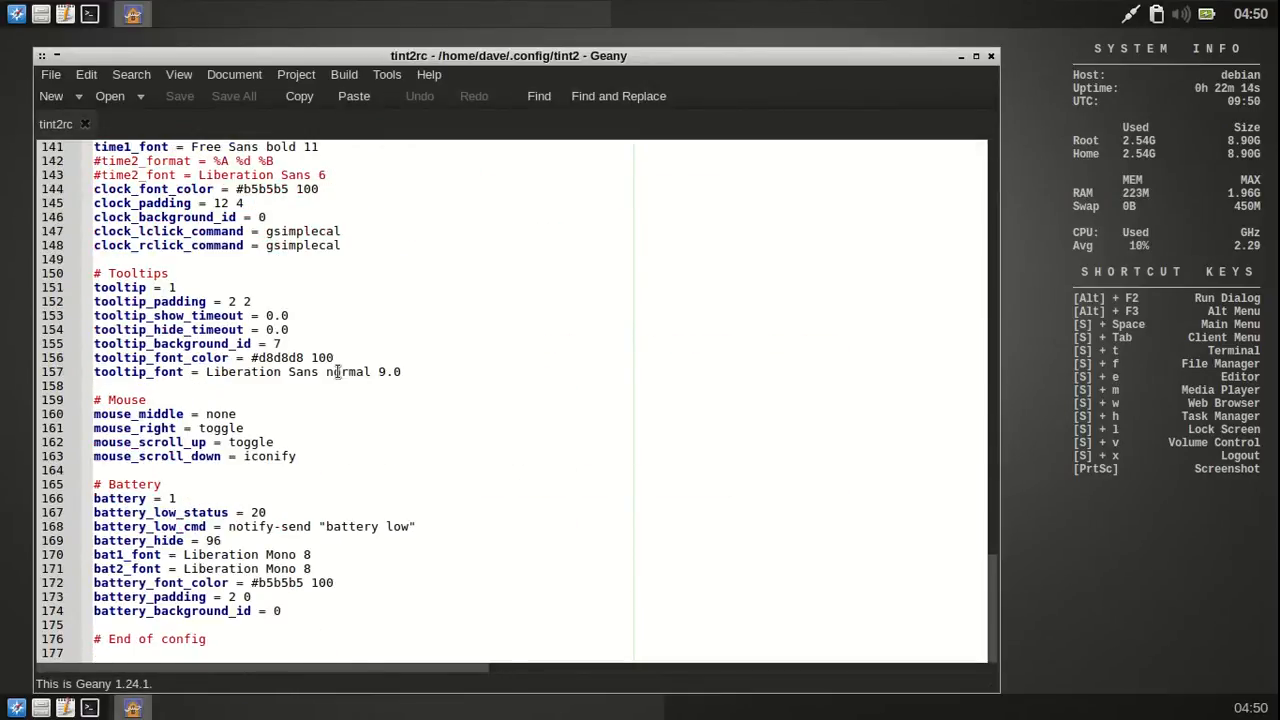
pyautogui.scroll(3)
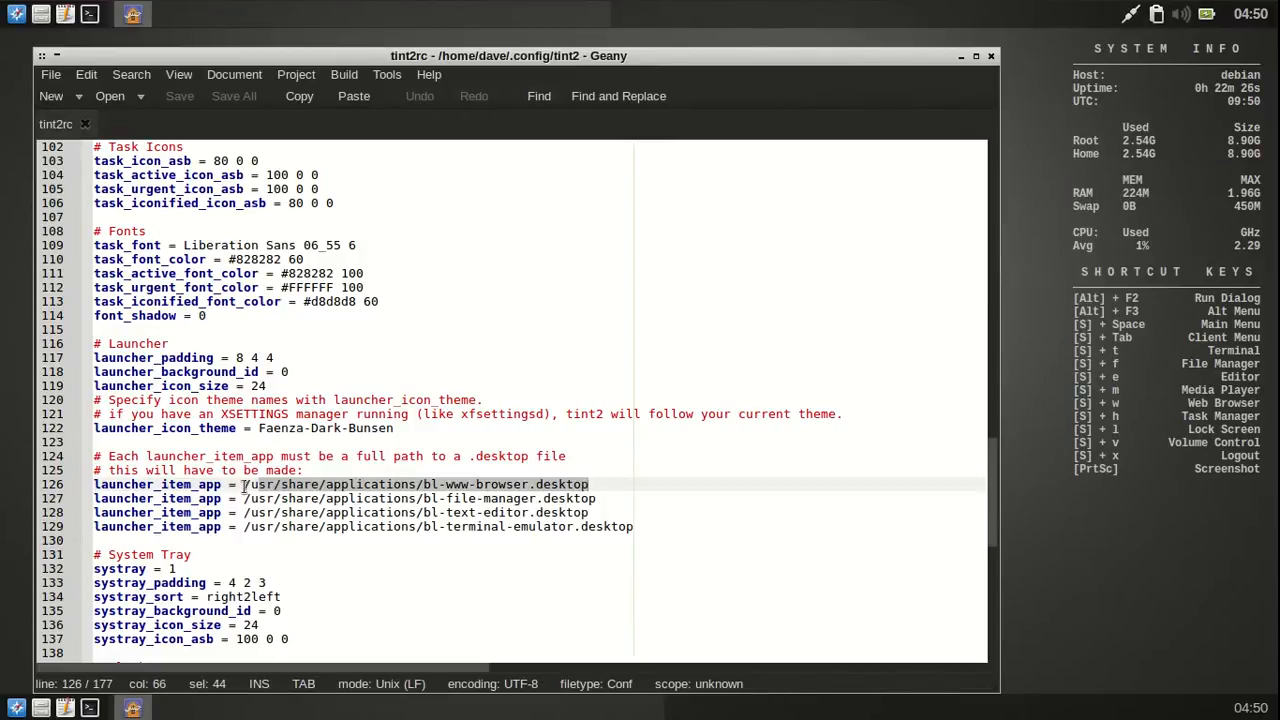
pyautogui.click(100, 498)
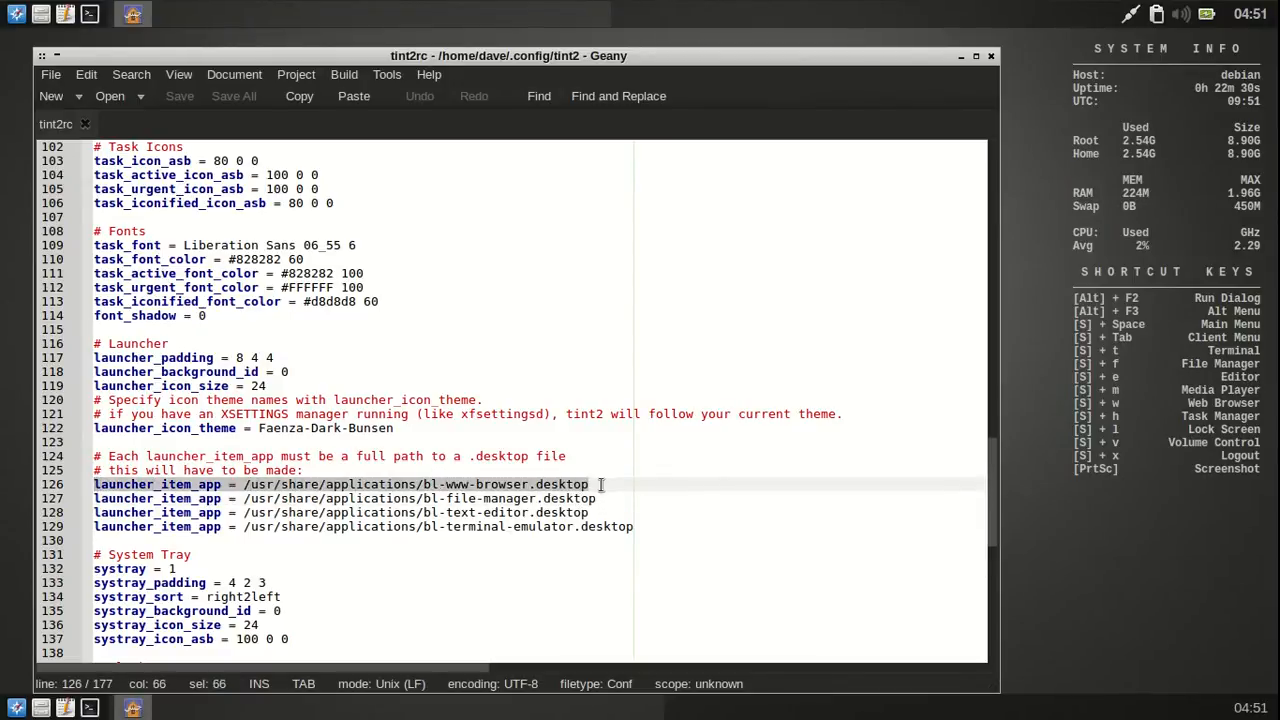
pyautogui.click(168, 540)
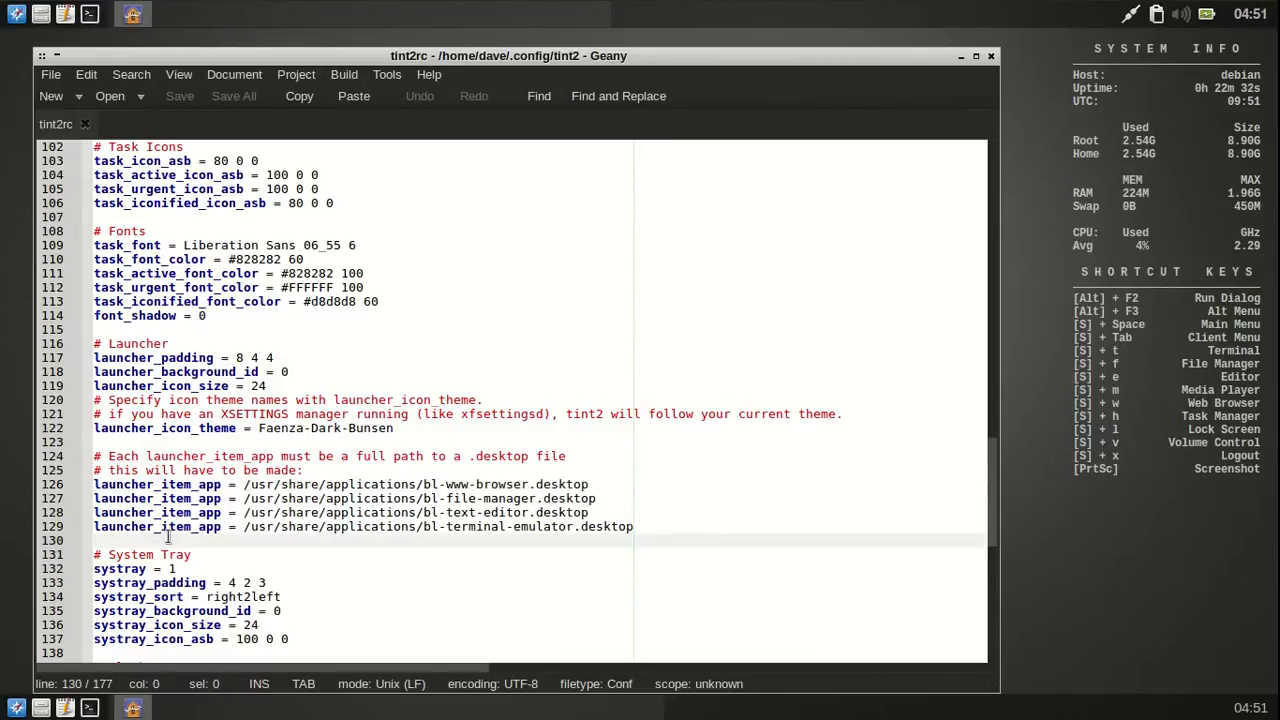
pyautogui.moveTo(94, 484); pyautogui.dragTo(595, 498)
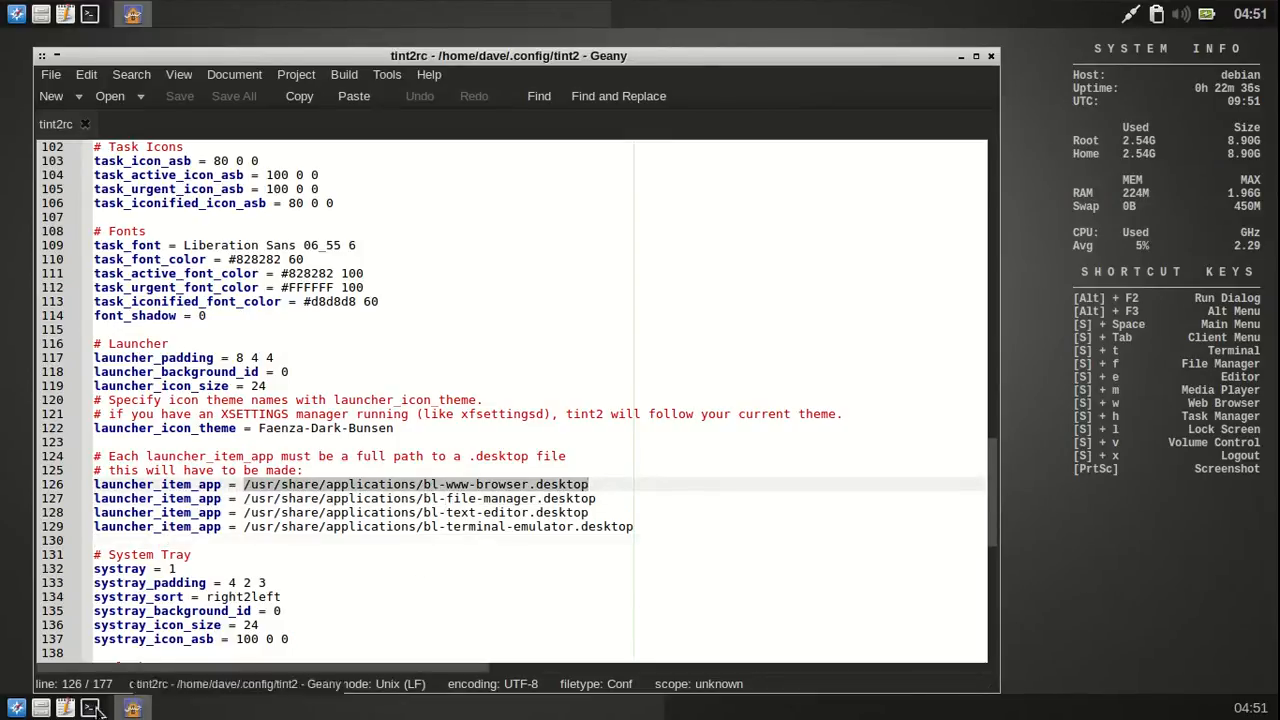
pyautogui.scroll(-3)
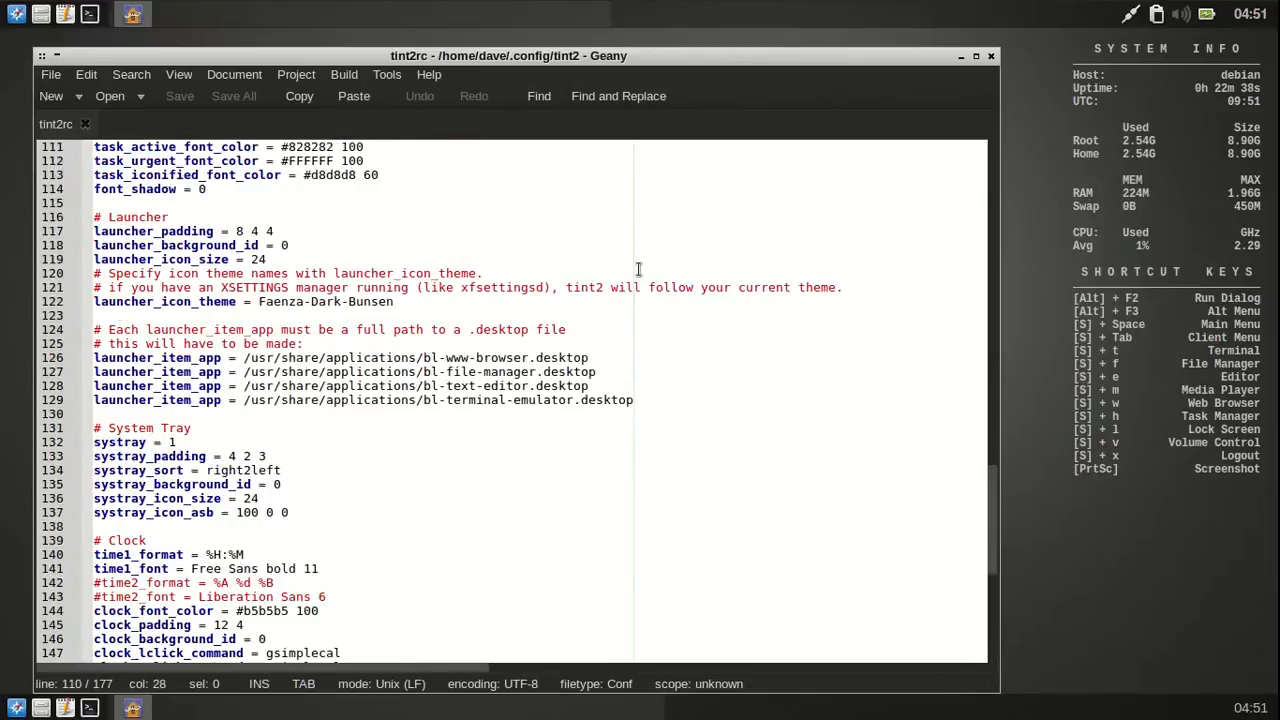
pyautogui.click(959, 55)
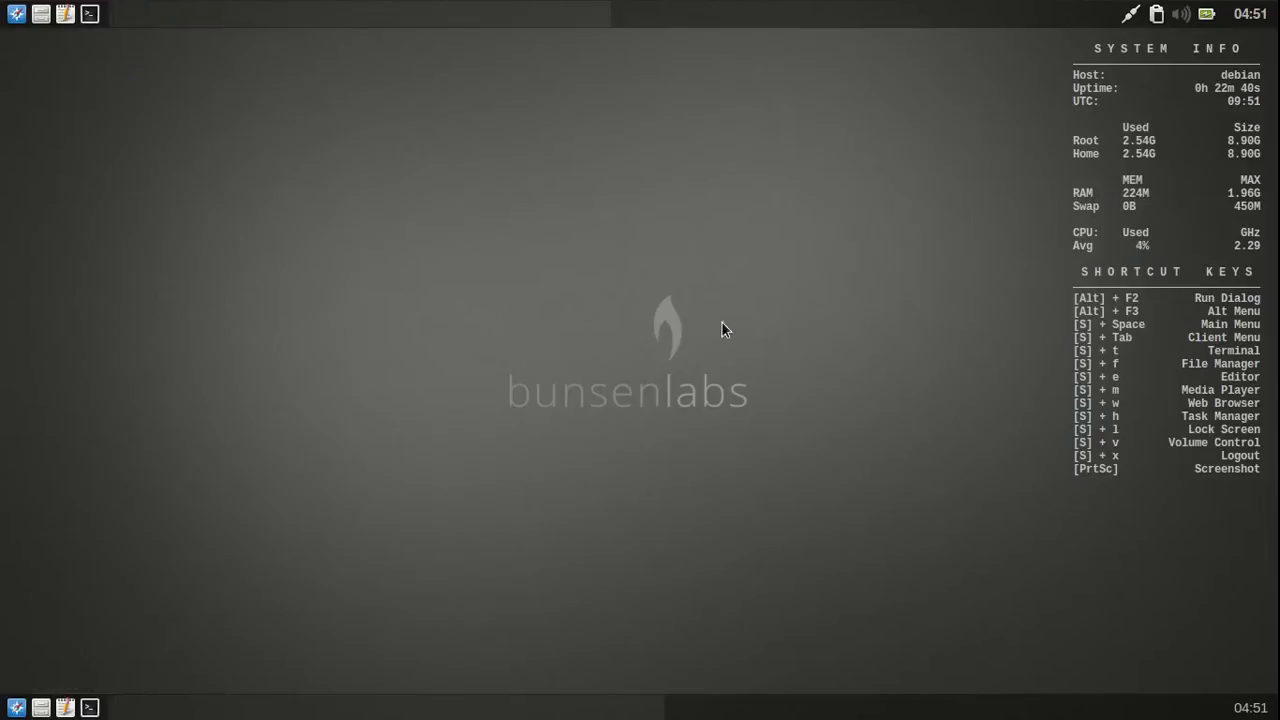
# Step: Untick tint2rc-bottom in the Tint2 Chooser from the desktop menu and apply it
pyautogui.rightClick(725, 330)
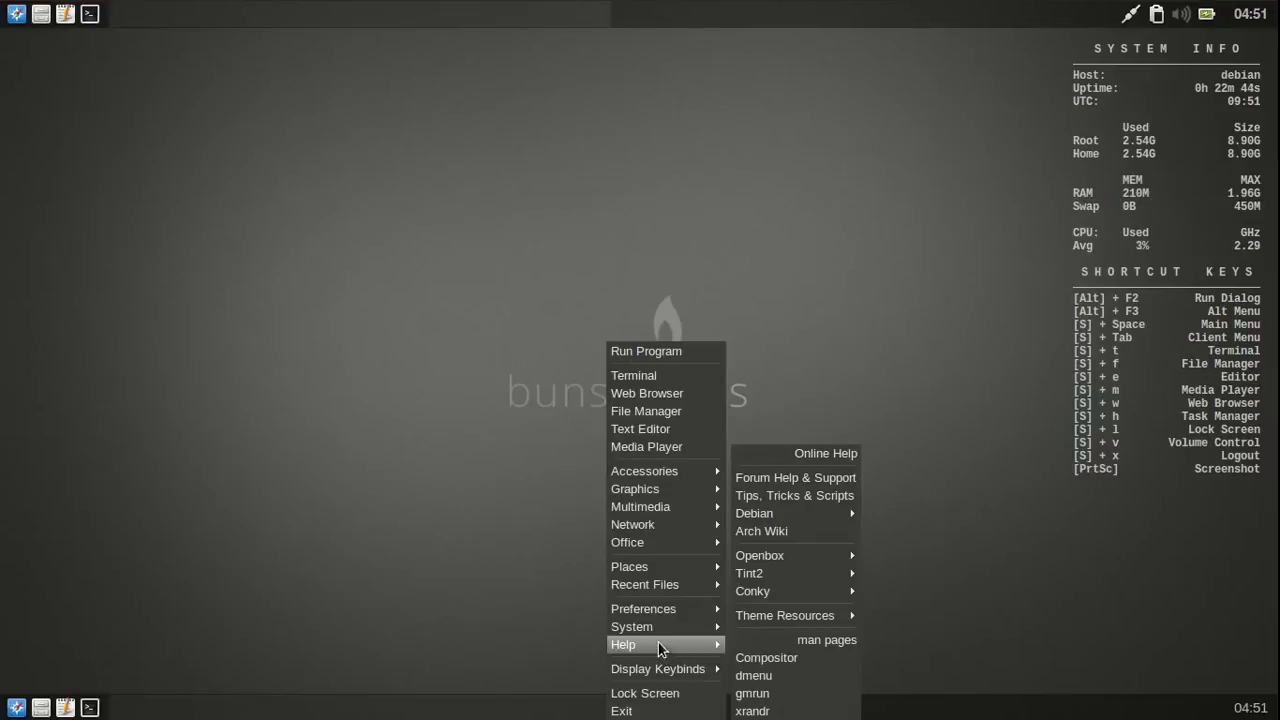
pyautogui.moveTo(631, 626)
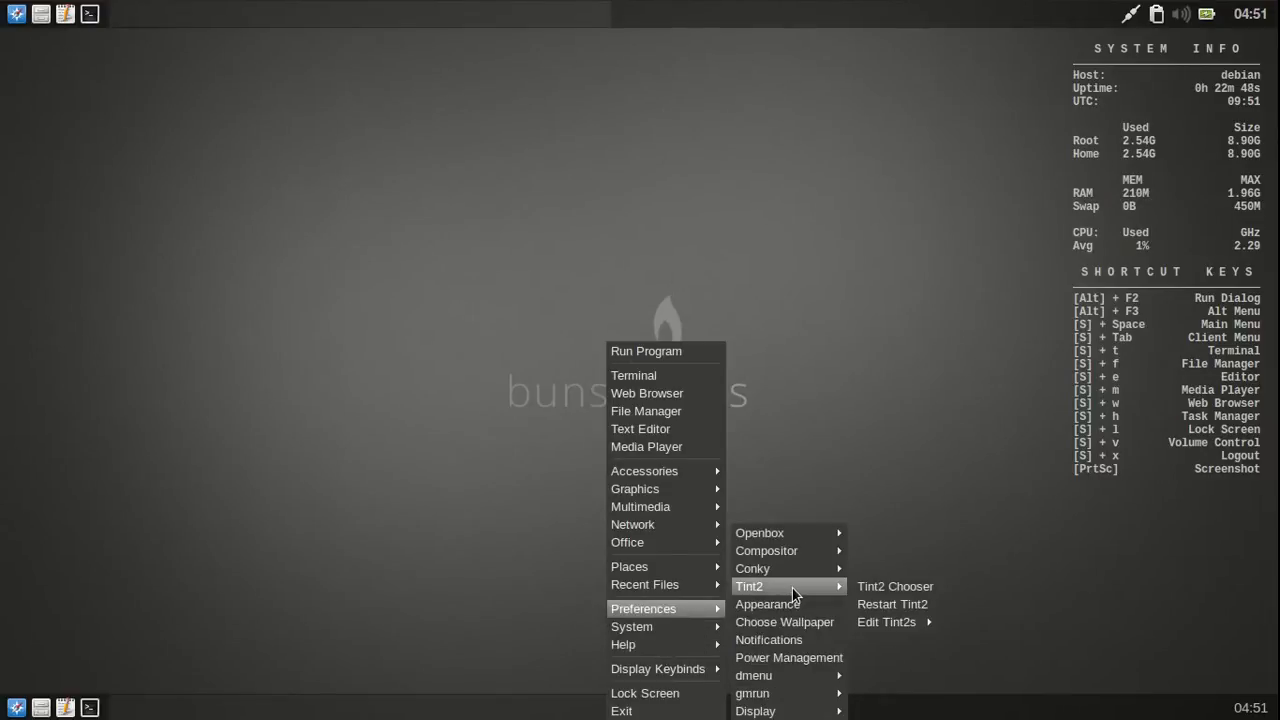
pyautogui.click(894, 586)
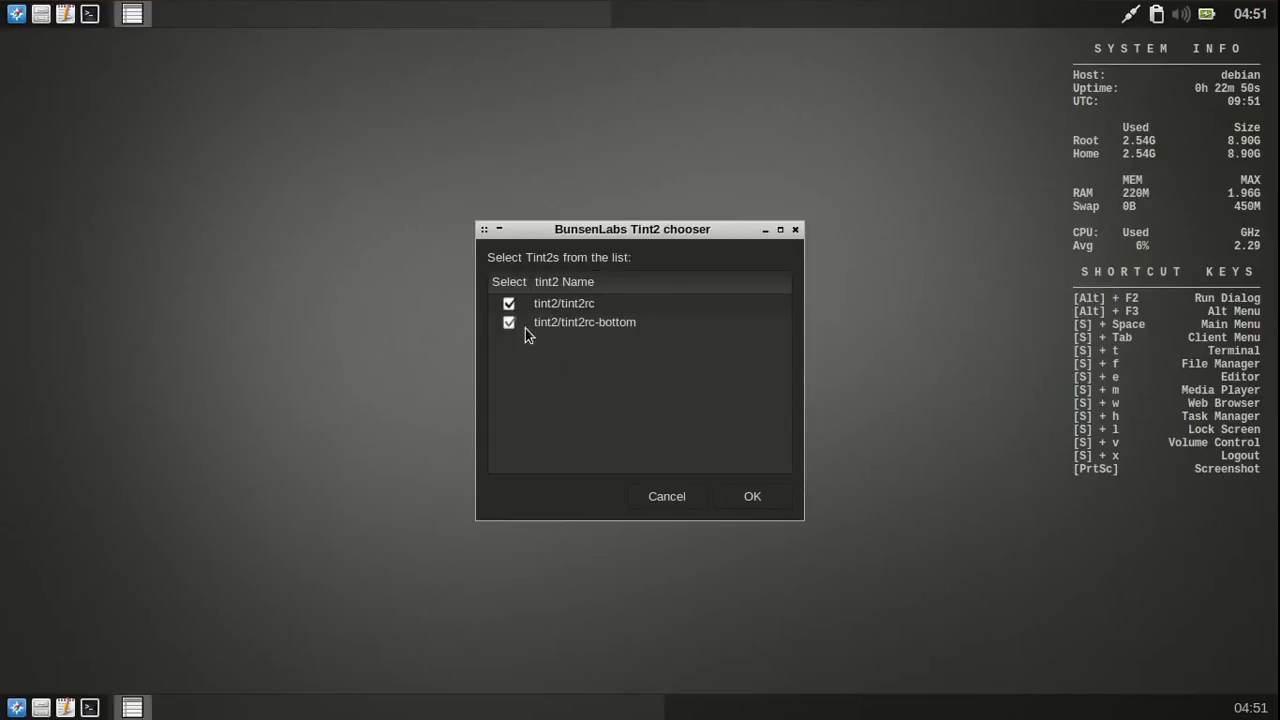
pyautogui.click(752, 496)
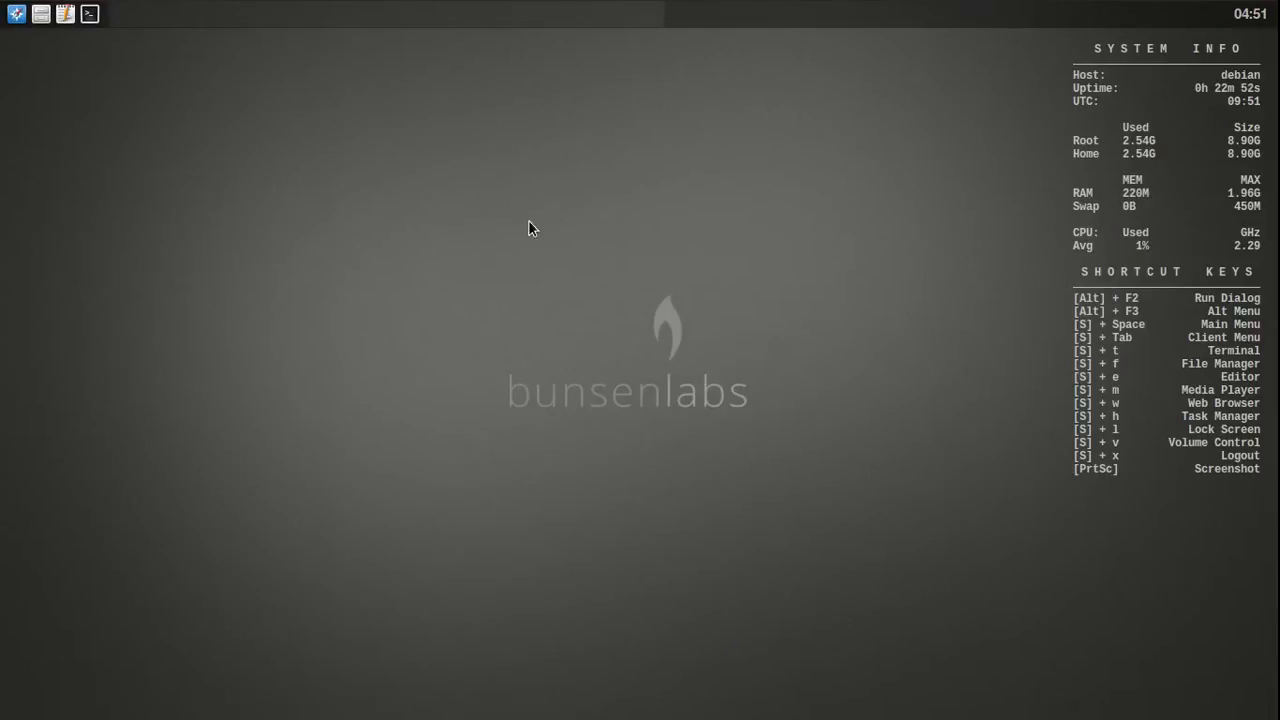
pyautogui.click(42, 14)
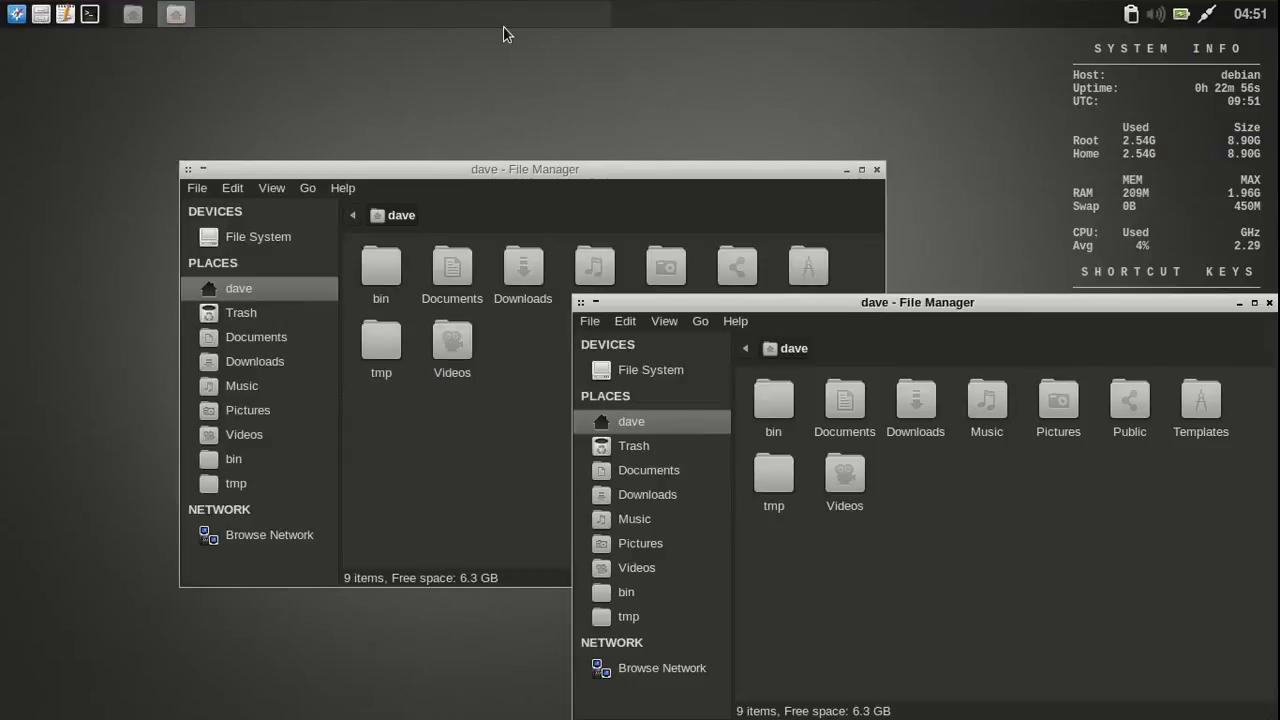
pyautogui.moveTo(177, 14)
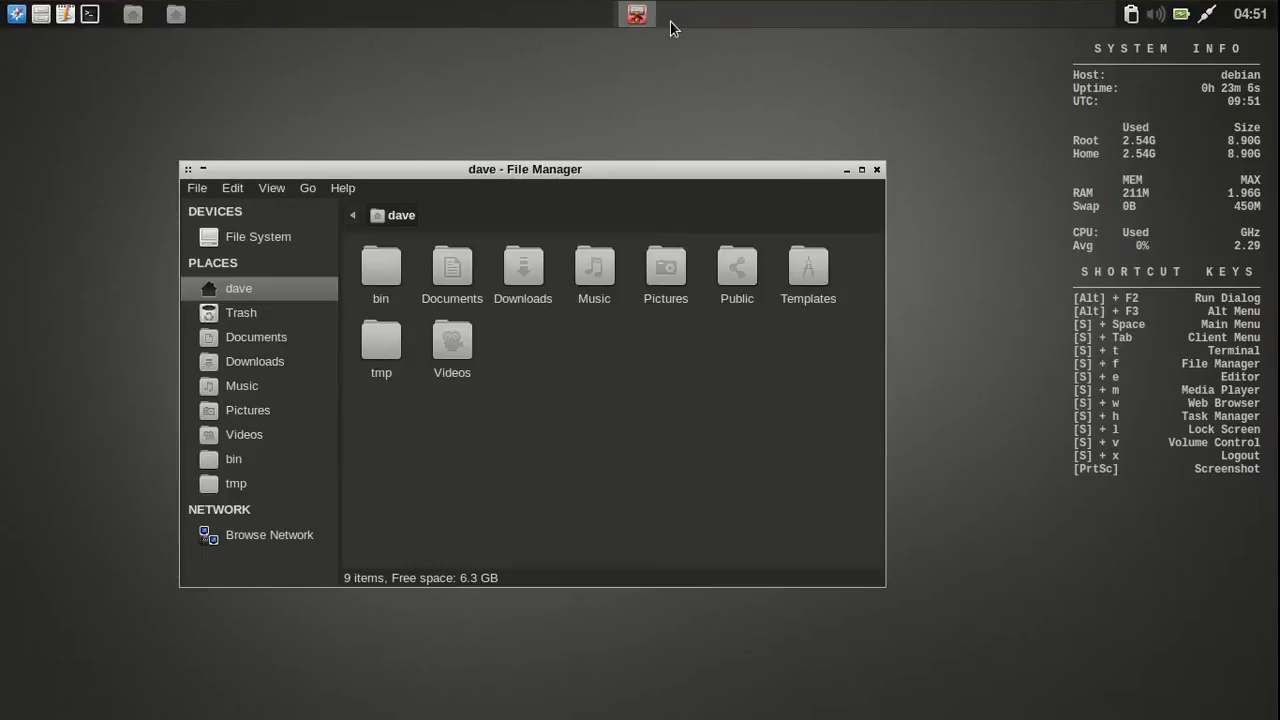
pyautogui.moveTo(170, 22)
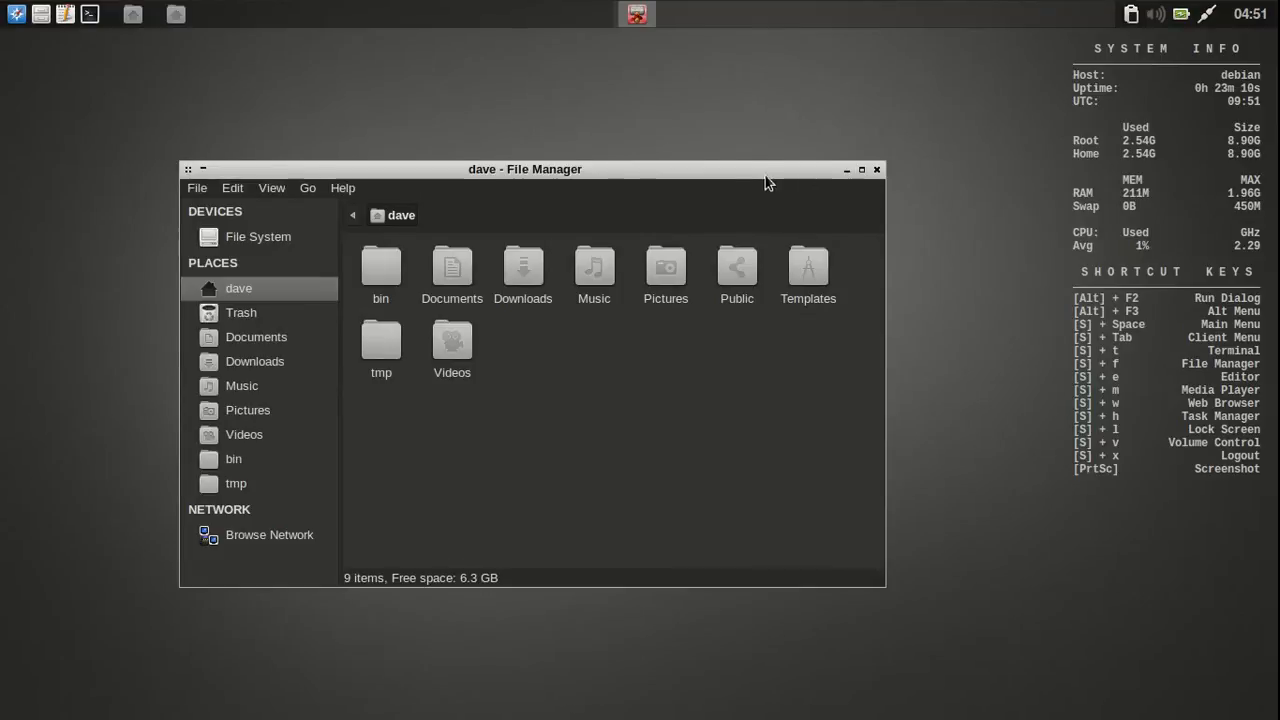
# Step: Move the File Manager window up, minimise it, and browse the desktop menu's Preferences
pyautogui.moveTo(525, 168); pyautogui.dragTo(564, 147)
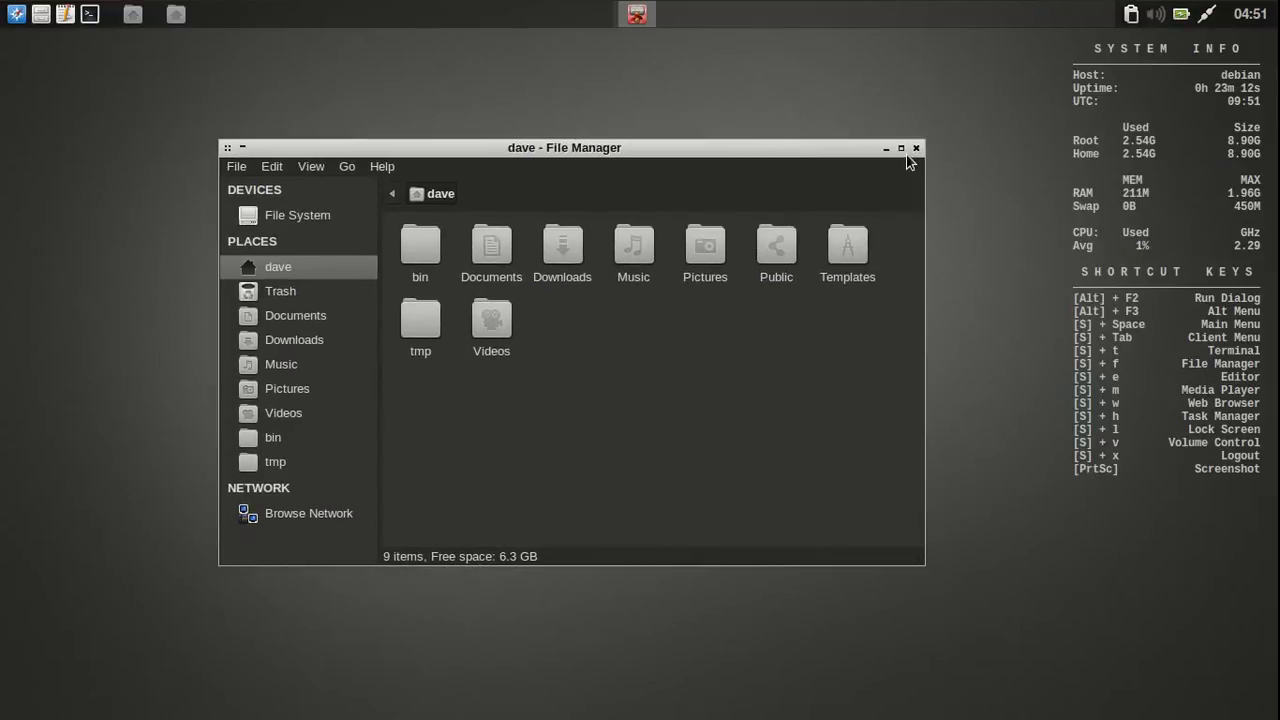
pyautogui.click(914, 148)
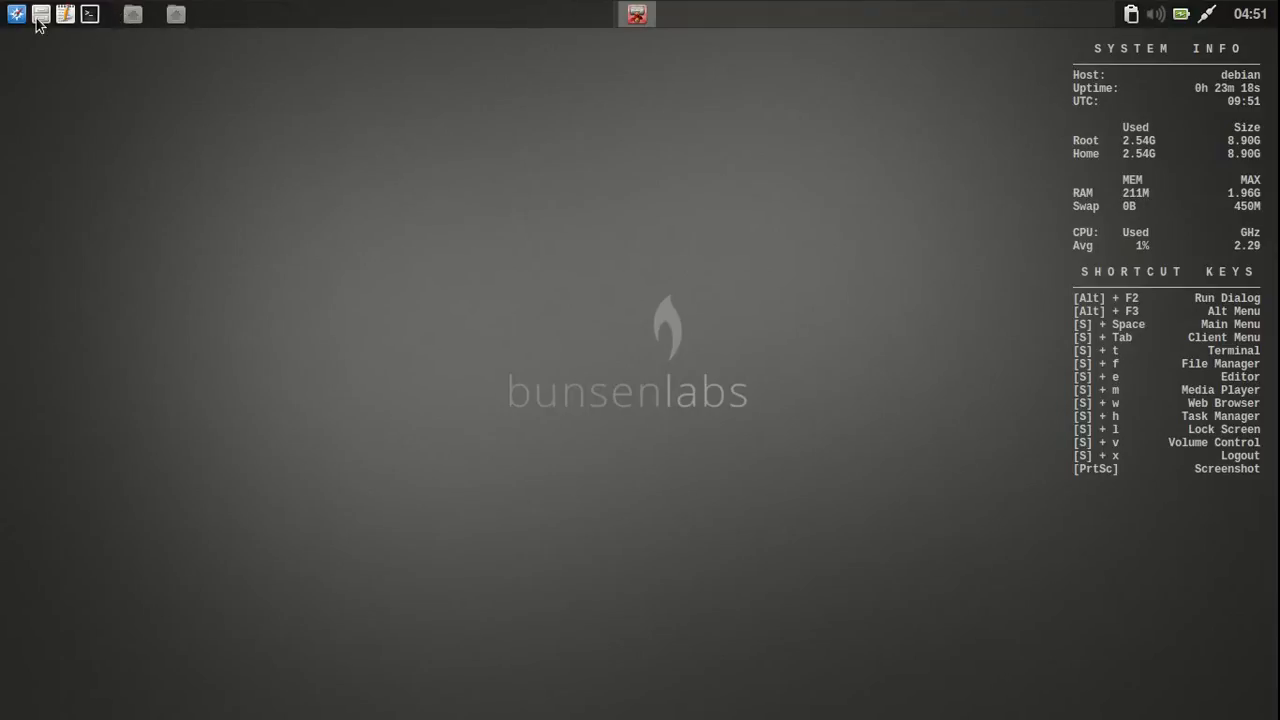
pyautogui.rightClick(632, 120)
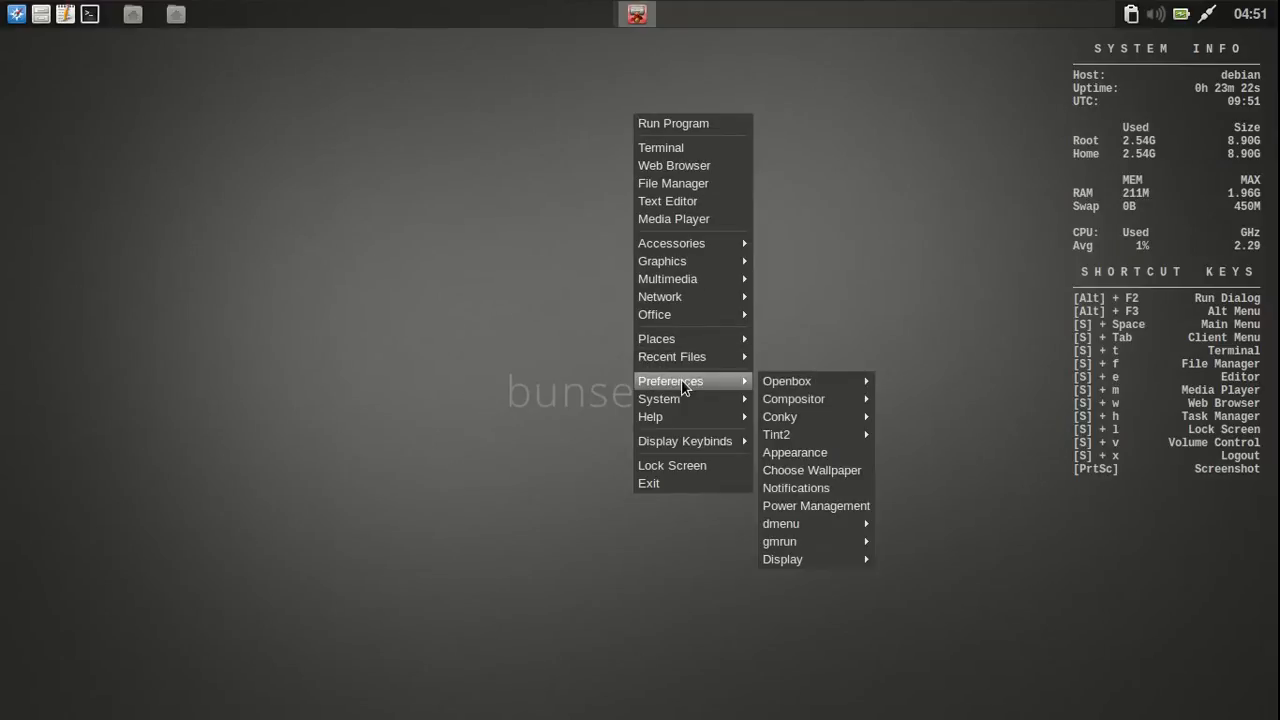
pyautogui.click(163, 53)
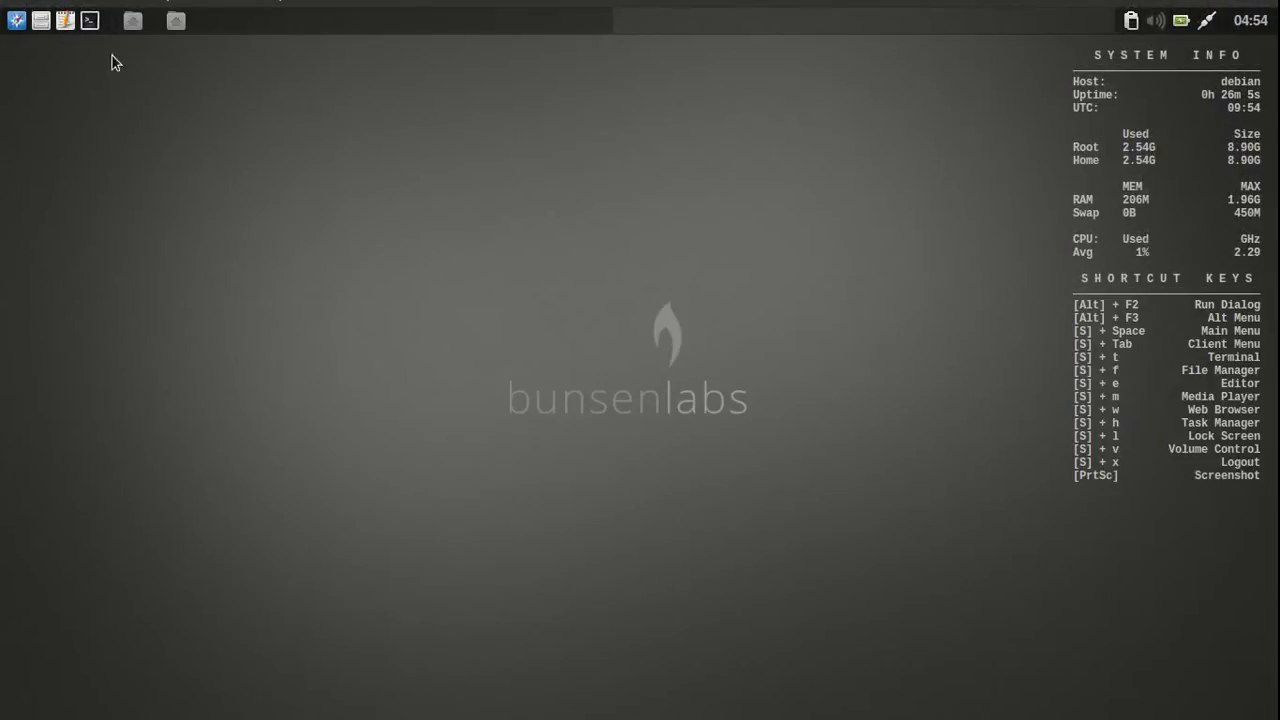
pyautogui.moveTo(475, 41)
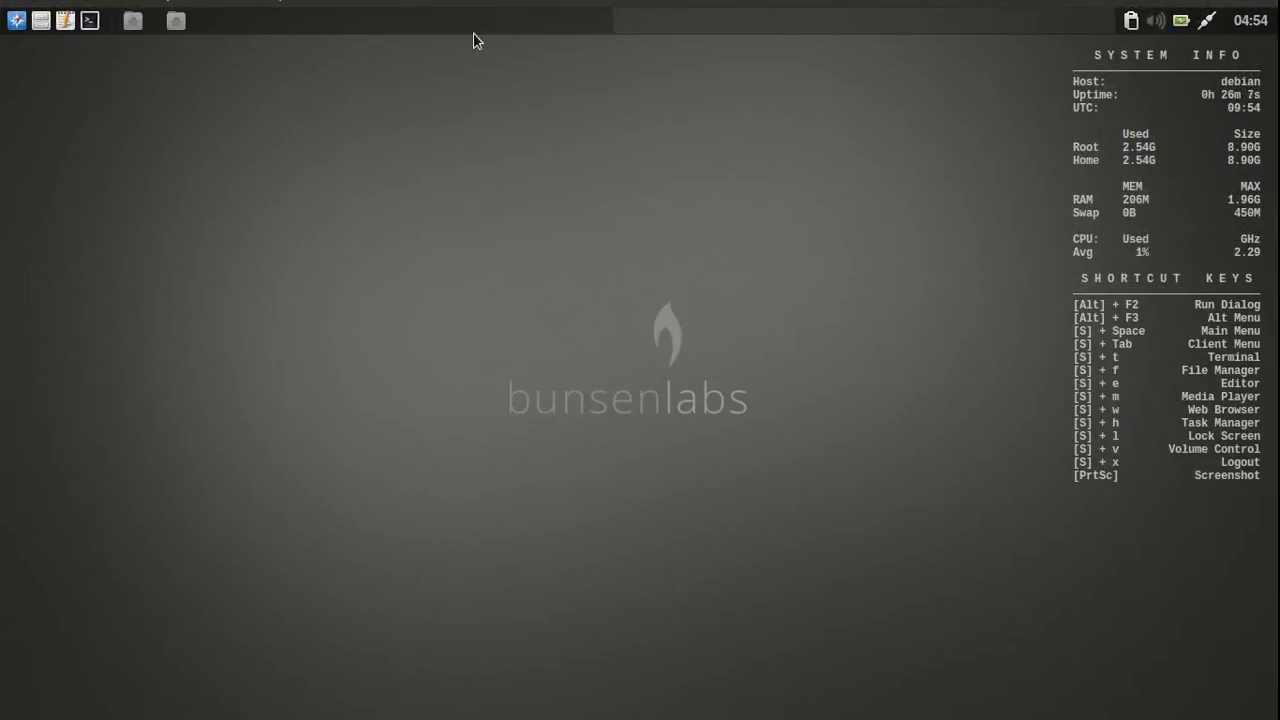
pyautogui.moveTo(90, 43)
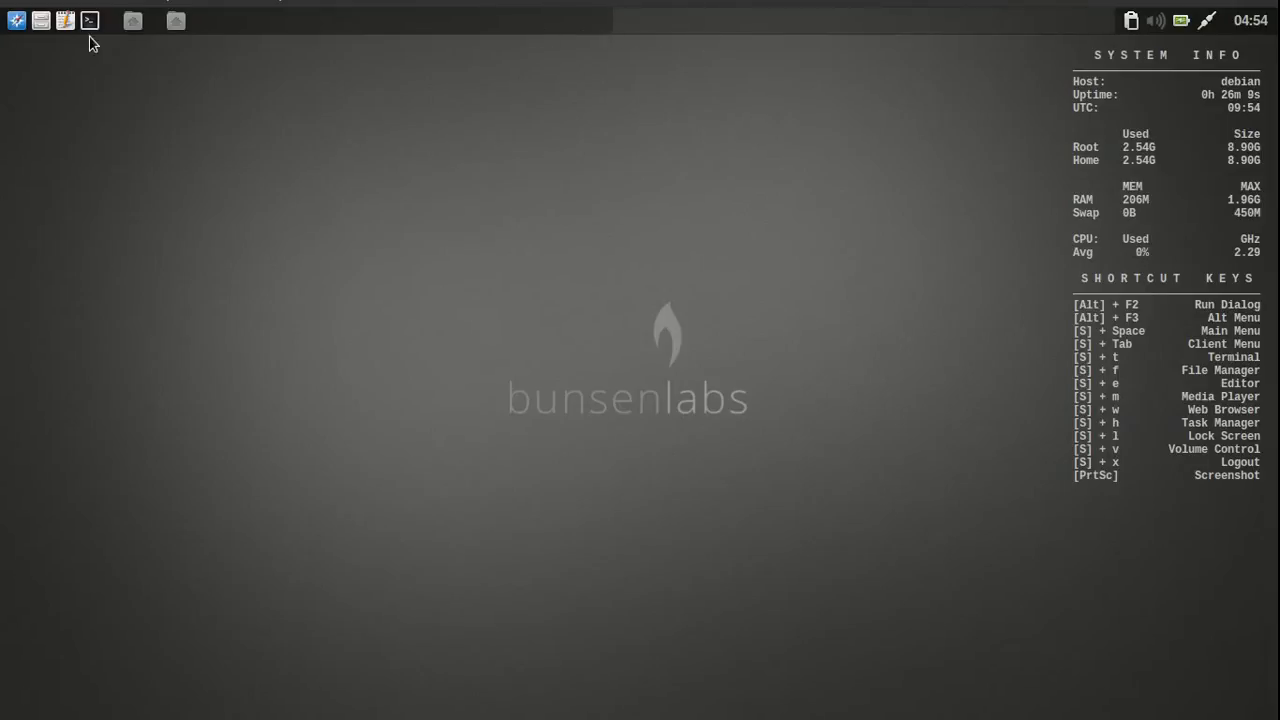
# Step: Restore a File Manager window, switch to desktop 1, and close the home-folder window
pyautogui.click(131, 20)
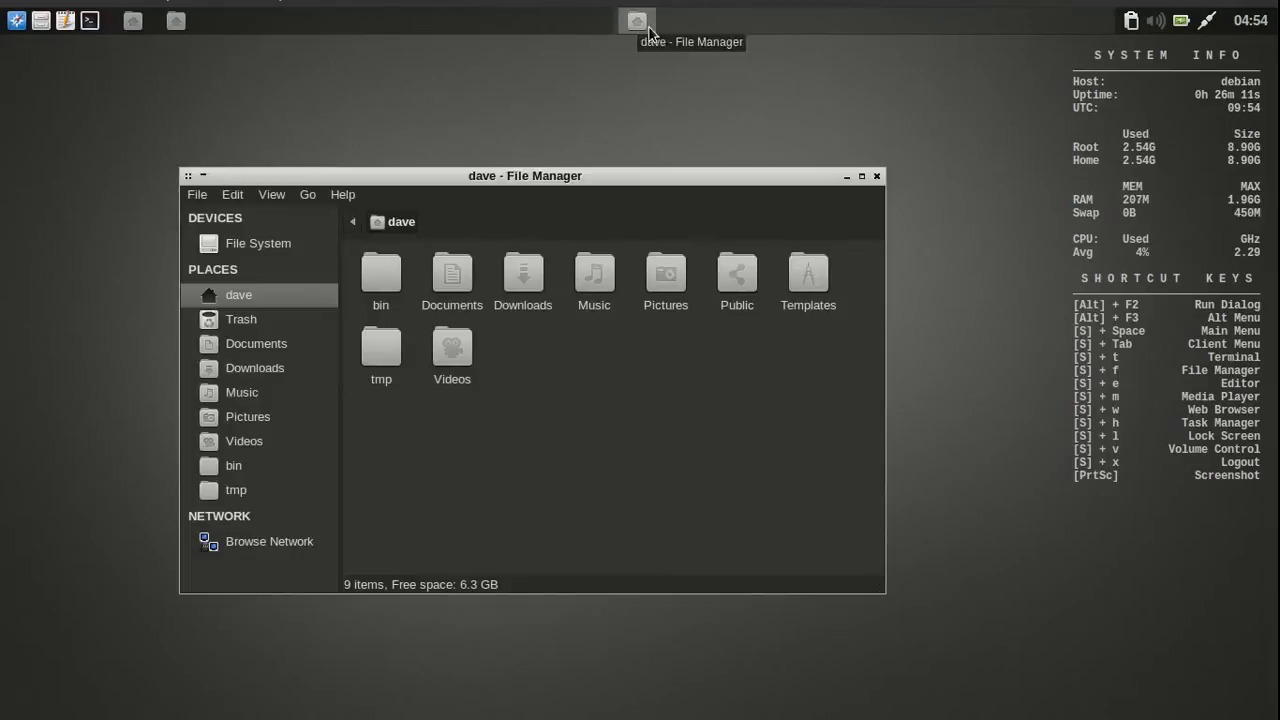
pyautogui.moveTo(288, 26)
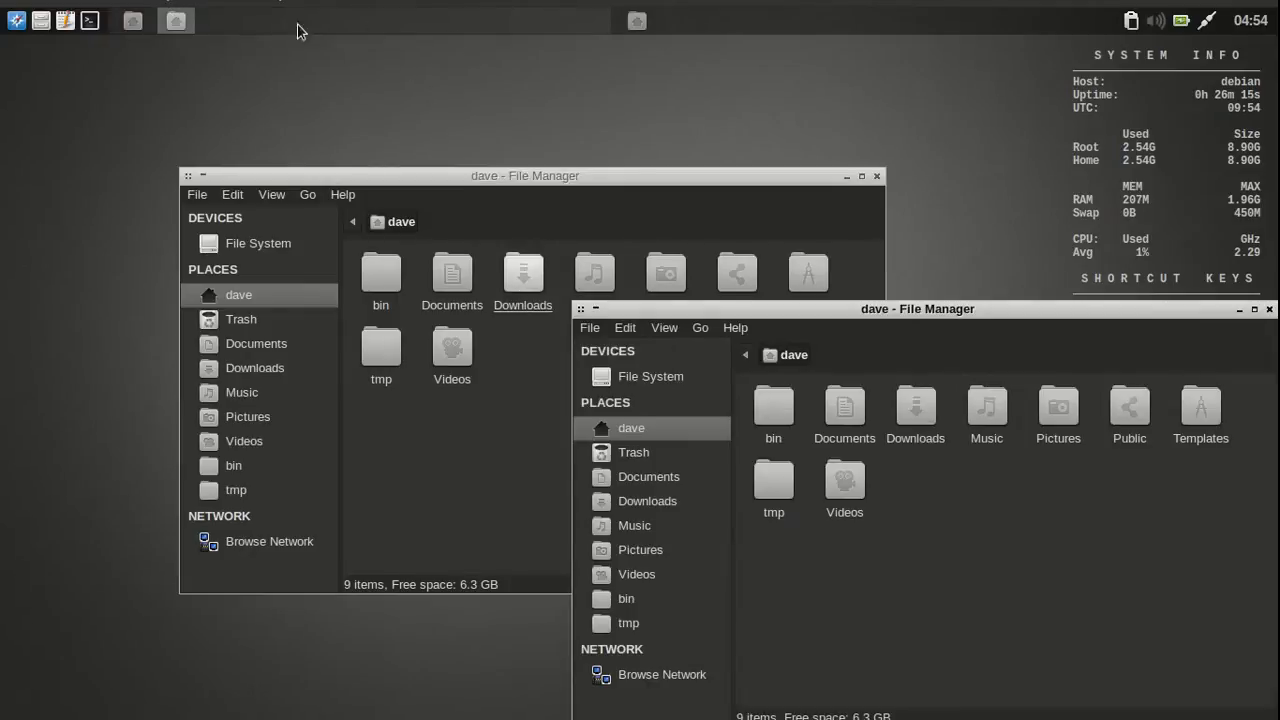
pyautogui.moveTo(390, 38)
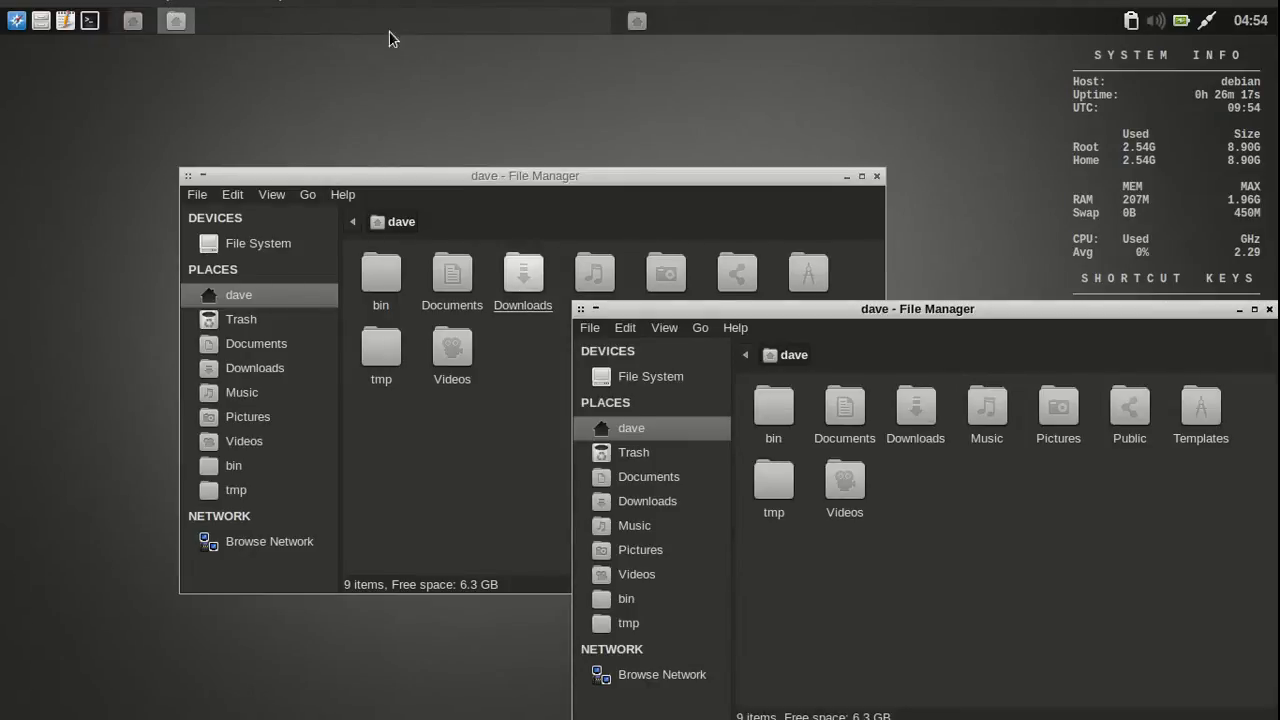
pyautogui.moveTo(757, 210)
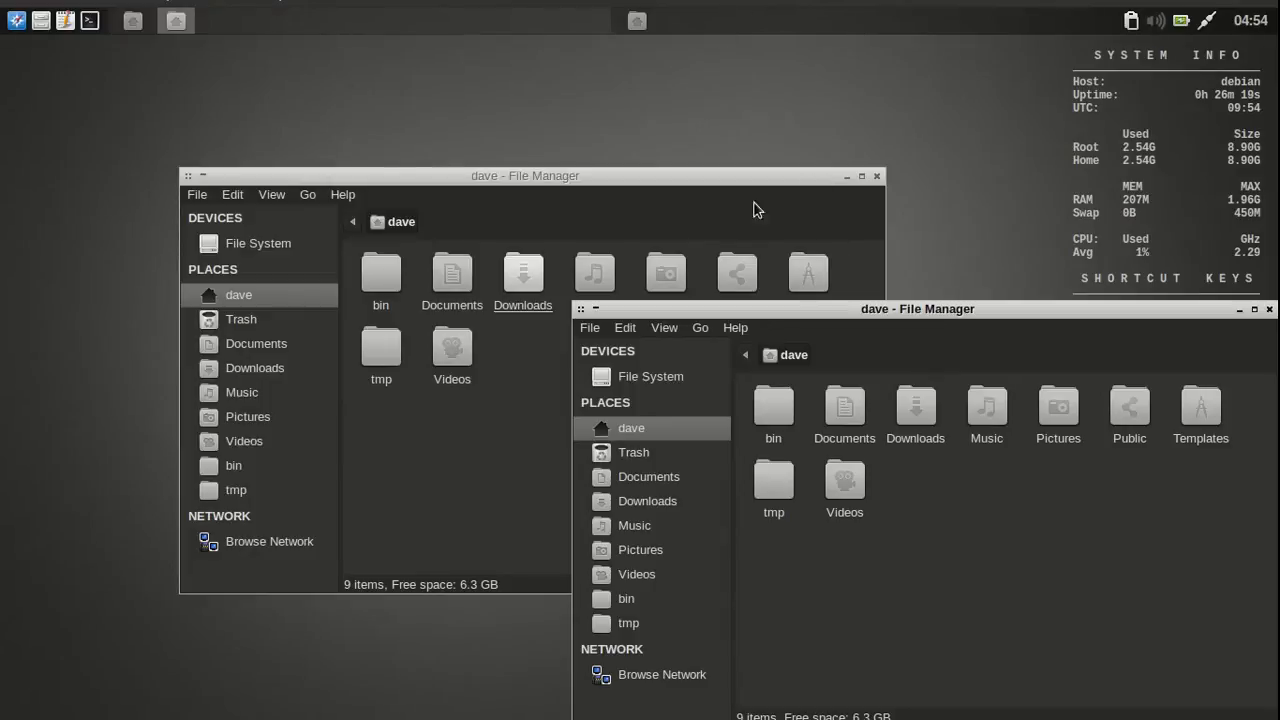
pyautogui.moveTo(705, 34)
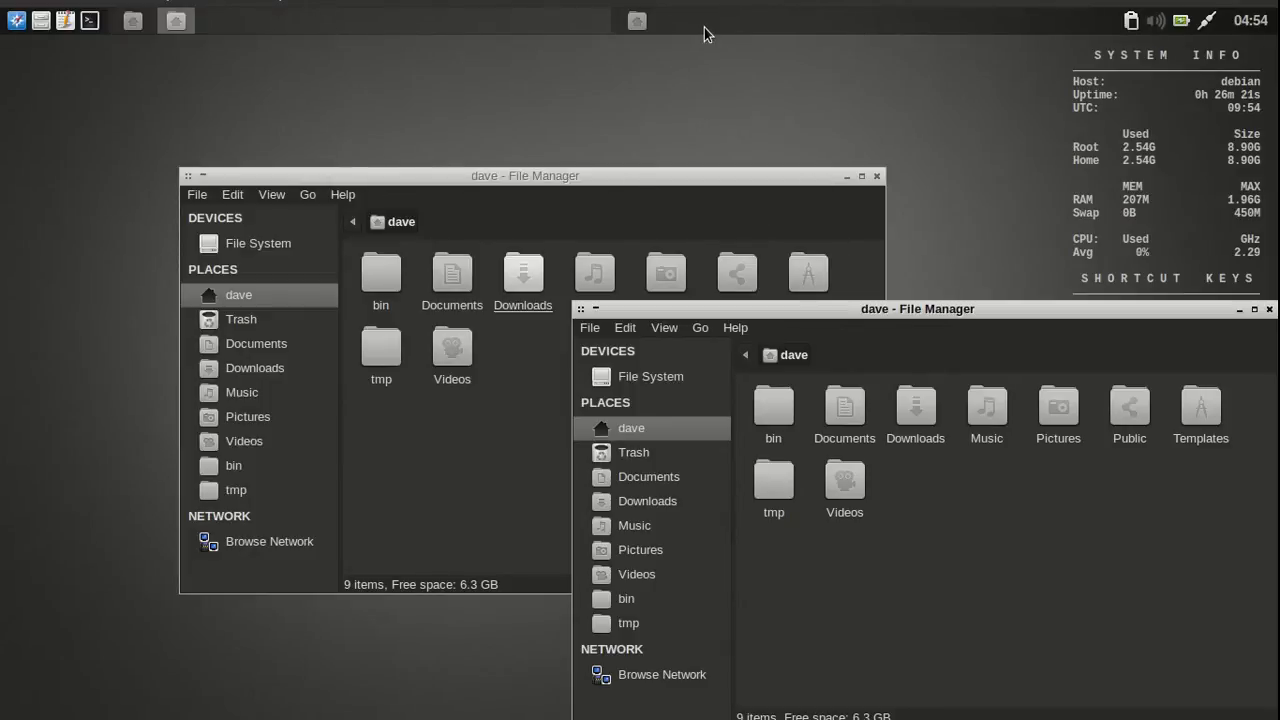
pyautogui.moveTo(770, 25)
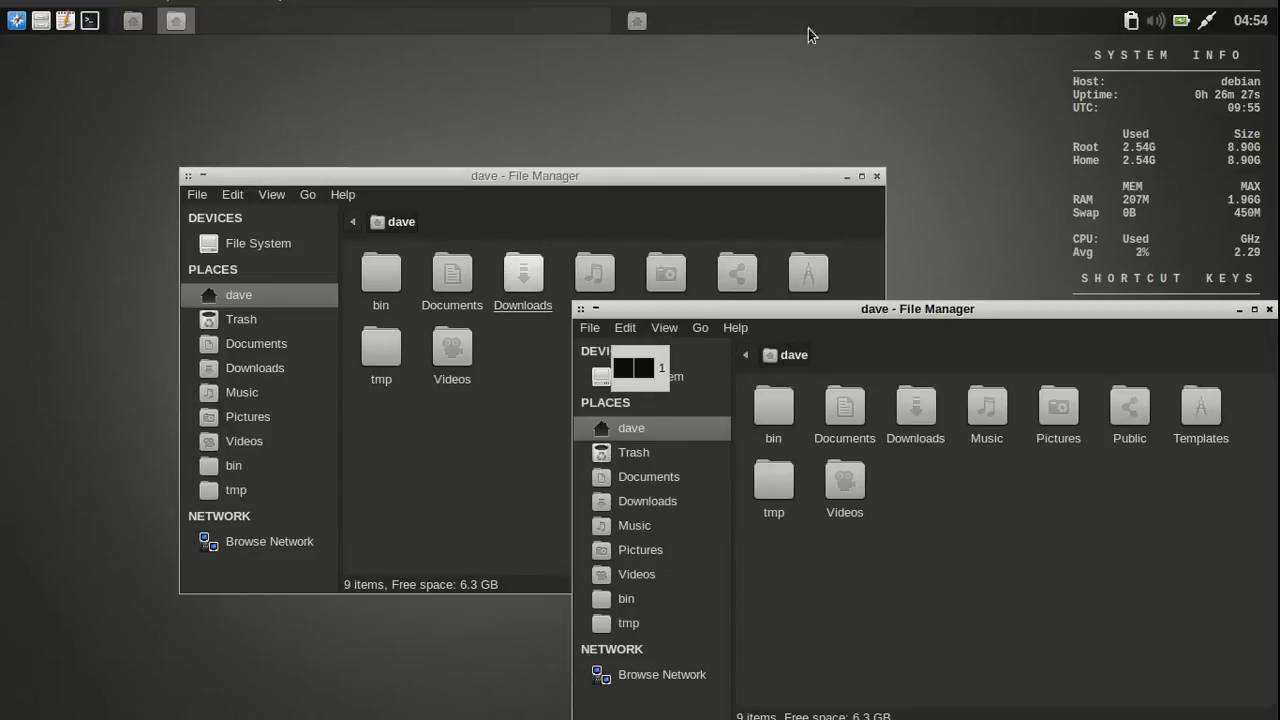
pyautogui.moveTo(545, 33)
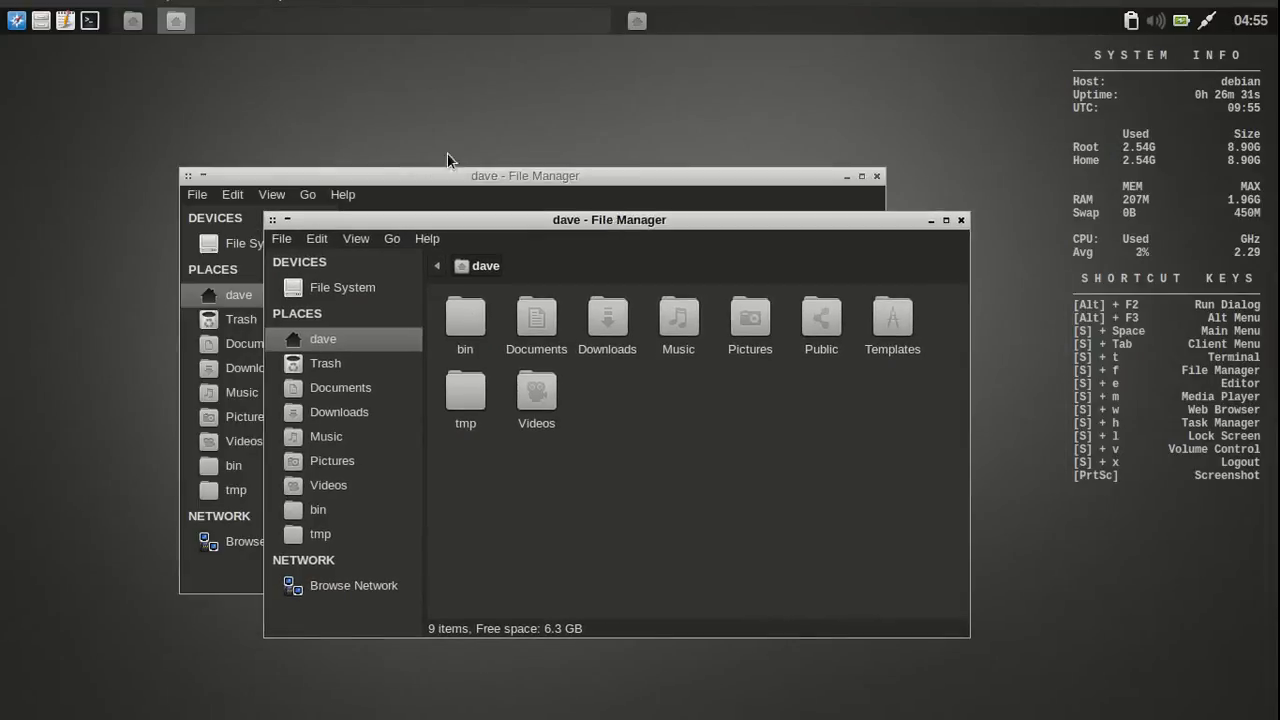
pyautogui.moveTo(701, 23)
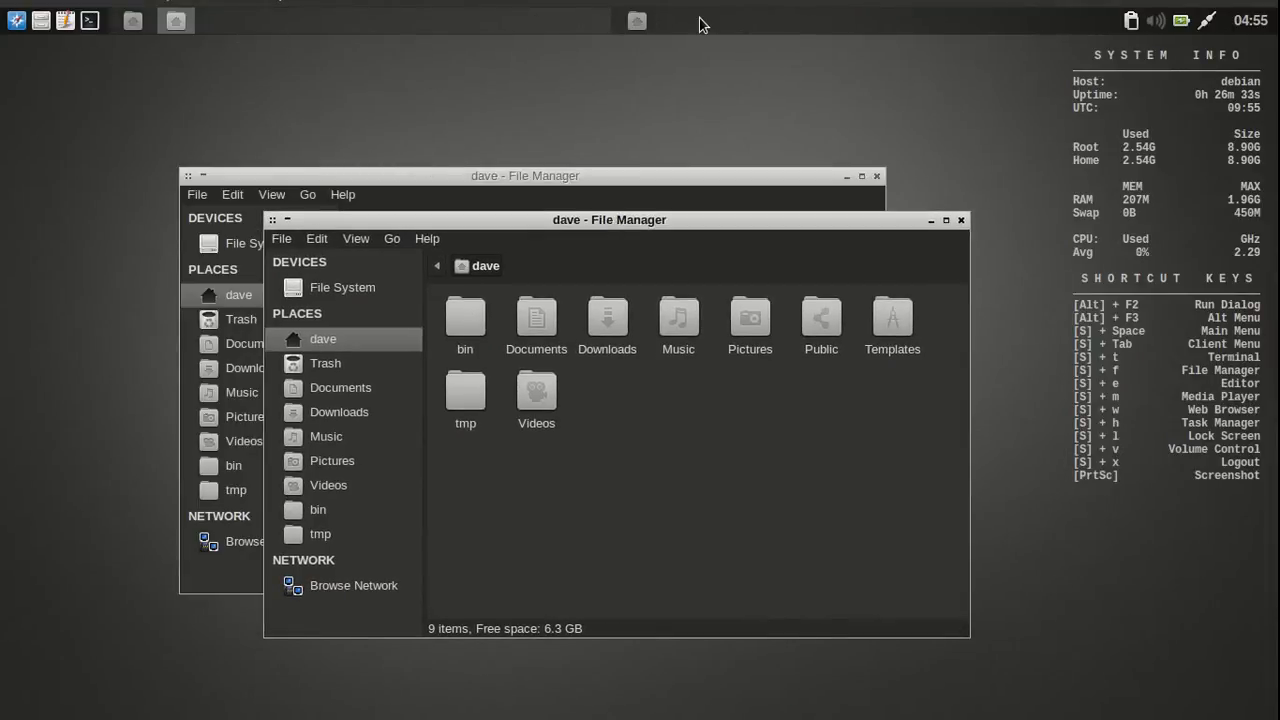
pyautogui.click(961, 220)
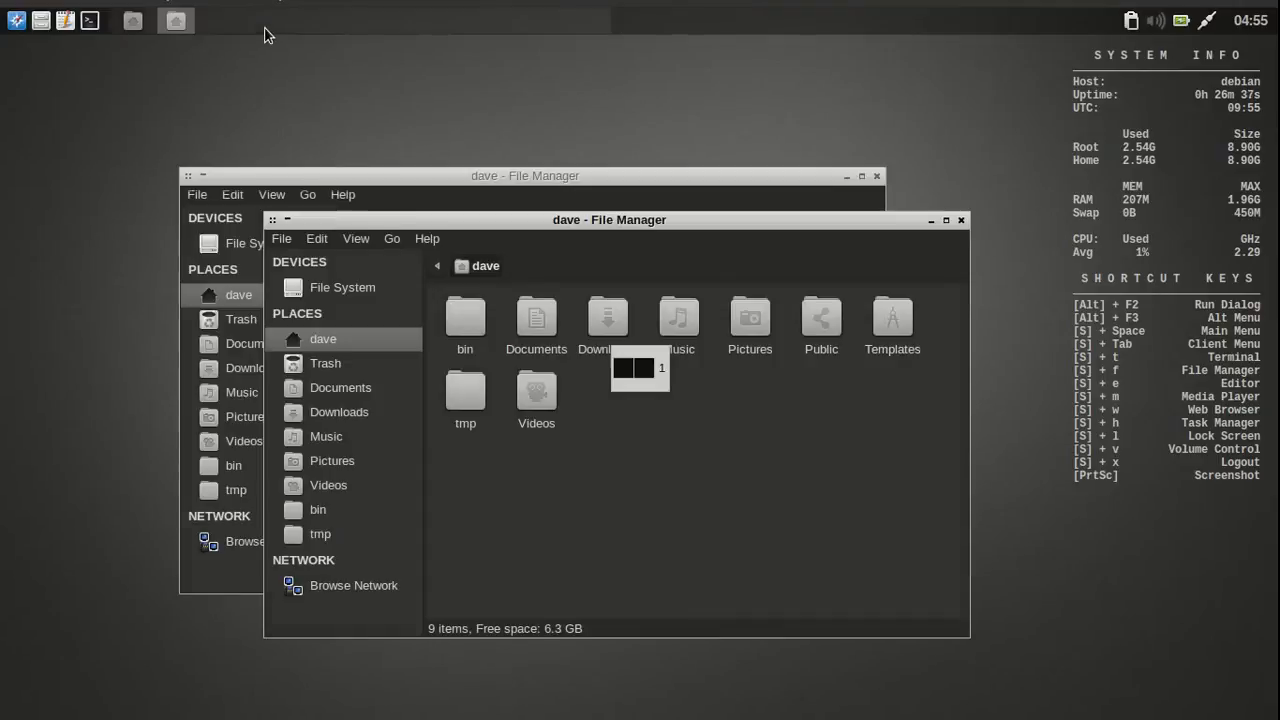
pyautogui.click(962, 219)
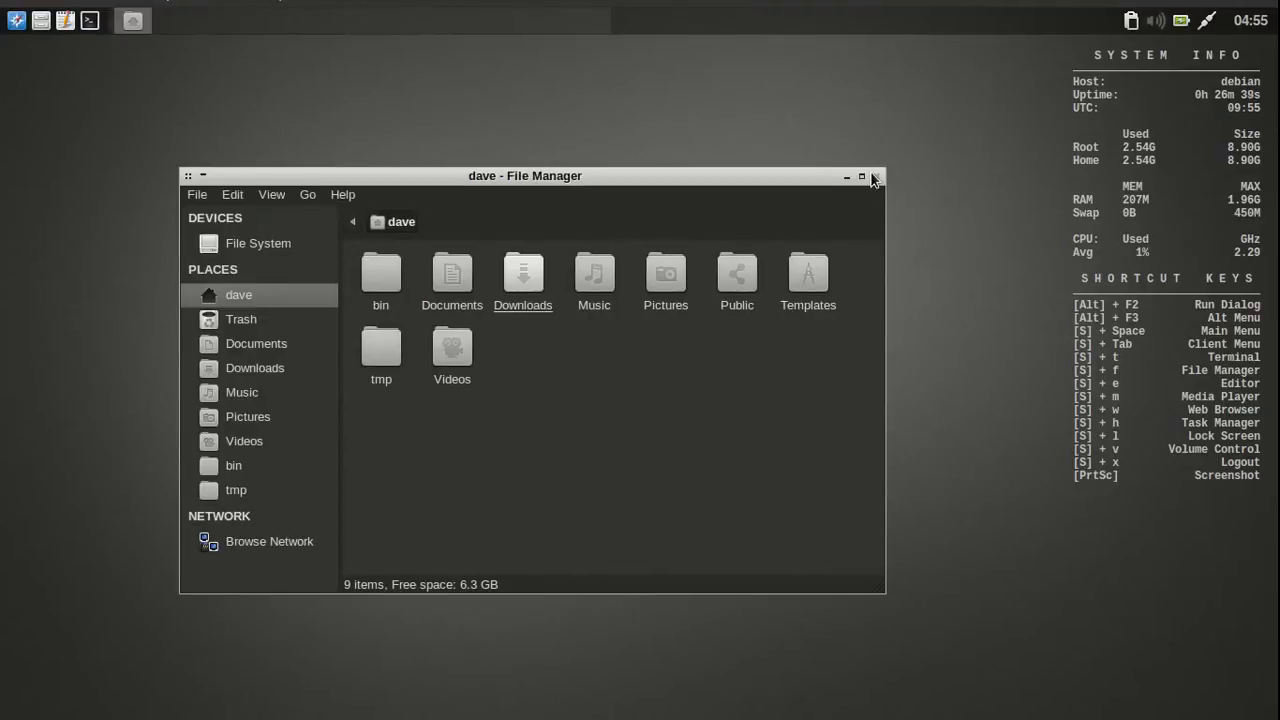
pyautogui.click(874, 176)
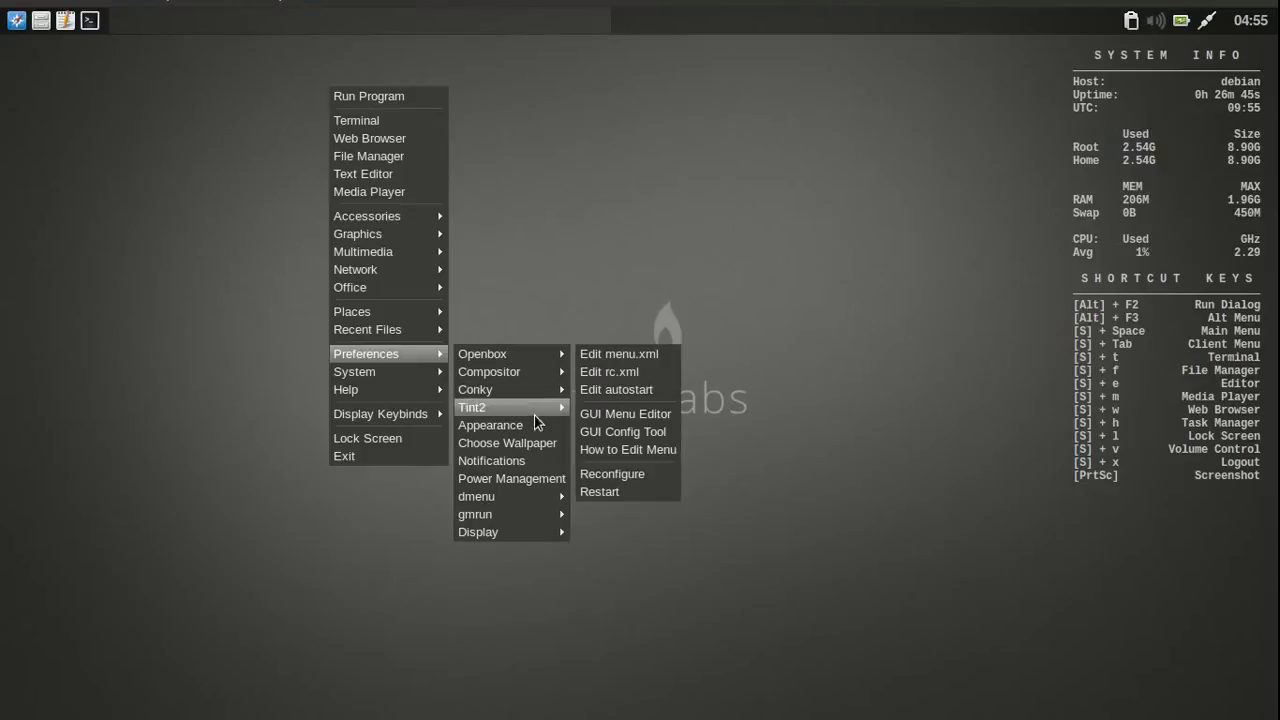
pyautogui.moveTo(507, 443)
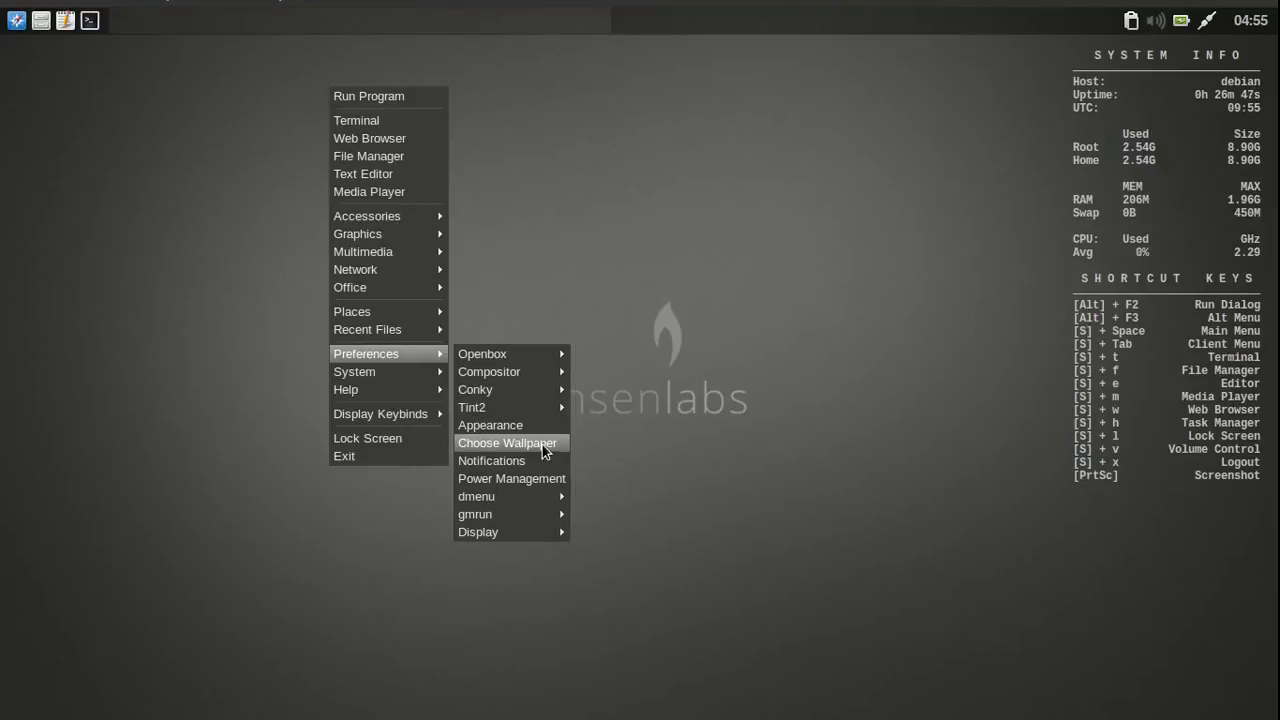
pyautogui.click(512, 478)
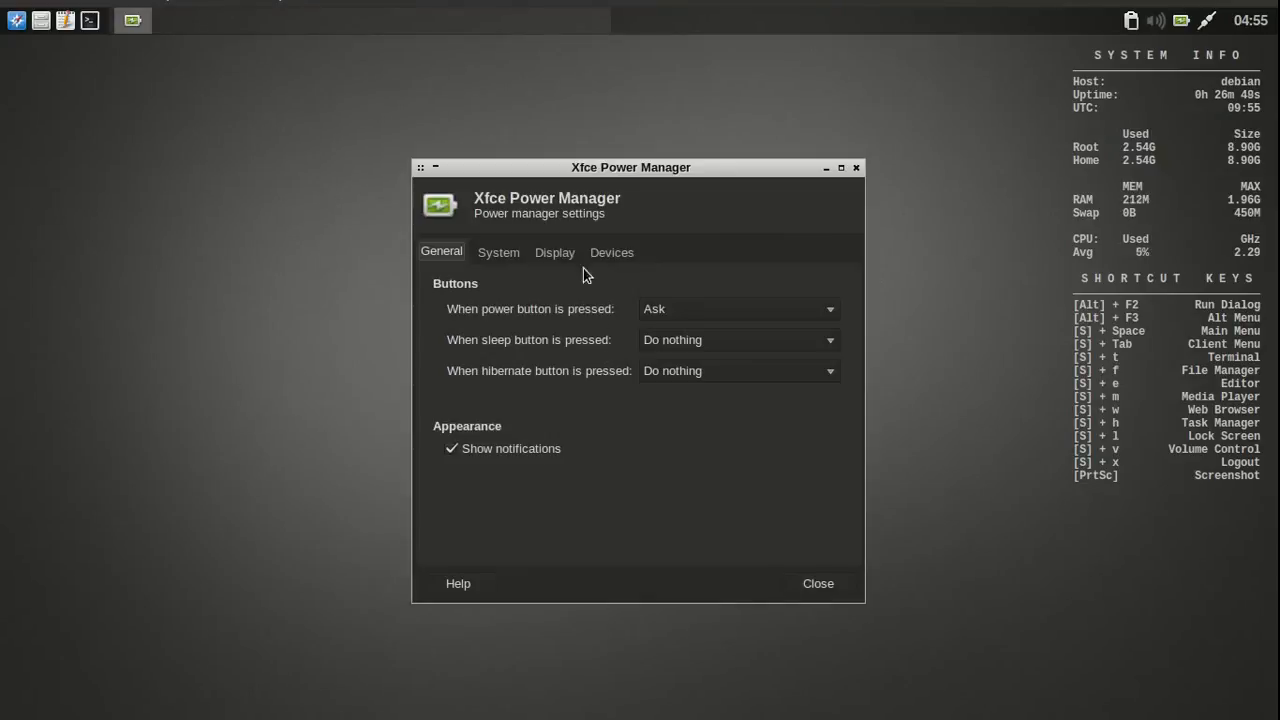
pyautogui.moveTo(490, 218)
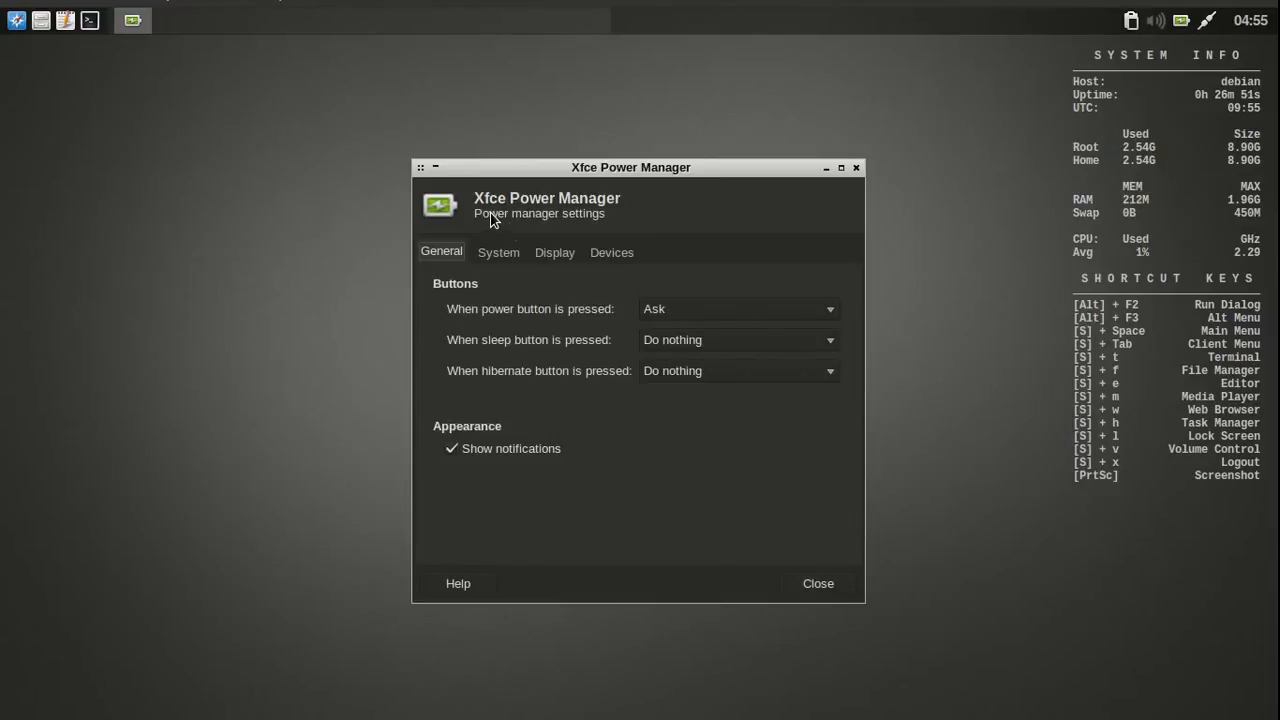
pyautogui.moveTo(502, 224)
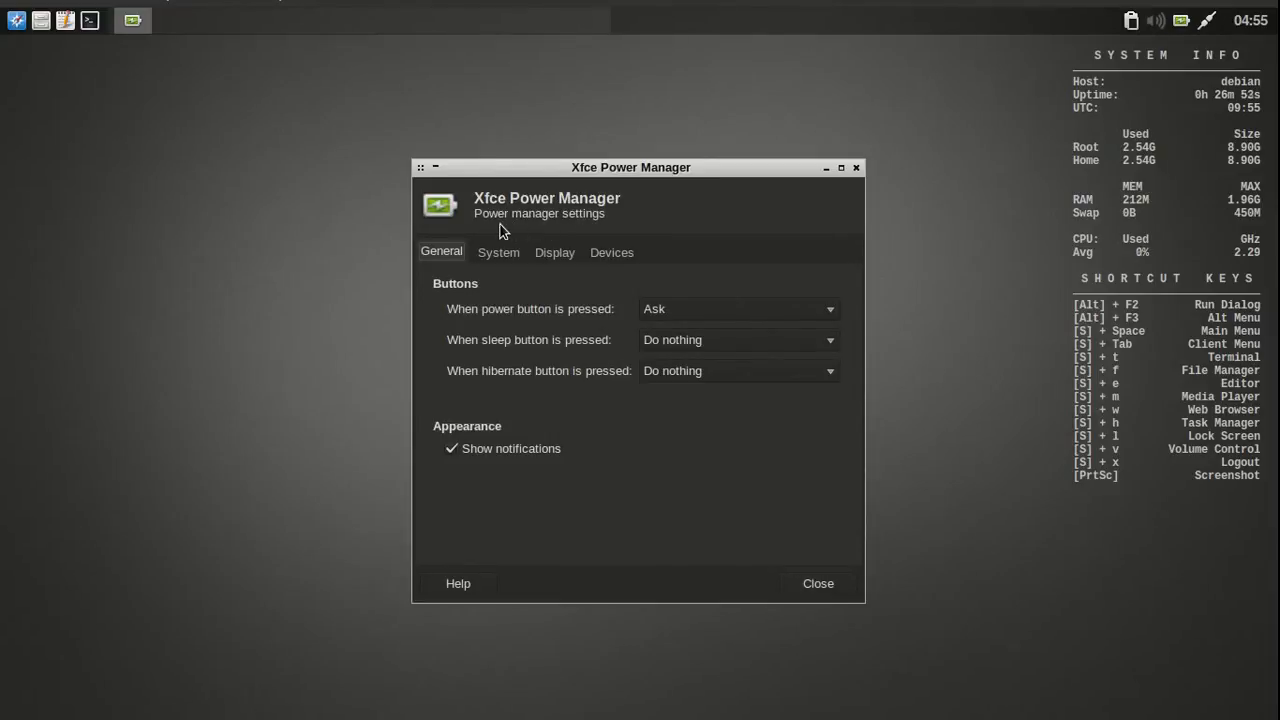
pyautogui.click(498, 252)
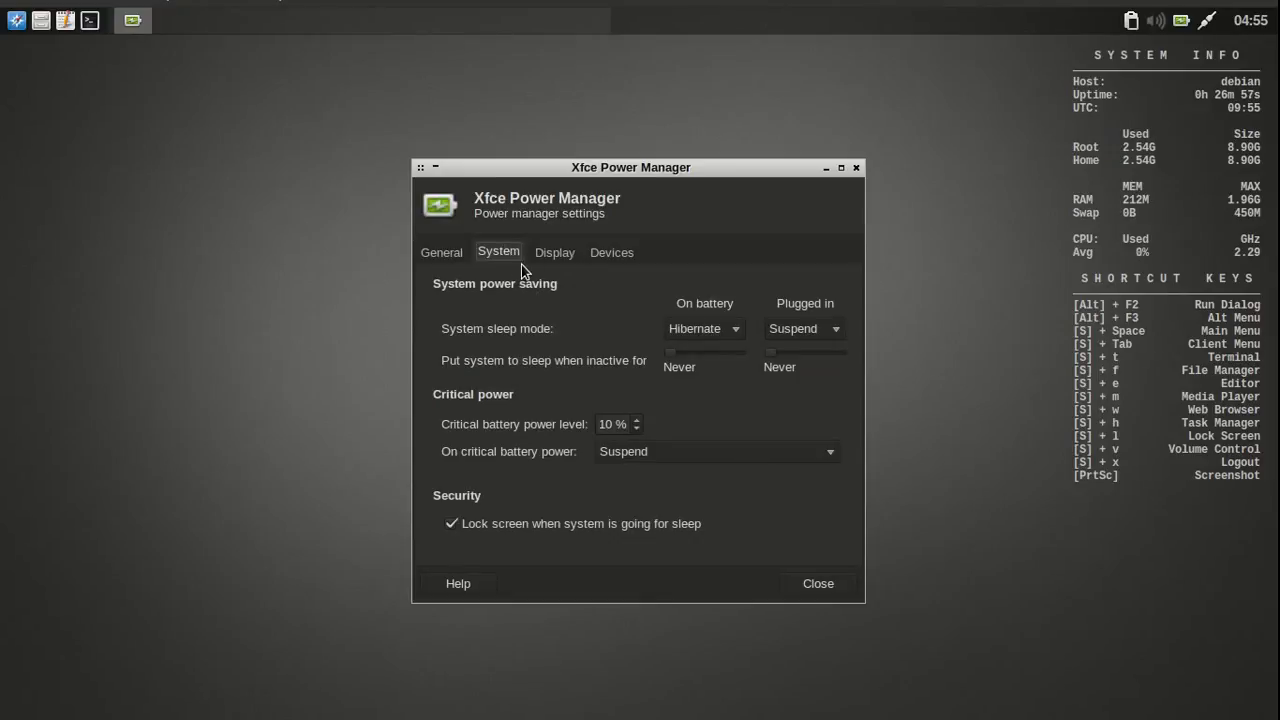
pyautogui.click(554, 252)
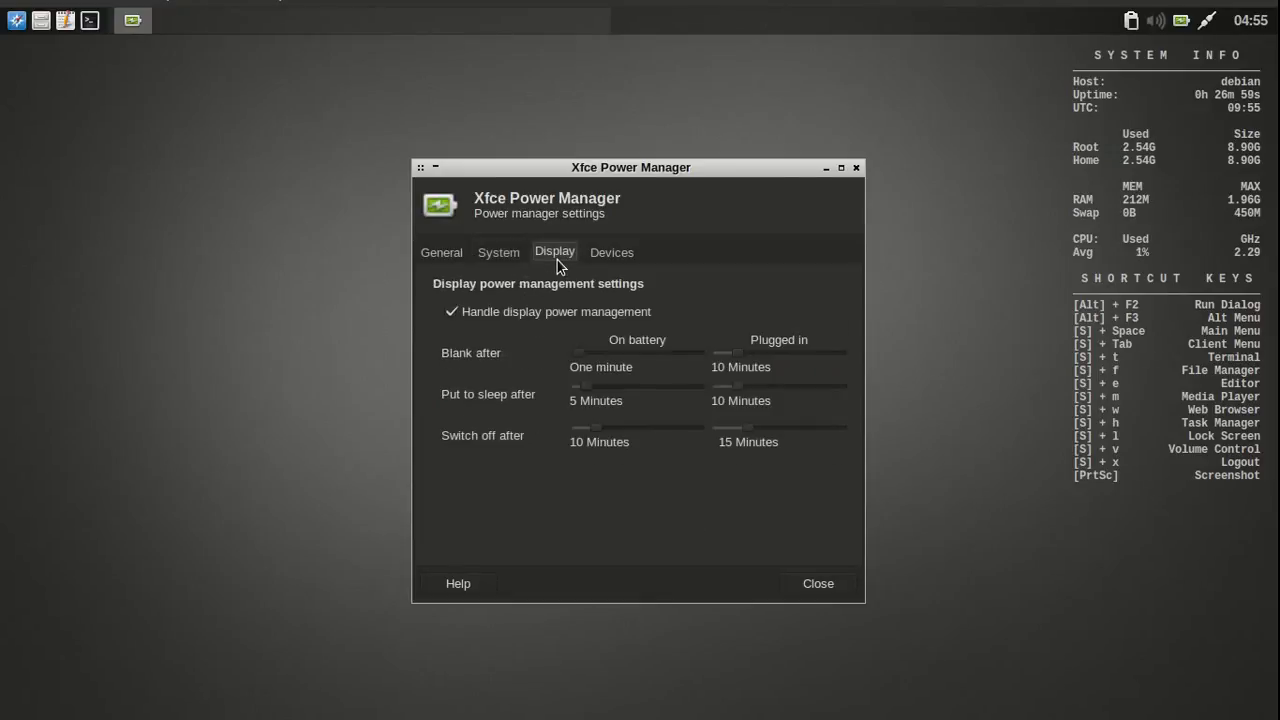
pyautogui.moveTo(473, 380)
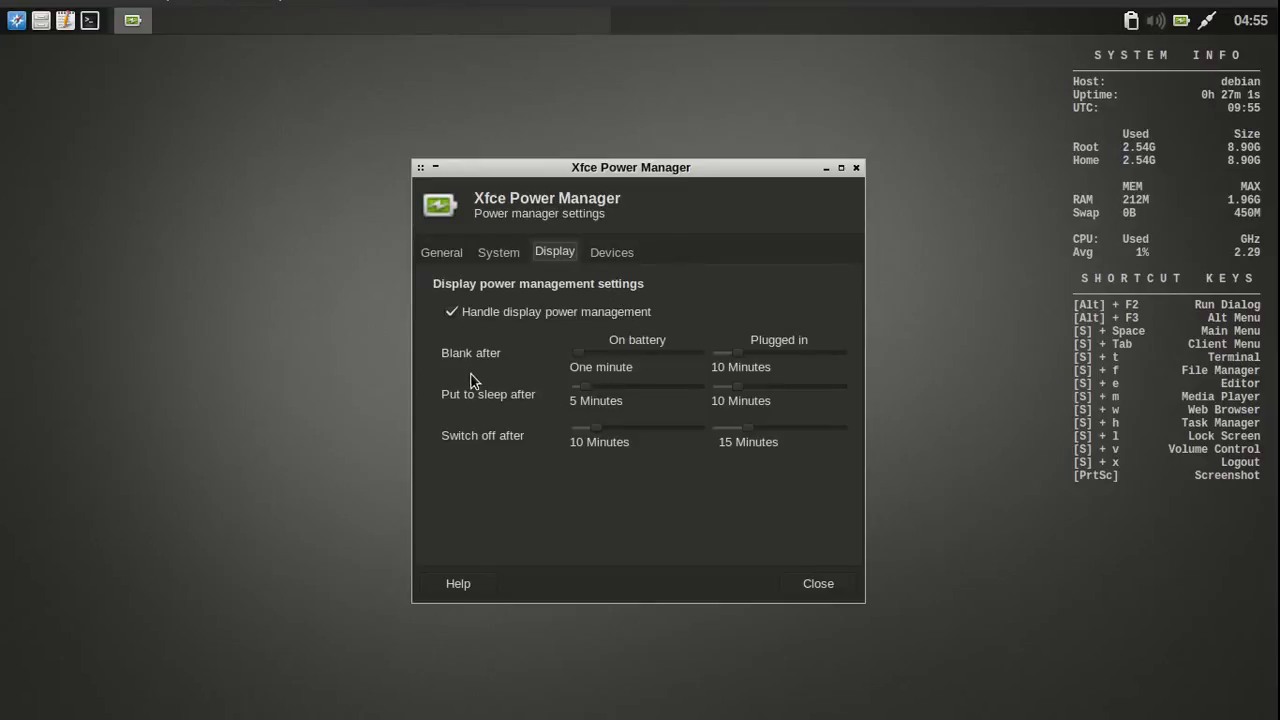
pyautogui.click(611, 252)
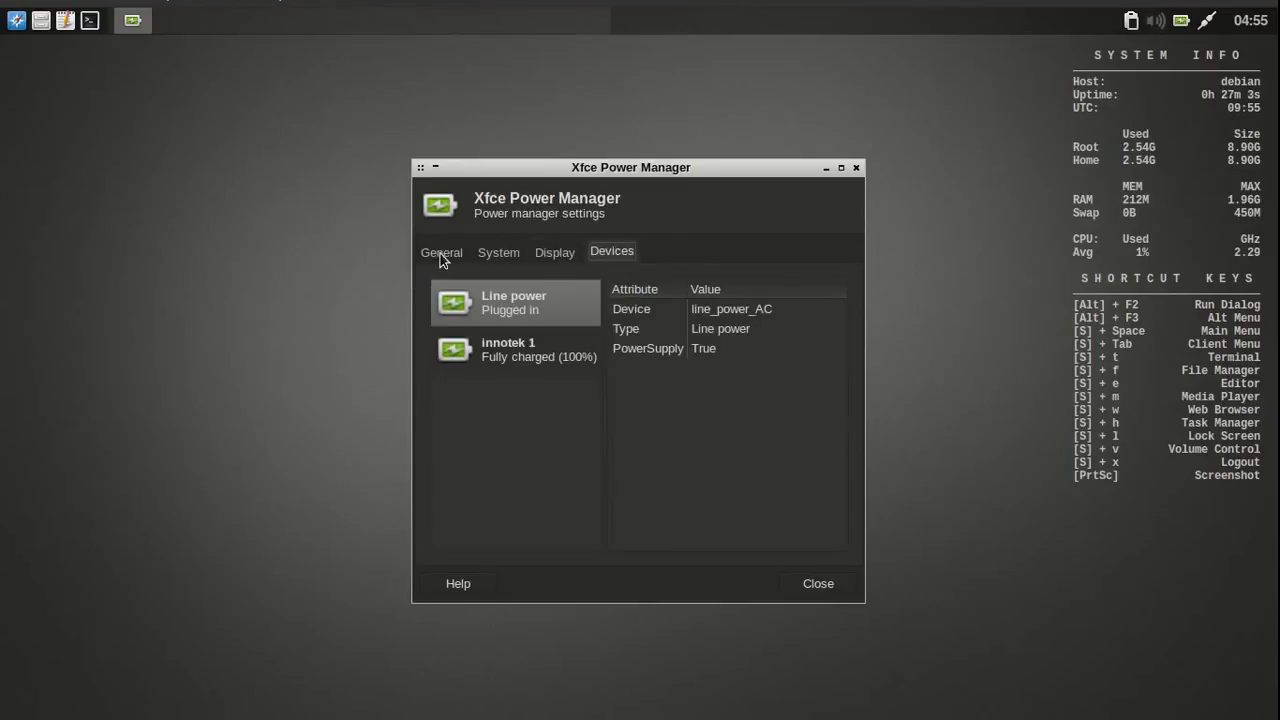
pyautogui.click(817, 583)
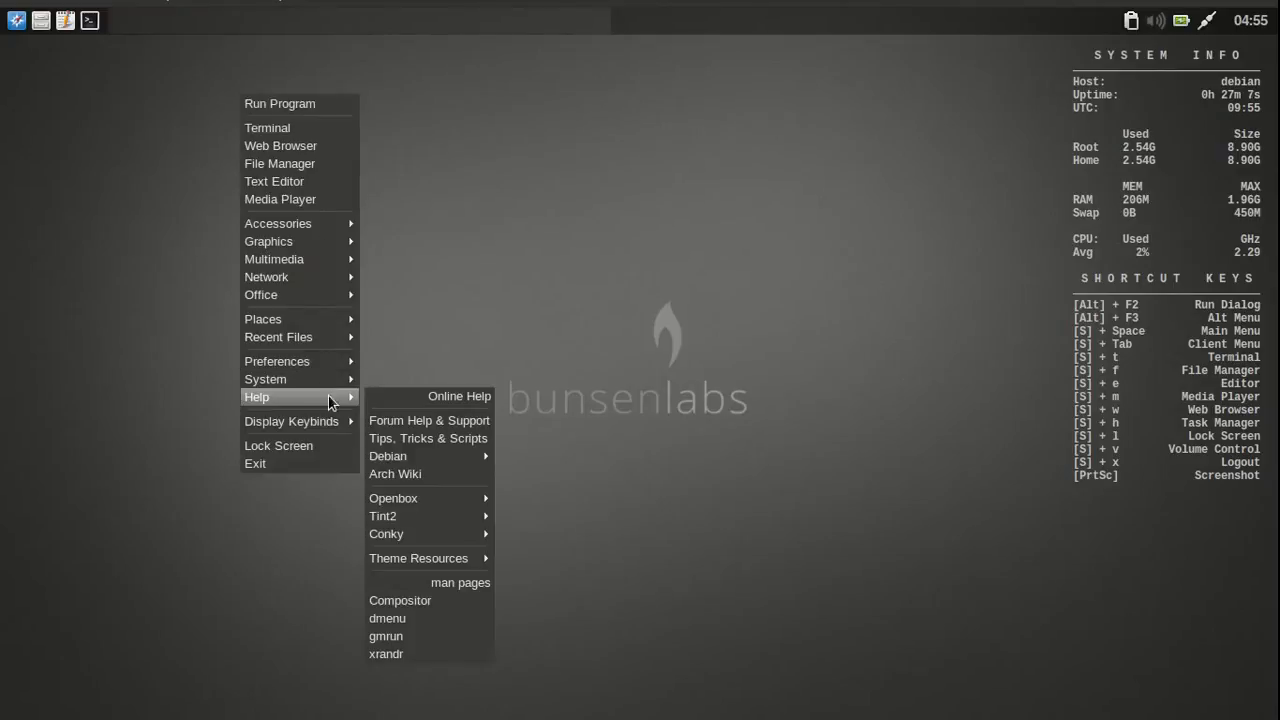
pyautogui.moveTo(420, 456)
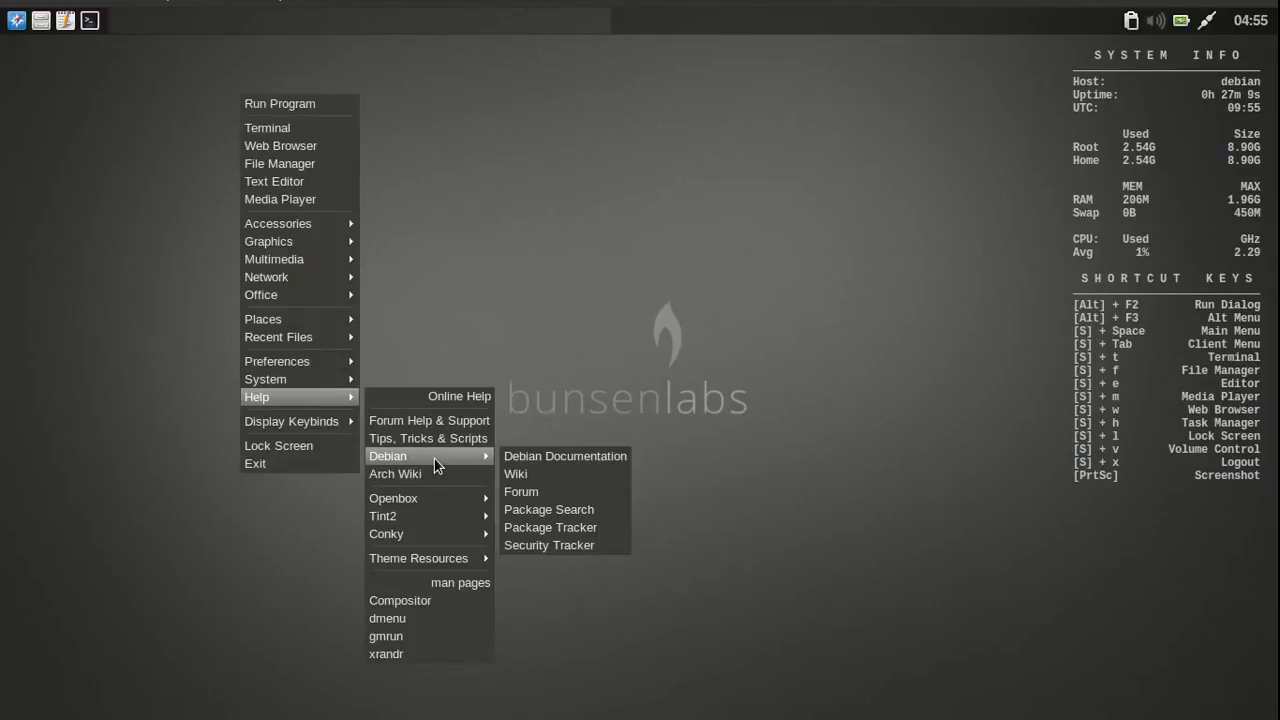
pyautogui.moveTo(545, 492)
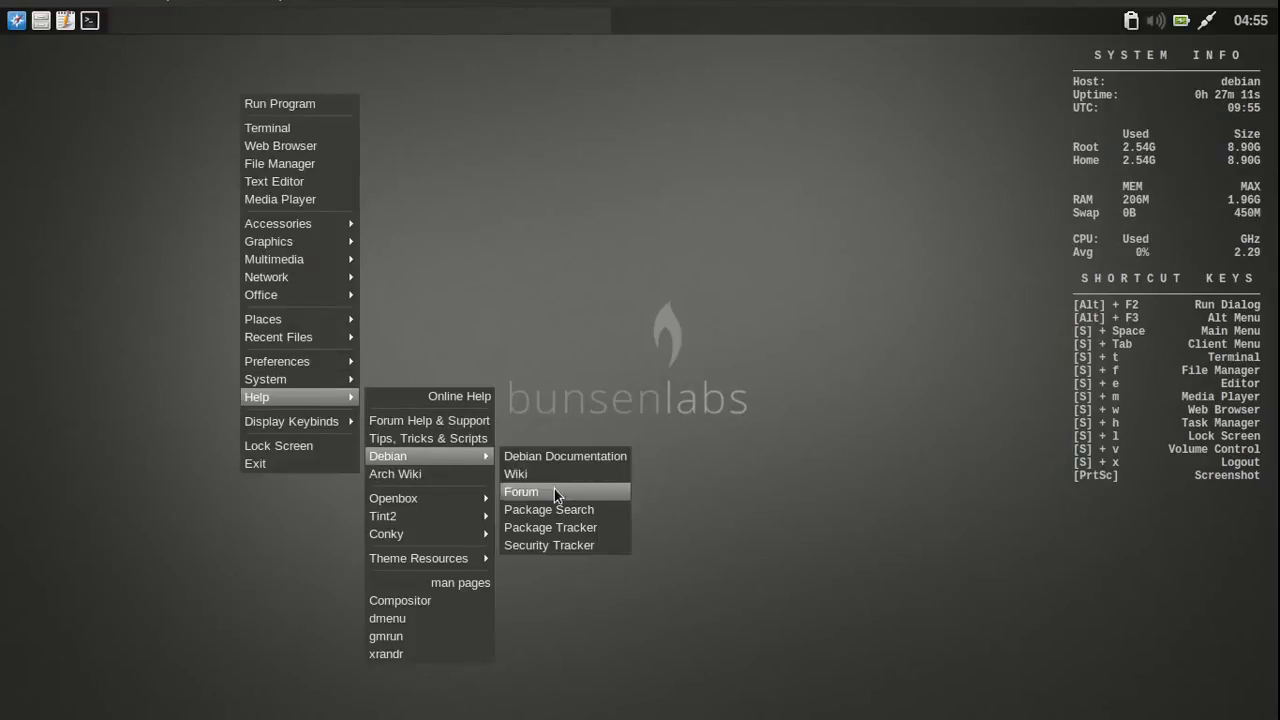
pyautogui.moveTo(430, 473)
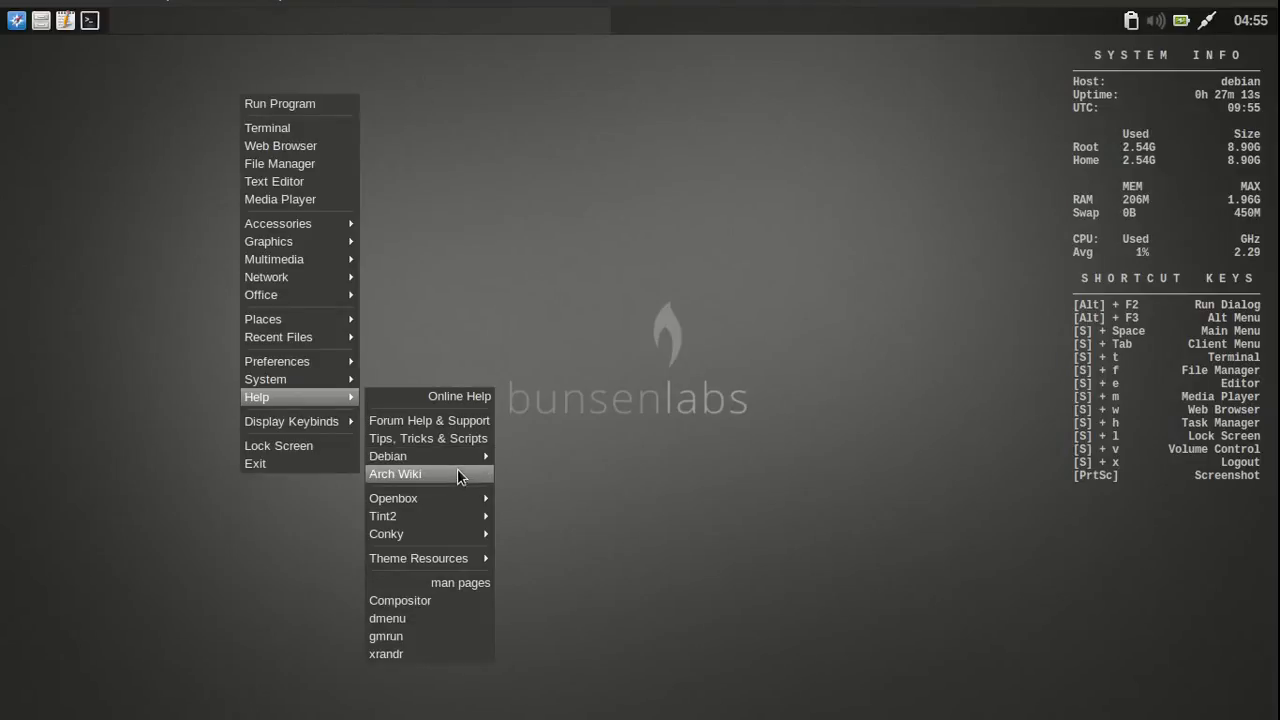
pyautogui.moveTo(407, 498)
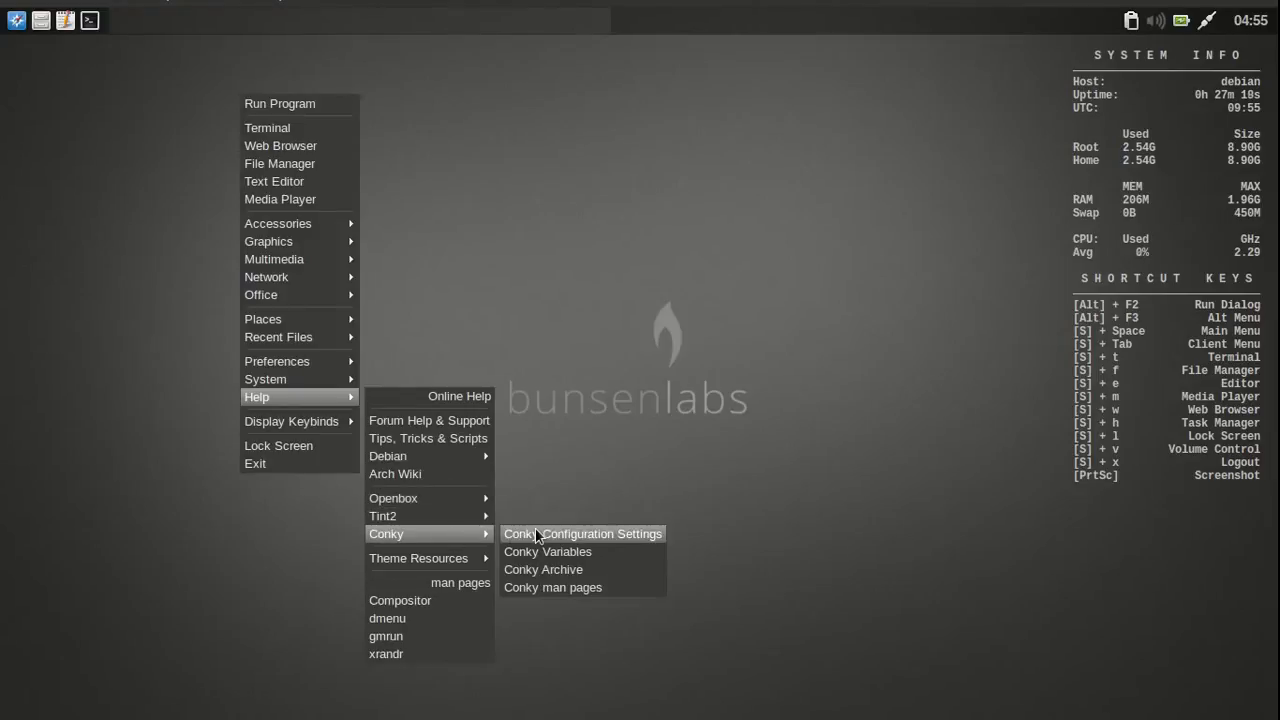
pyautogui.moveTo(543, 569)
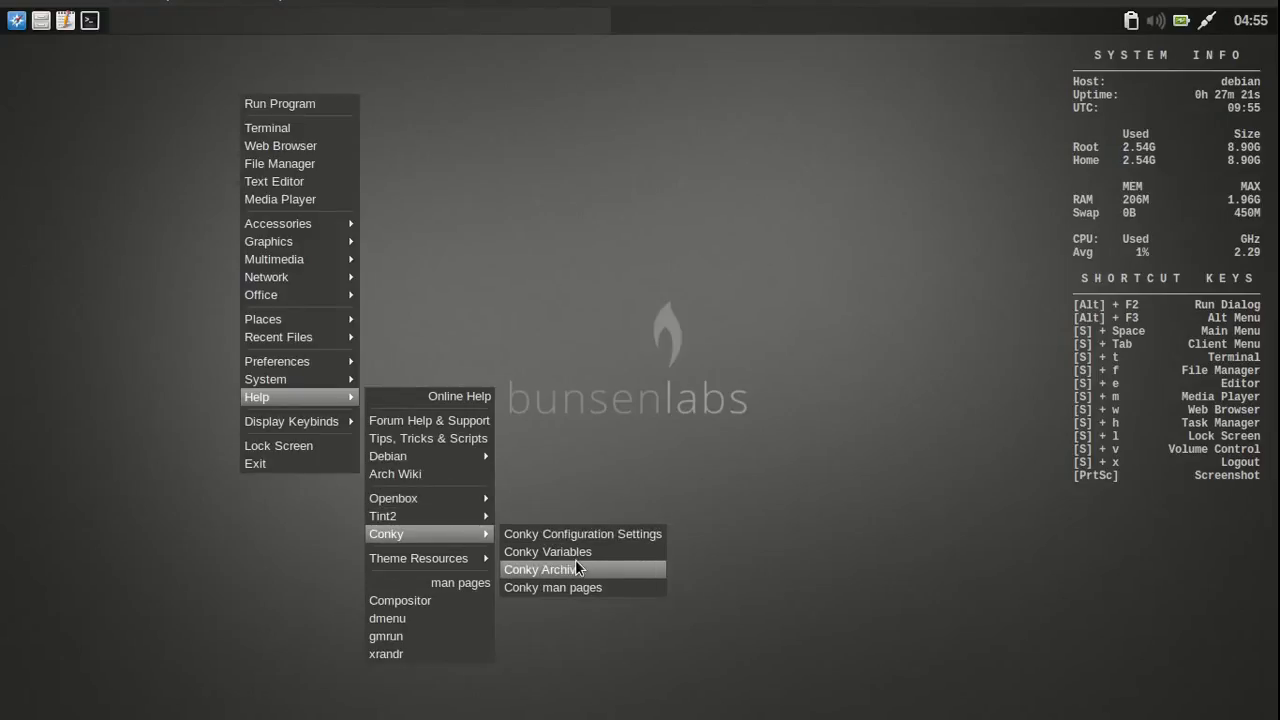
pyautogui.moveTo(605, 551)
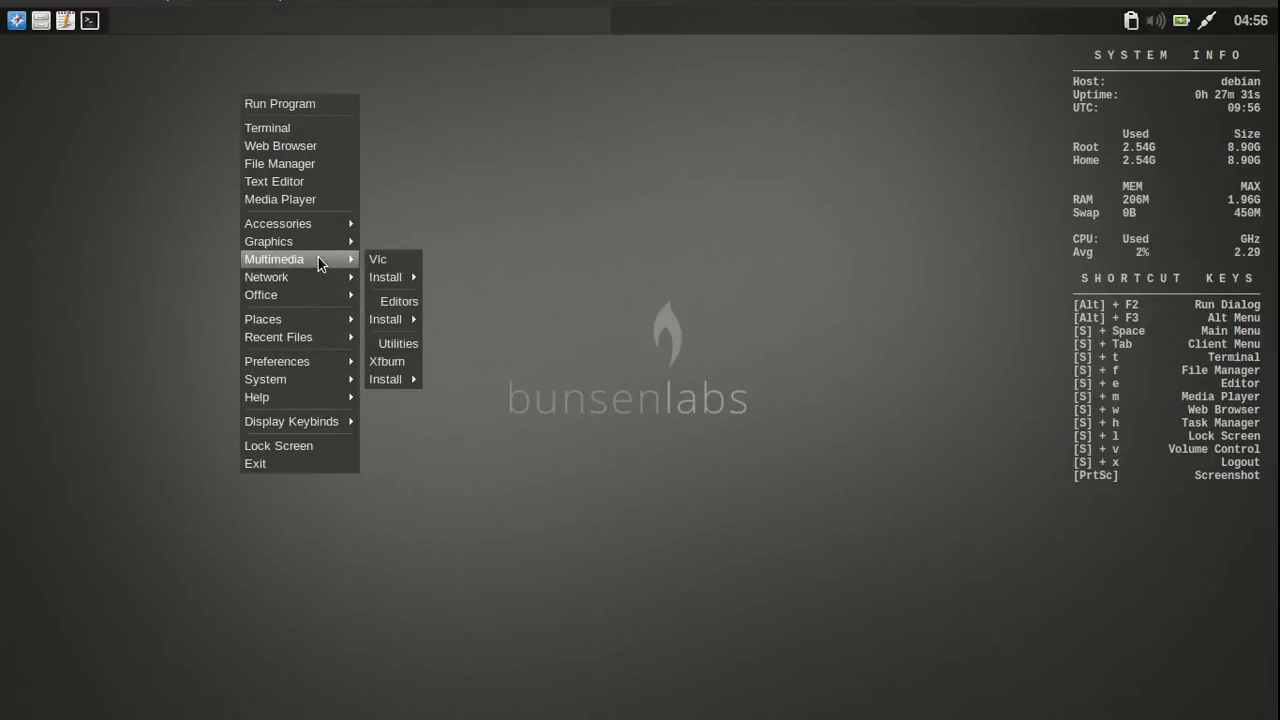
# Step: Start the Install GIMP menu entry and answer y to download the packages
pyautogui.click(415, 263)
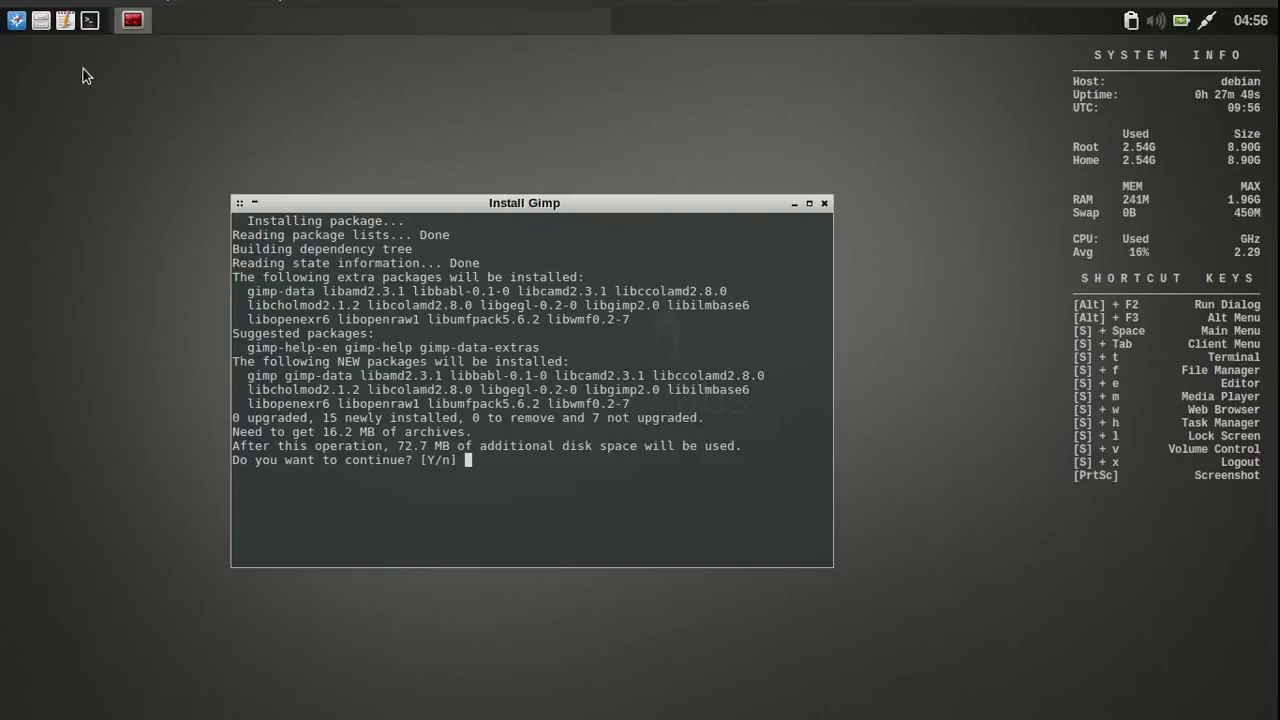
pyautogui.write('y')
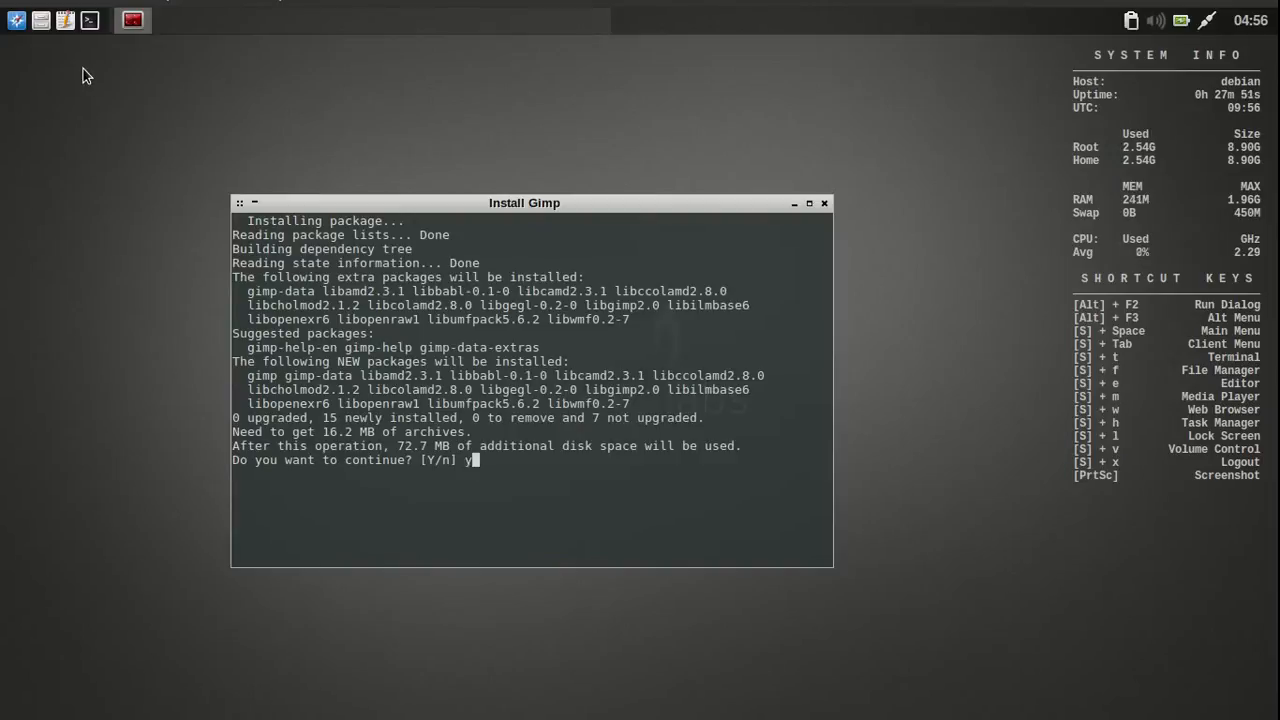
pyautogui.press('Return')
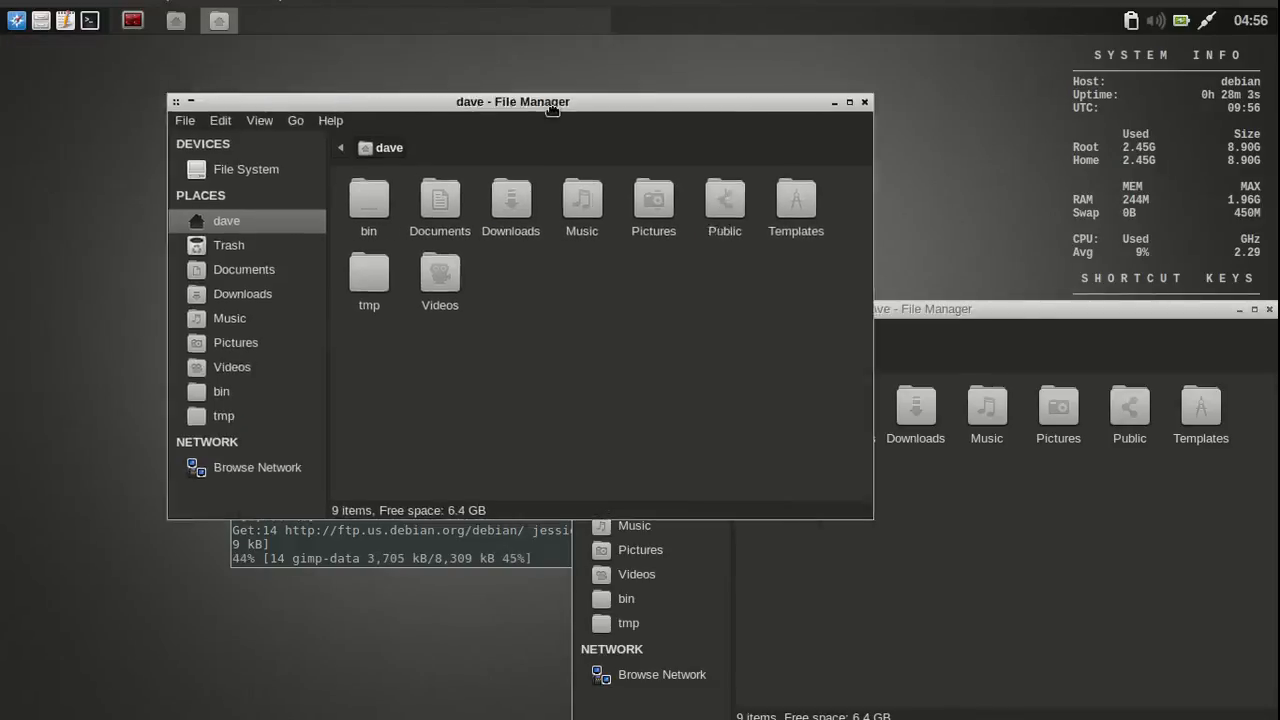
# Step: View and dismiss Thunar's About box, then move the remaining File Manager window right
pyautogui.click(484, 126)
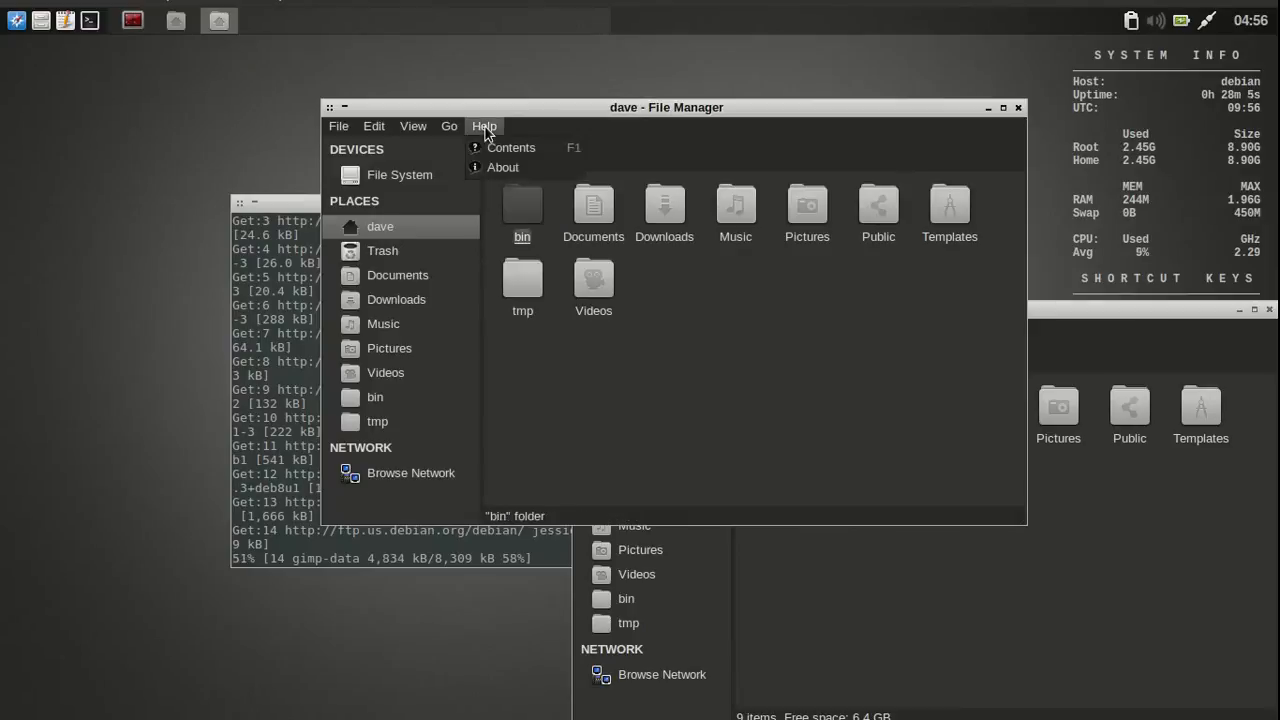
pyautogui.click(502, 167)
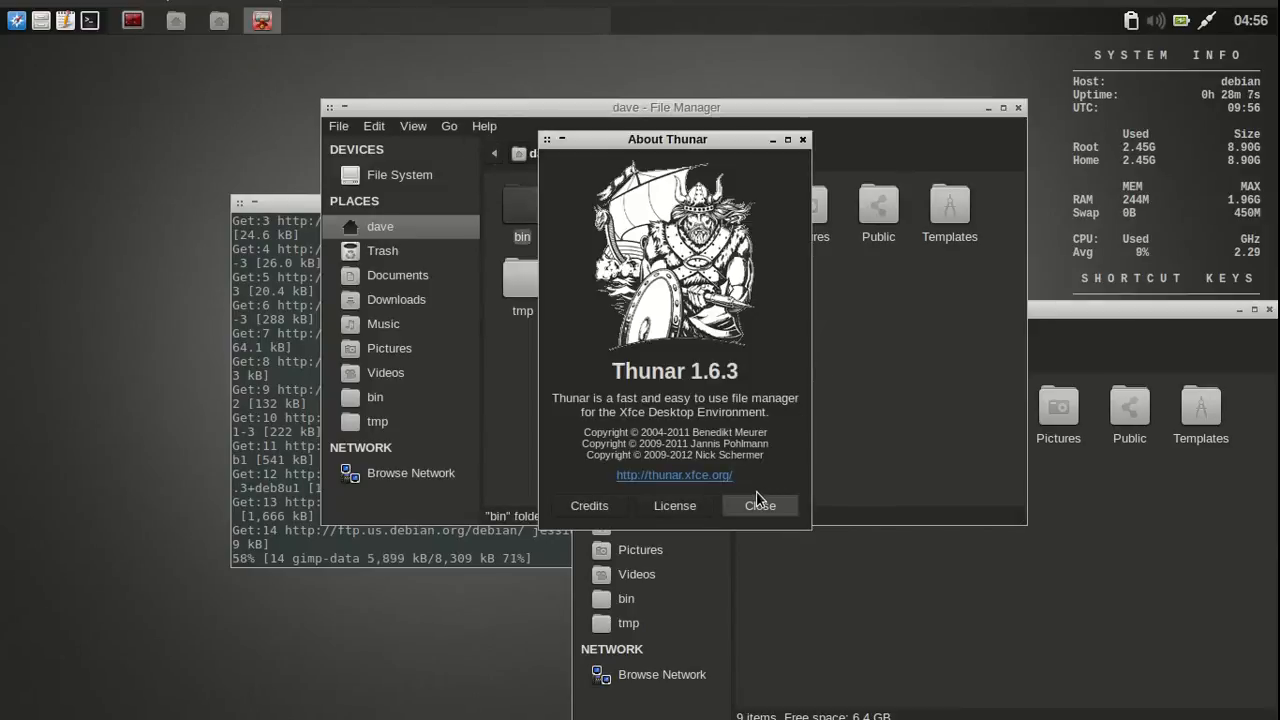
pyautogui.click(759, 505)
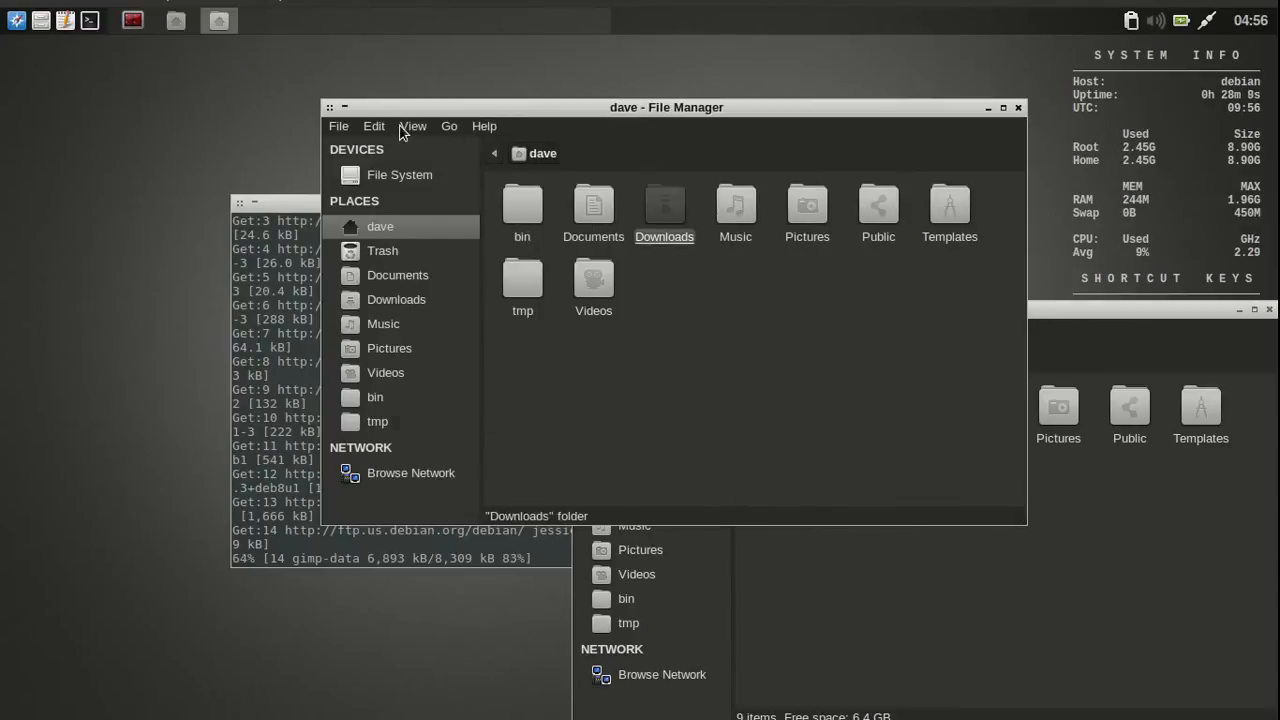
pyautogui.click(412, 126)
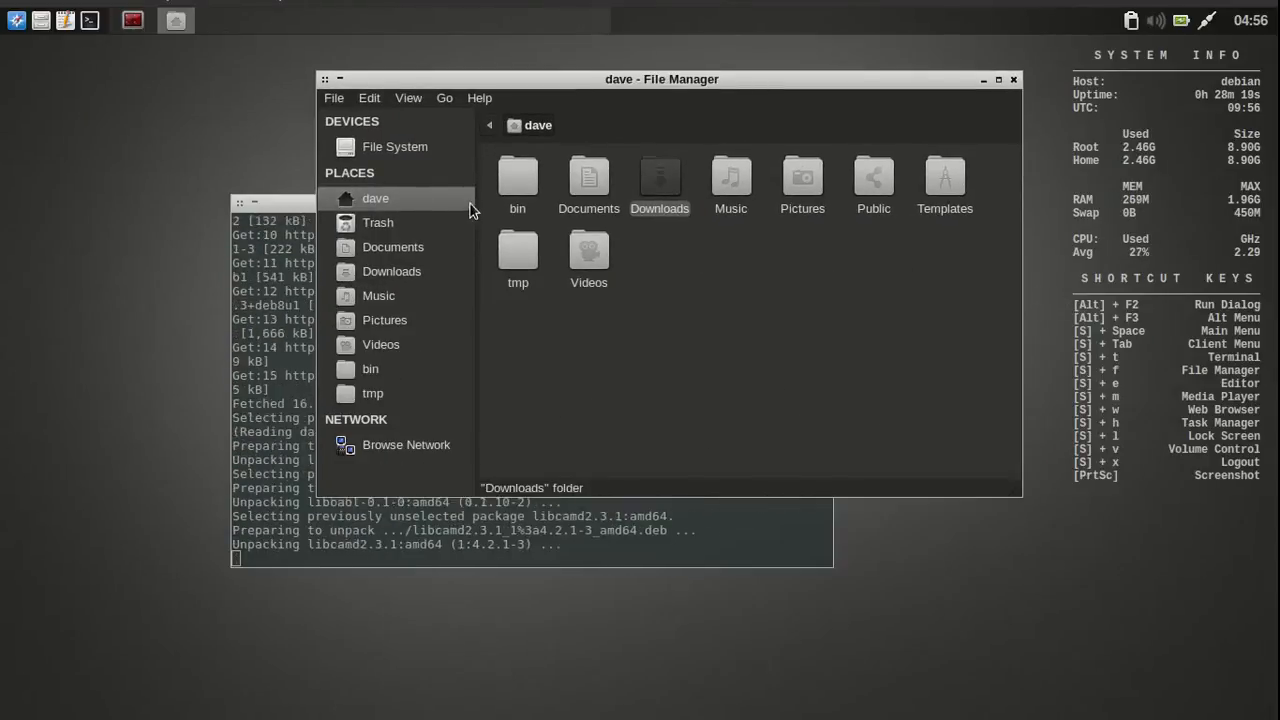
pyautogui.moveTo(662, 79); pyautogui.dragTo(650, 85)
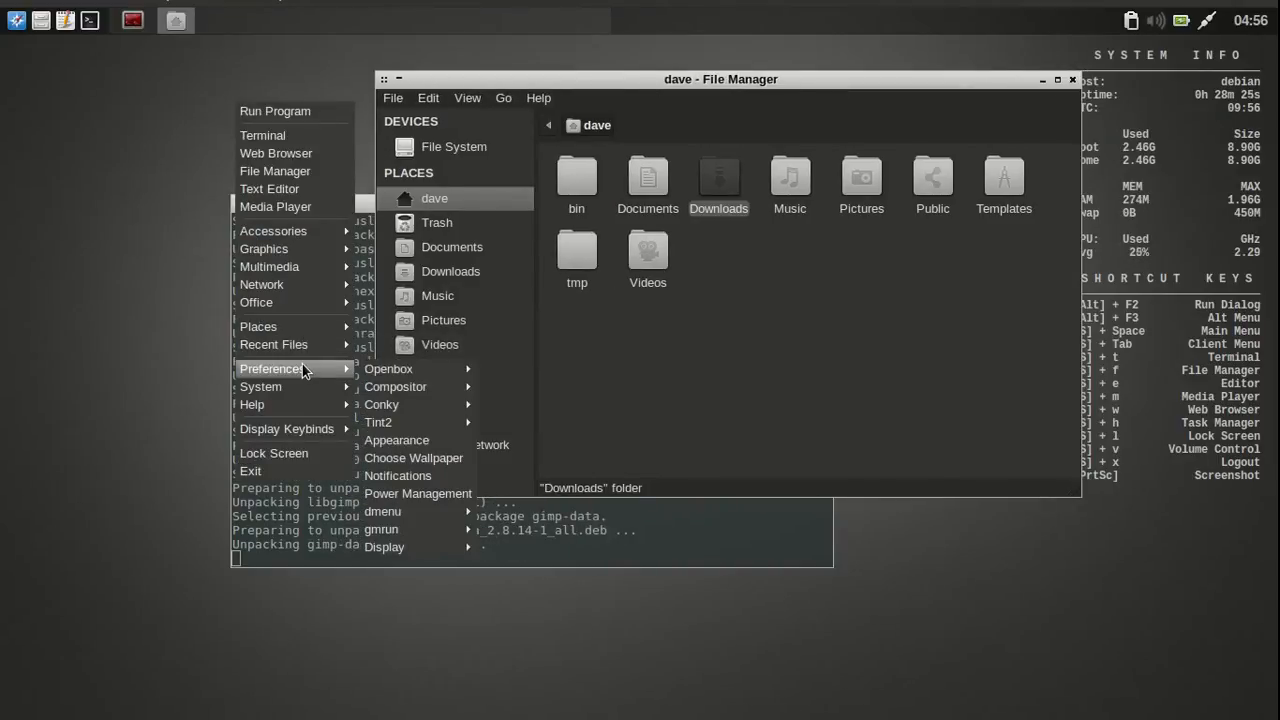
# Step: Open Customize Look and Feel, preview the Mouse Cursor and Icon Theme tabs, then return to Widget
pyautogui.click(396, 440)
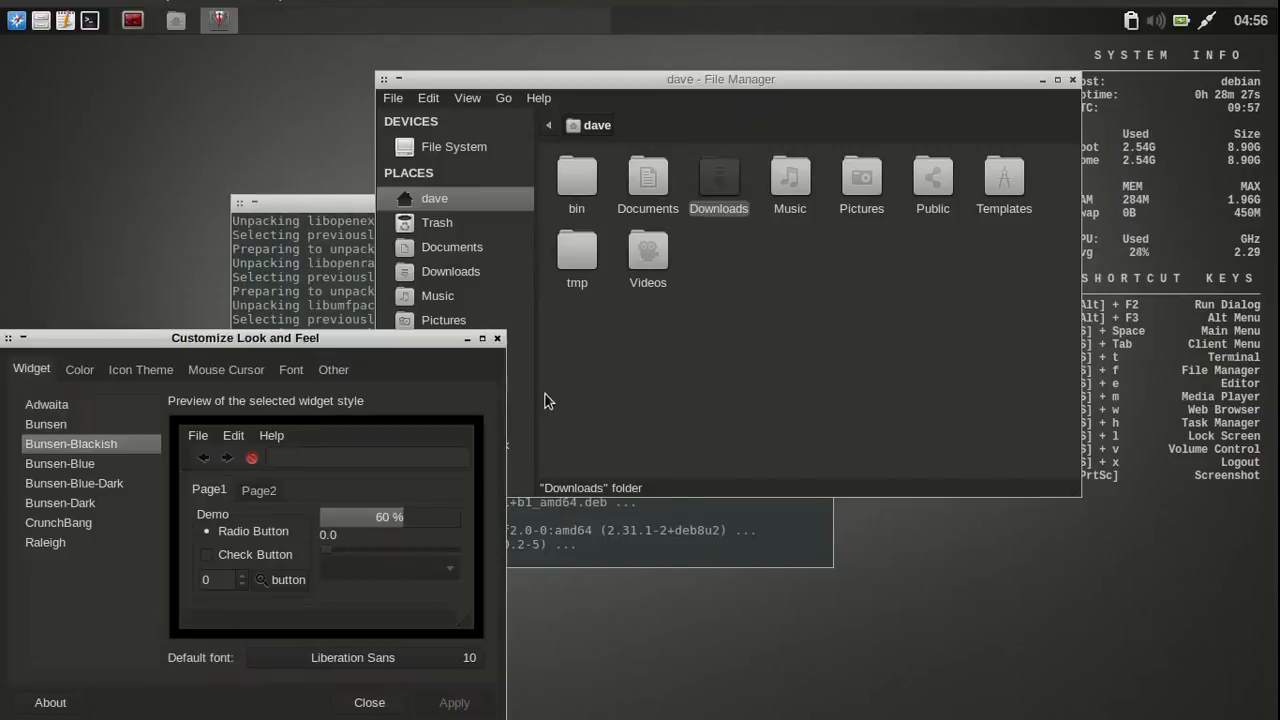
pyautogui.moveTo(244, 337); pyautogui.dragTo(657, 149)
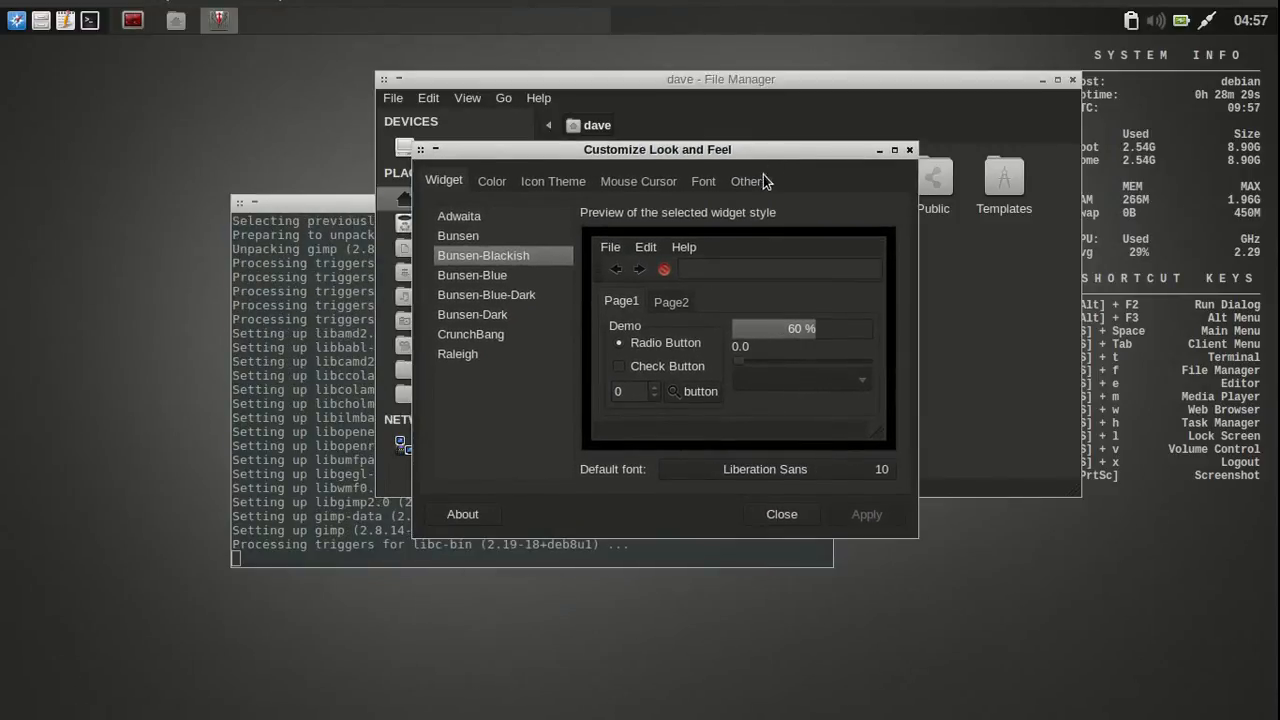
pyautogui.click(745, 180)
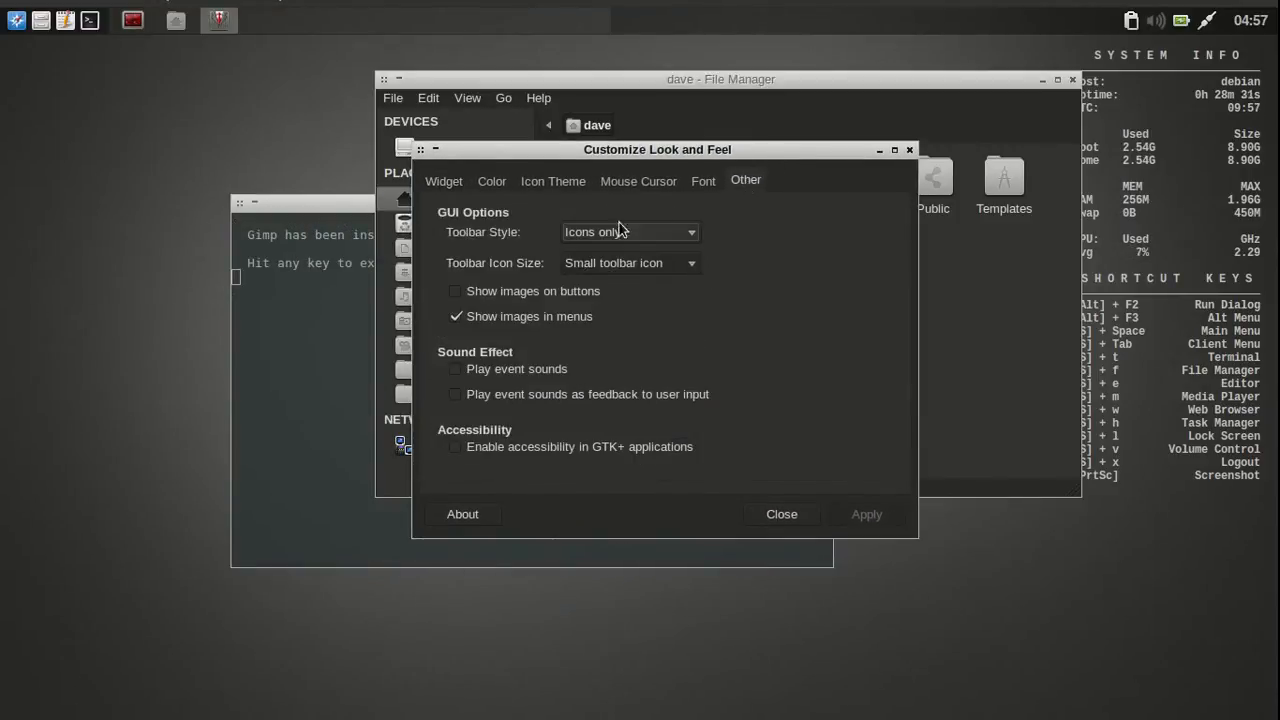
pyautogui.moveTo(735, 197)
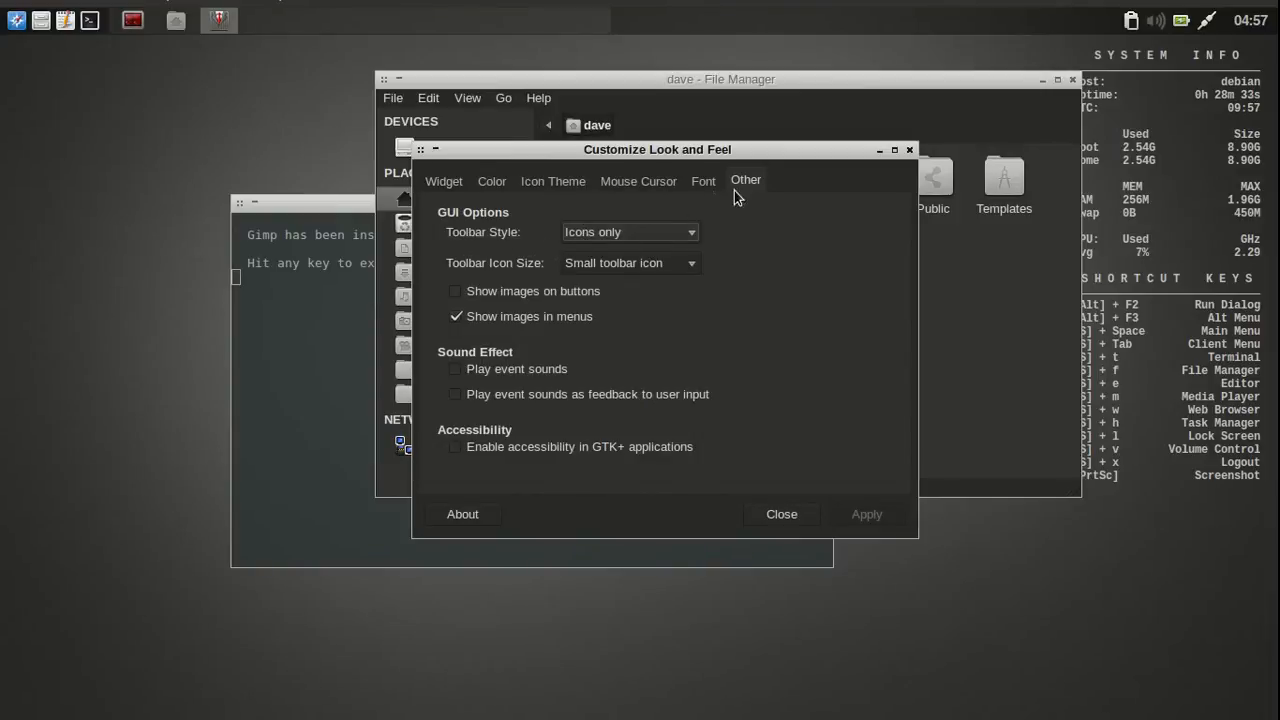
pyautogui.click(638, 181)
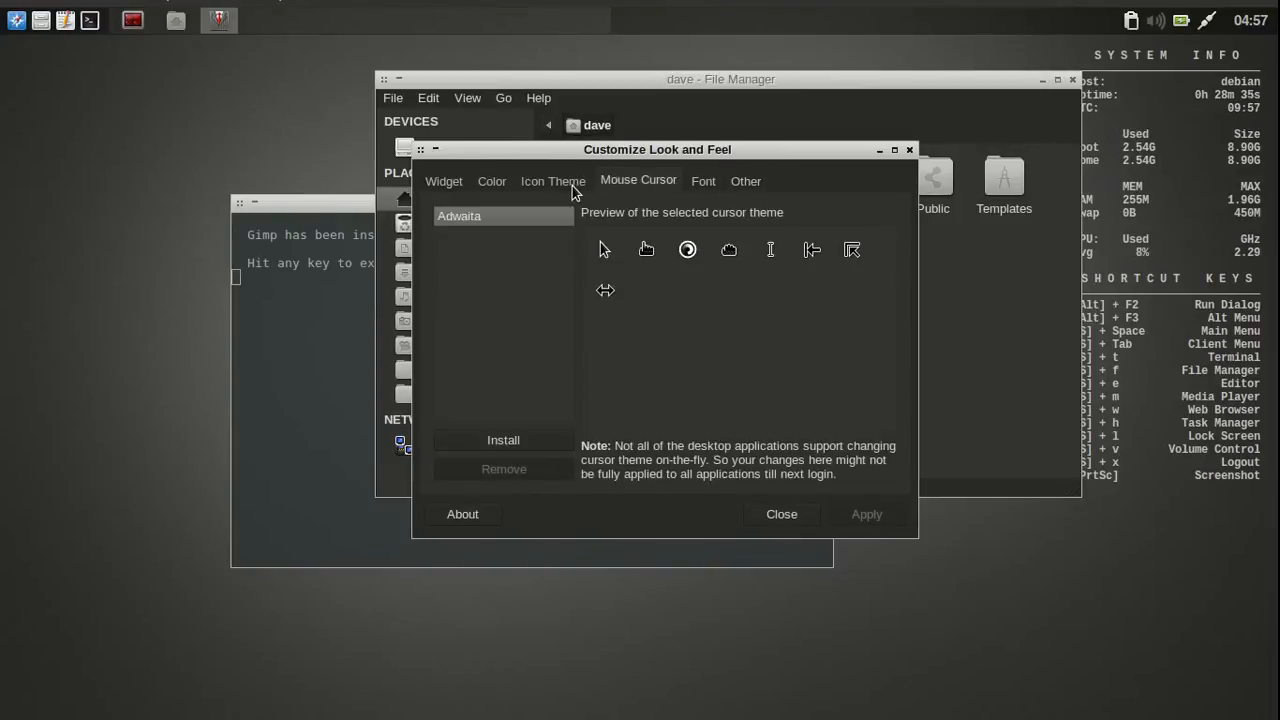
pyautogui.click(552, 181)
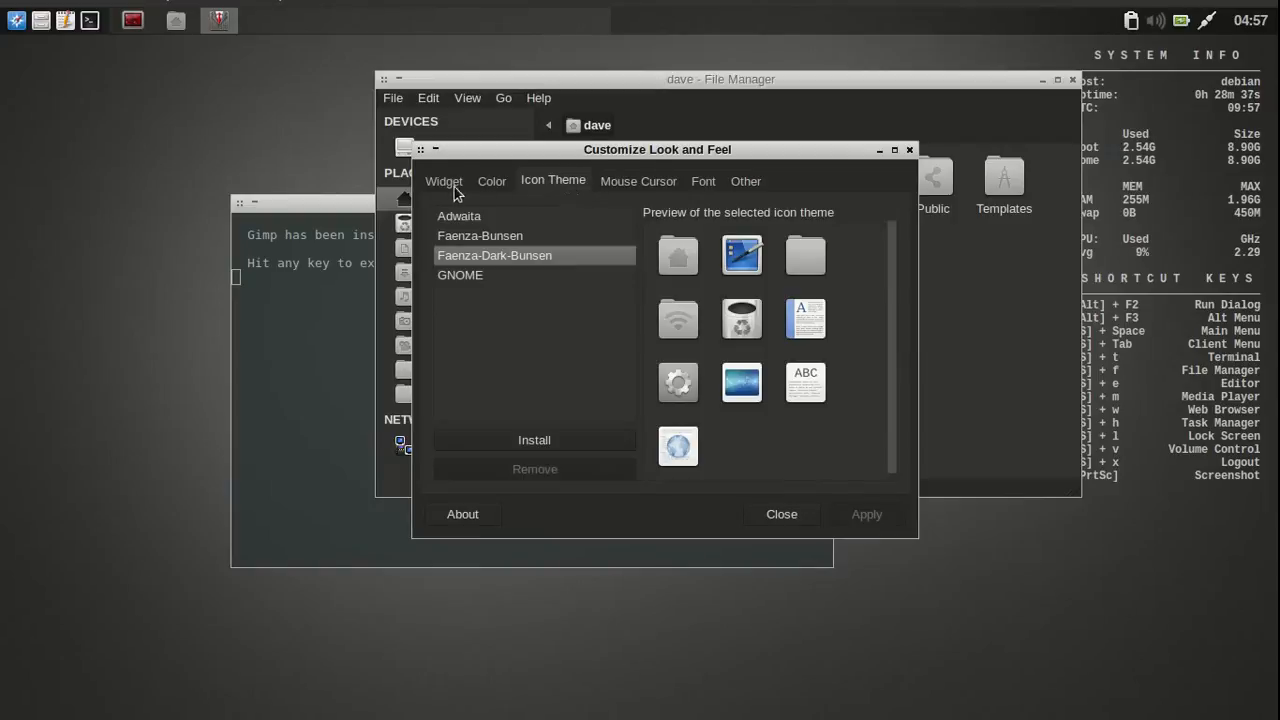
pyautogui.click(444, 181)
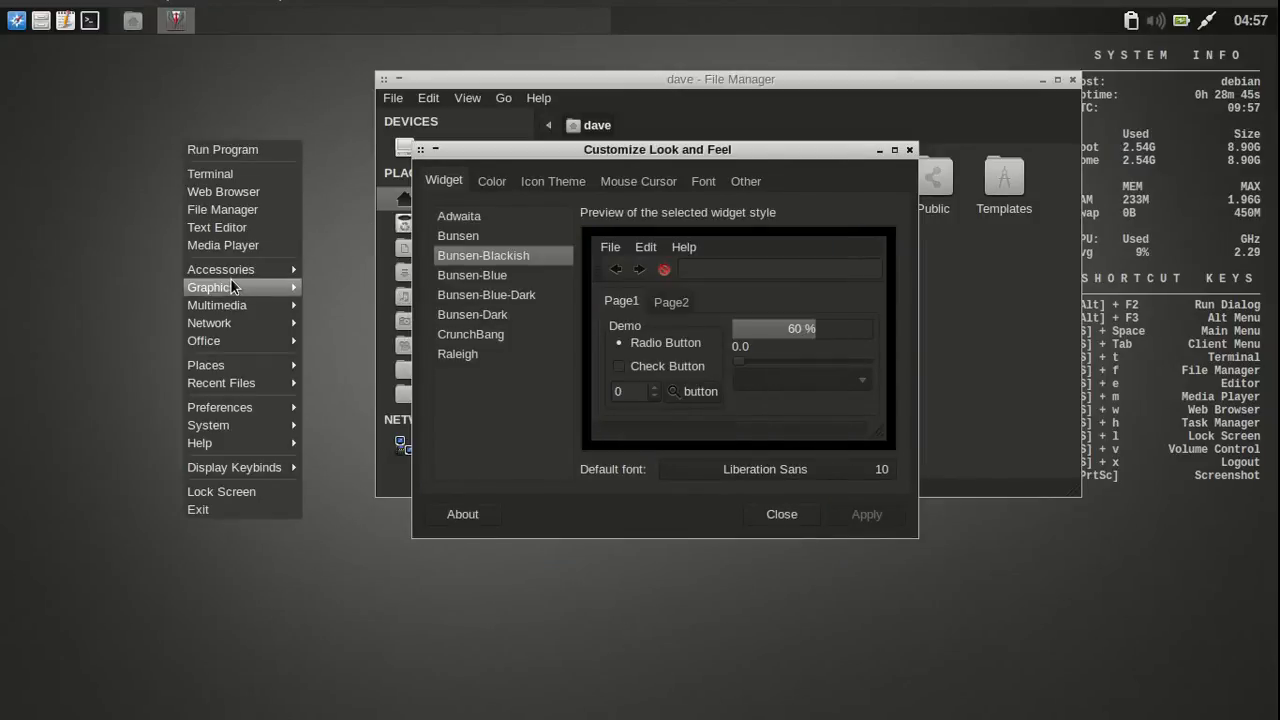
# Step: Launch GIMP from Graphics and switch it to Single-Window Mode
pyautogui.click(320, 308)
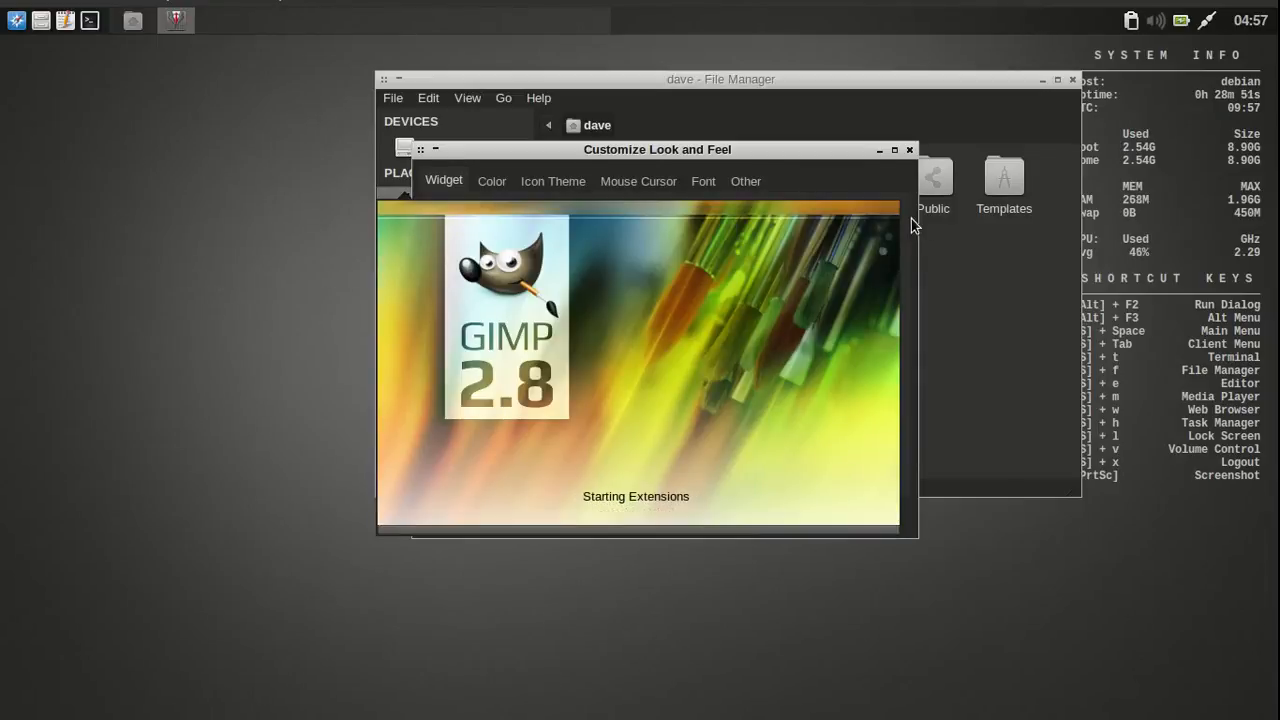
pyautogui.click(813, 382)
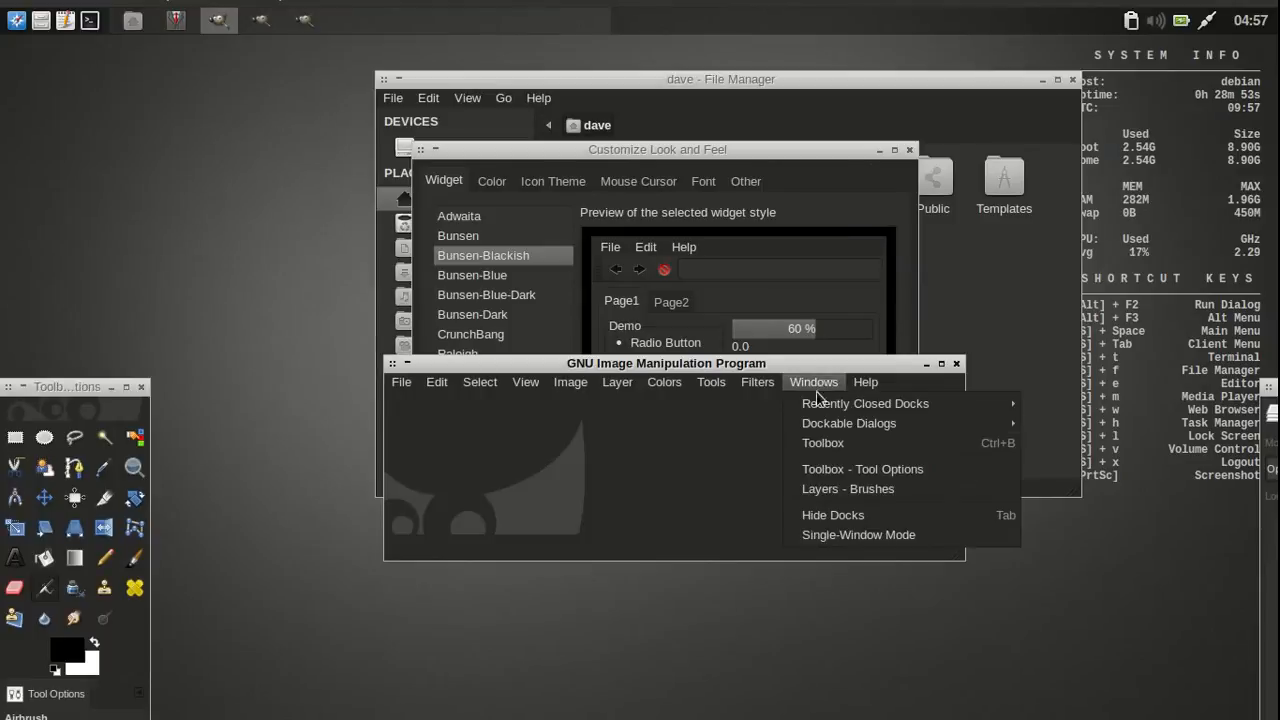
pyautogui.click(858, 535)
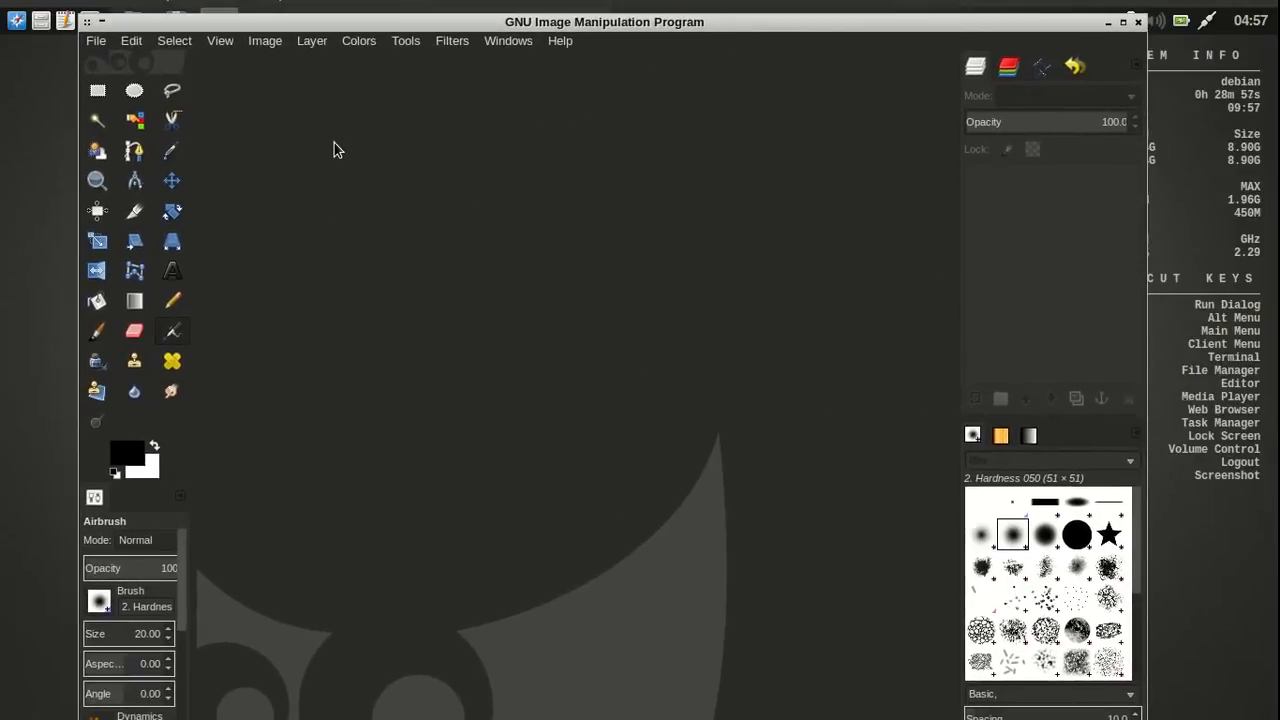
pyautogui.click(95, 40)
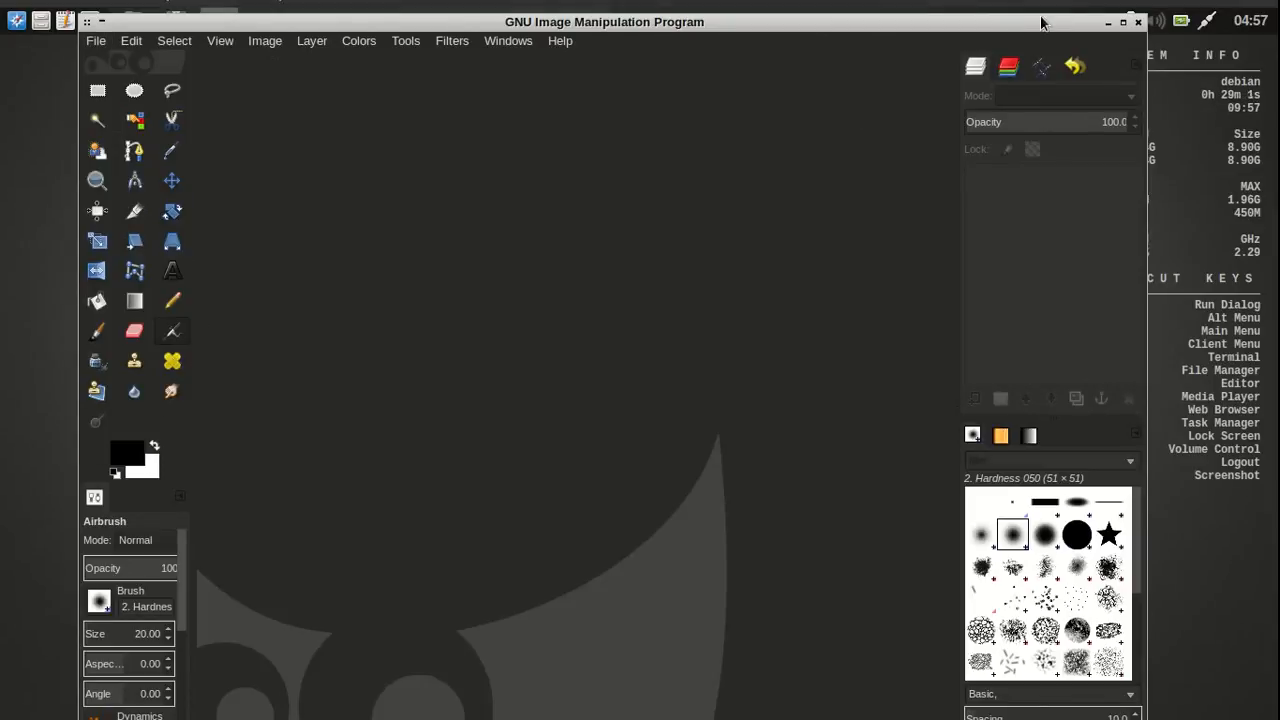
pyautogui.moveTo(1115, 37)
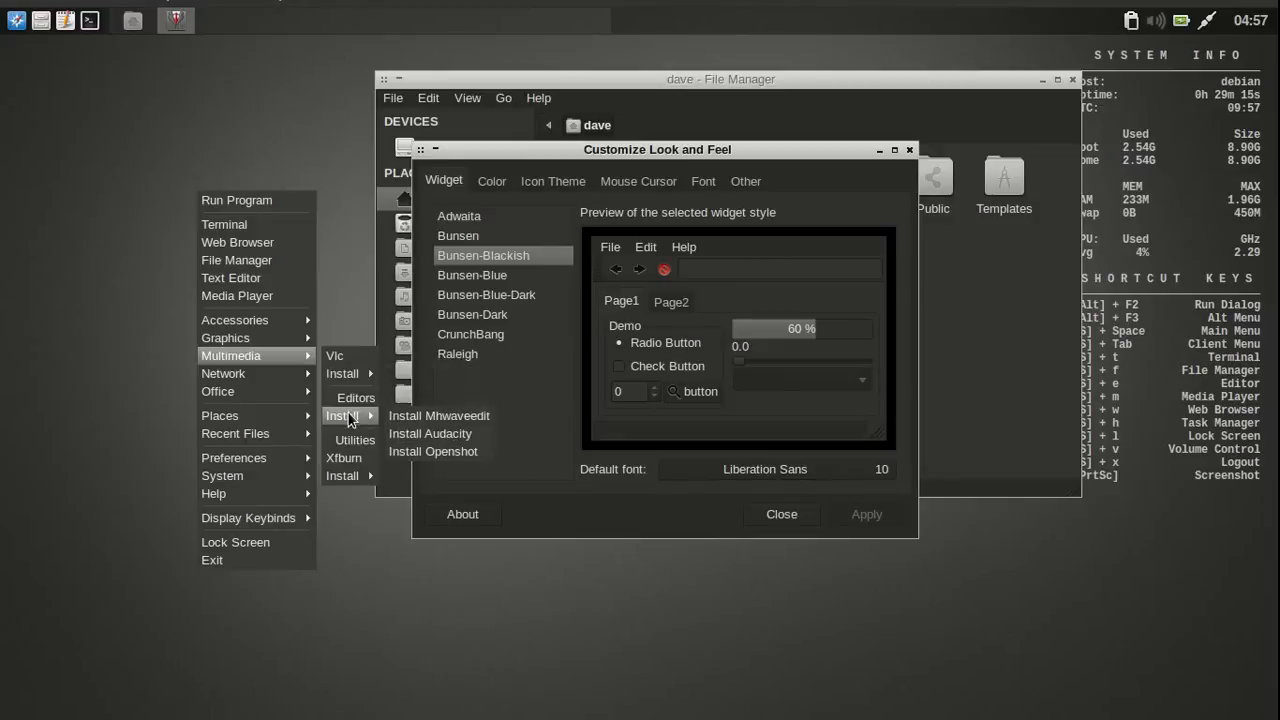
pyautogui.moveTo(344, 458)
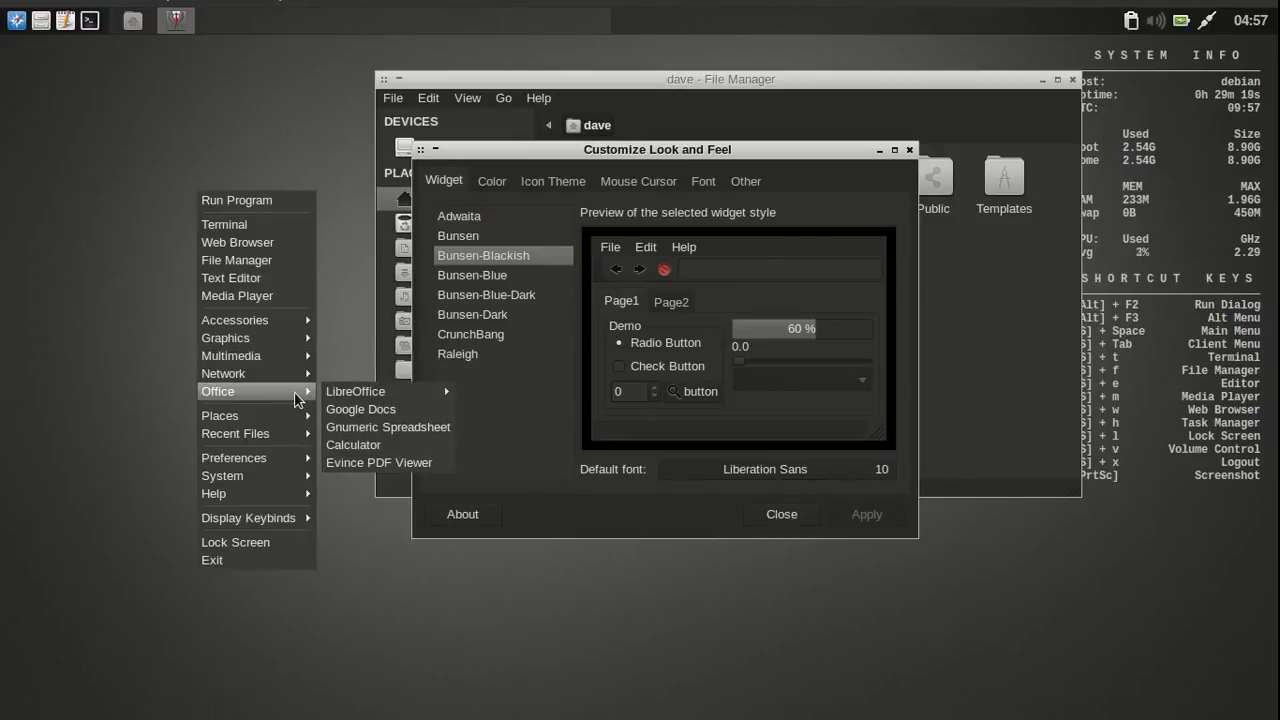
pyautogui.moveTo(389, 409)
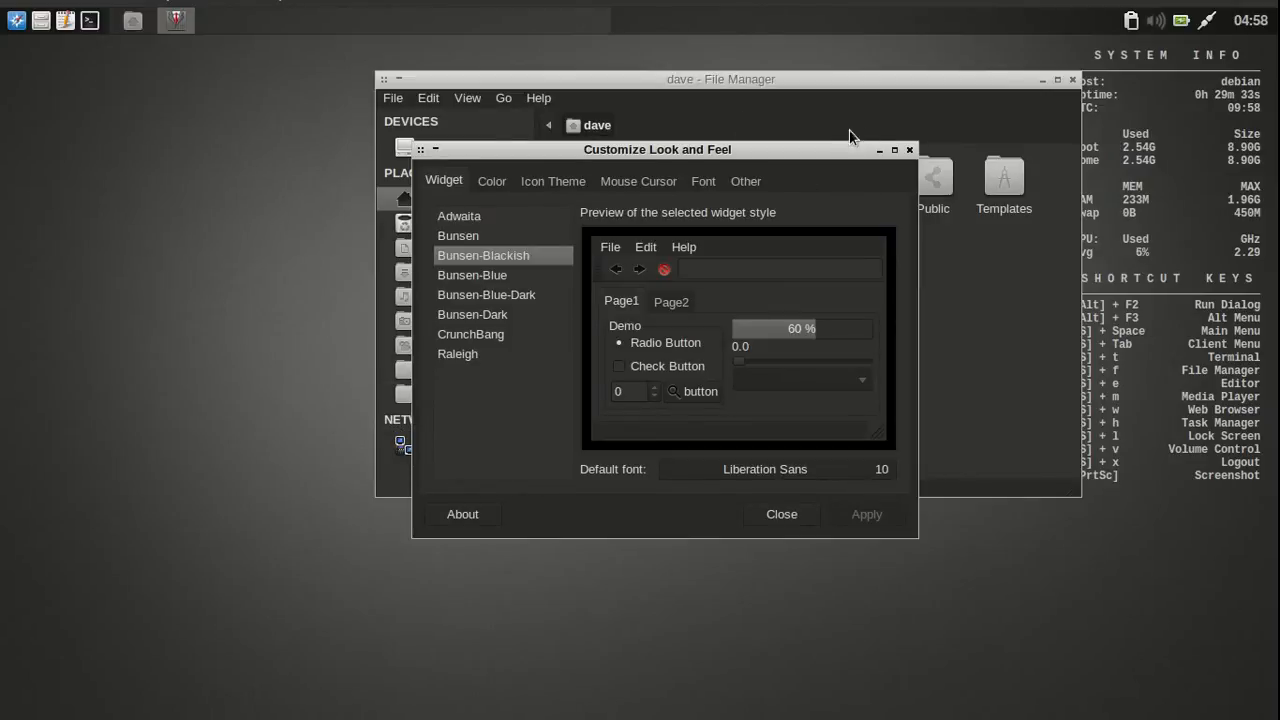
# Step: Drag the home-folder File Manager window to the left, in front of Customize Look and Feel
pyautogui.moveTo(657, 149); pyautogui.dragTo(504, 139)
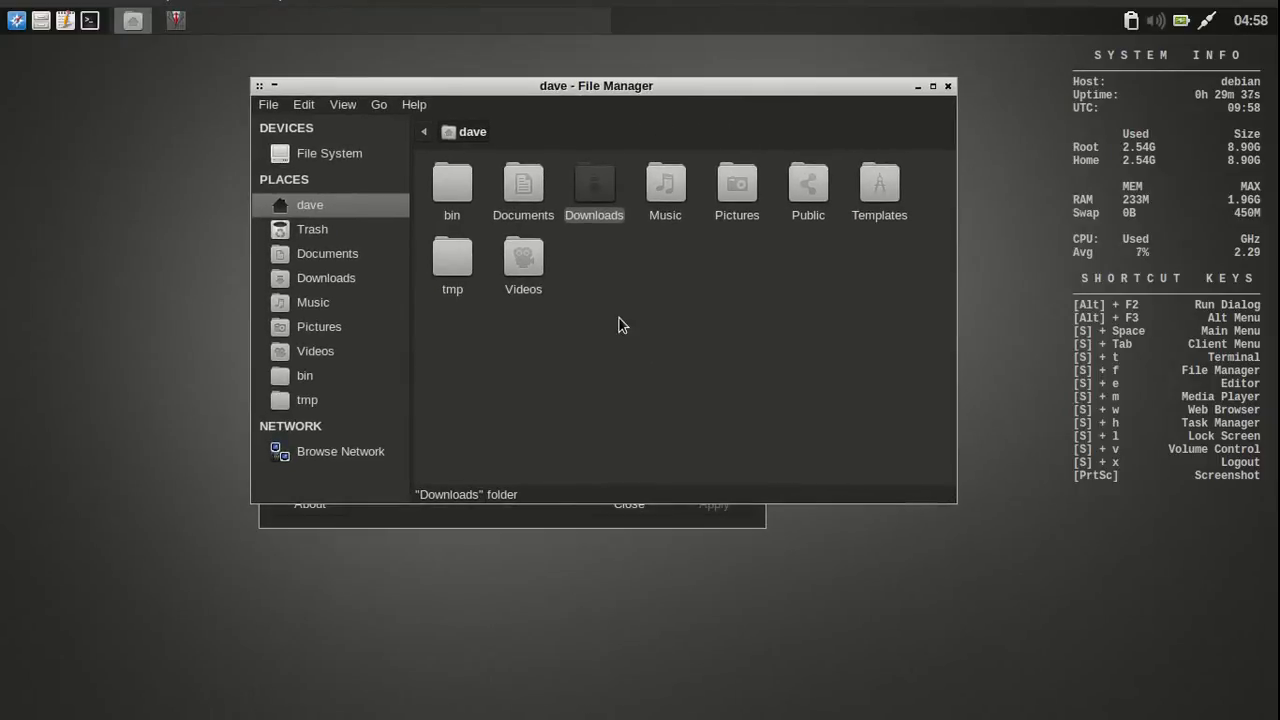
# Step: Close the file manager, preview the mouse cursor themes and nudge the appearance window right
pyautogui.click(268, 104)
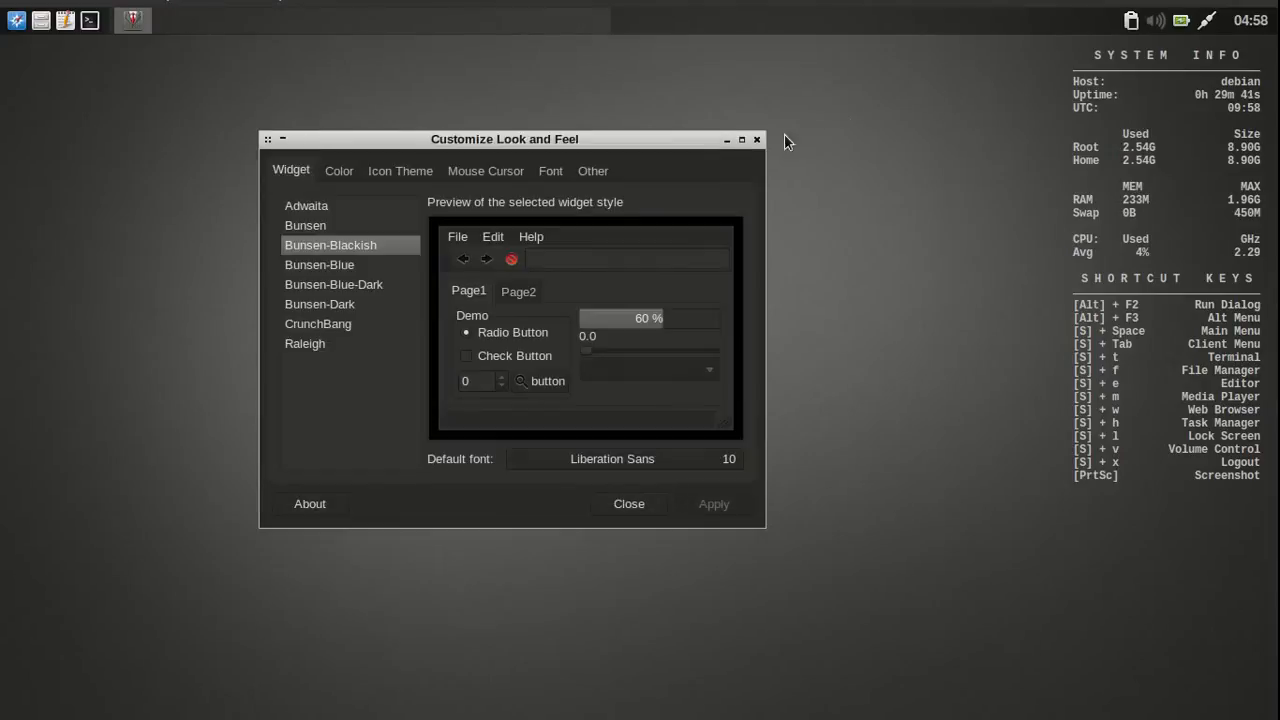
pyautogui.moveTo(337, 177)
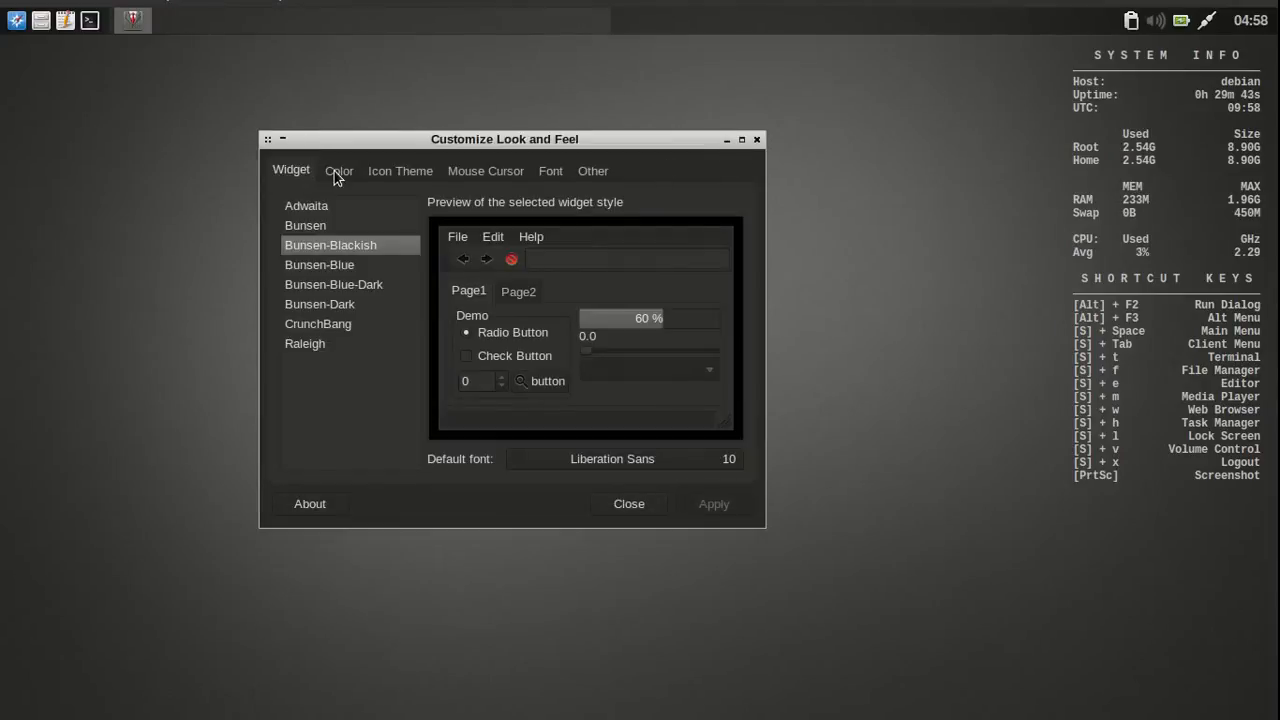
pyautogui.click(485, 170)
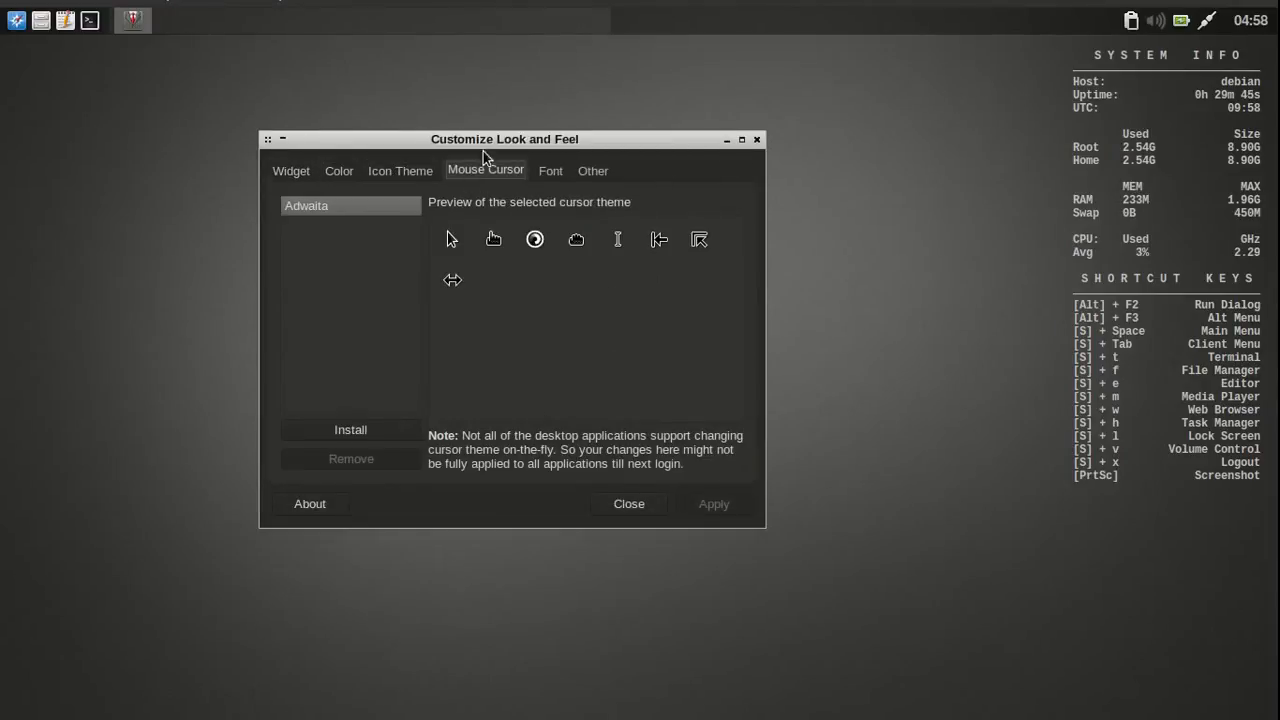
pyautogui.moveTo(483, 139); pyautogui.dragTo(594, 147)
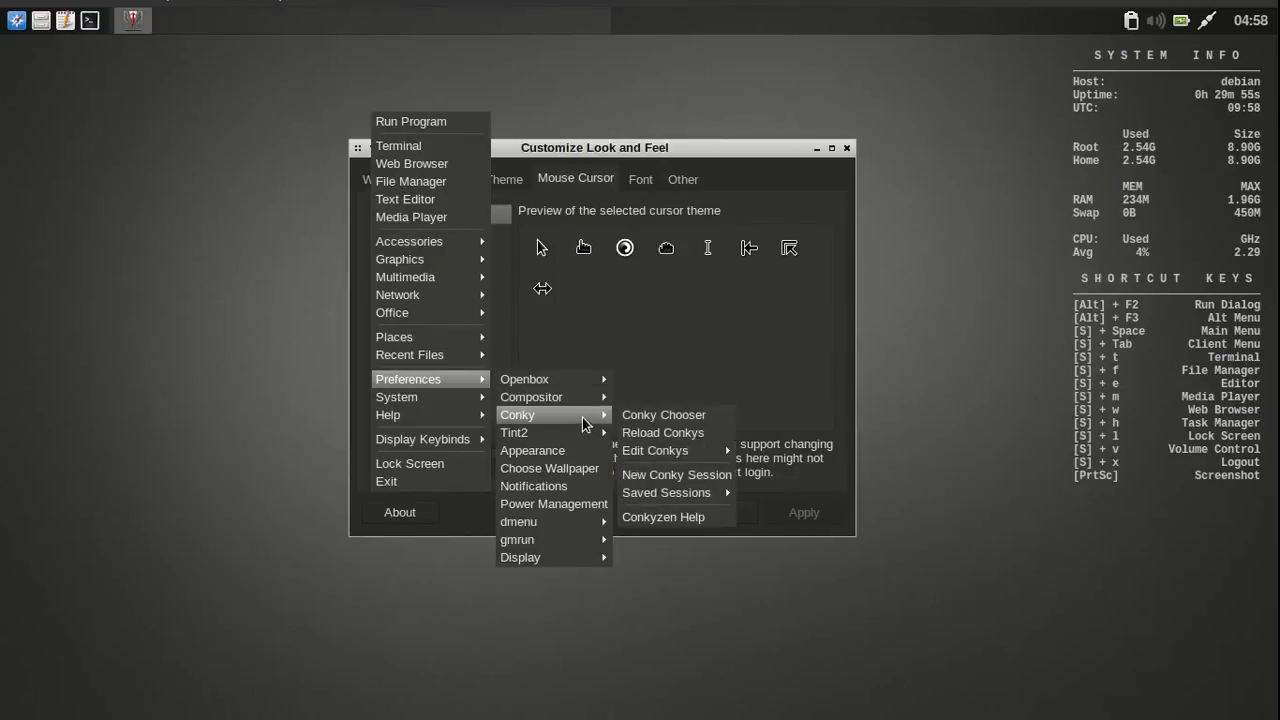
pyautogui.moveTo(549, 468)
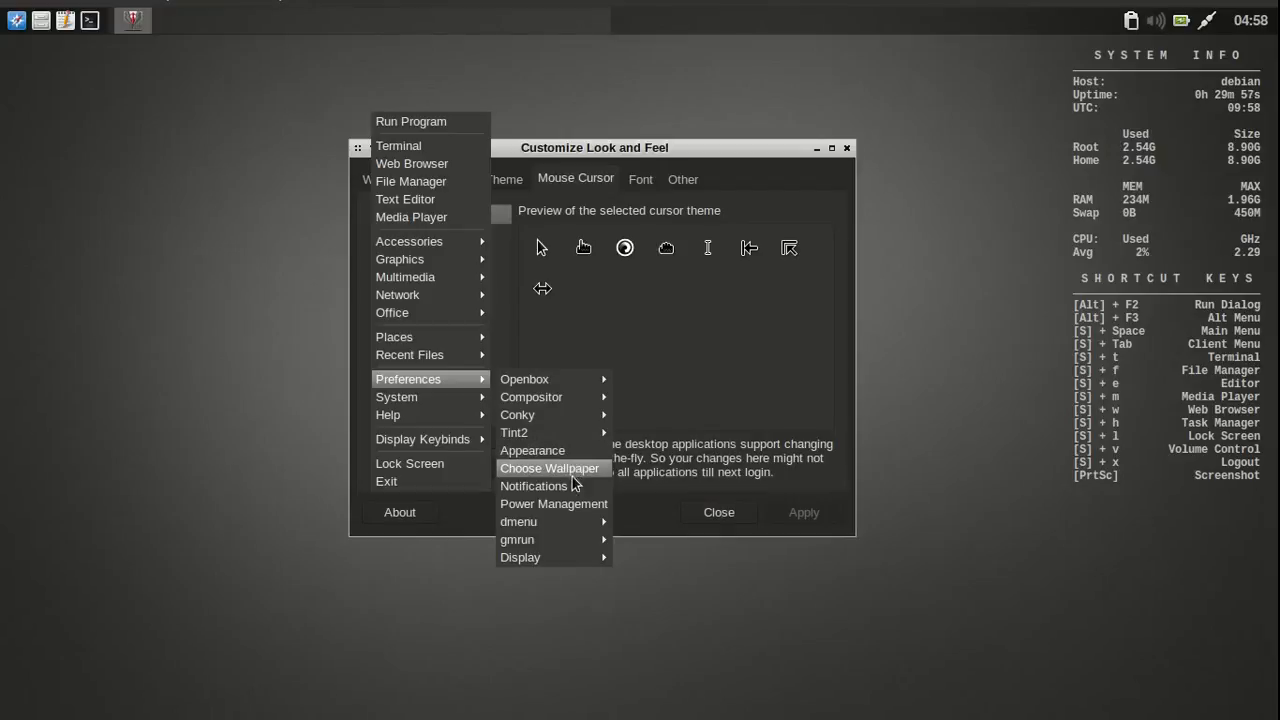
# Step: Reopen Appearance settings, close the duplicate window and move the remaining one left
pyautogui.click(532, 450)
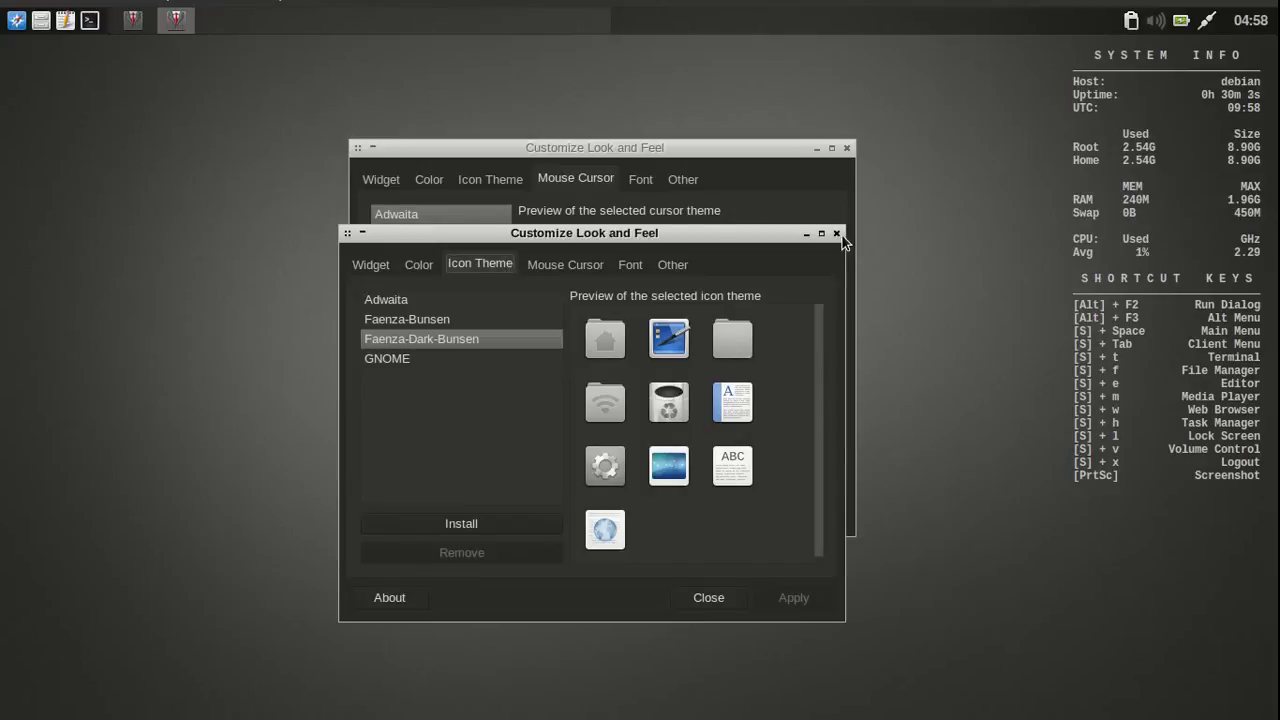
pyautogui.click(836, 233)
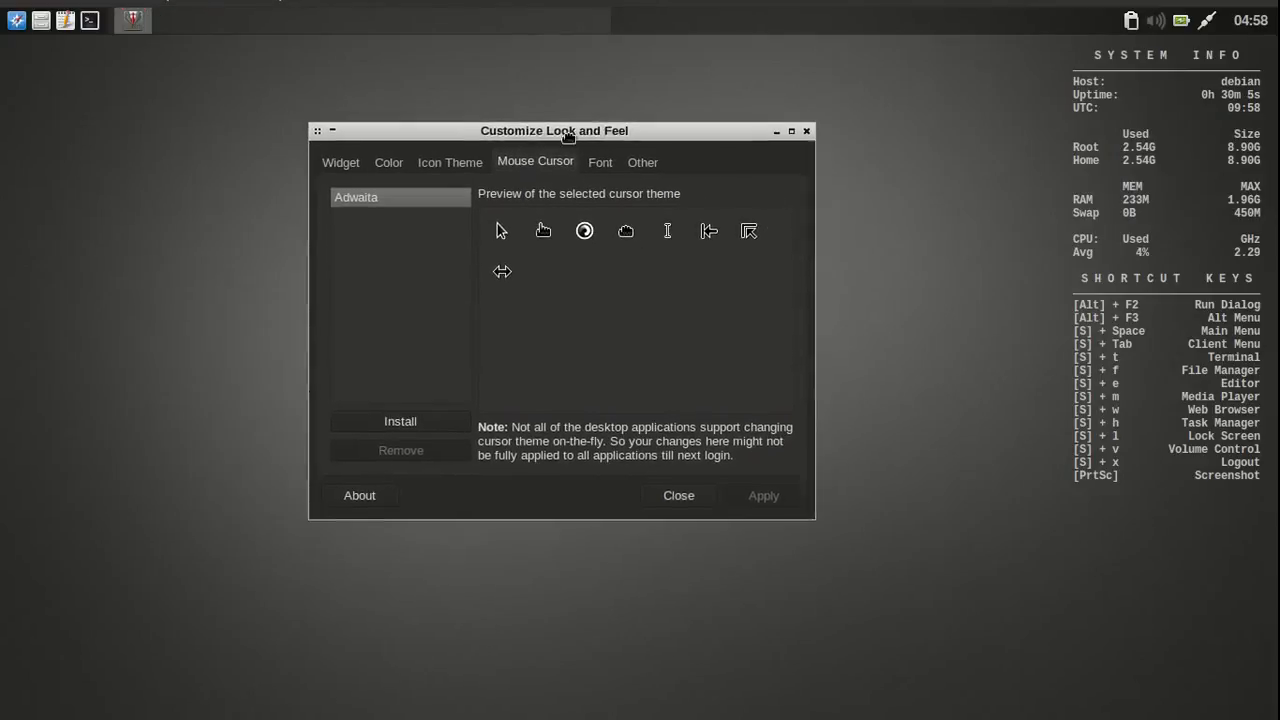
pyautogui.moveTo(554, 130); pyautogui.dragTo(470, 143)
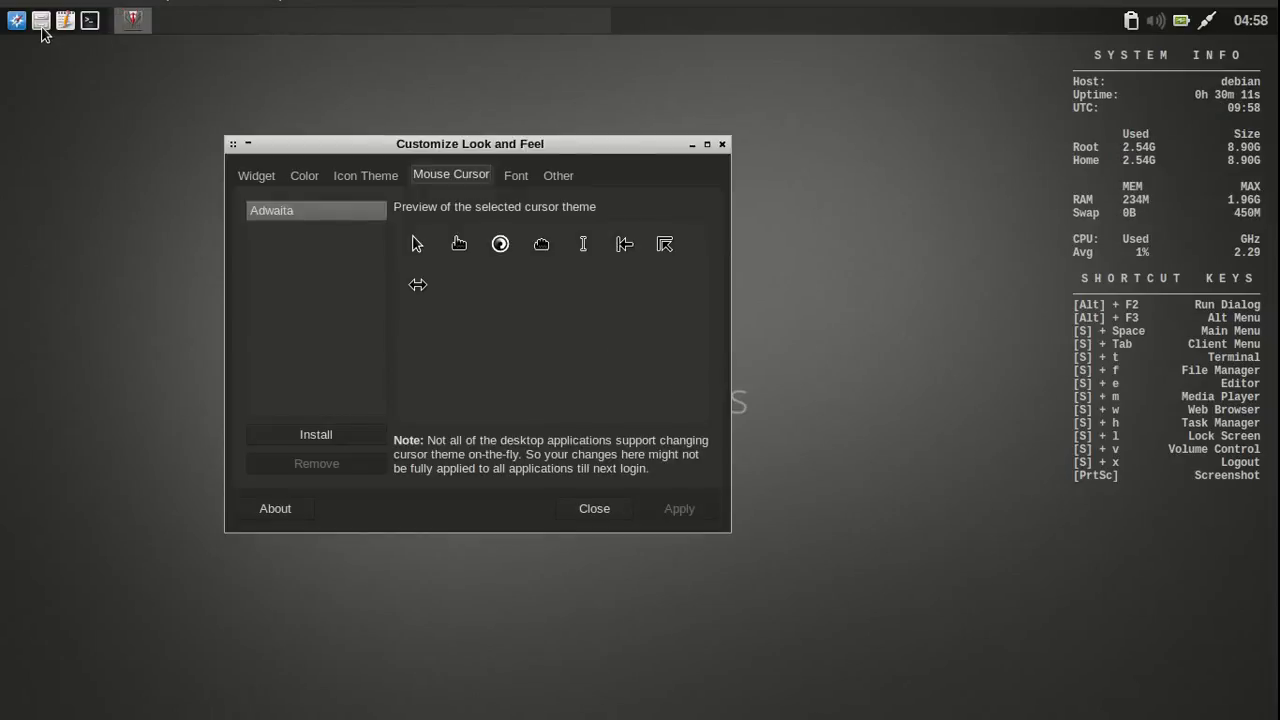
# Step: Open the file manager, Iceweasel, Catfish, GIMP, HexChat and galculator from the menus
pyautogui.click(593, 508)
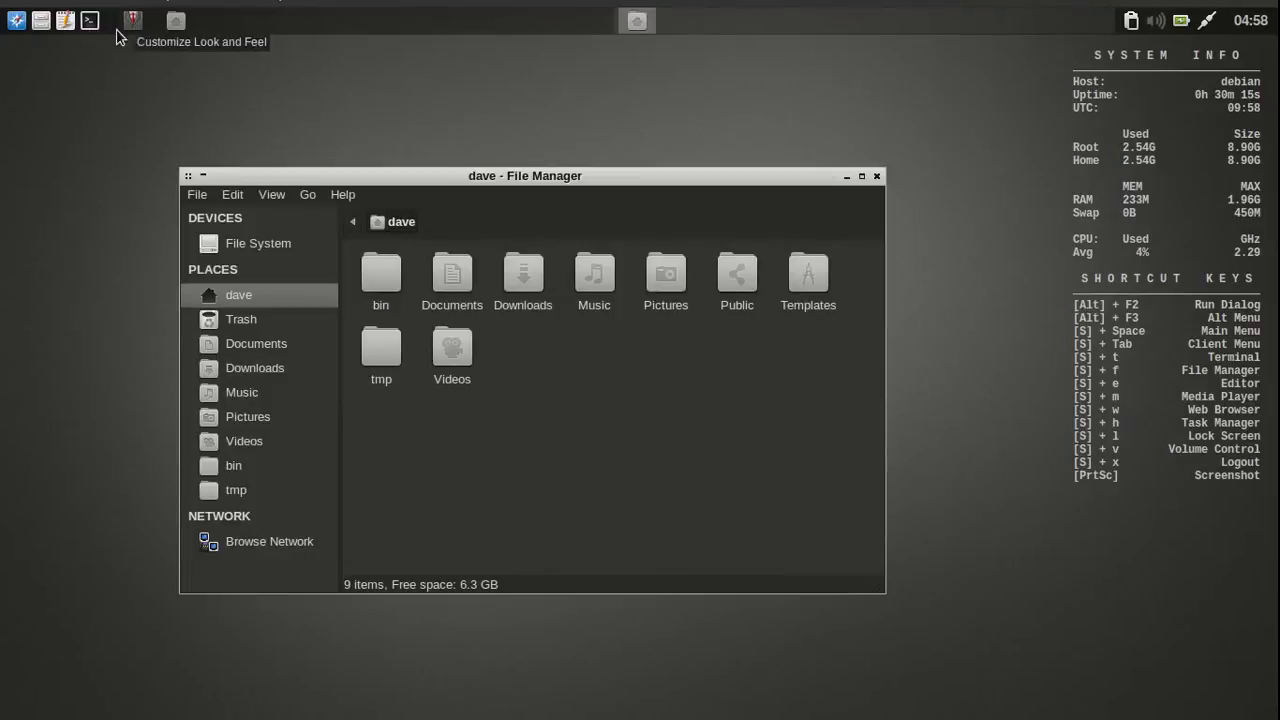
pyautogui.moveTo(98, 51)
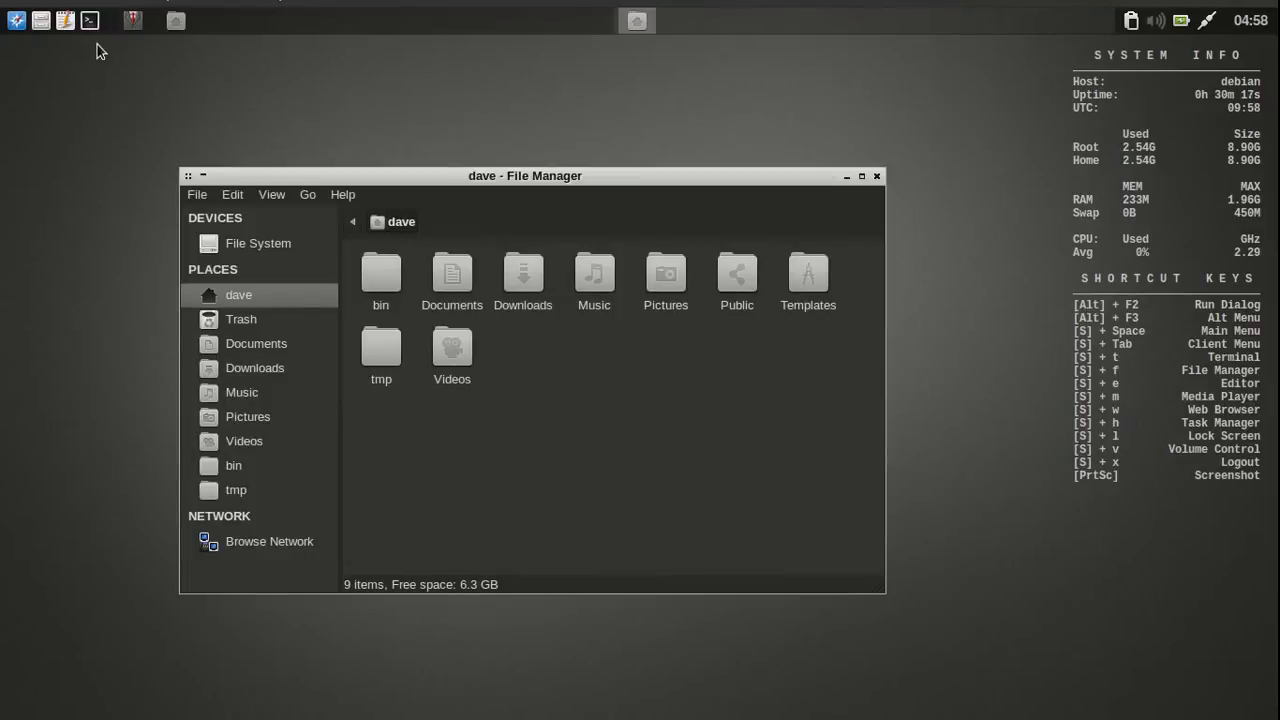
pyautogui.moveTo(53, 39)
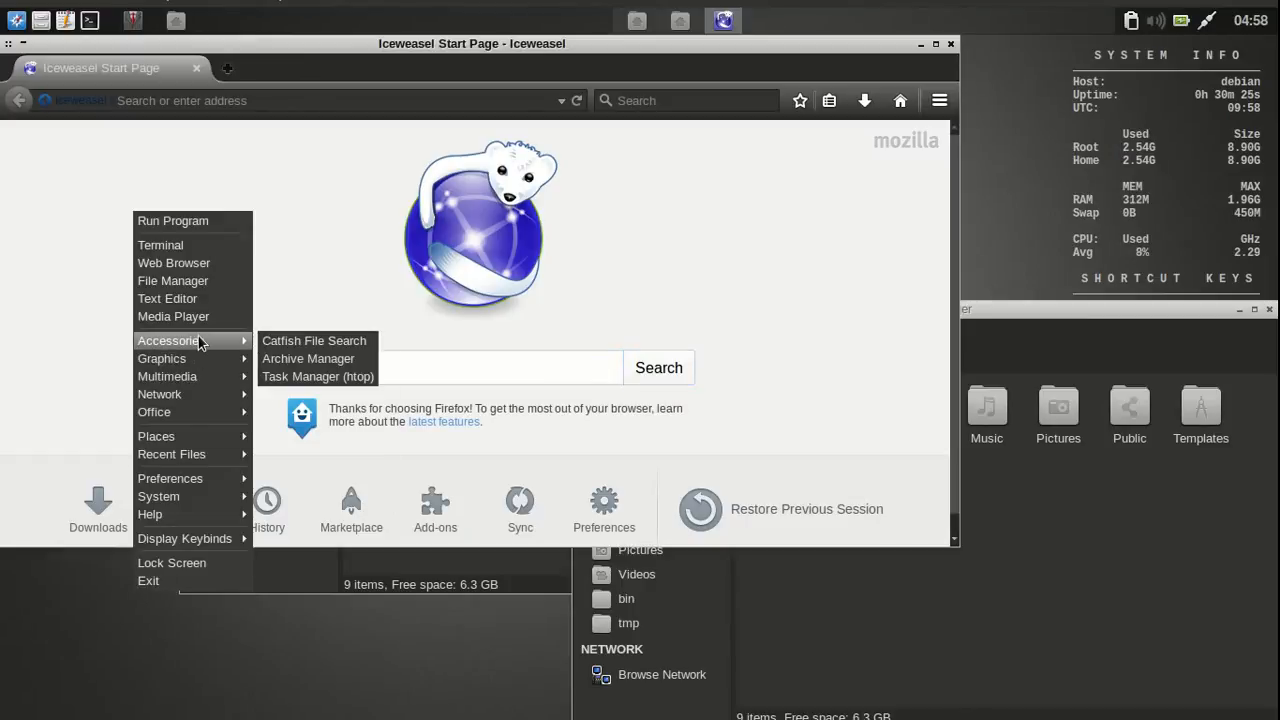
pyautogui.moveTo(308, 358)
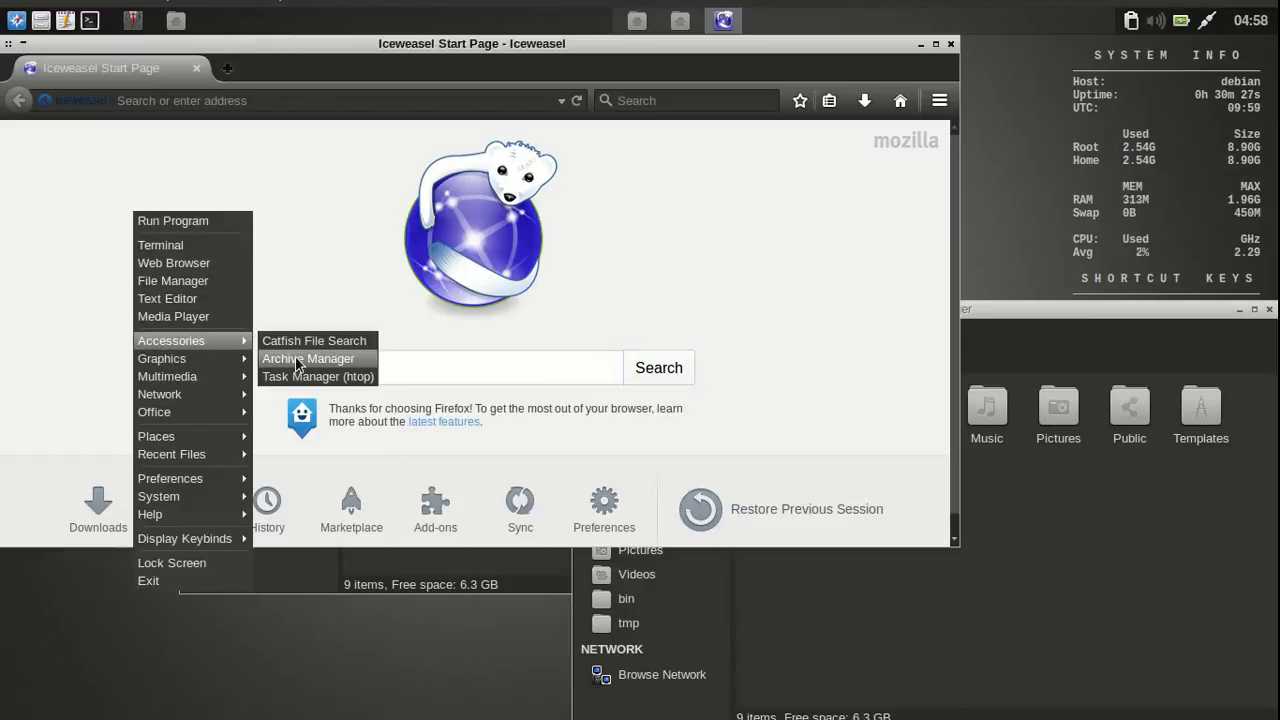
pyautogui.moveTo(238, 618)
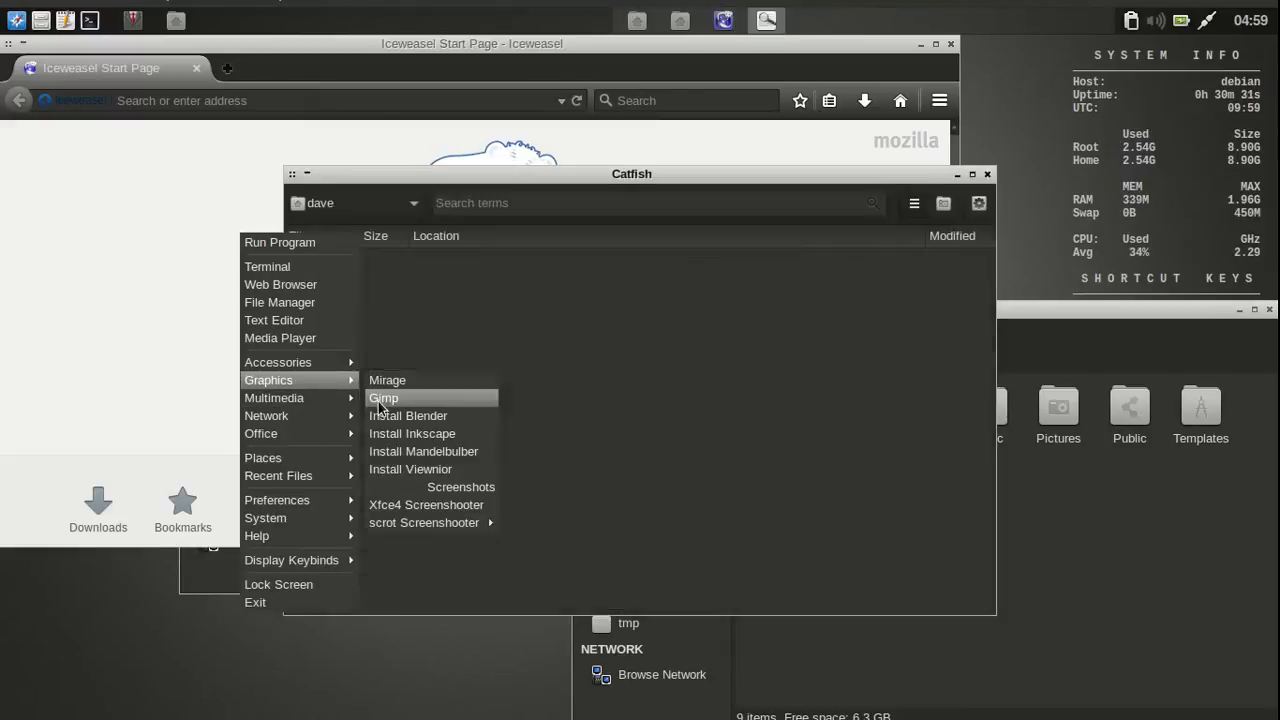
pyautogui.click(384, 398)
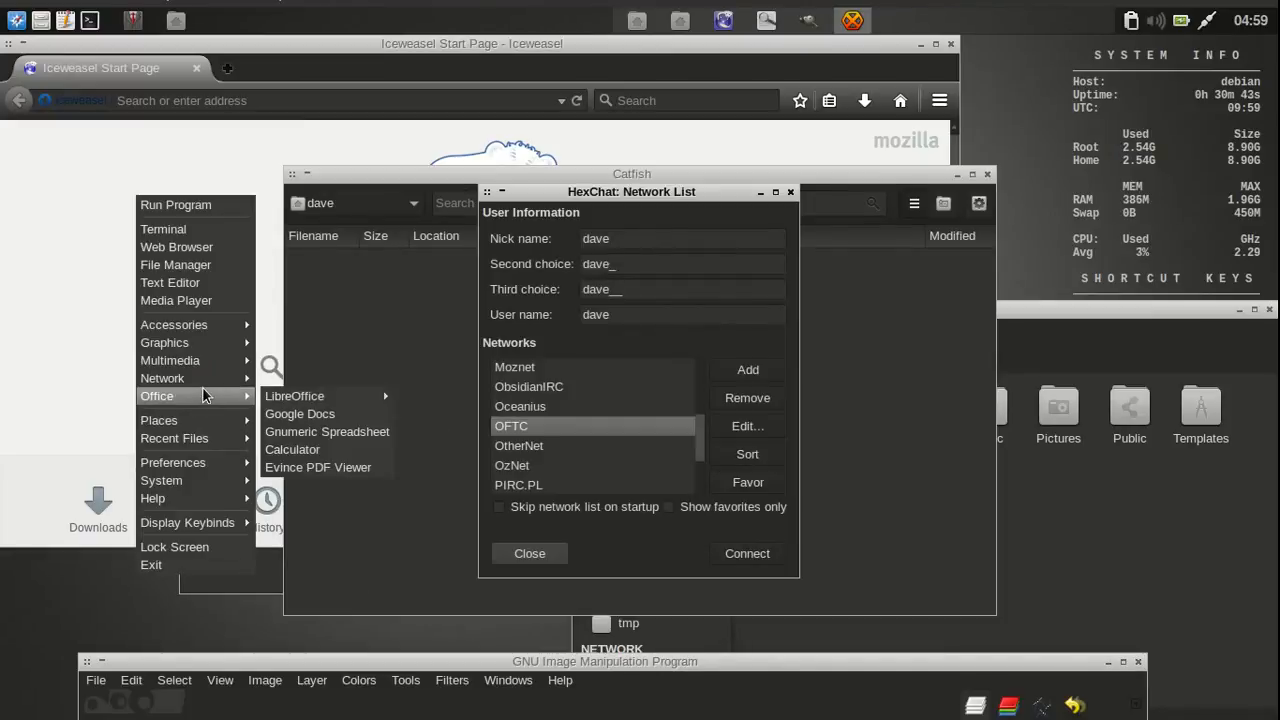
pyautogui.moveTo(327, 431)
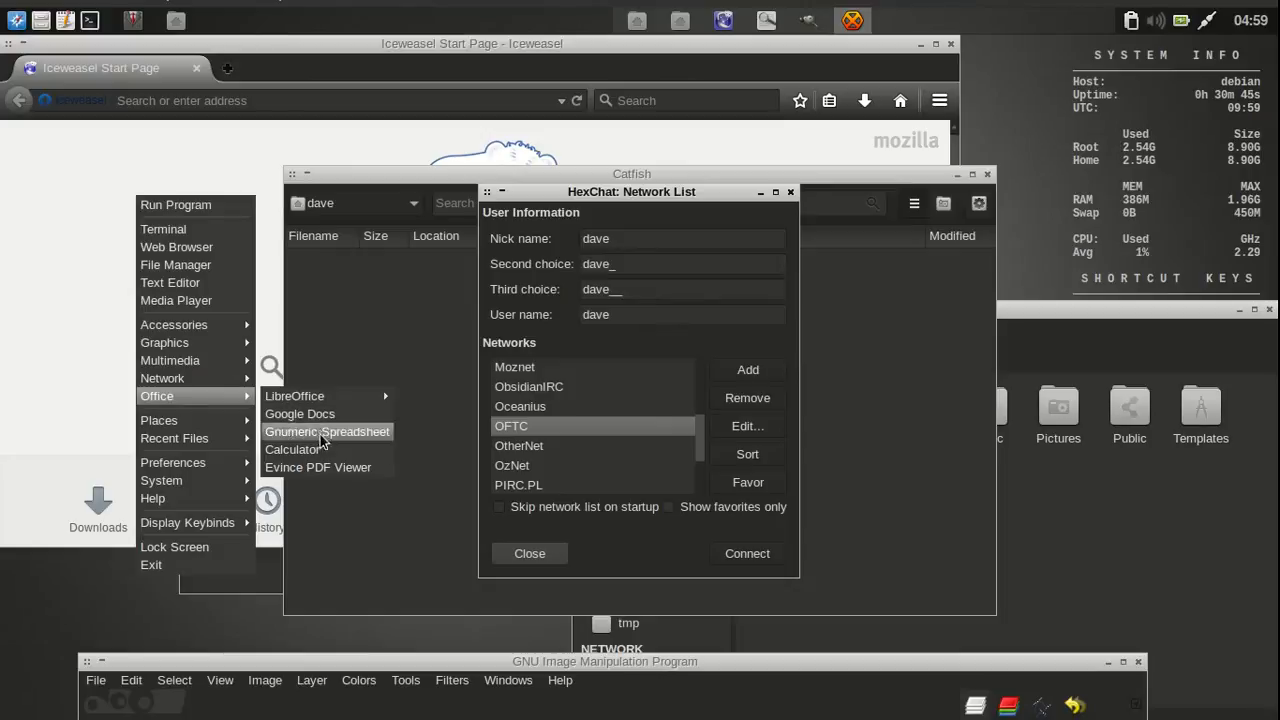
pyautogui.click(291, 449)
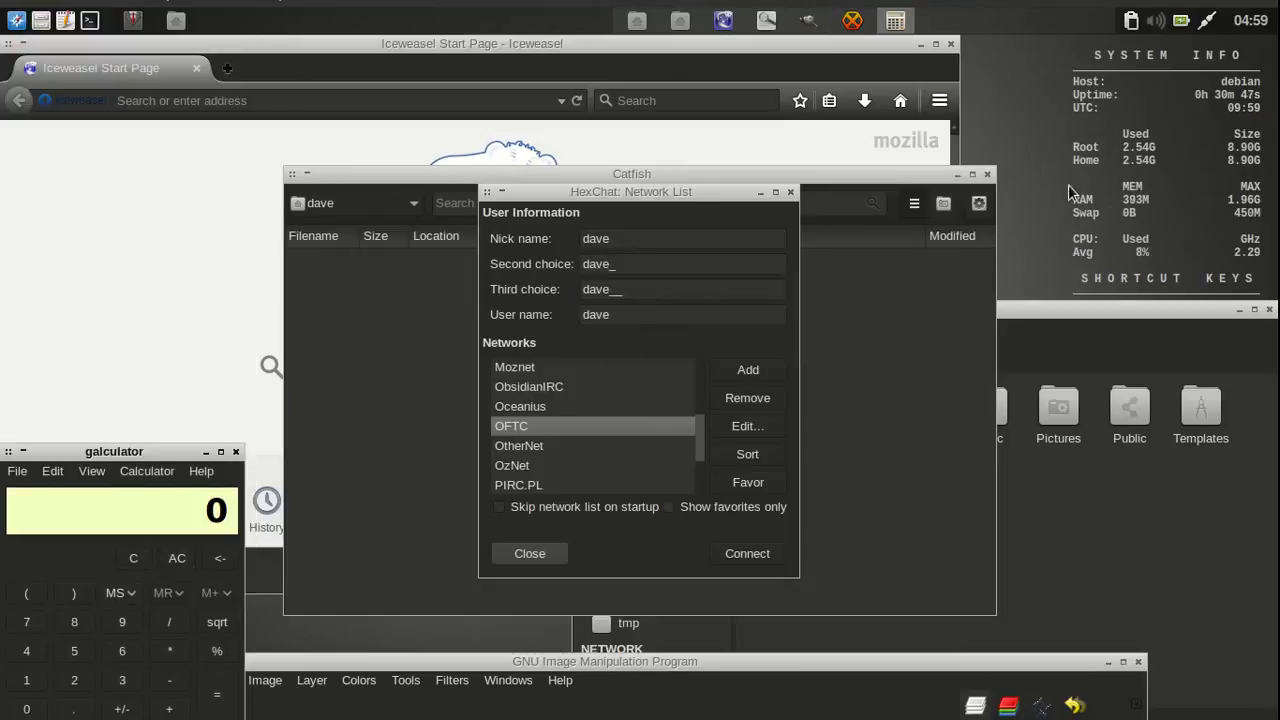
pyautogui.click(74, 650)
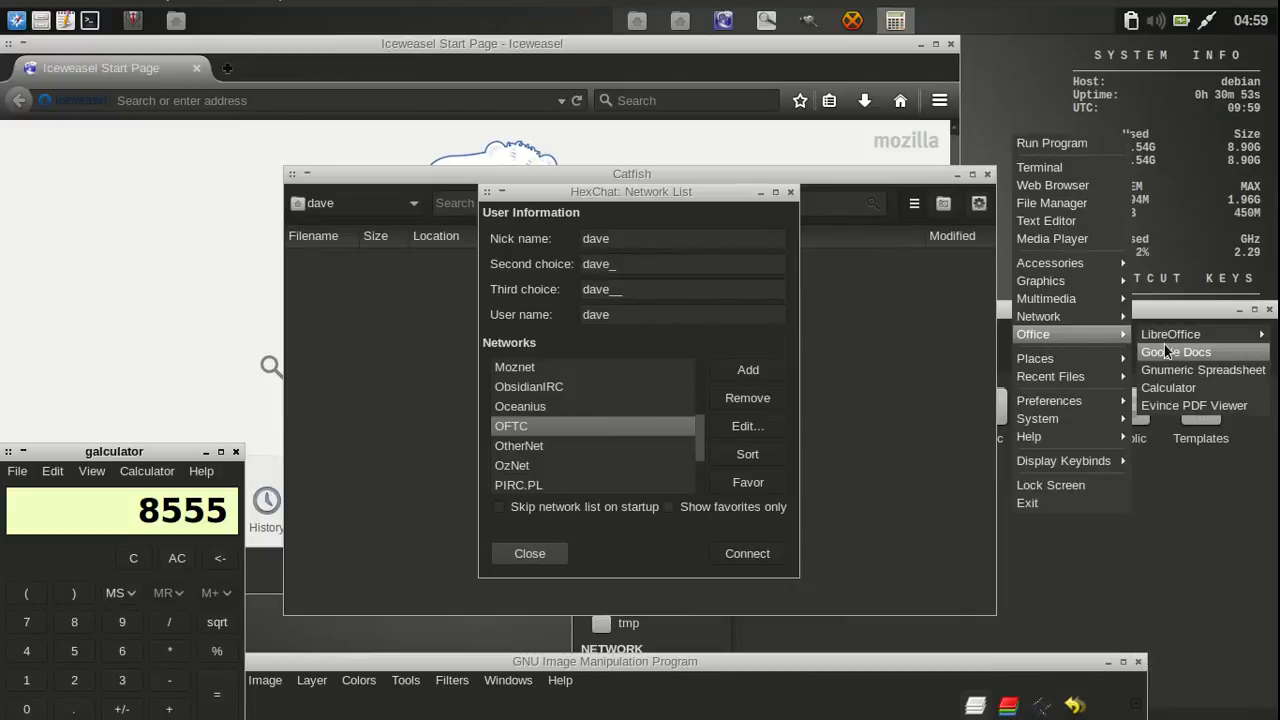
# Step: Start a LibreOffice Writer document, Transmission and the htop task manager from the Openbox menu
pyautogui.click(1170, 333)
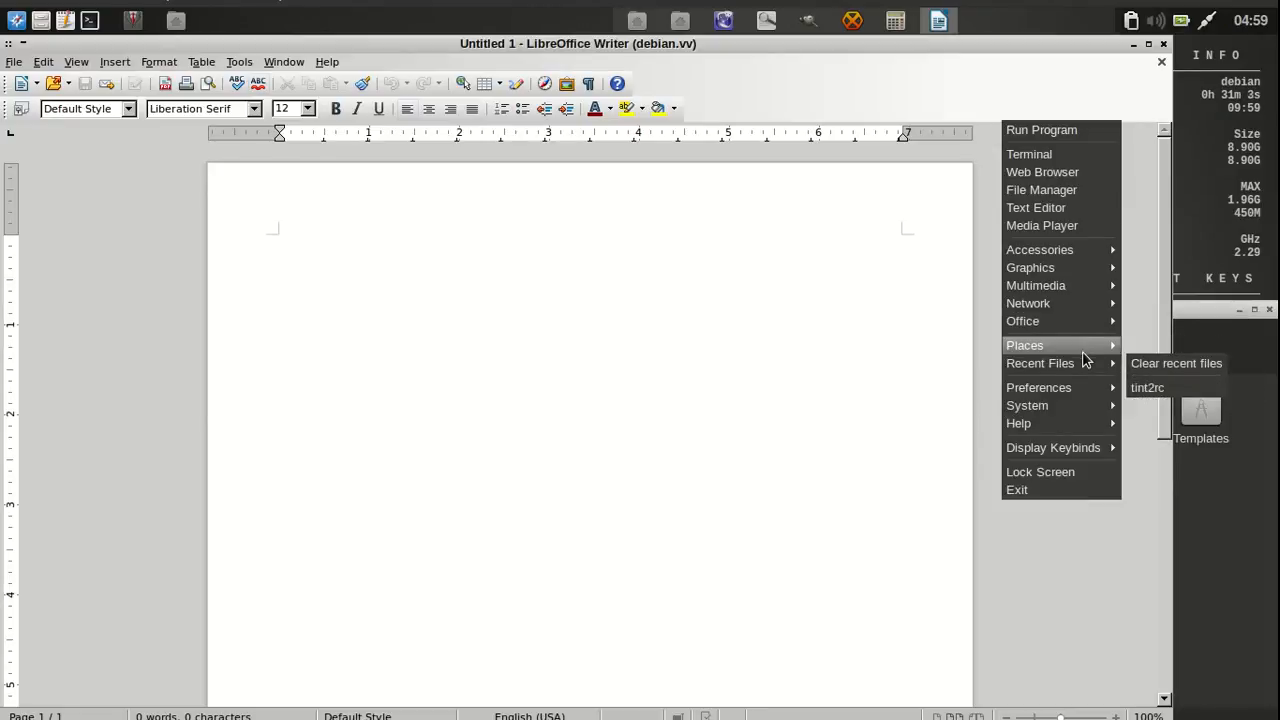
pyautogui.moveTo(1028, 303)
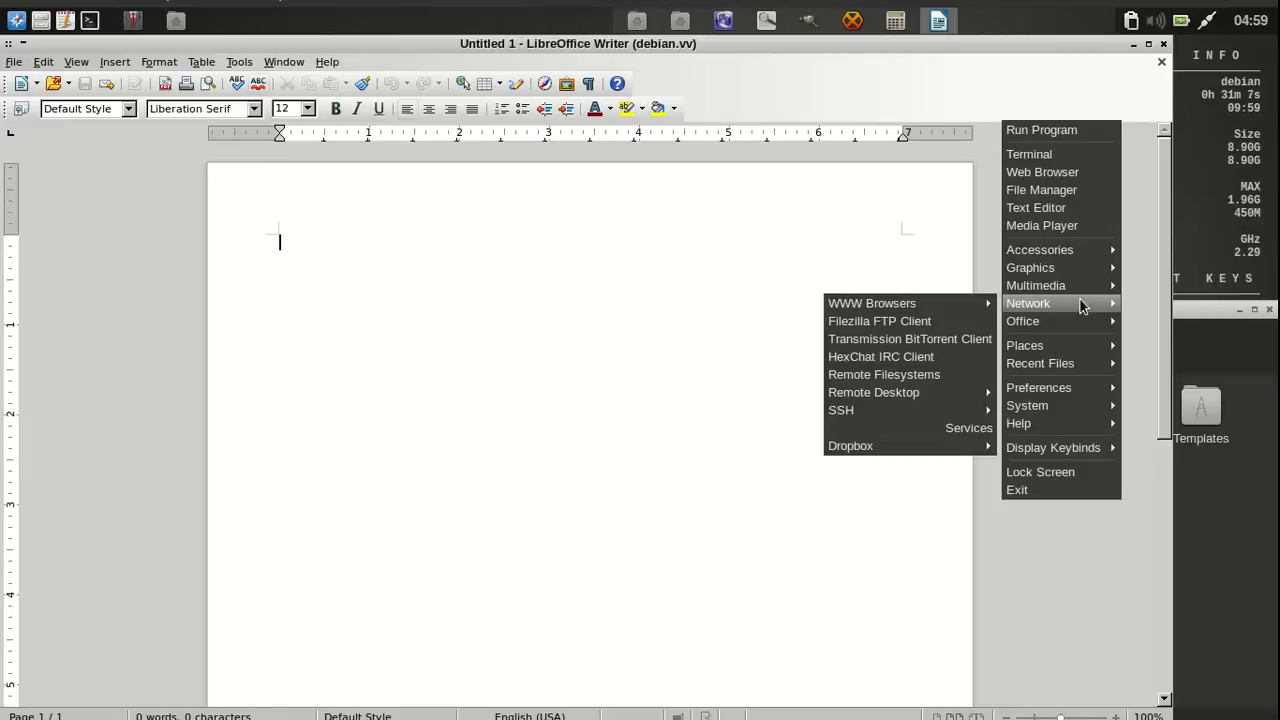
pyautogui.moveTo(909, 338)
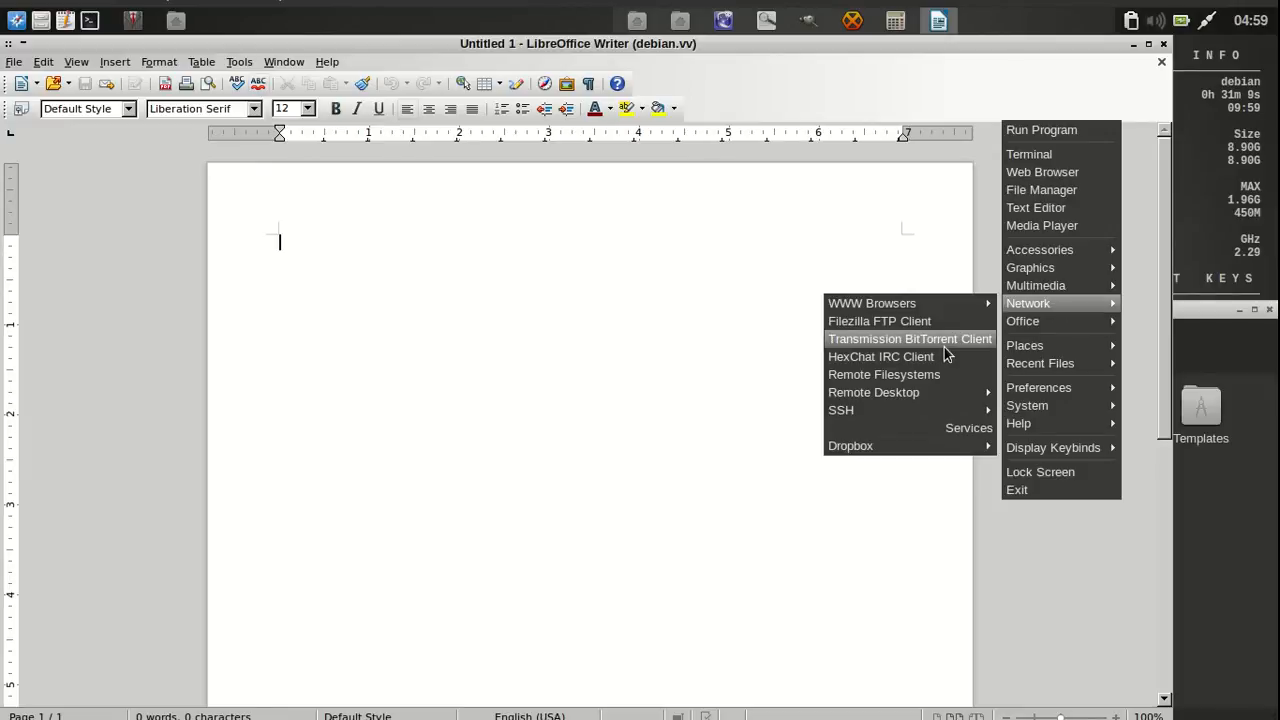
pyautogui.click(909, 338)
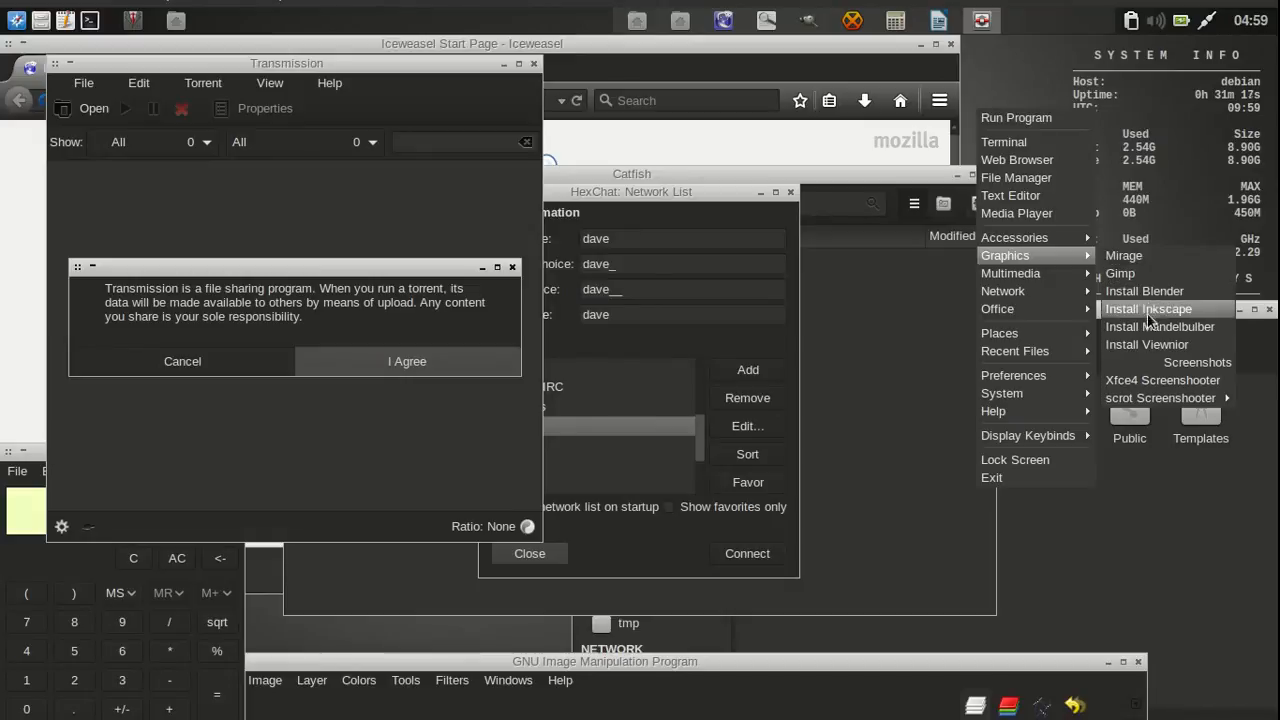
pyautogui.moveTo(1163, 380)
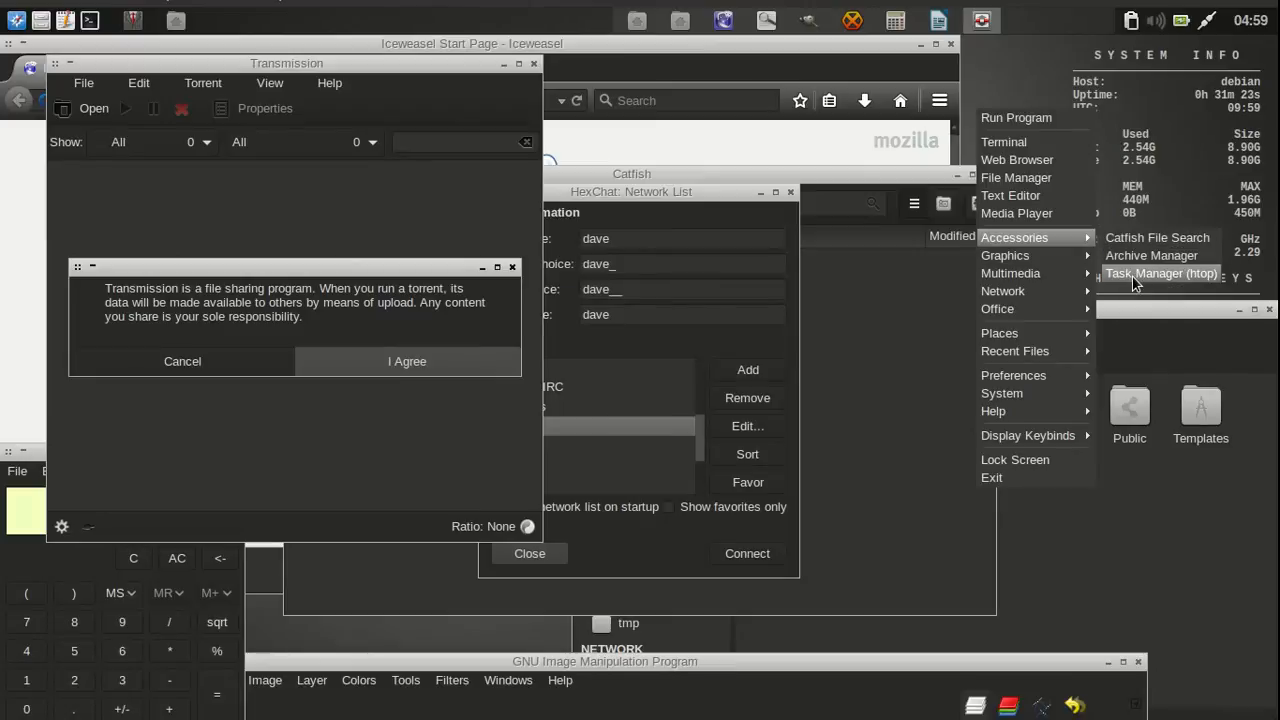
pyautogui.click(1161, 273)
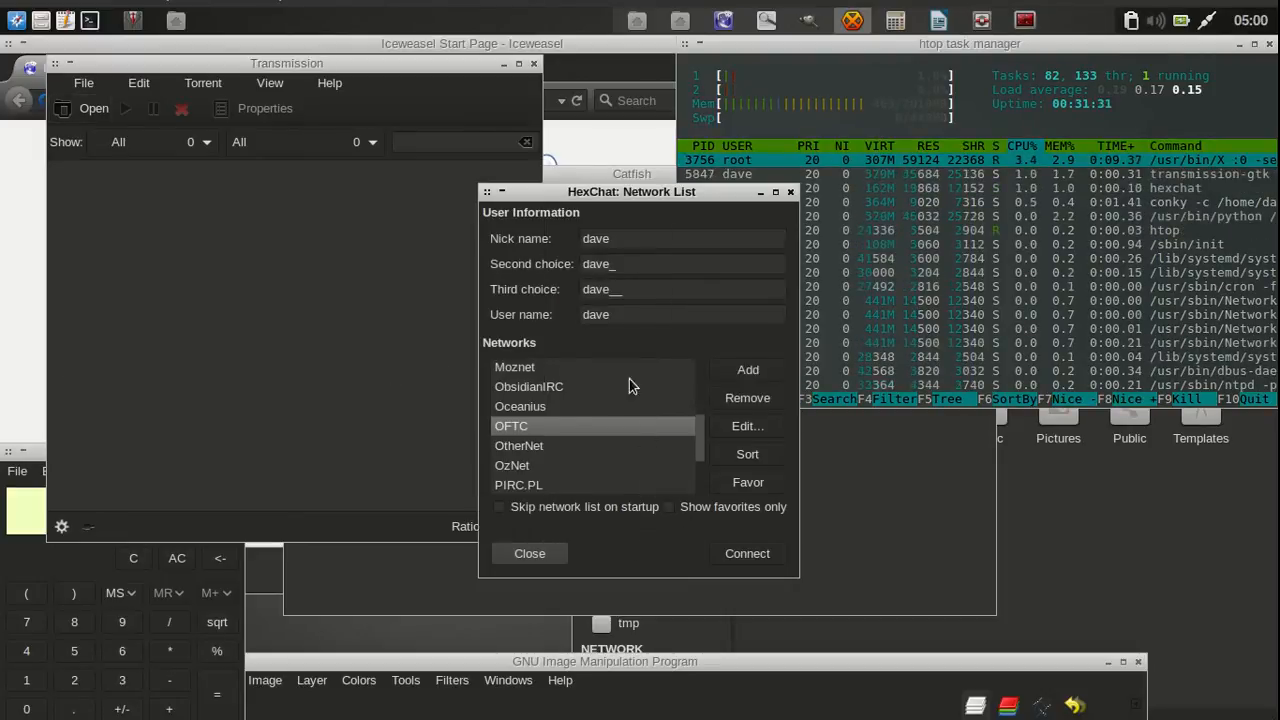
# Step: Bring Catfish and the file manager forward, moving the file manager left
pyautogui.click(529, 553)
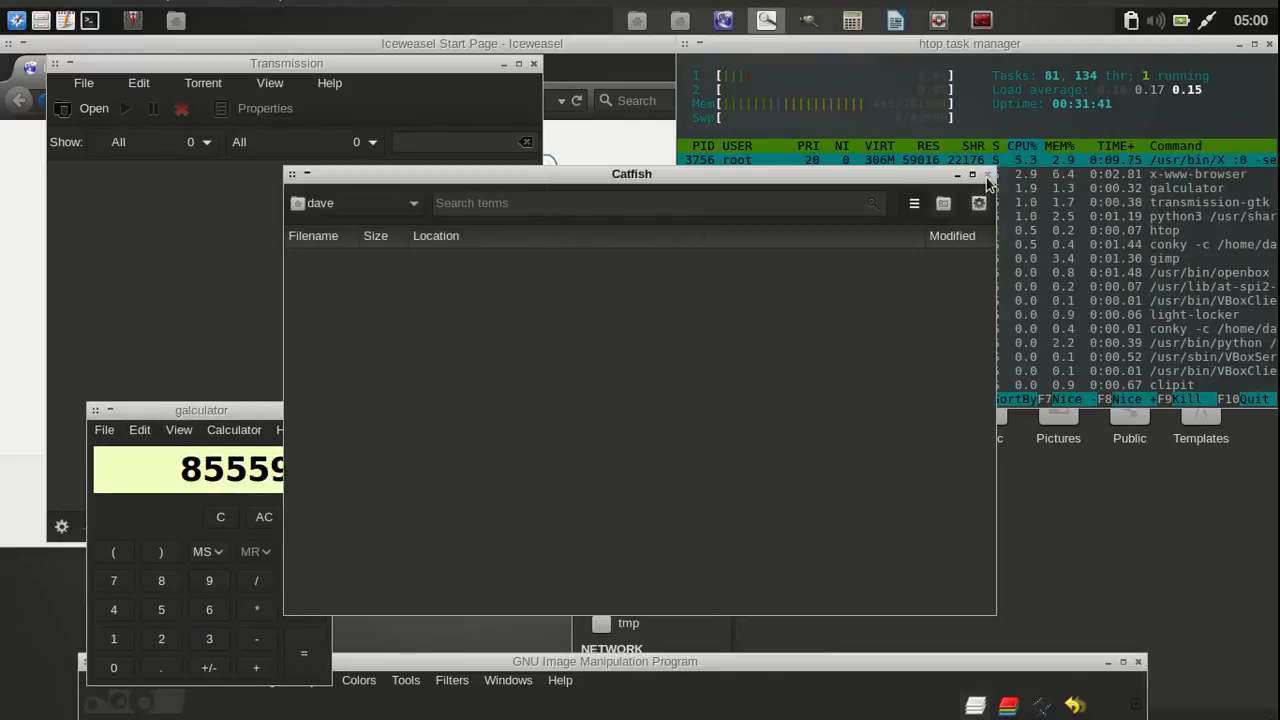
pyautogui.click(985, 174)
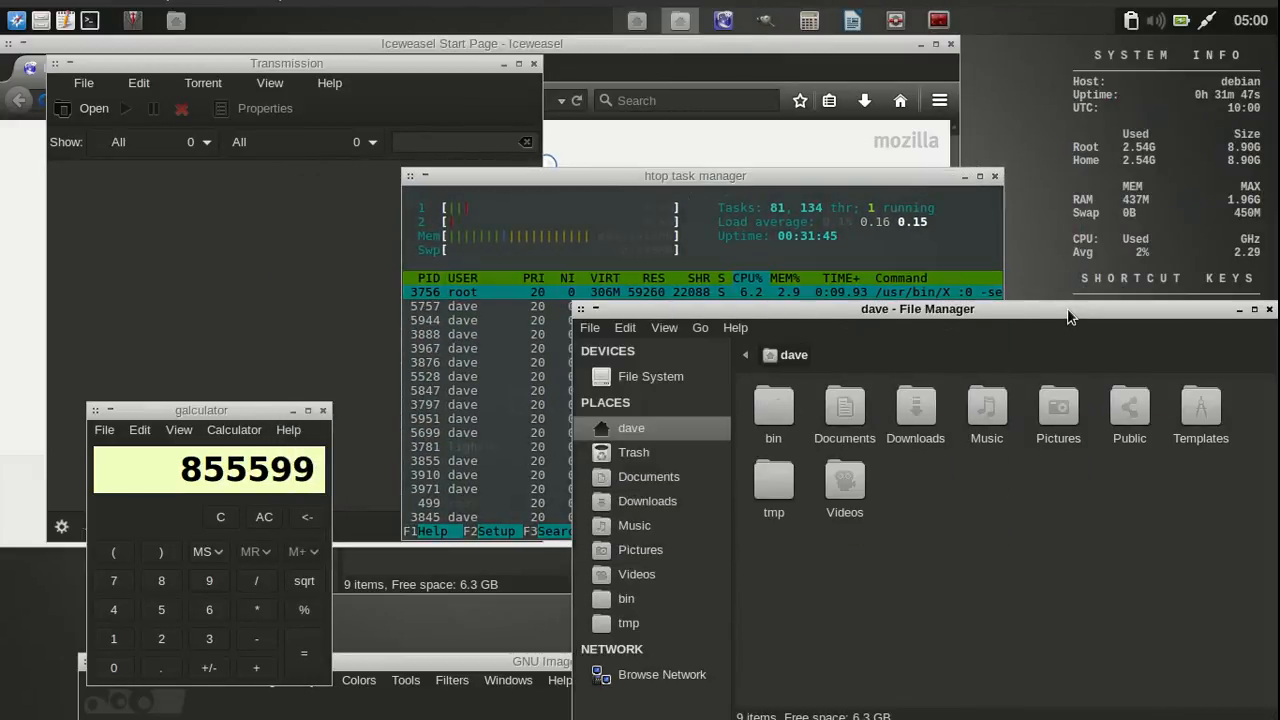
pyautogui.moveTo(917, 308); pyautogui.dragTo(584, 244)
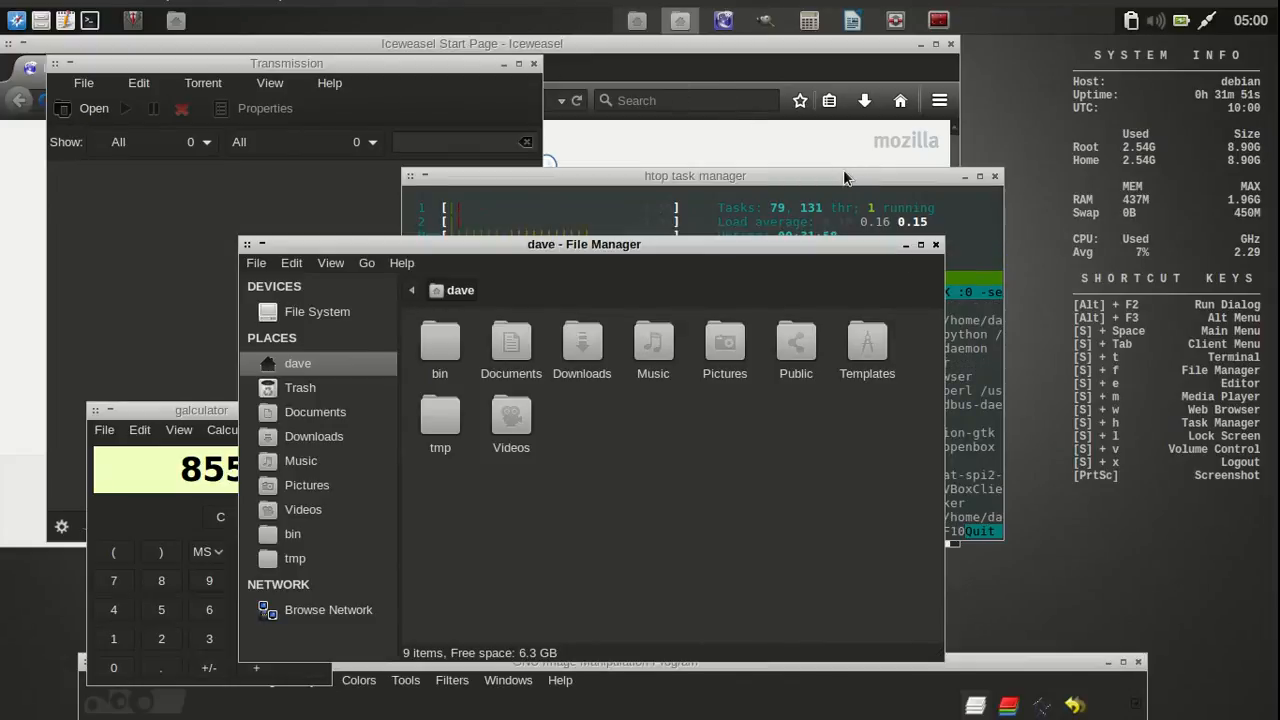
pyautogui.moveTo(810, 20)
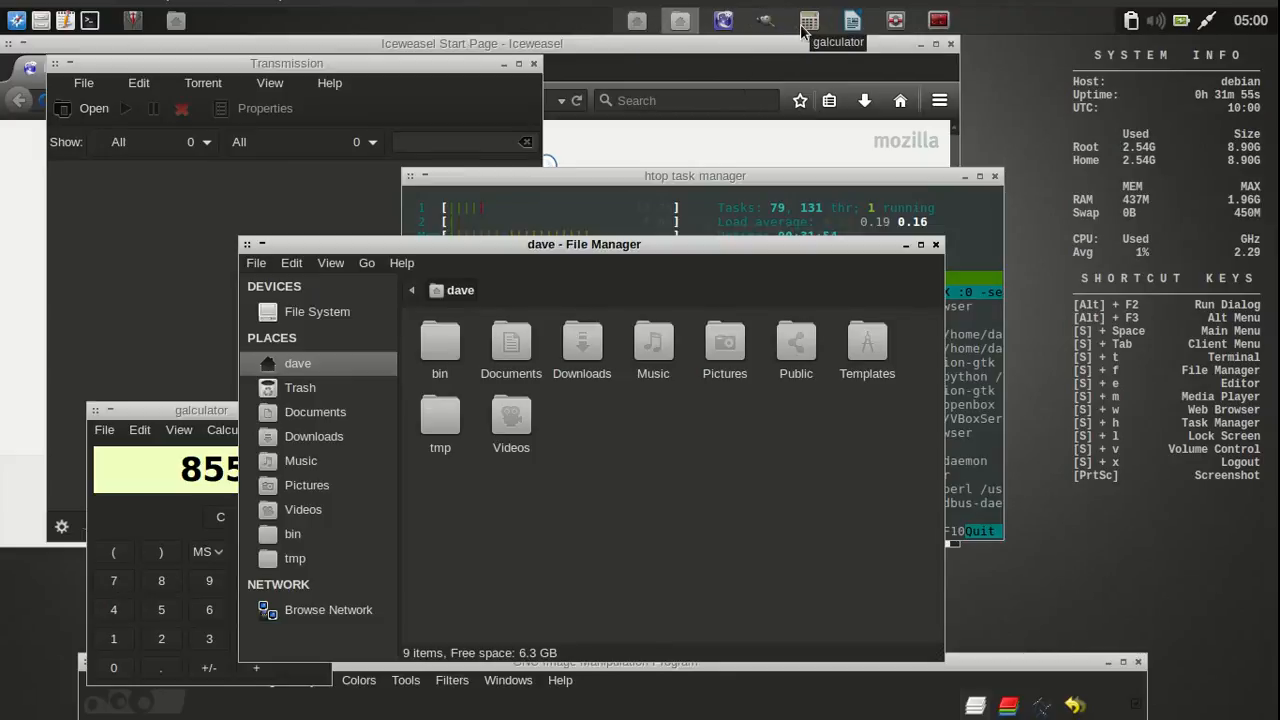
# Step: Raise Iceweasel, Writer and a maximized GIMP, ending with Writer in front
pyautogui.click(851, 20)
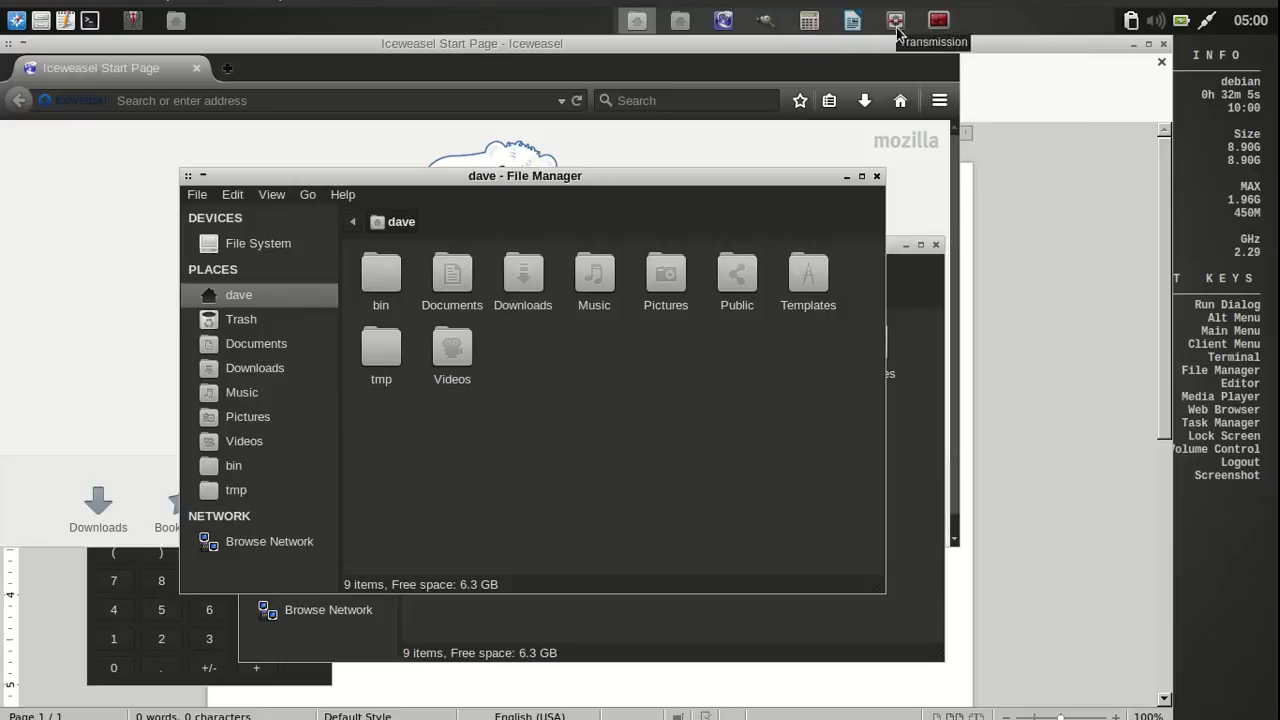
pyautogui.moveTo(938, 20)
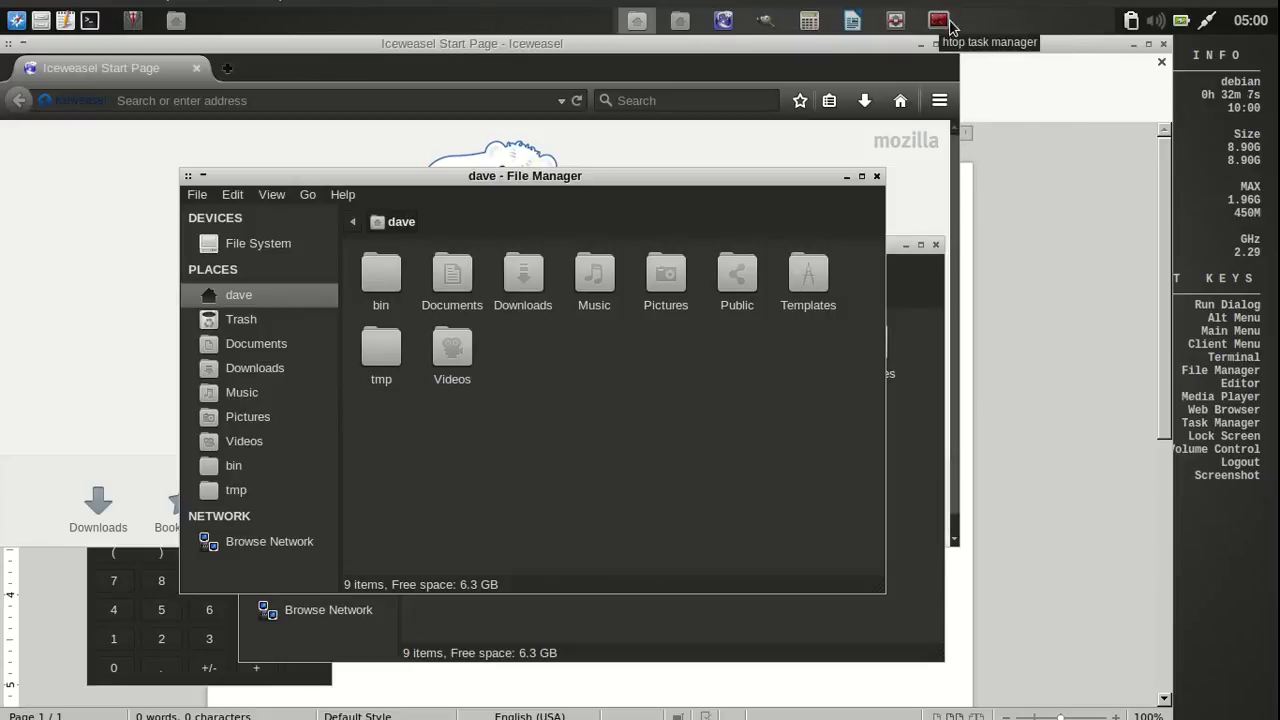
pyautogui.click(937, 18)
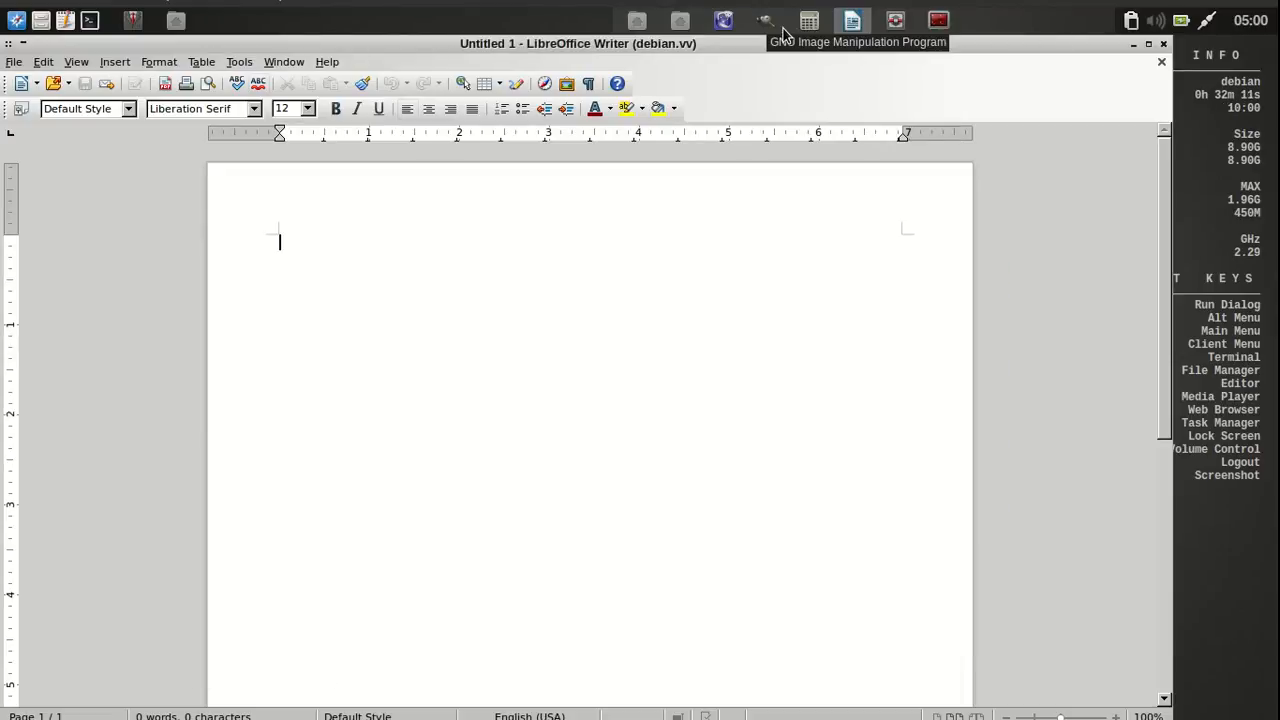
pyautogui.click(765, 20)
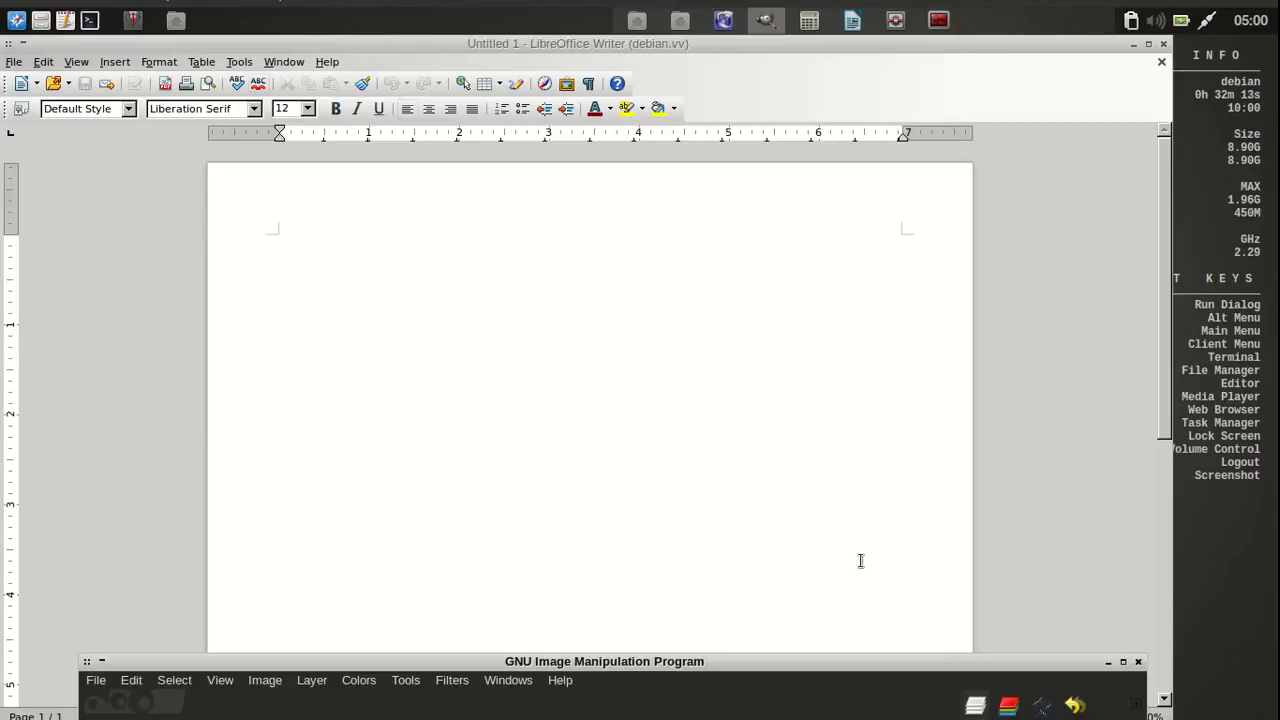
pyautogui.click(604, 661)
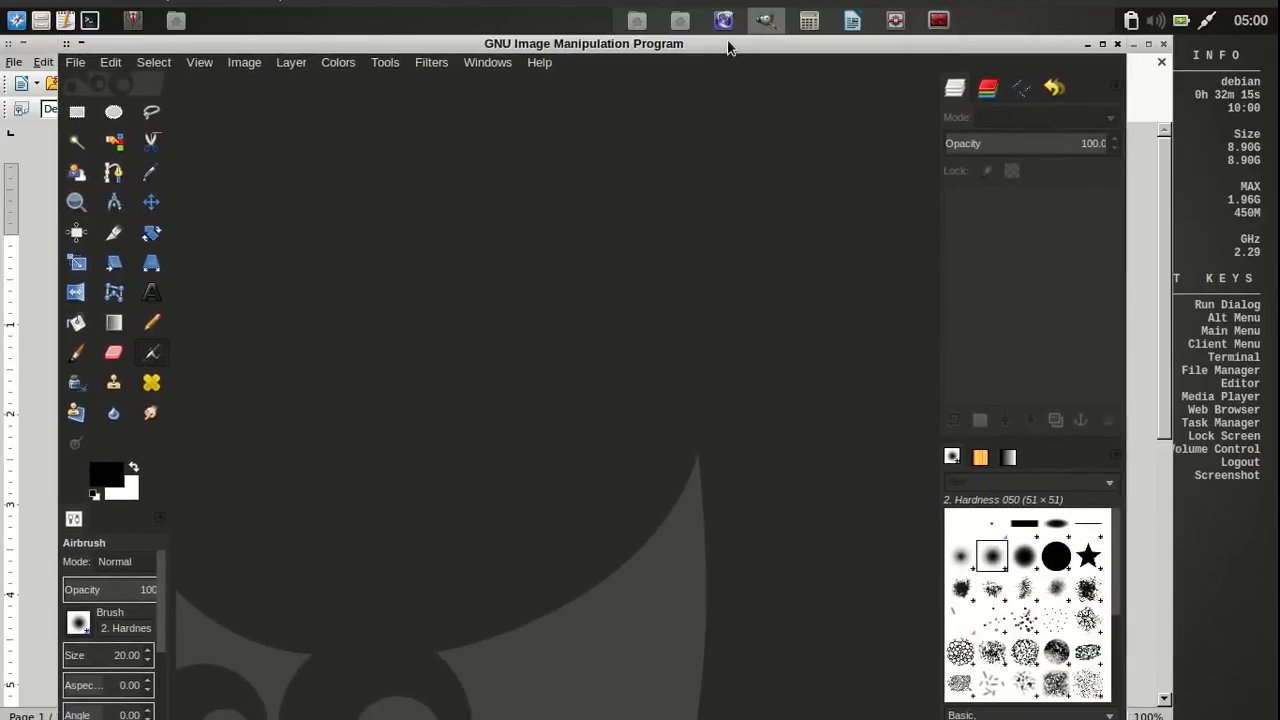
pyautogui.click(851, 20)
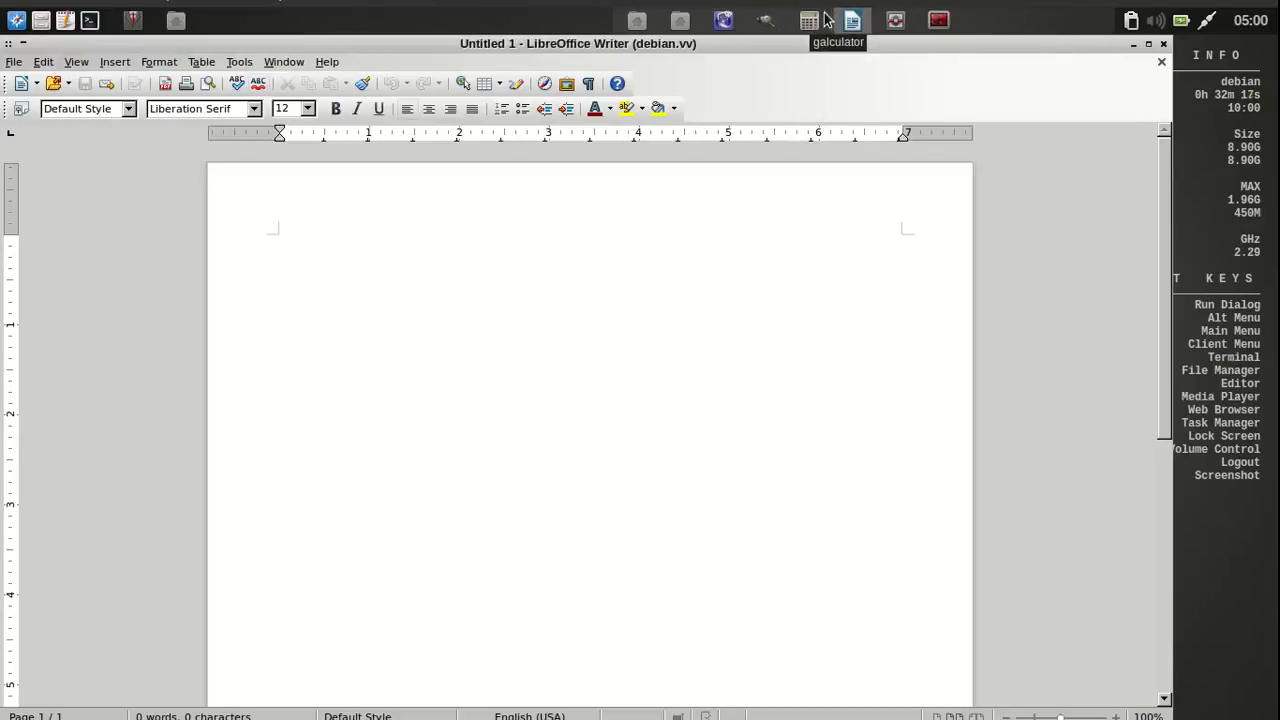
# Step: Launch VLC on desktop 2, accept its network access policy and move it left
pyautogui.click(810, 20)
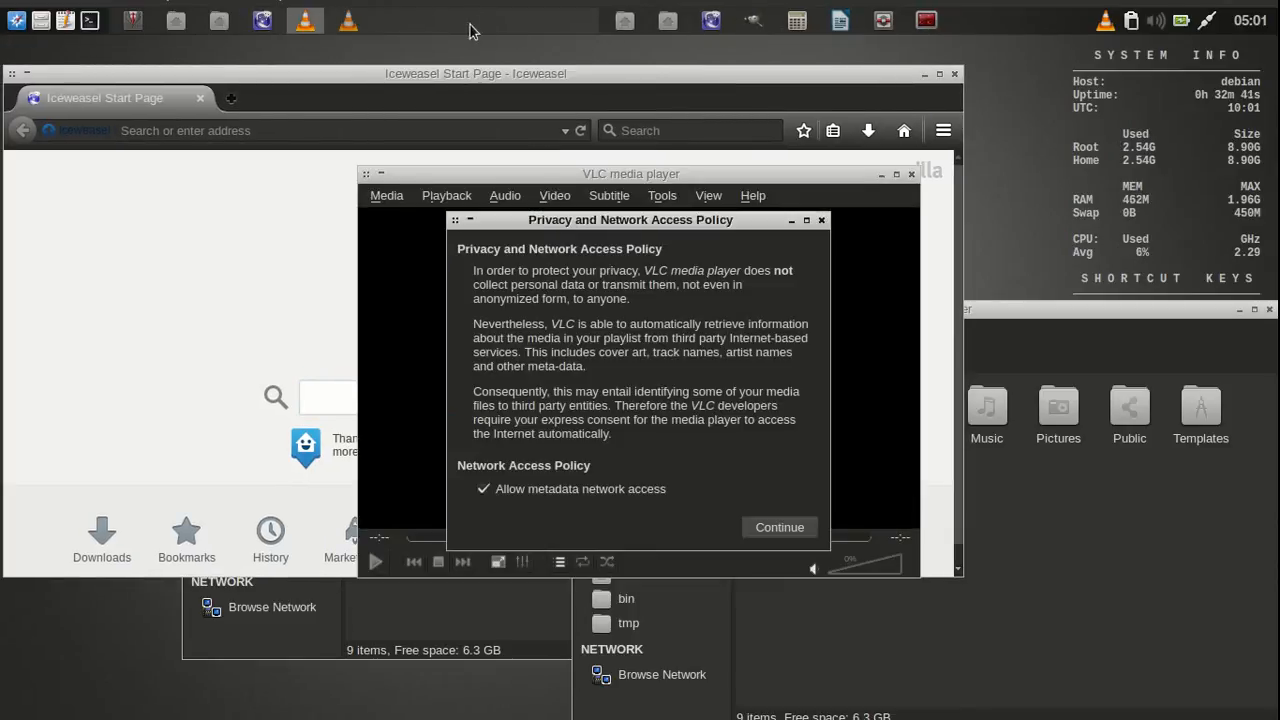
pyautogui.click(779, 527)
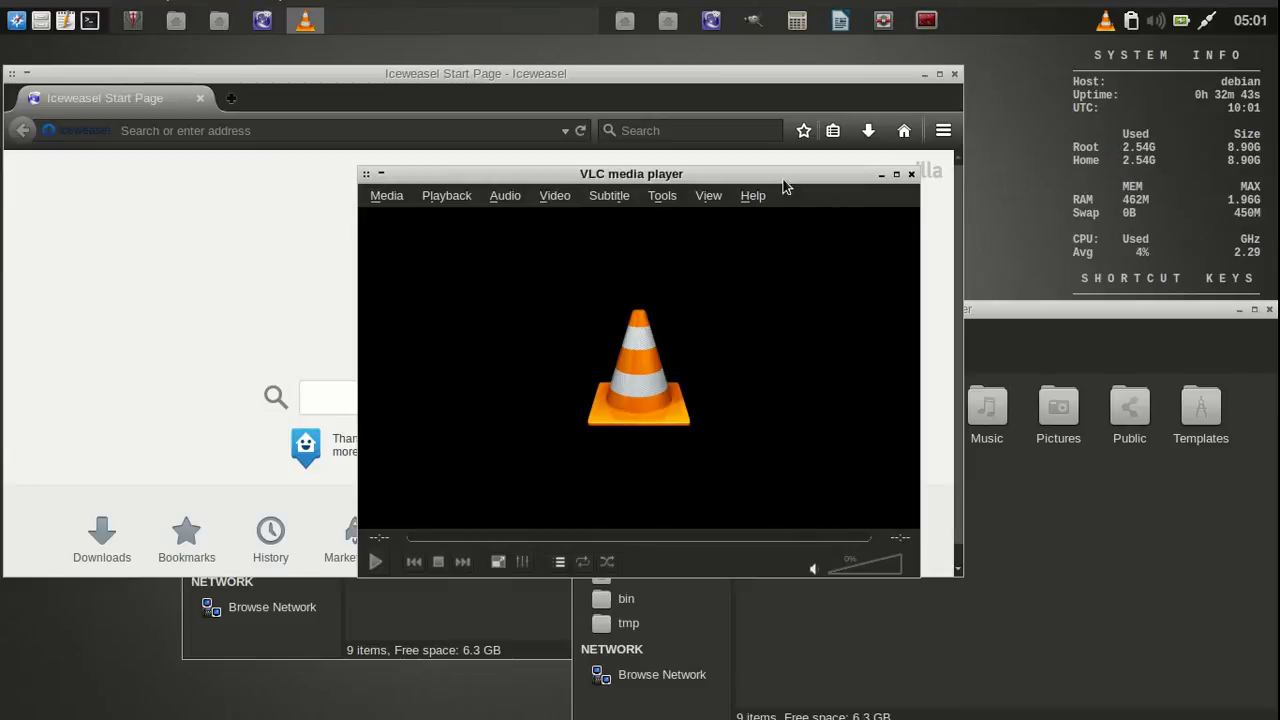
pyautogui.moveTo(631, 173); pyautogui.dragTo(373, 200)
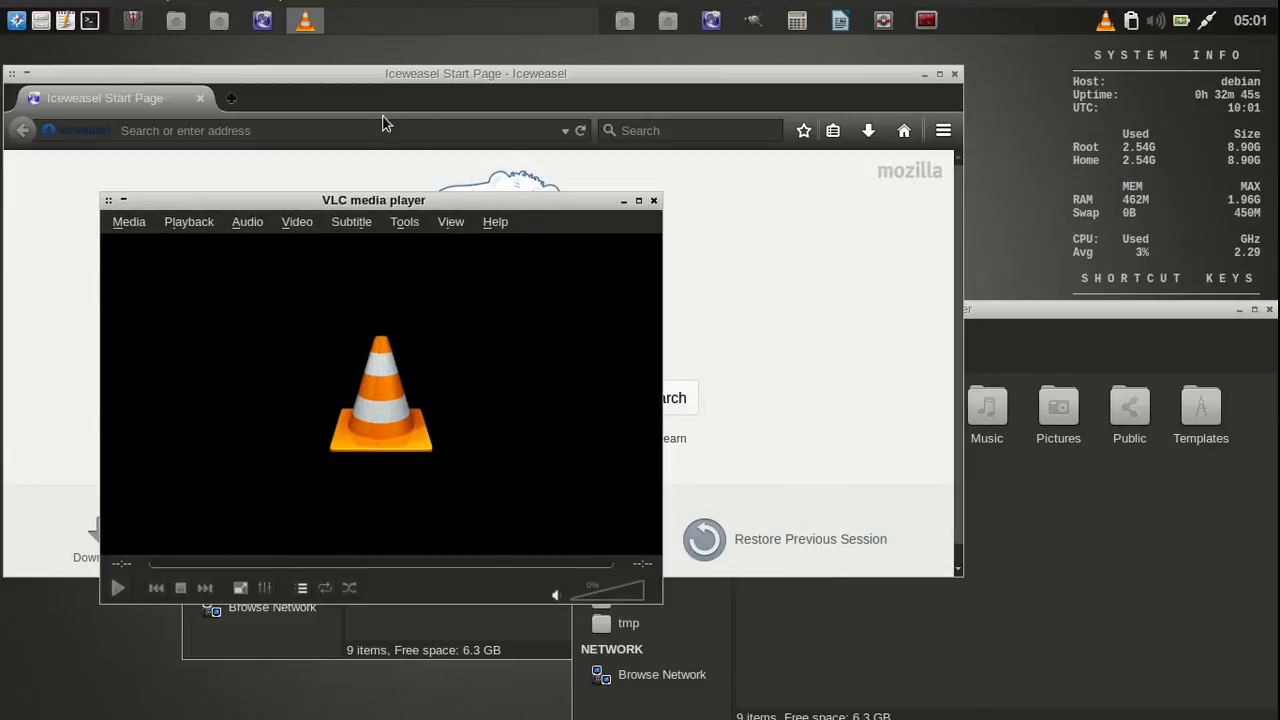
pyautogui.moveTo(925, 20)
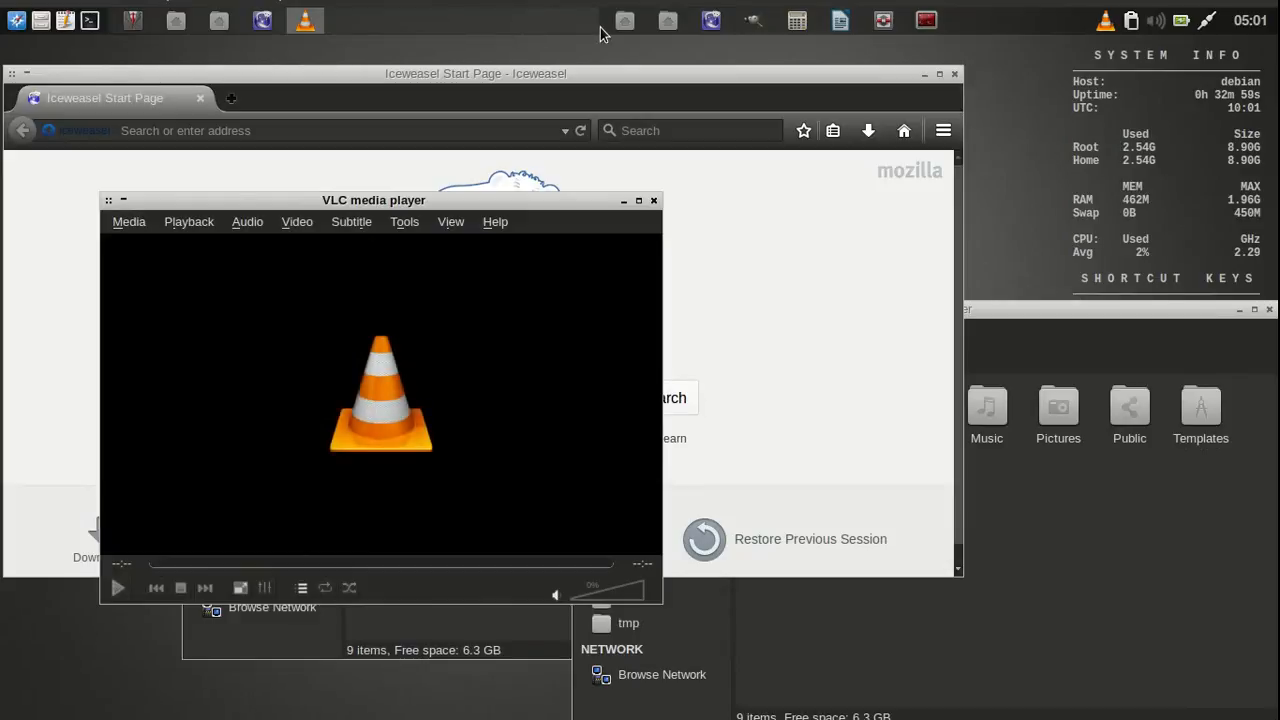
pyautogui.moveTo(982, 25)
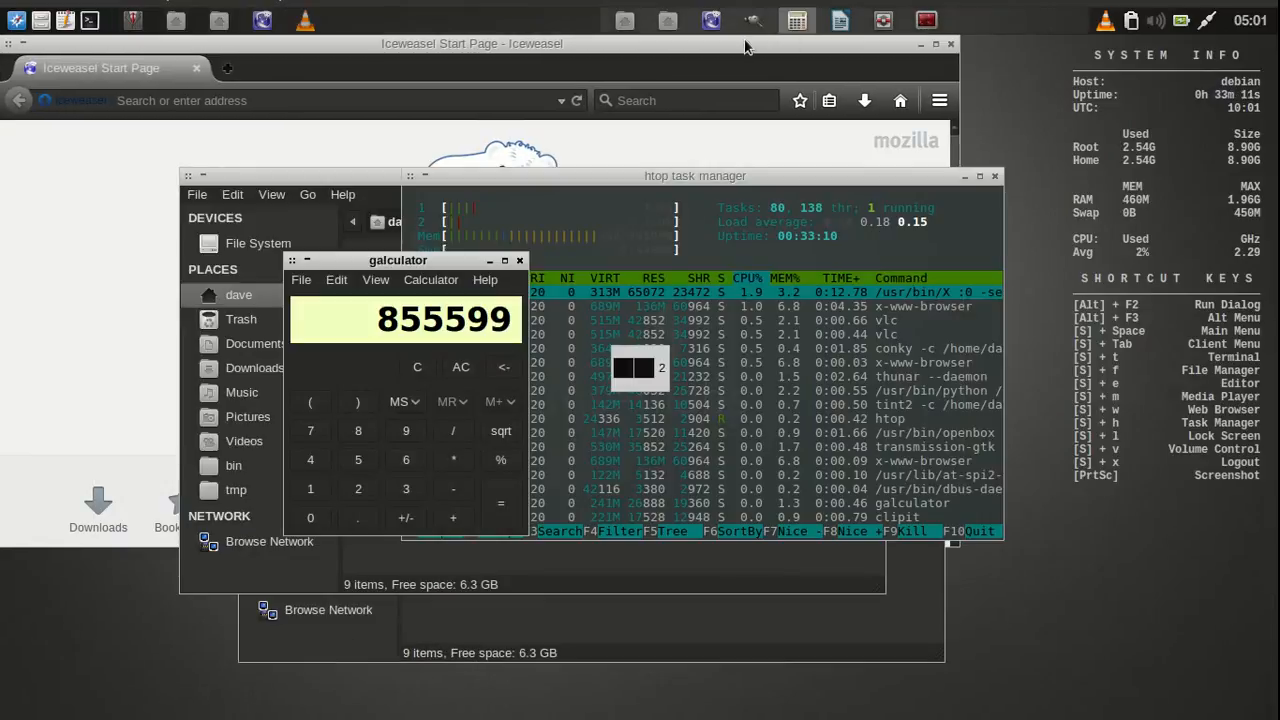
# Step: Close the desktop 1 windows, then VLC and the last file manager on desktop 2
pyautogui.click(624, 20)
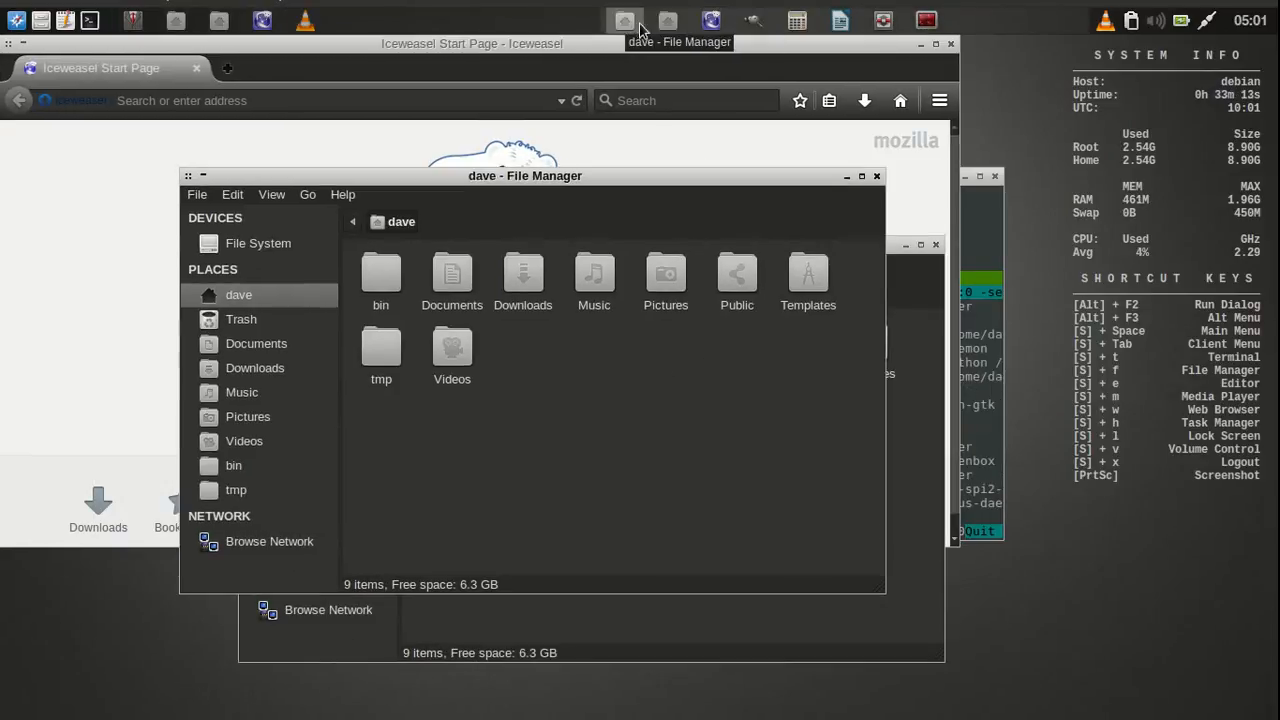
pyautogui.click(796, 19)
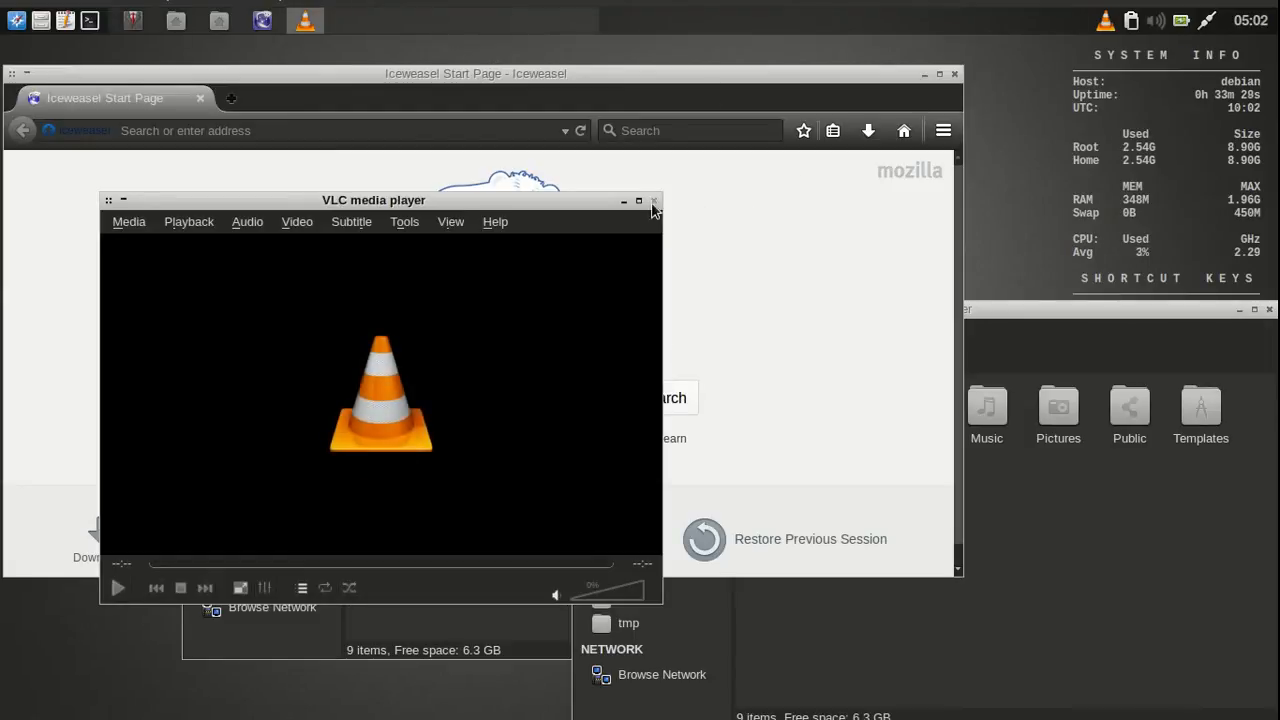
pyautogui.click(654, 201)
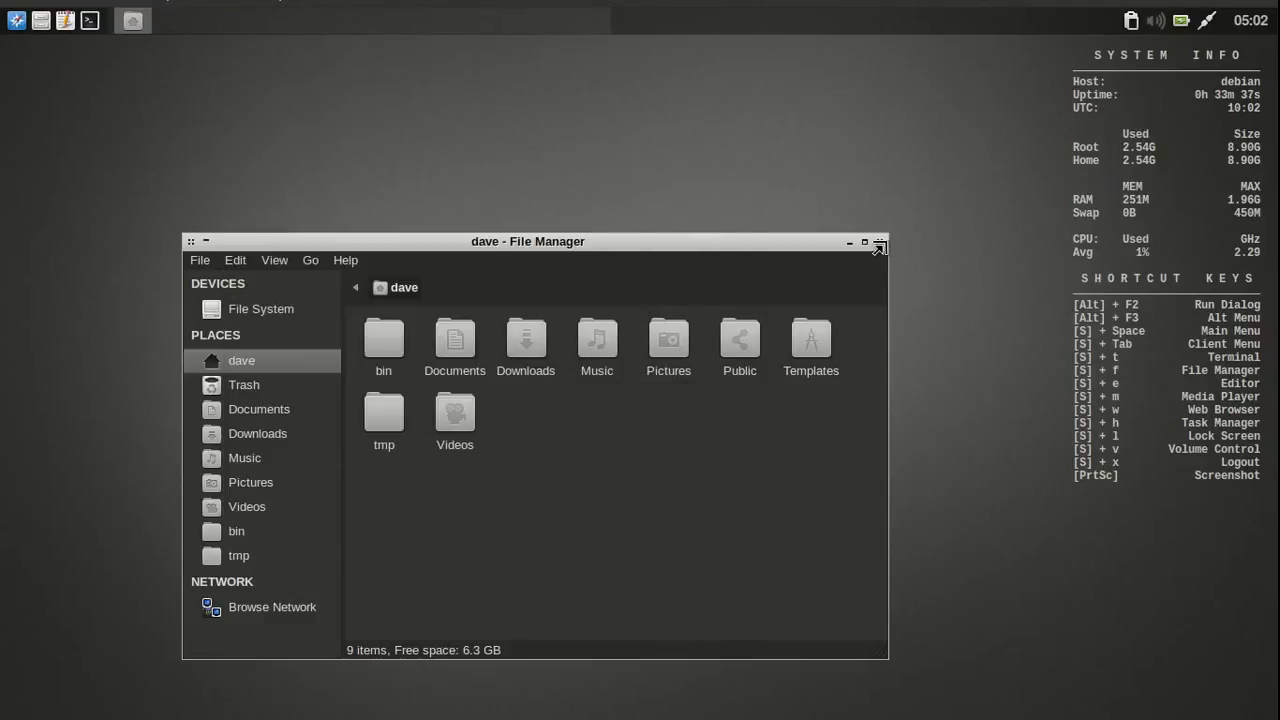
pyautogui.click(878, 241)
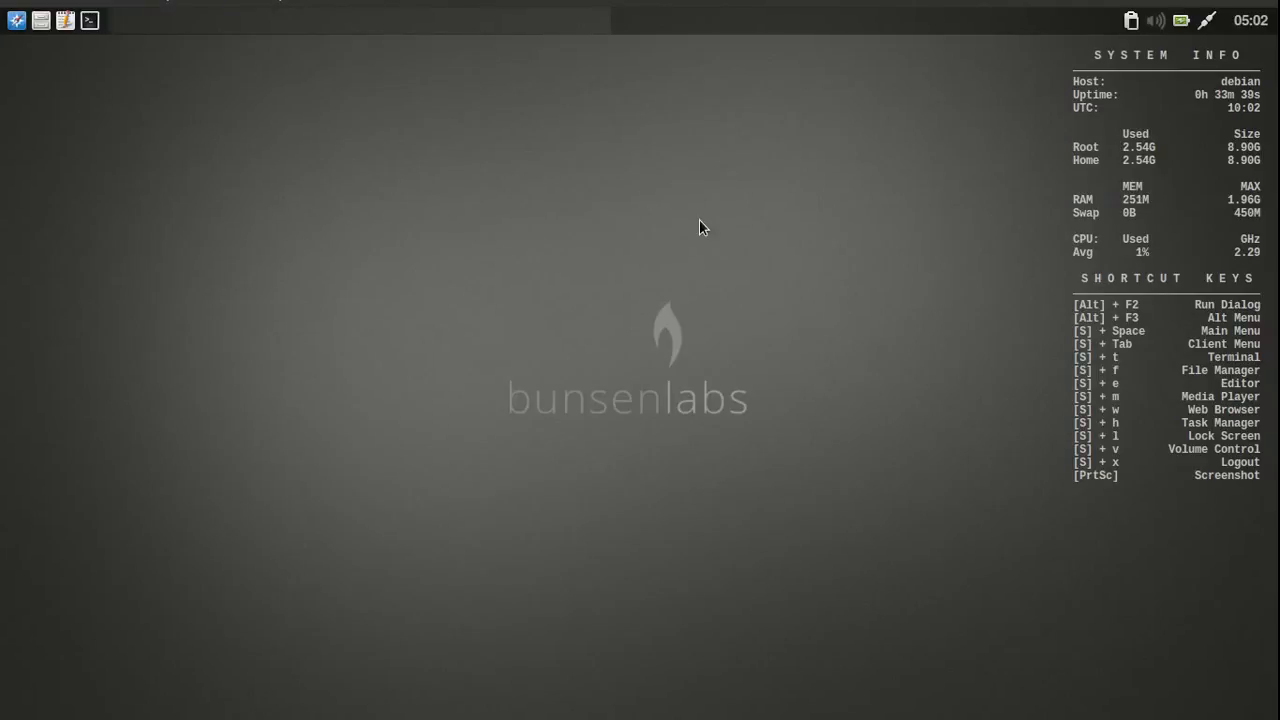